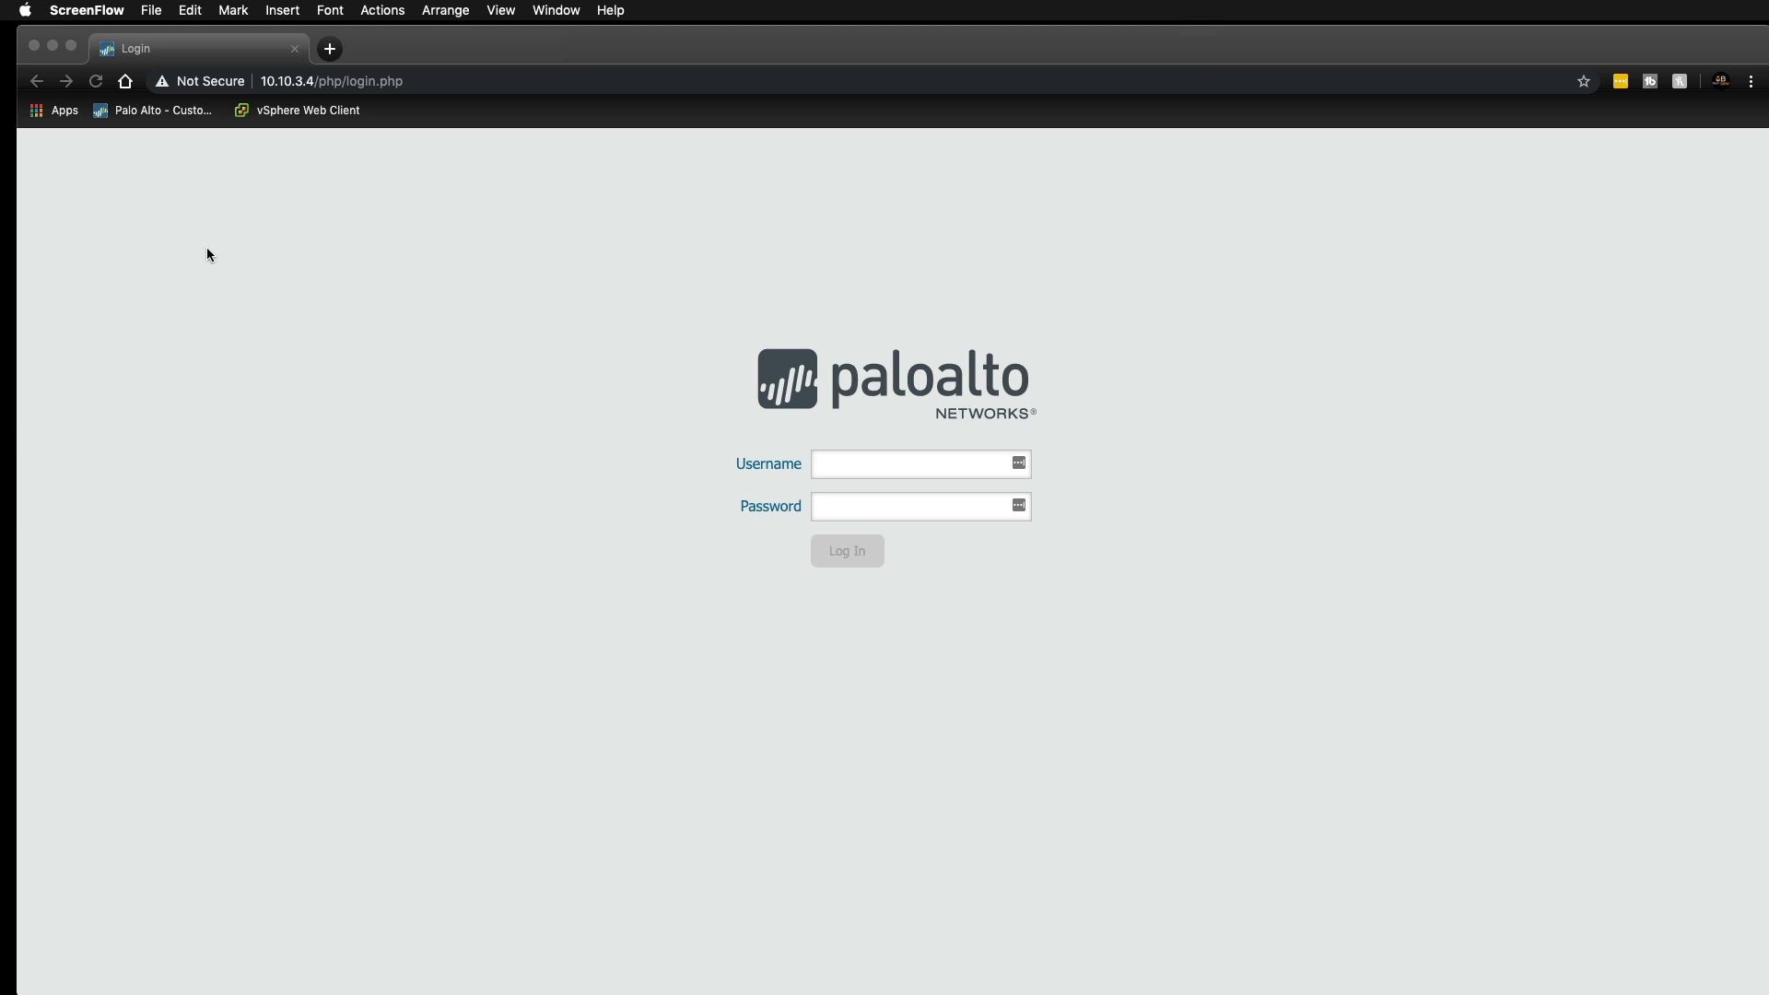
pyautogui.moveTo(763, 433)
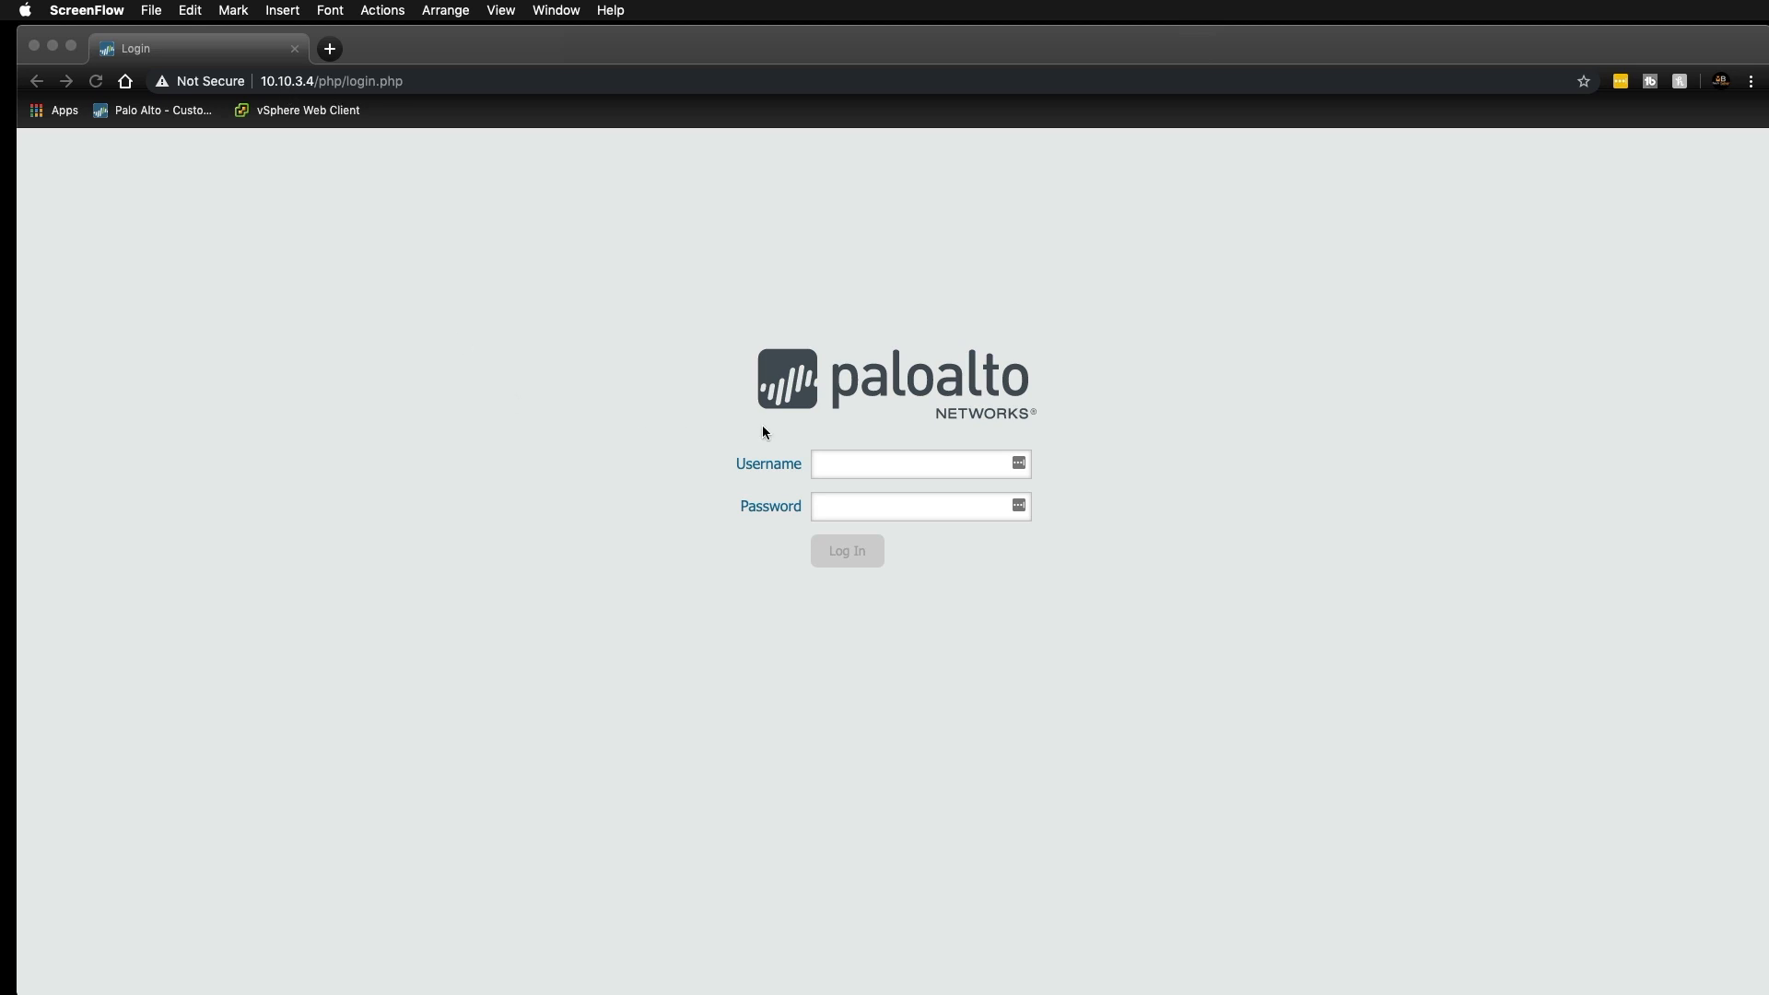
# Log in as admin and dismiss the default-credentials warning.
pyautogui.click(903, 465)
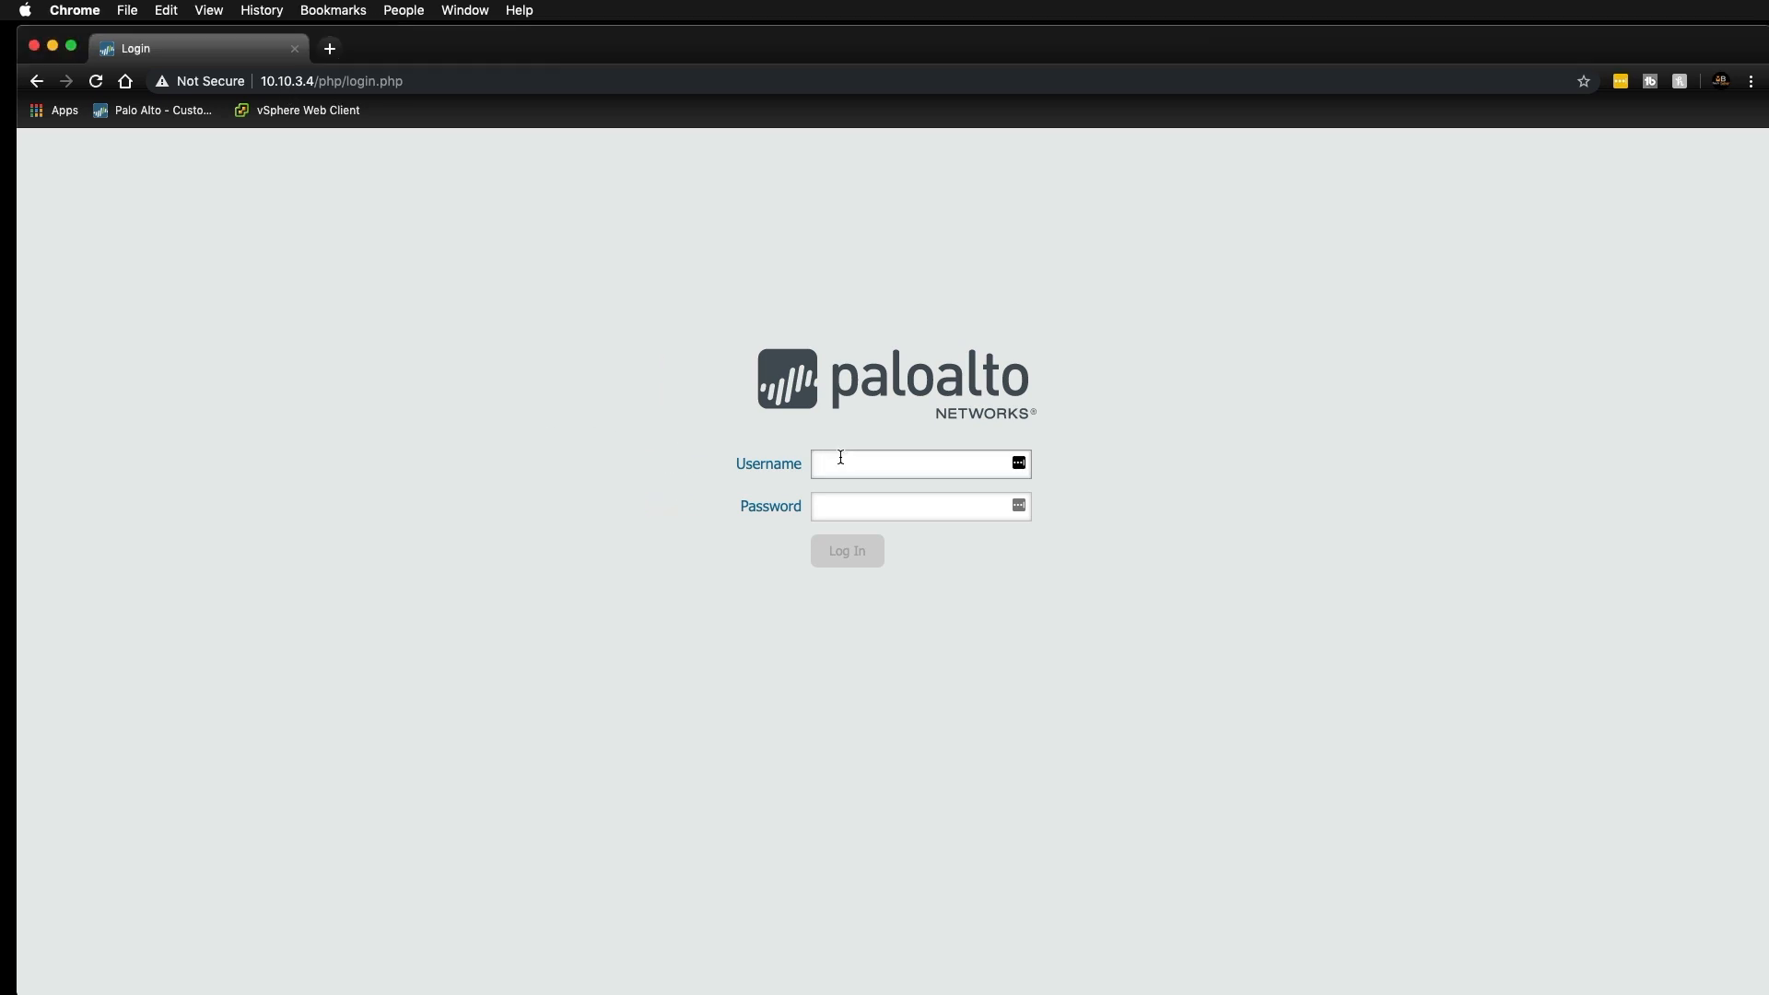
pyautogui.write('a')
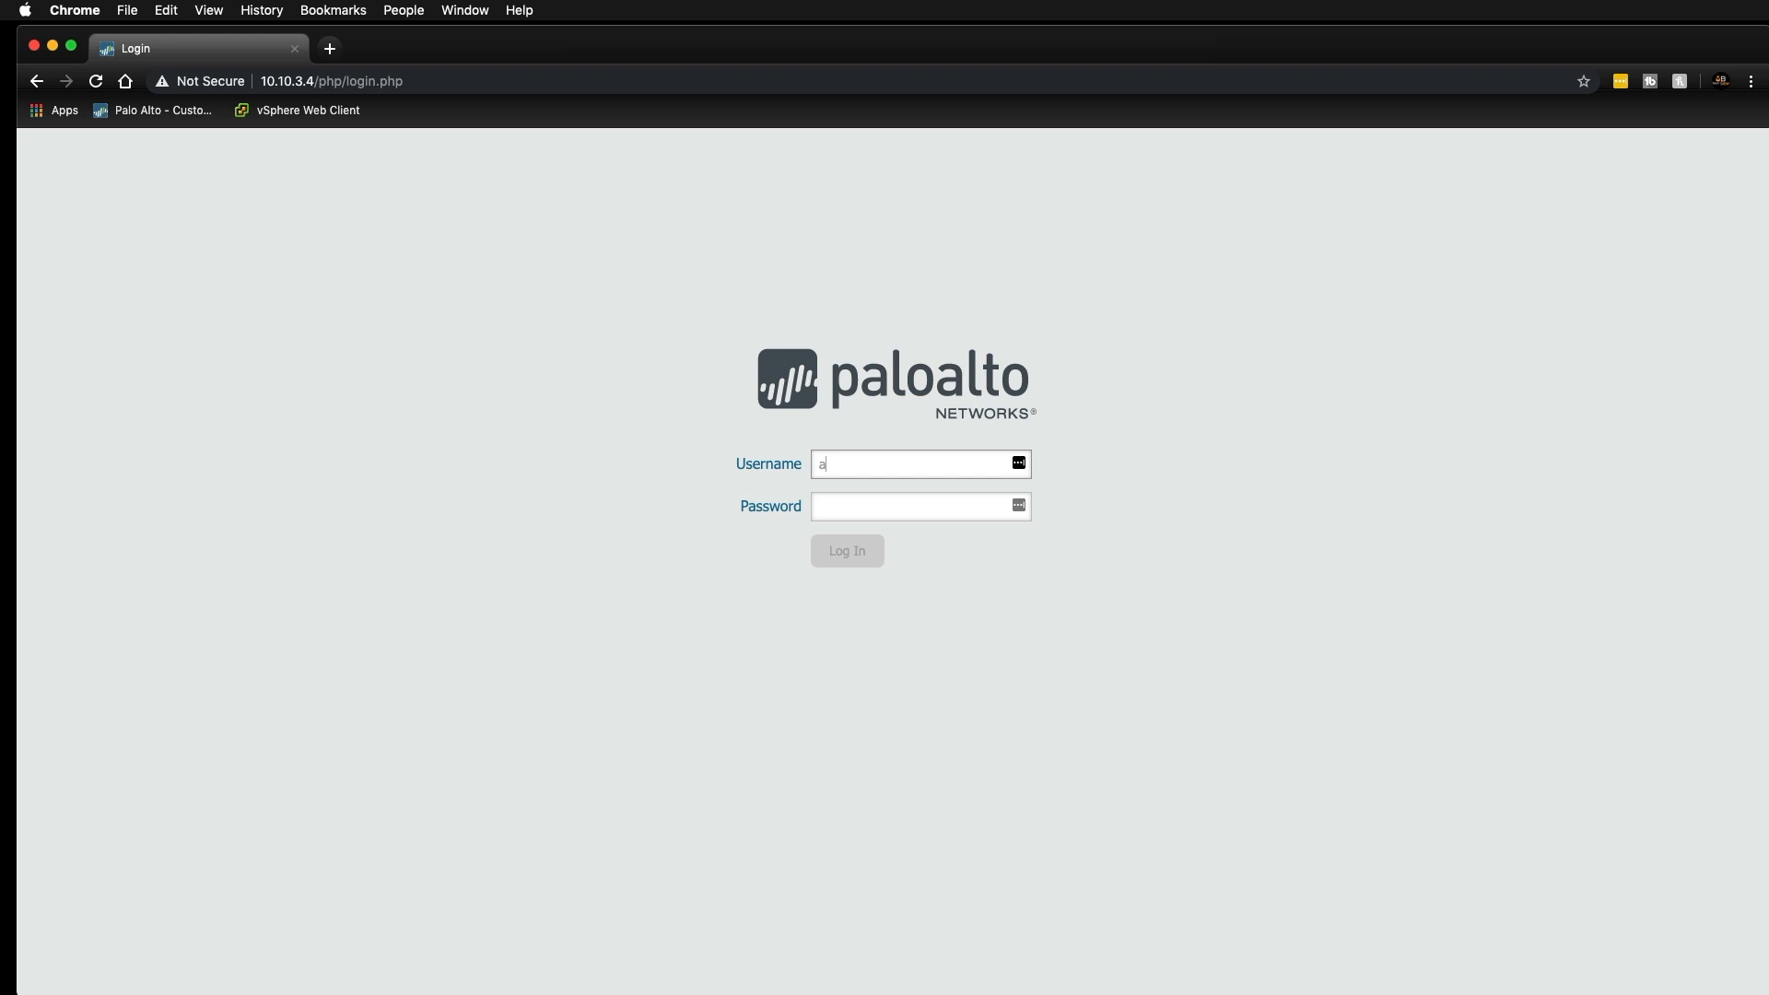
pyautogui.write('••')
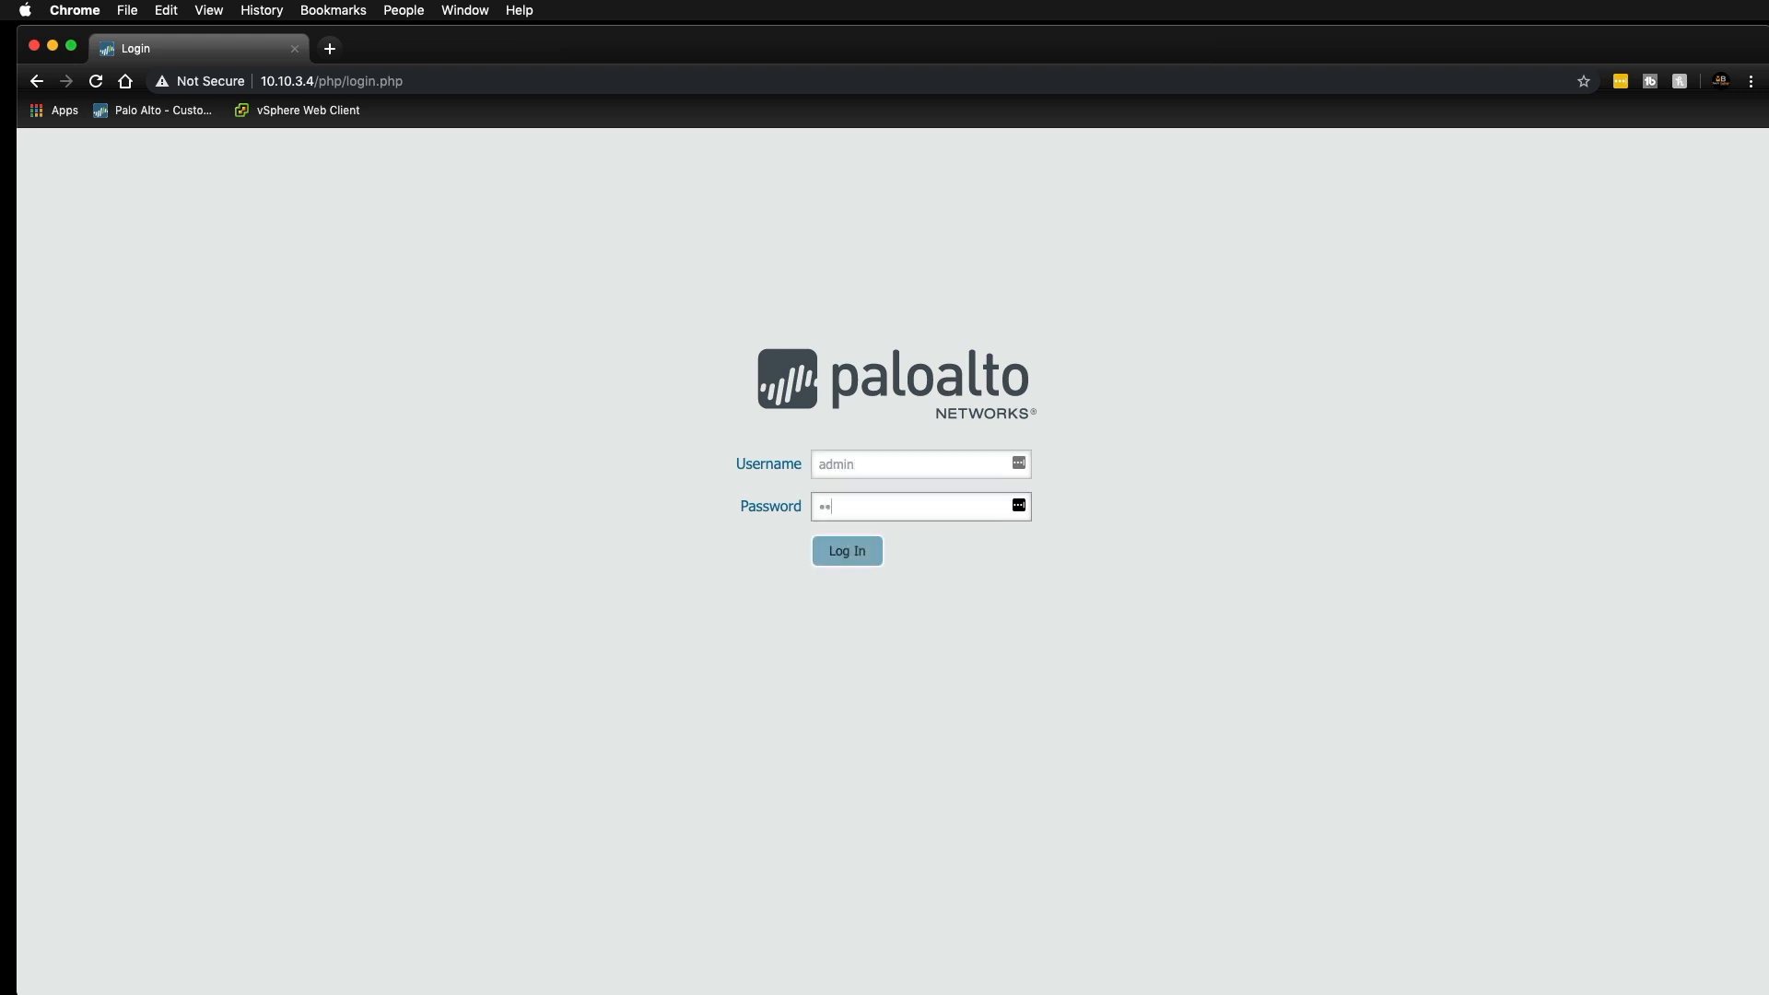
pyautogui.click(845, 551)
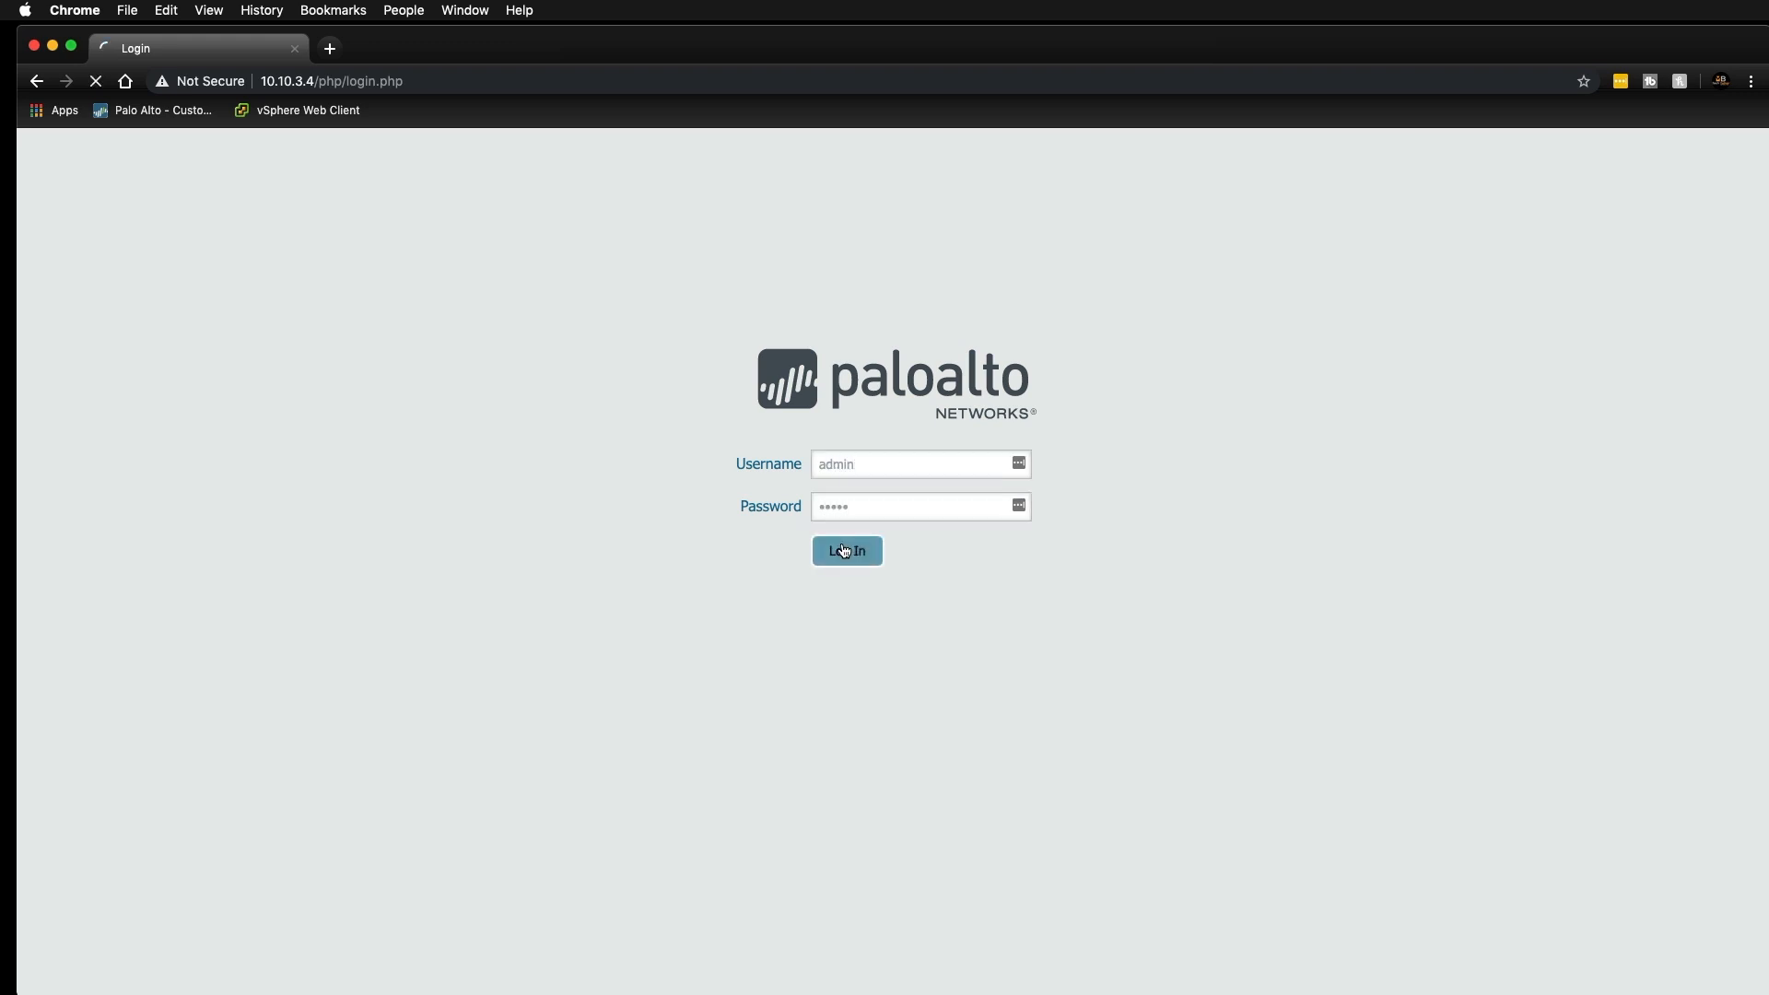
pyautogui.click(846, 551)
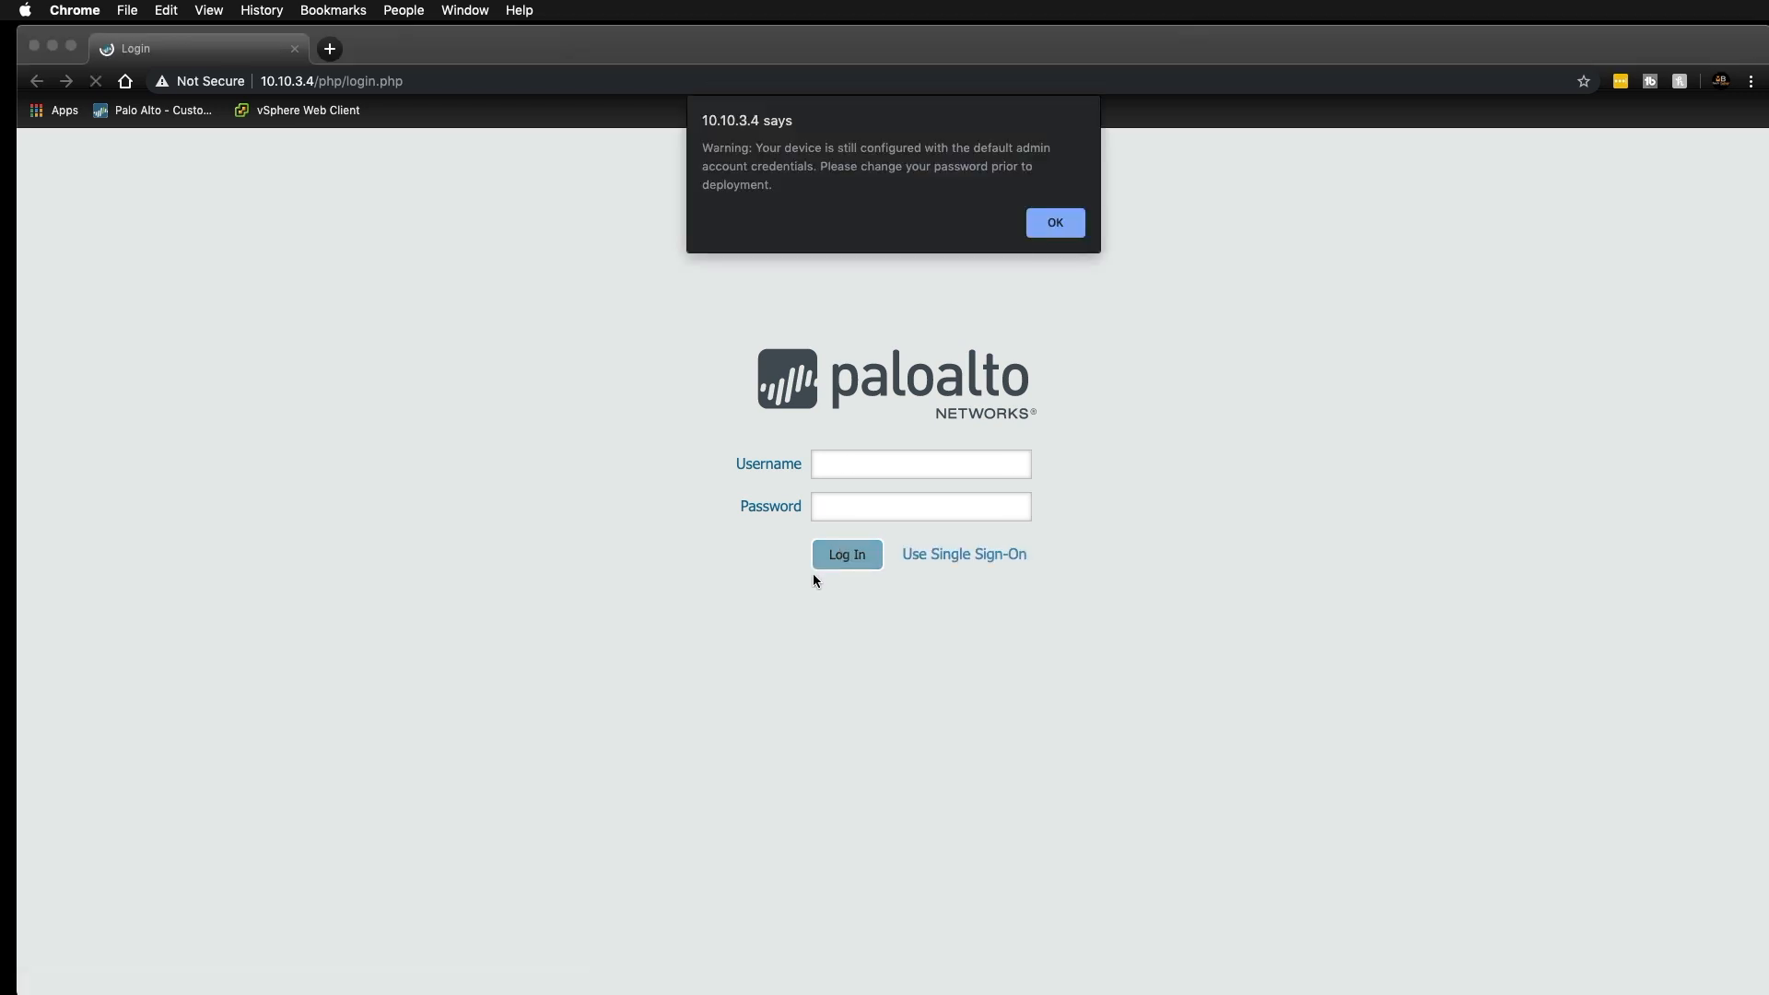
pyautogui.moveTo(829, 596)
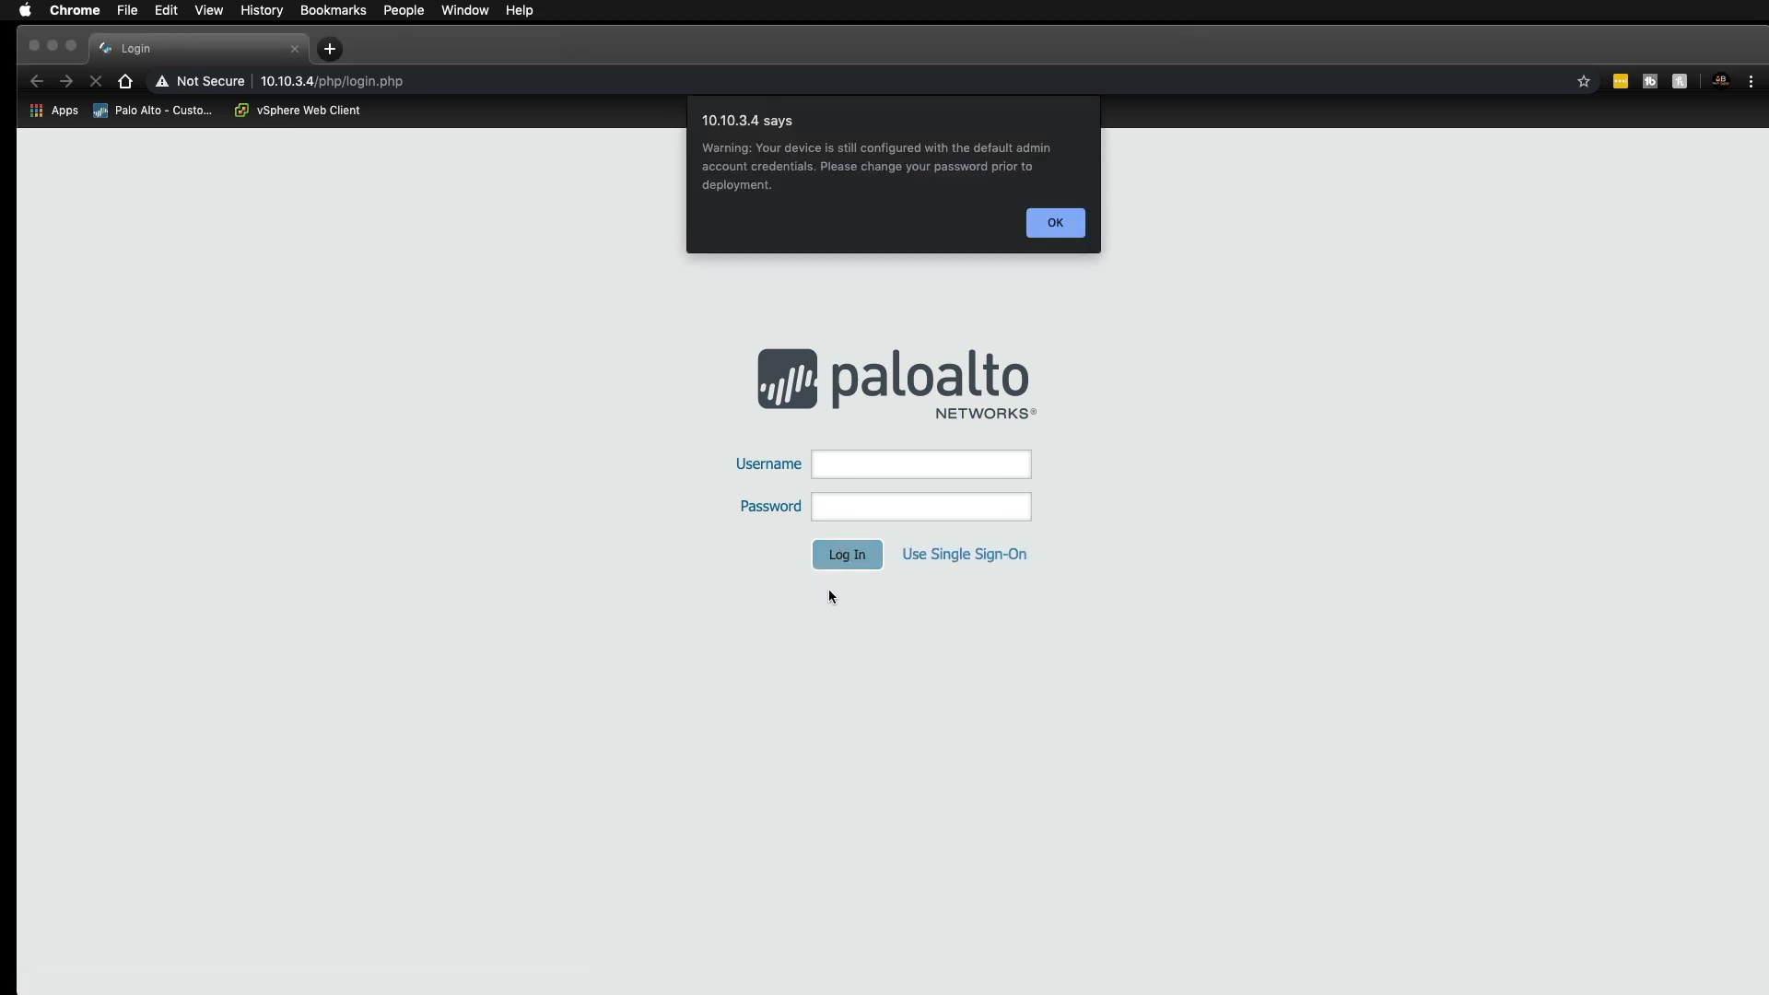
pyautogui.moveTo(1095, 308)
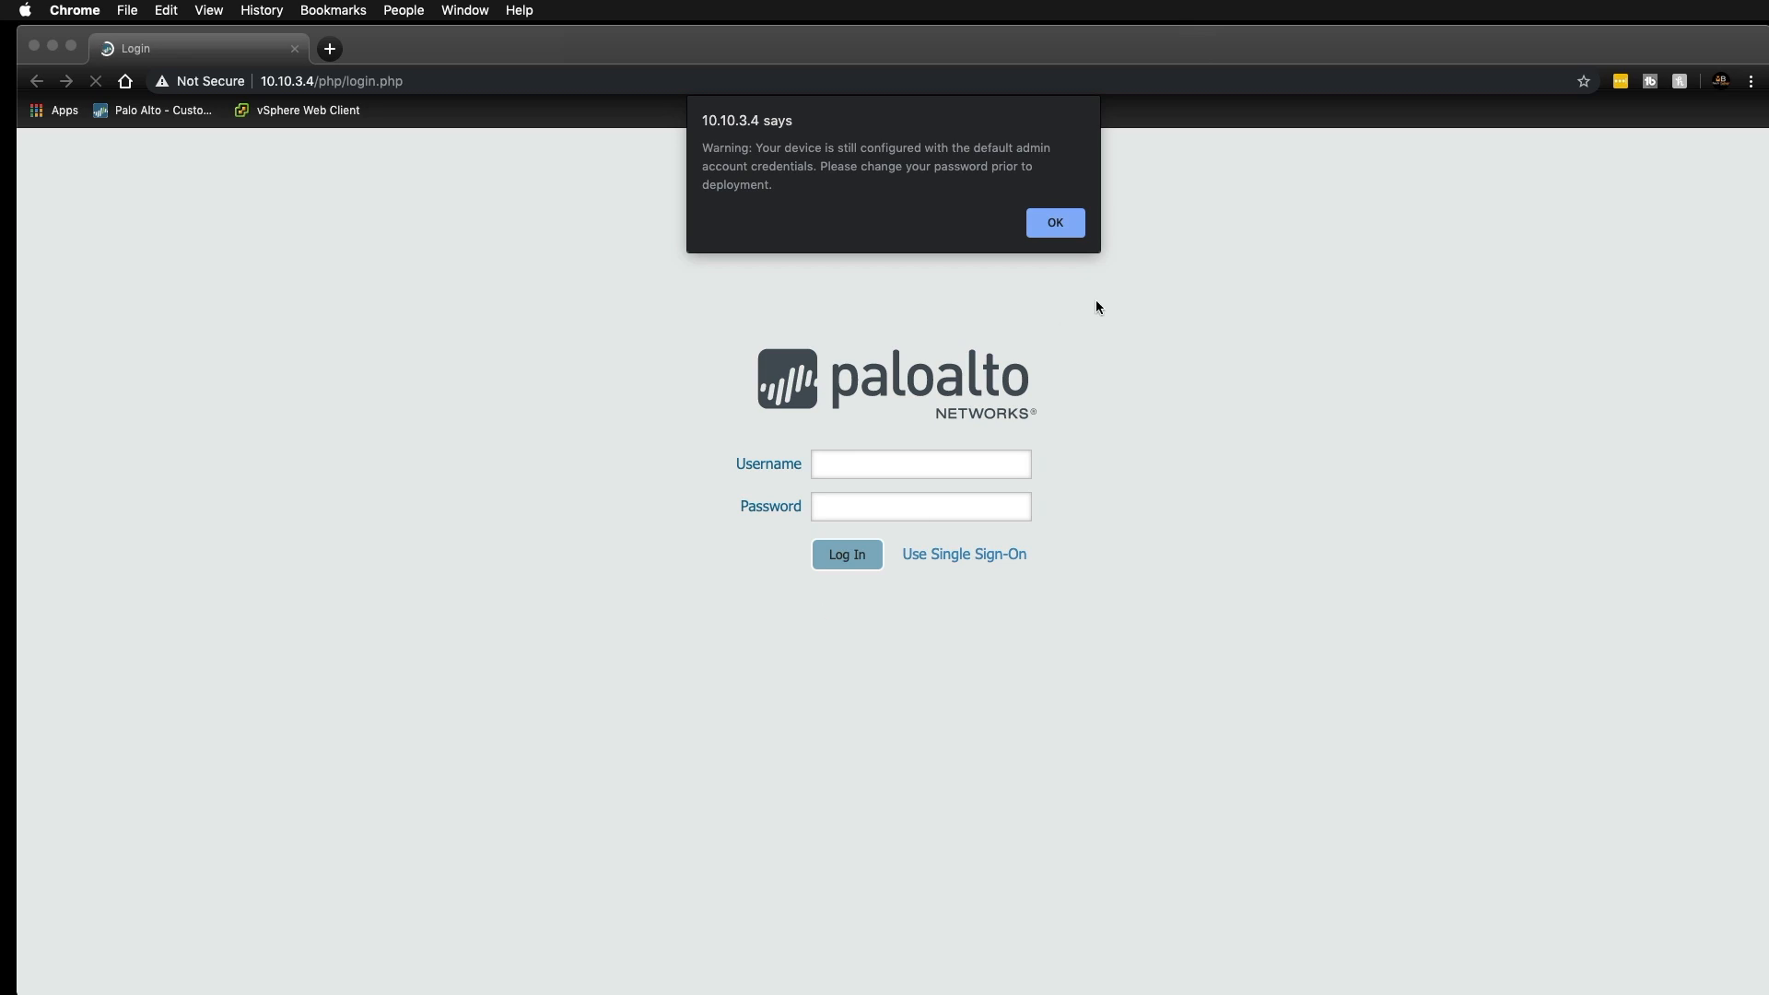
pyautogui.click(1052, 223)
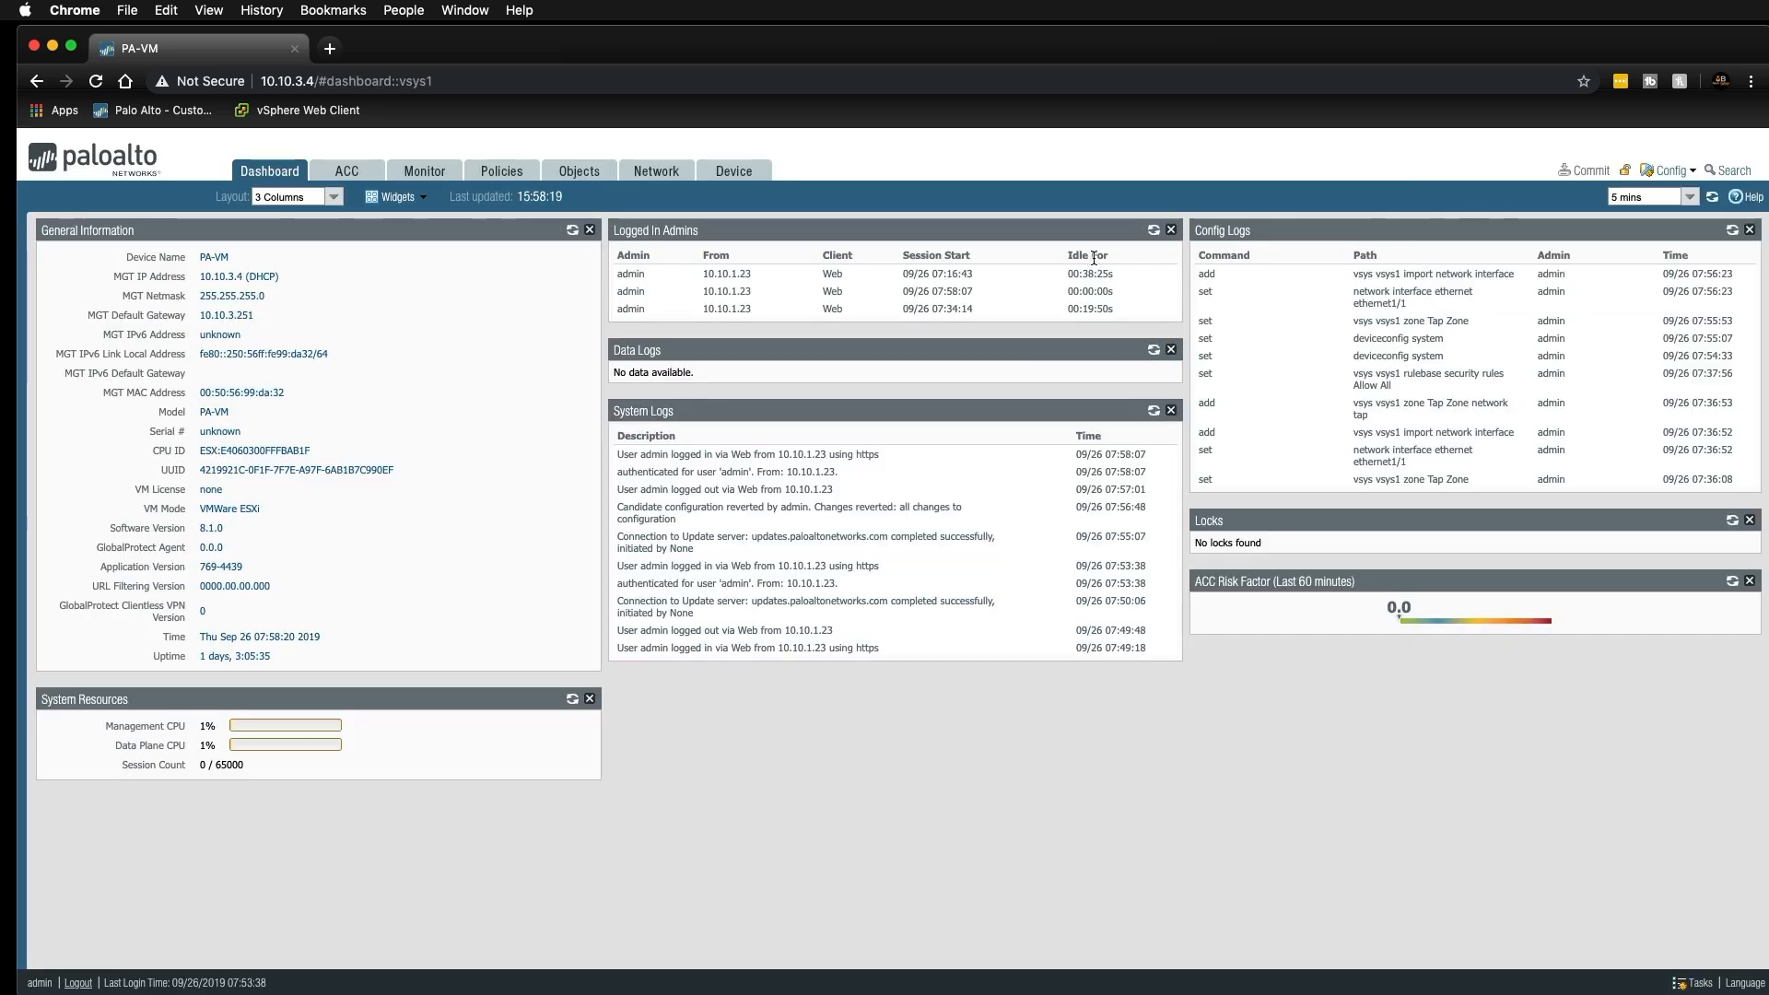
pyautogui.moveTo(831, 199)
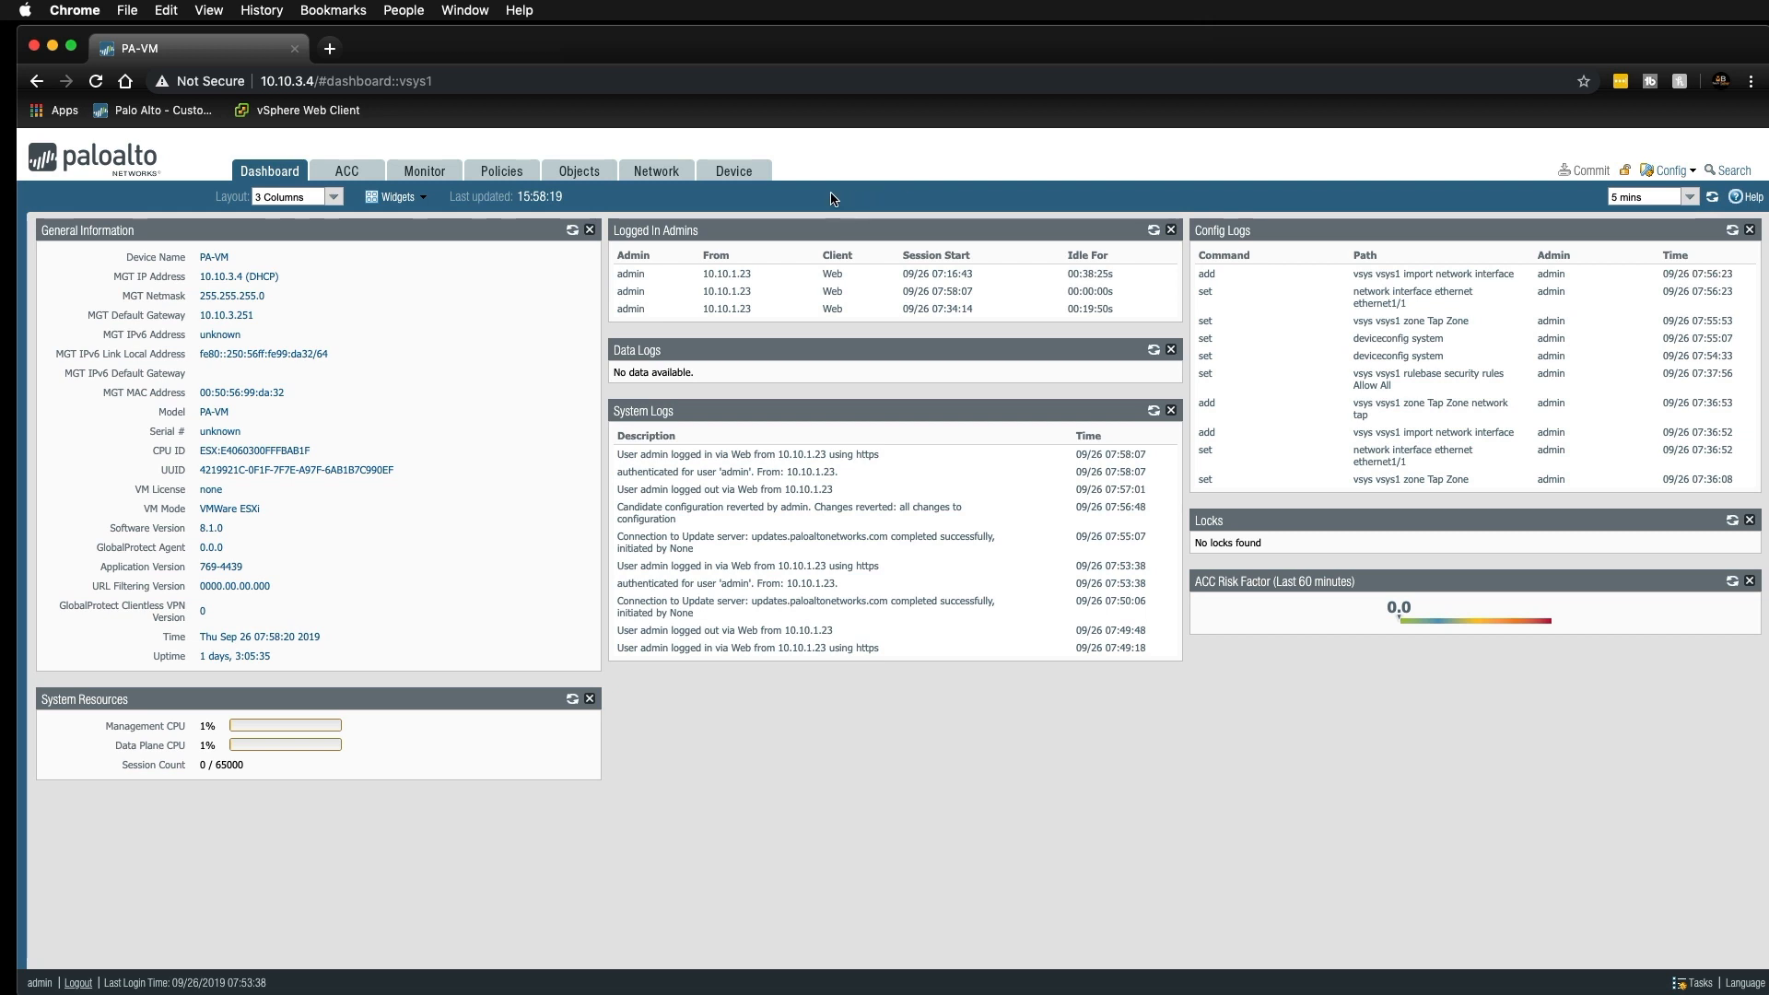
pyautogui.moveTo(791, 193)
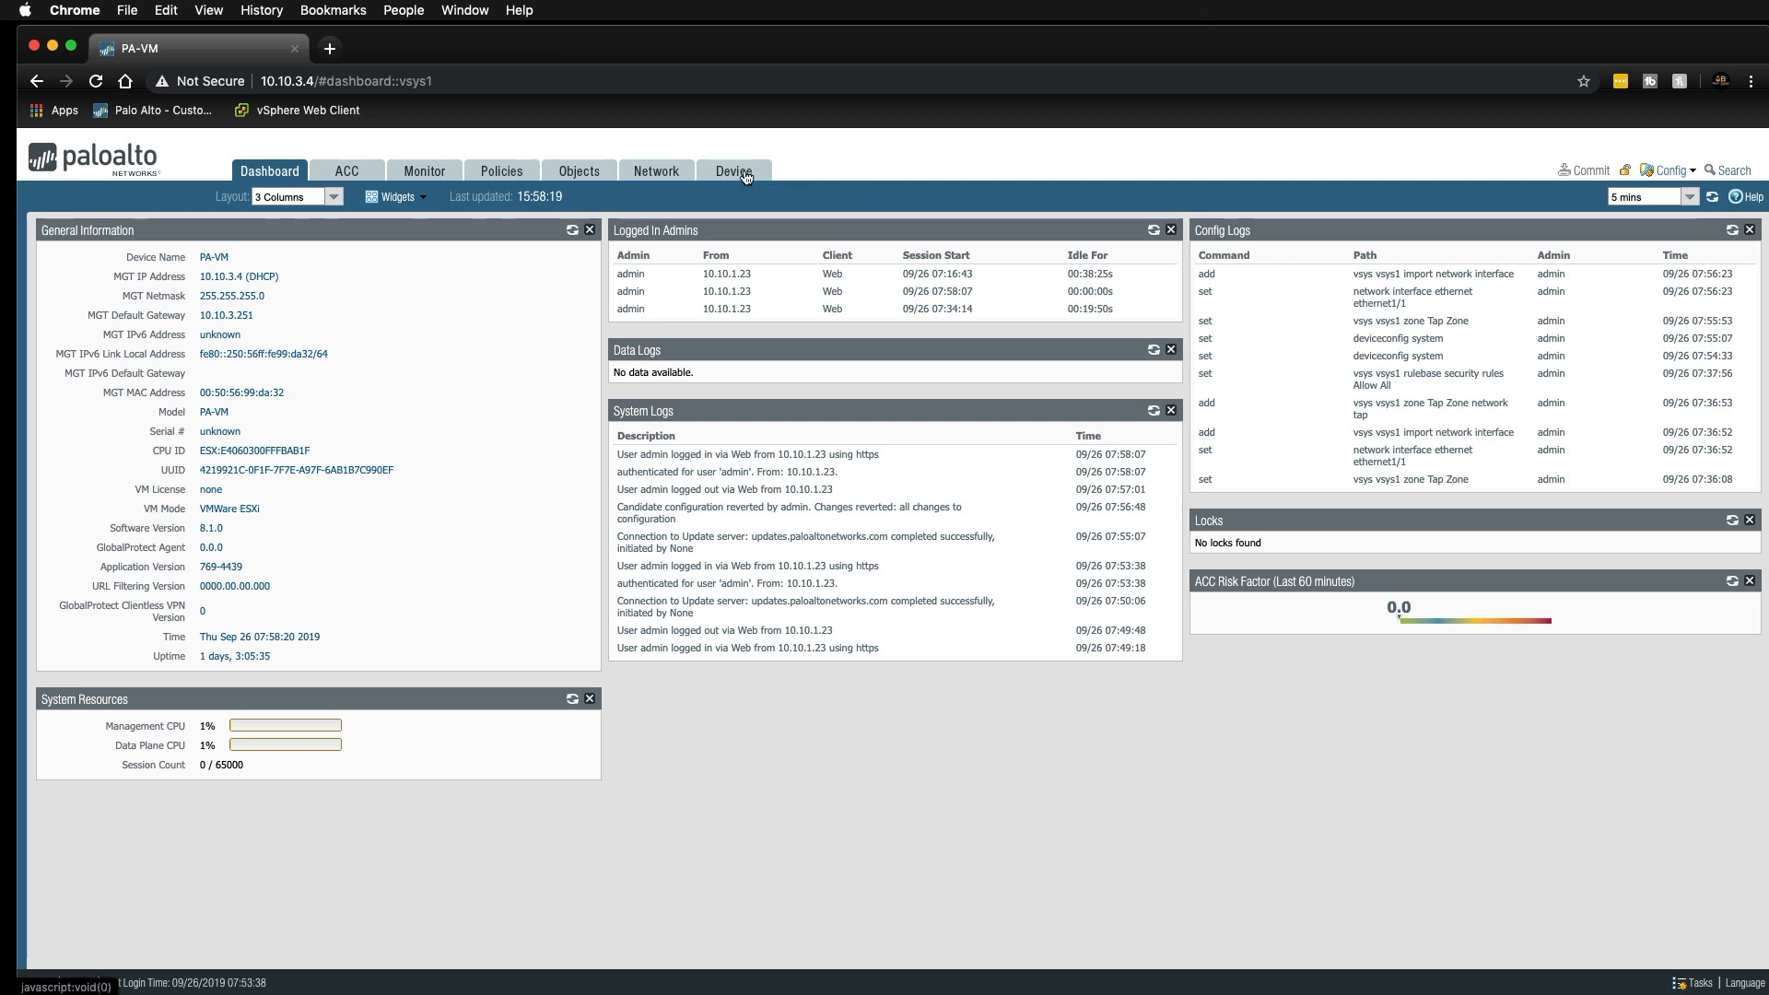
pyautogui.moveTo(733, 170)
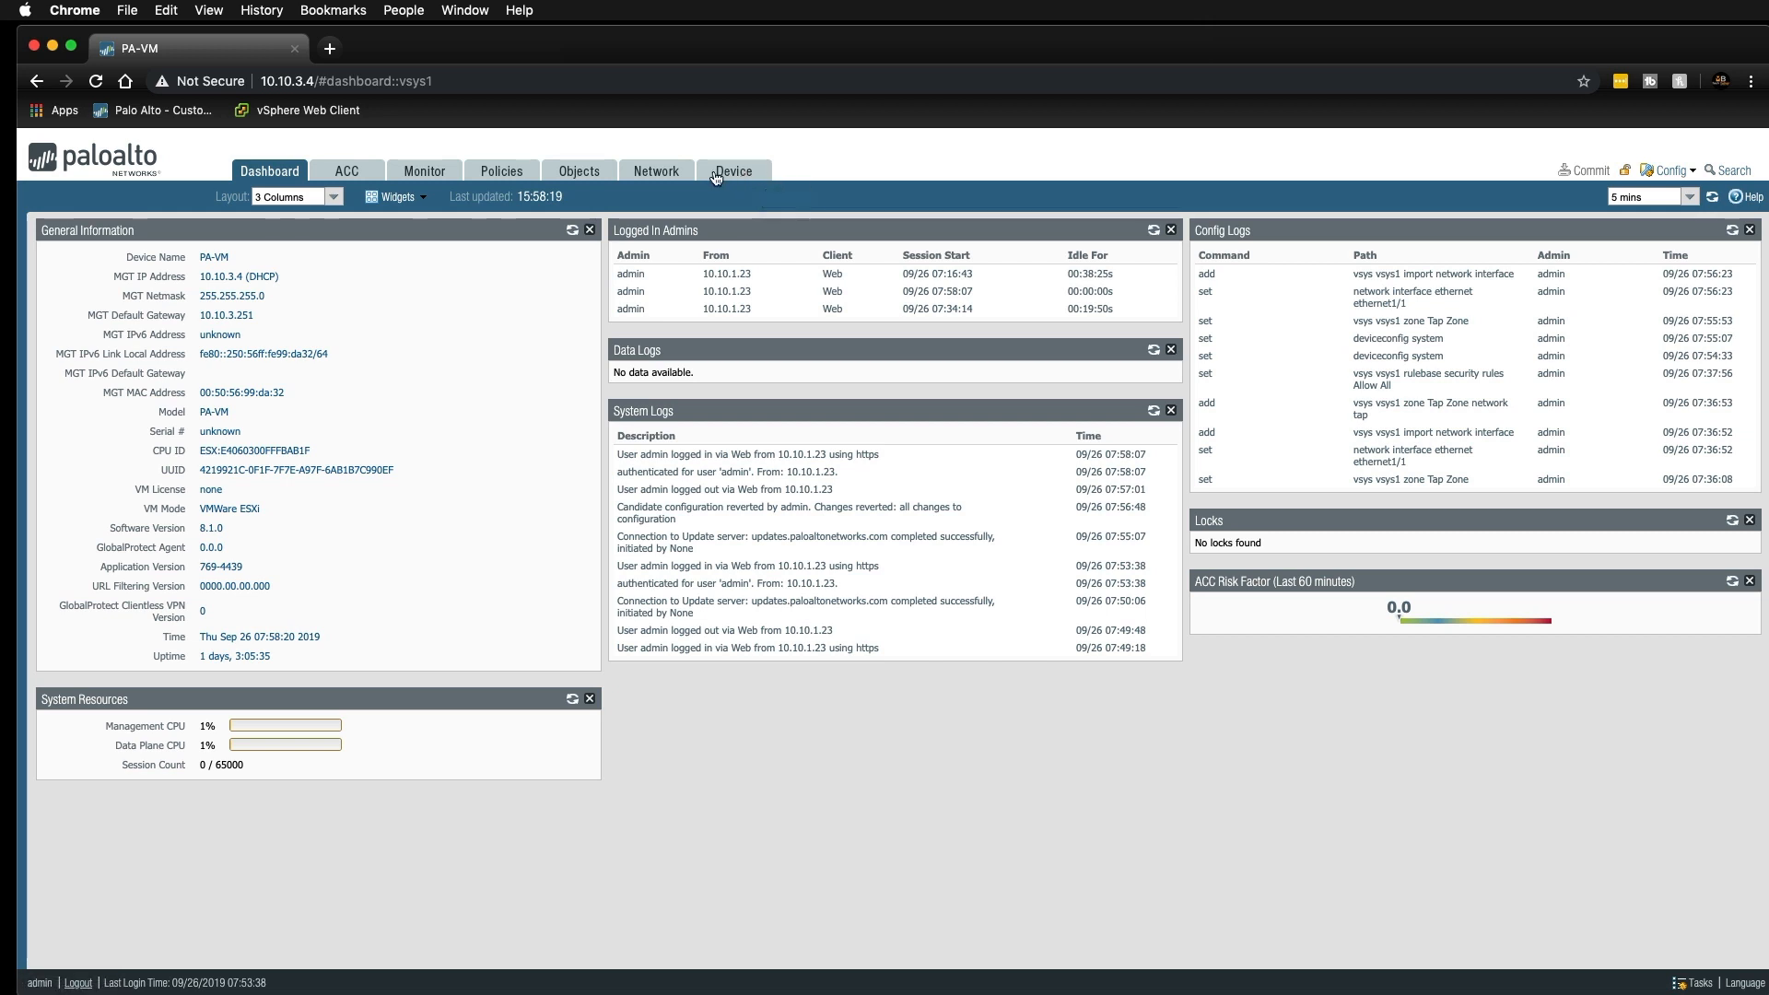
# Set the time zone to Europe/London in Device Setup general settings.
pyautogui.click(733, 170)
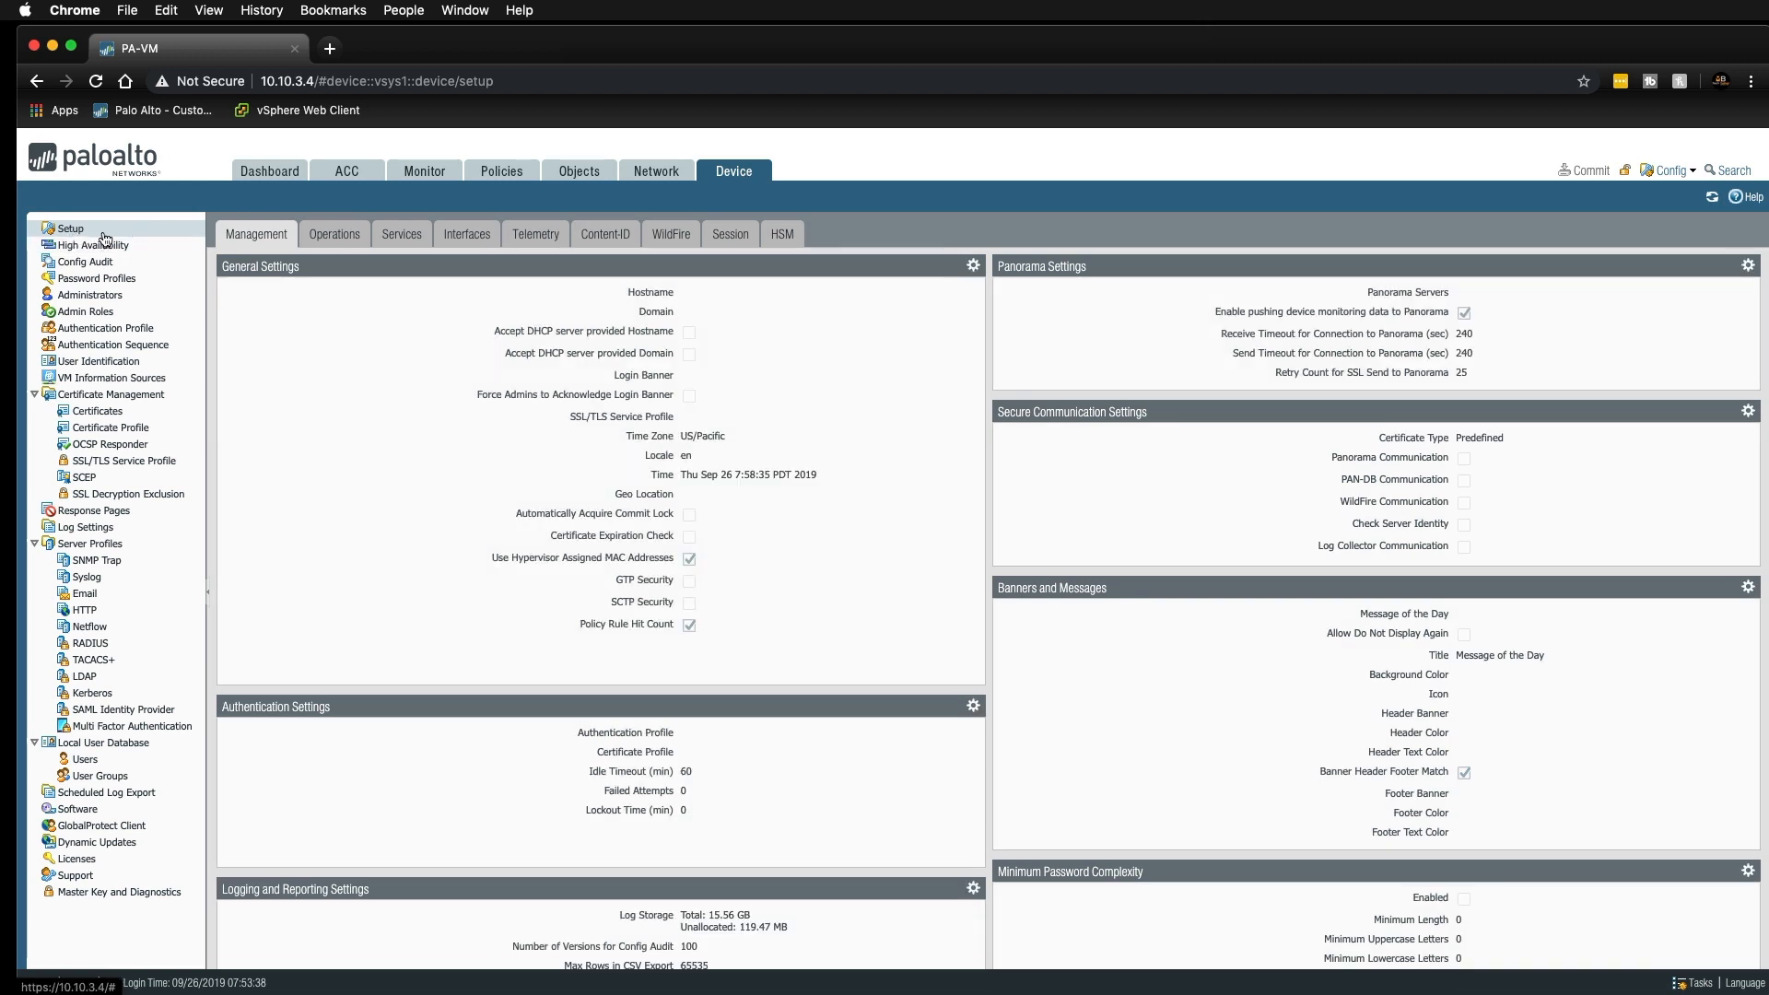
pyautogui.moveTo(251, 245)
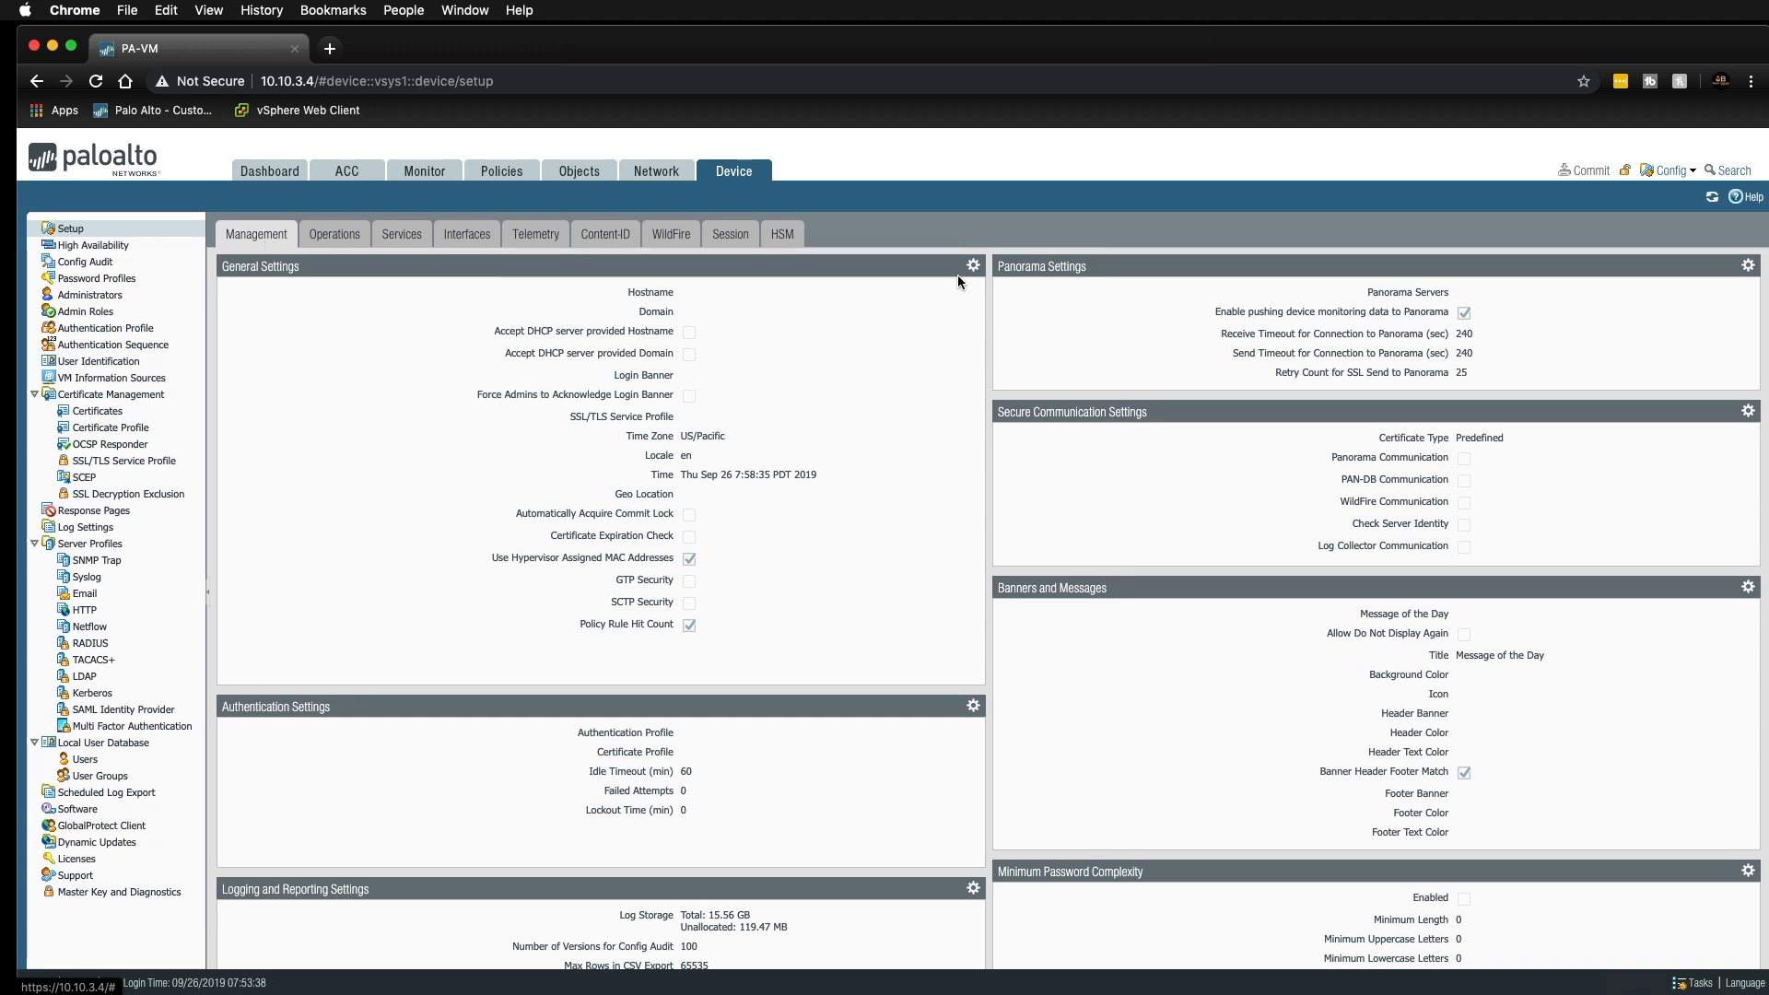
pyautogui.click(971, 266)
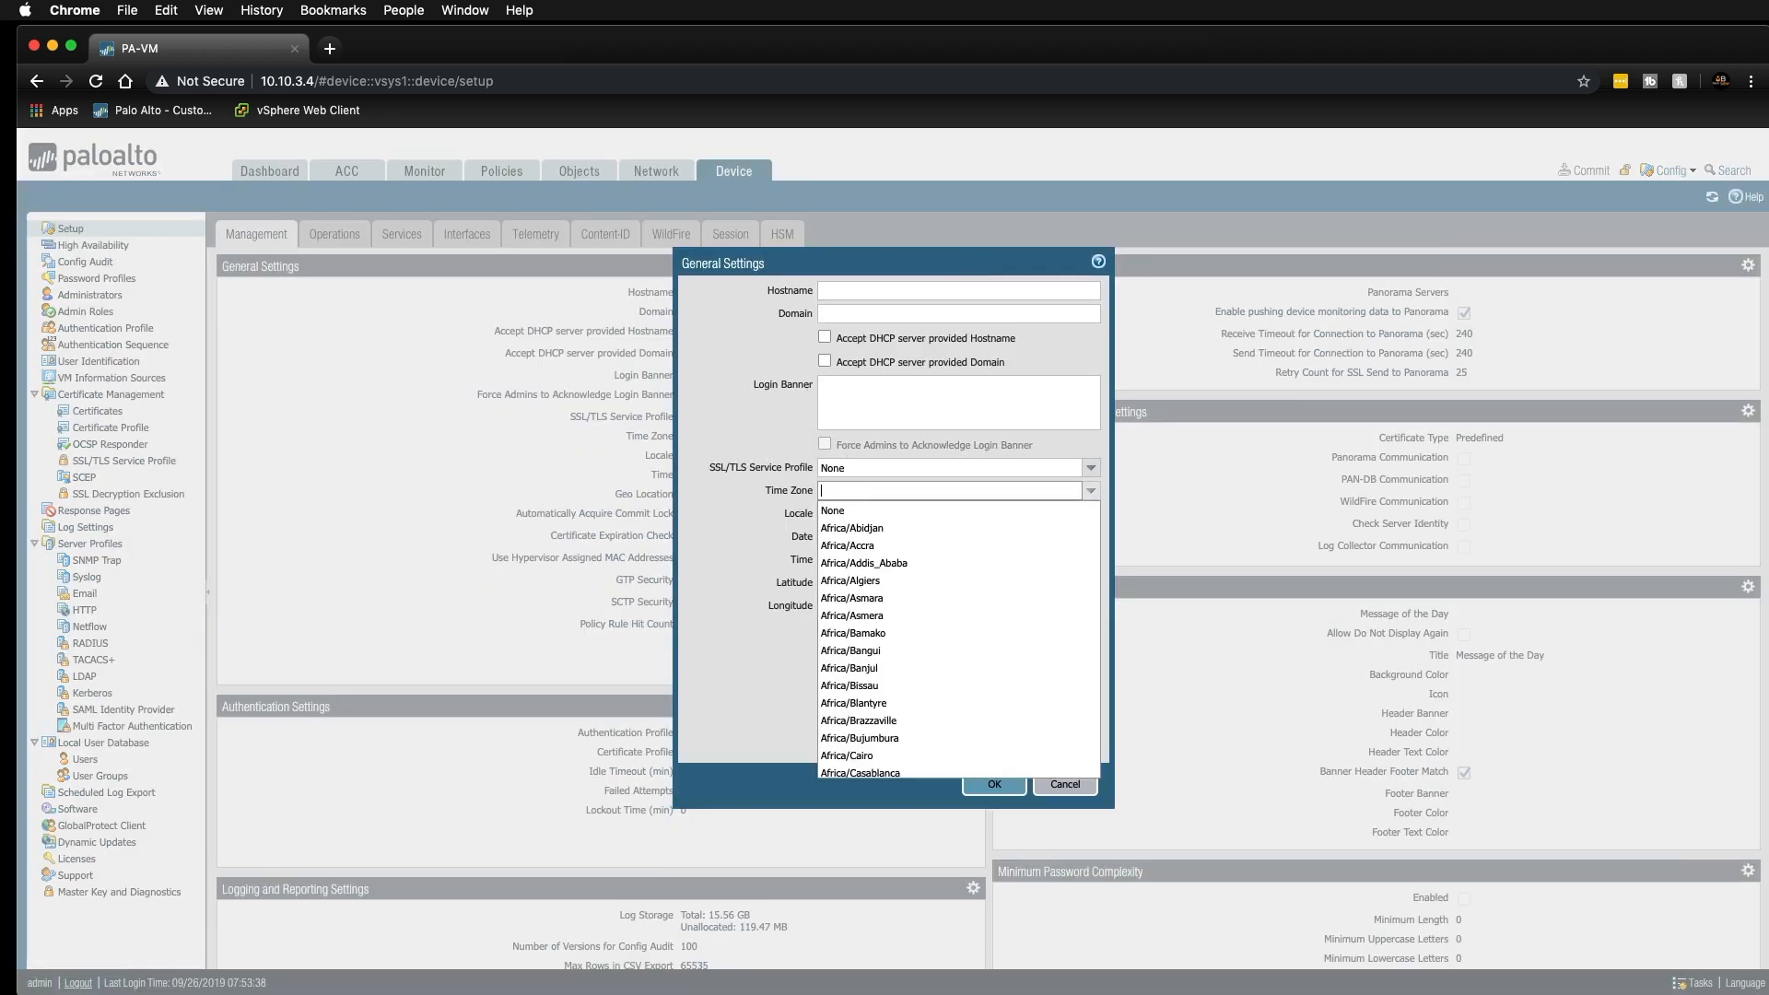
pyautogui.write('europe/London')
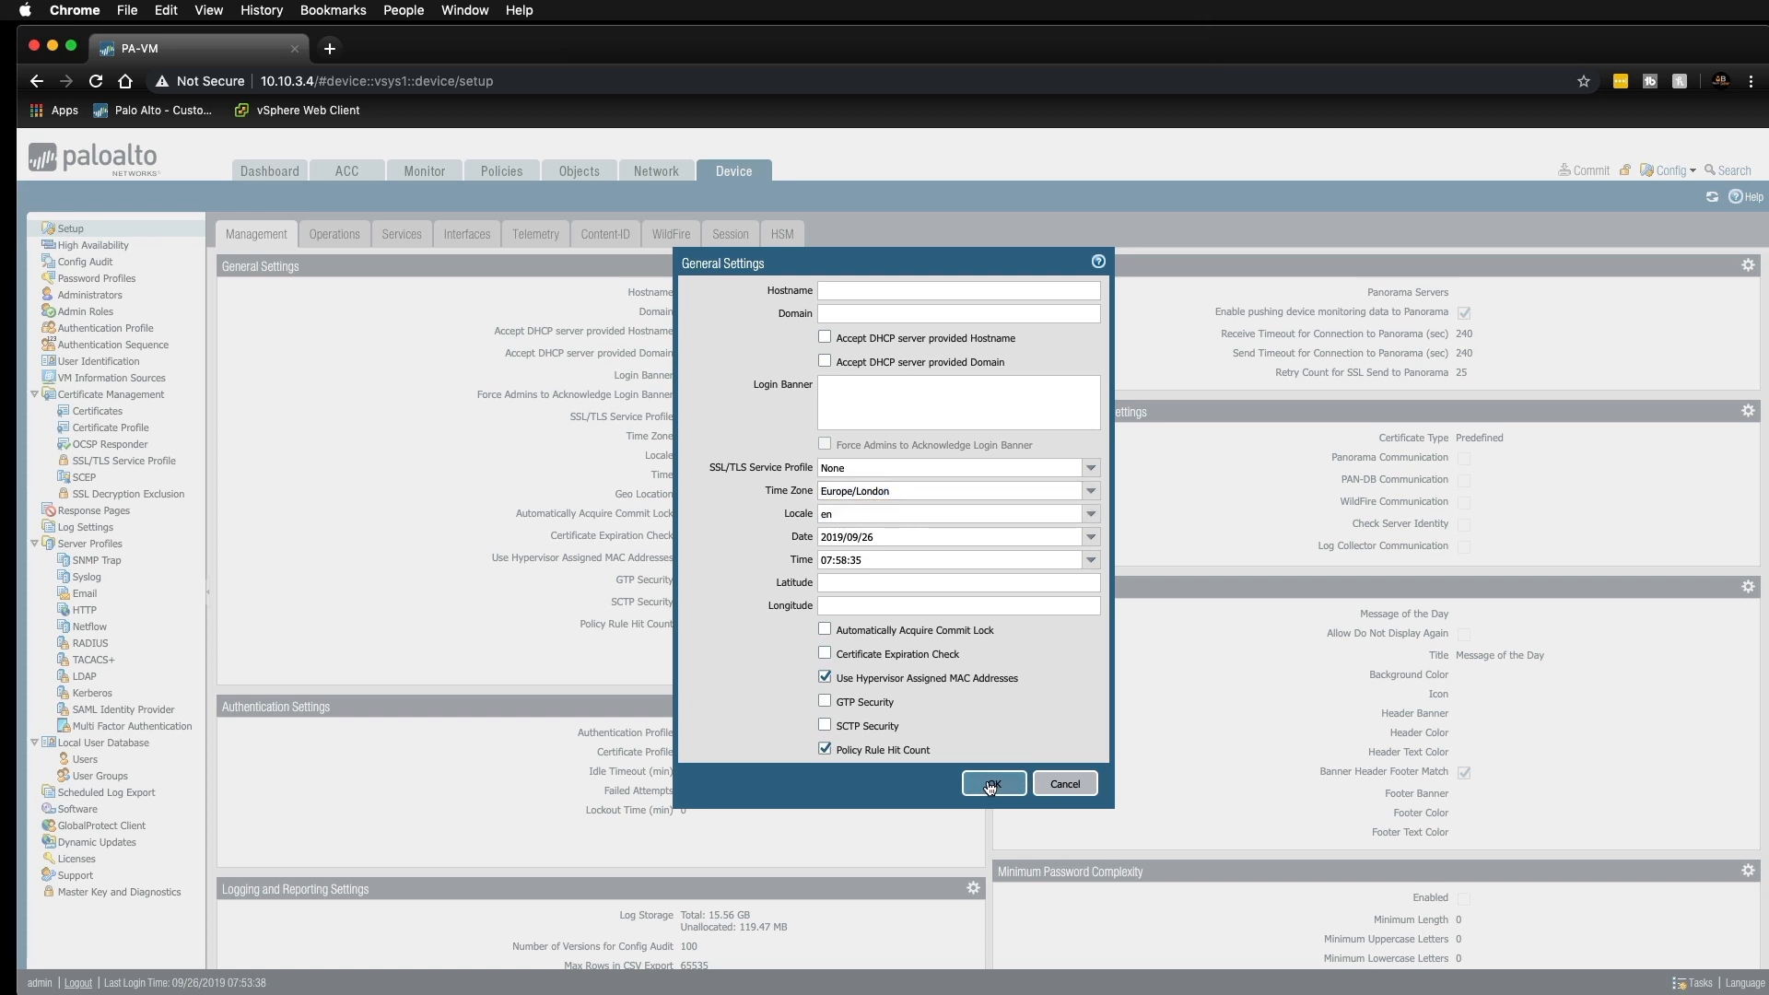
pyautogui.click(992, 783)
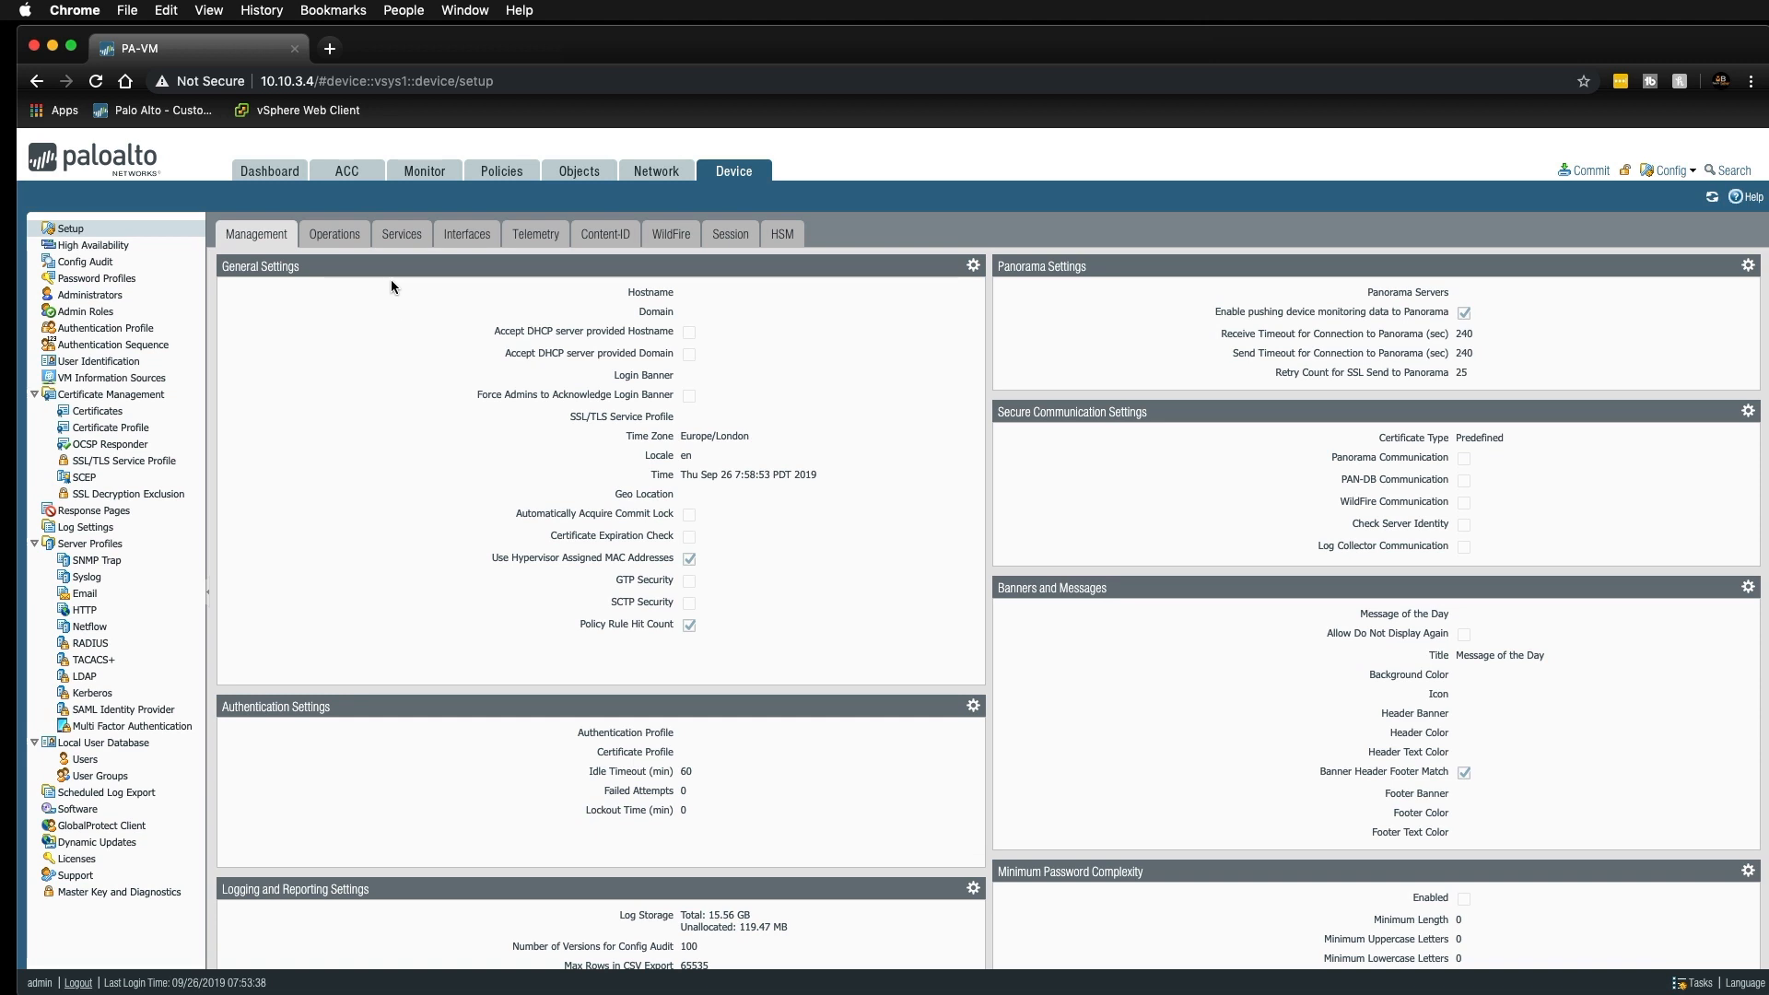
pyautogui.moveTo(401, 234)
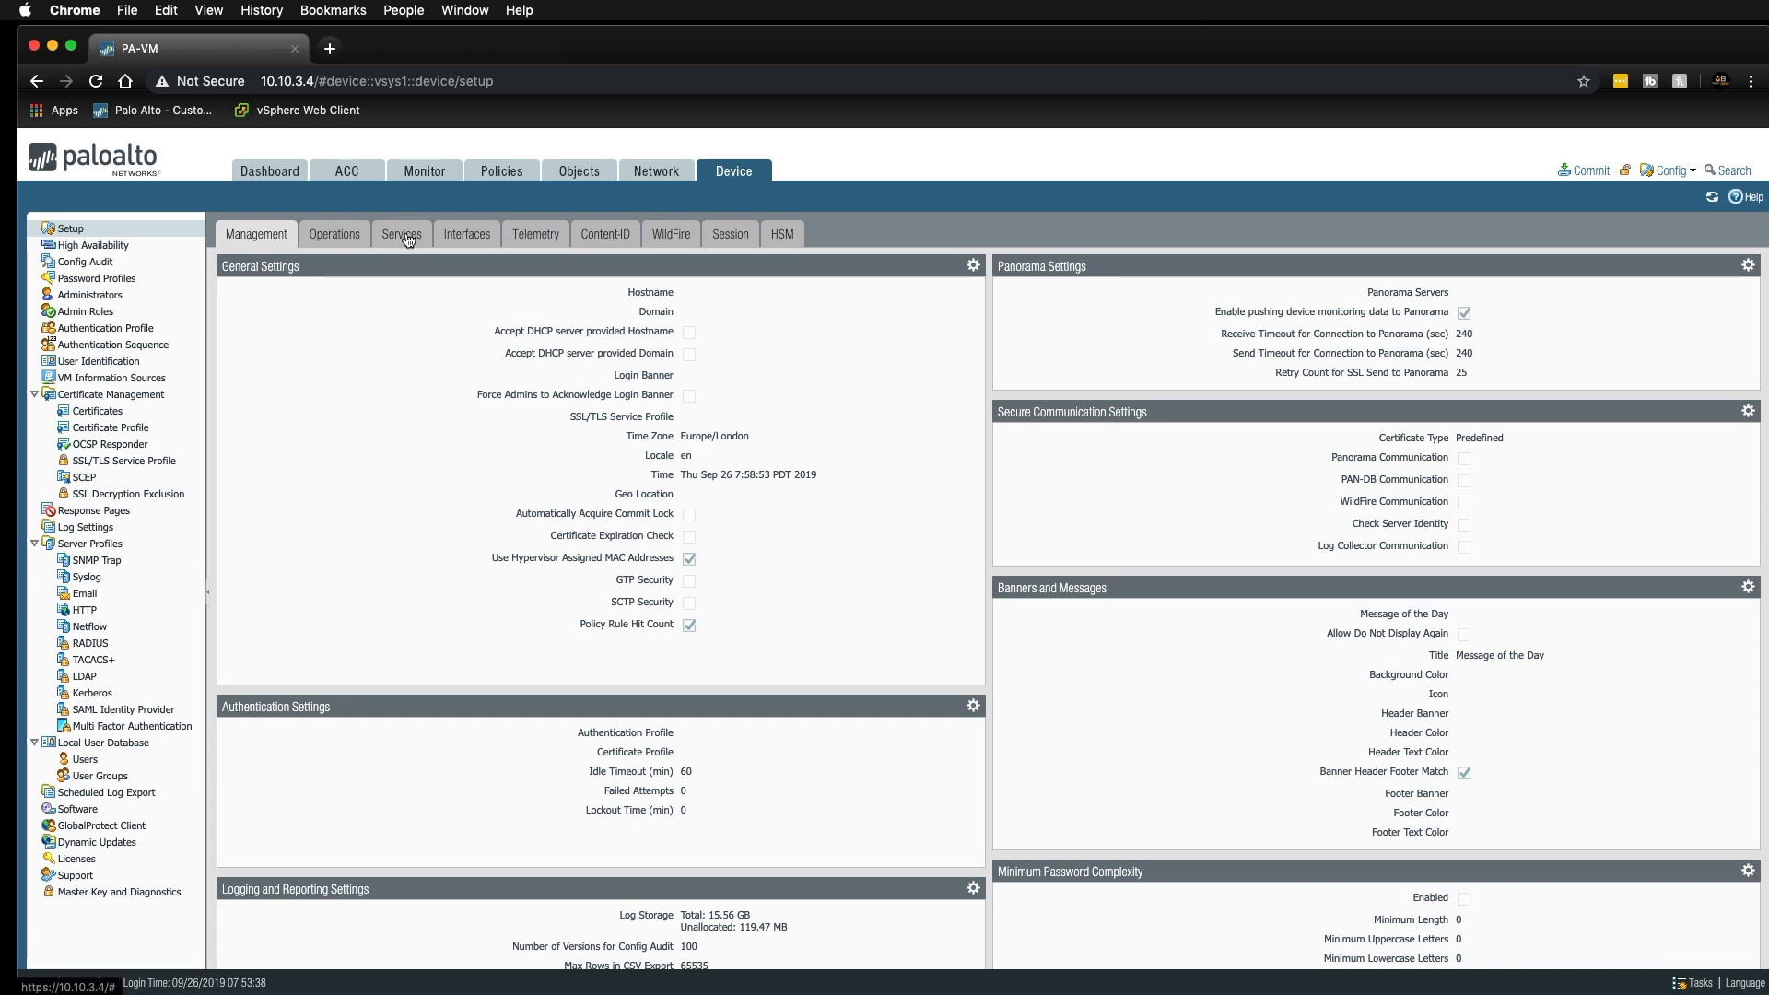
# Set uk.pool.ntp.org as the primary NTP server address in Services.
pyautogui.click(402, 234)
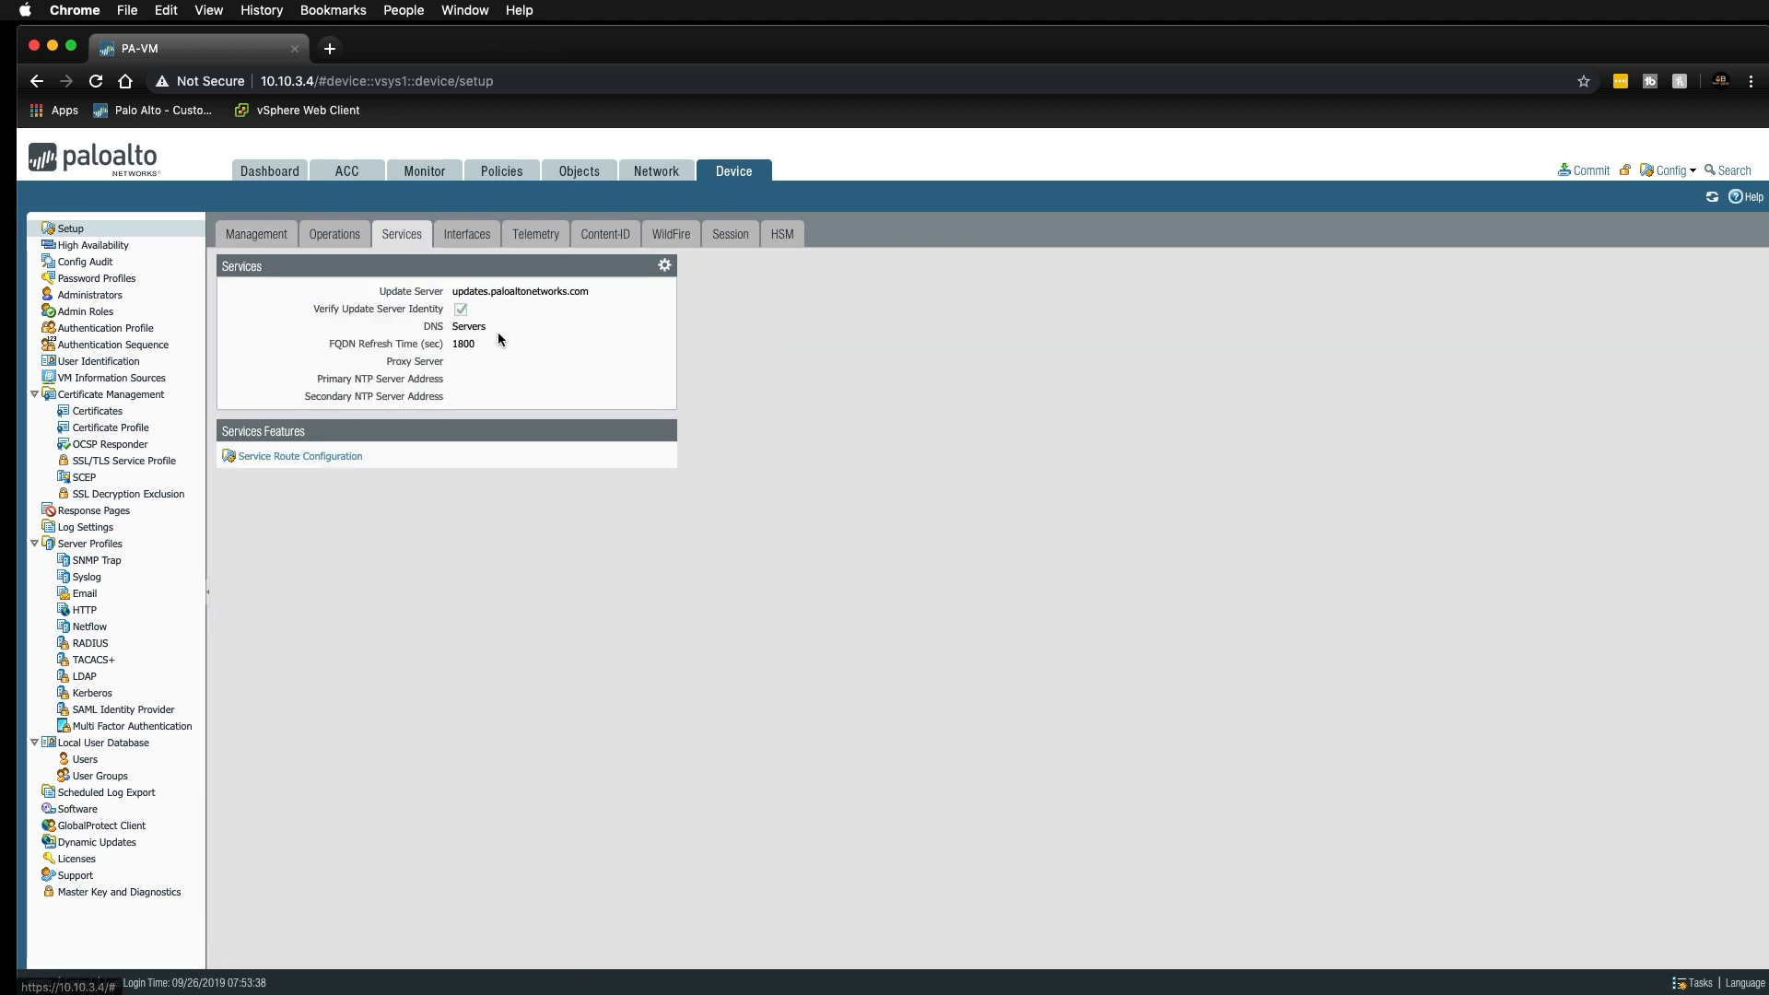
pyautogui.click(665, 265)
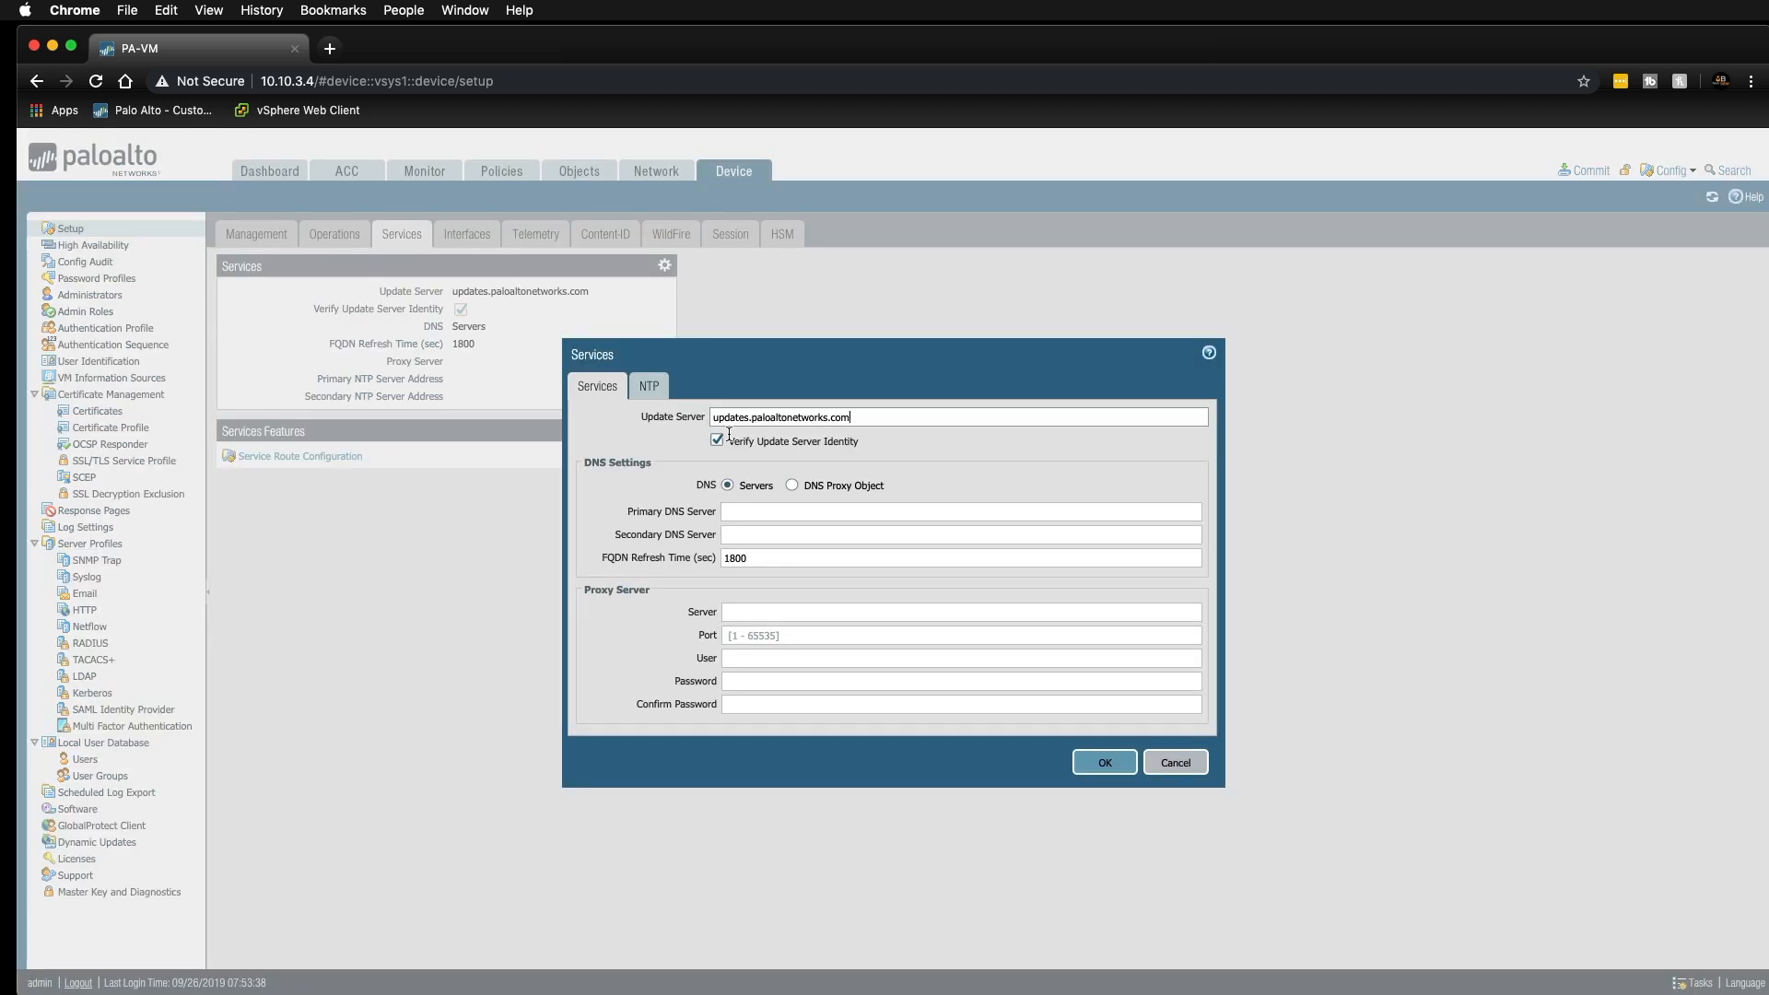
pyautogui.click(647, 385)
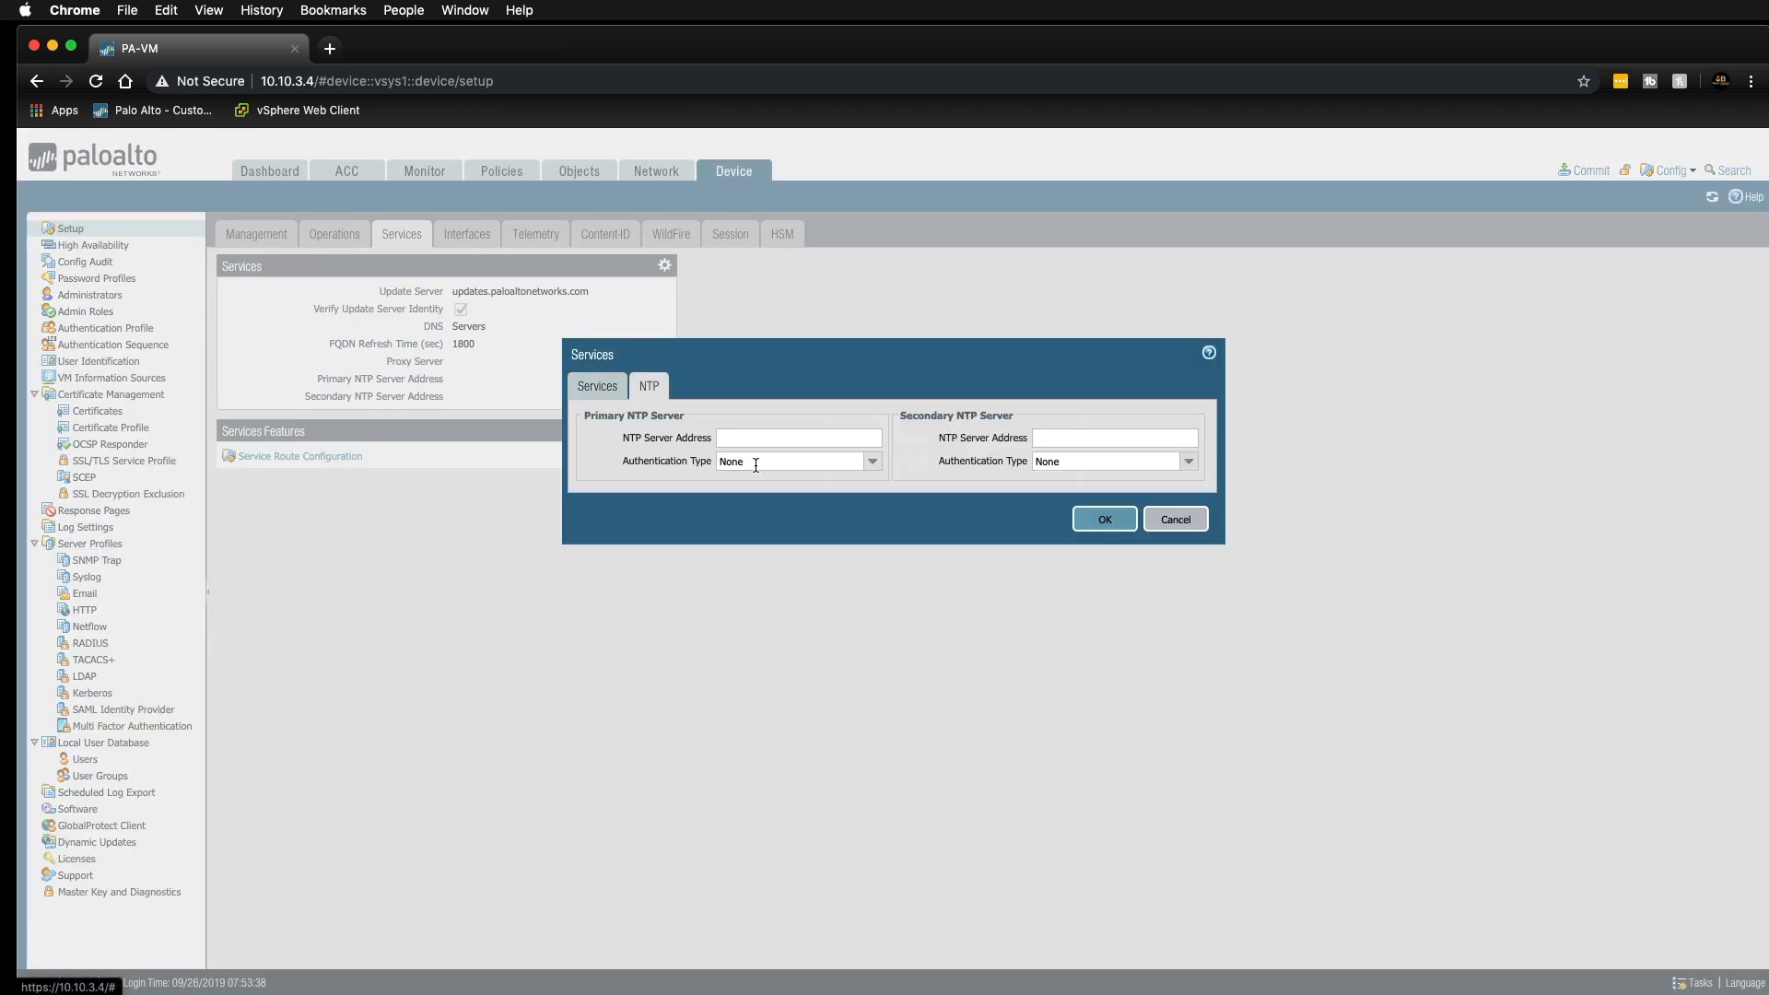
pyautogui.click(797, 439)
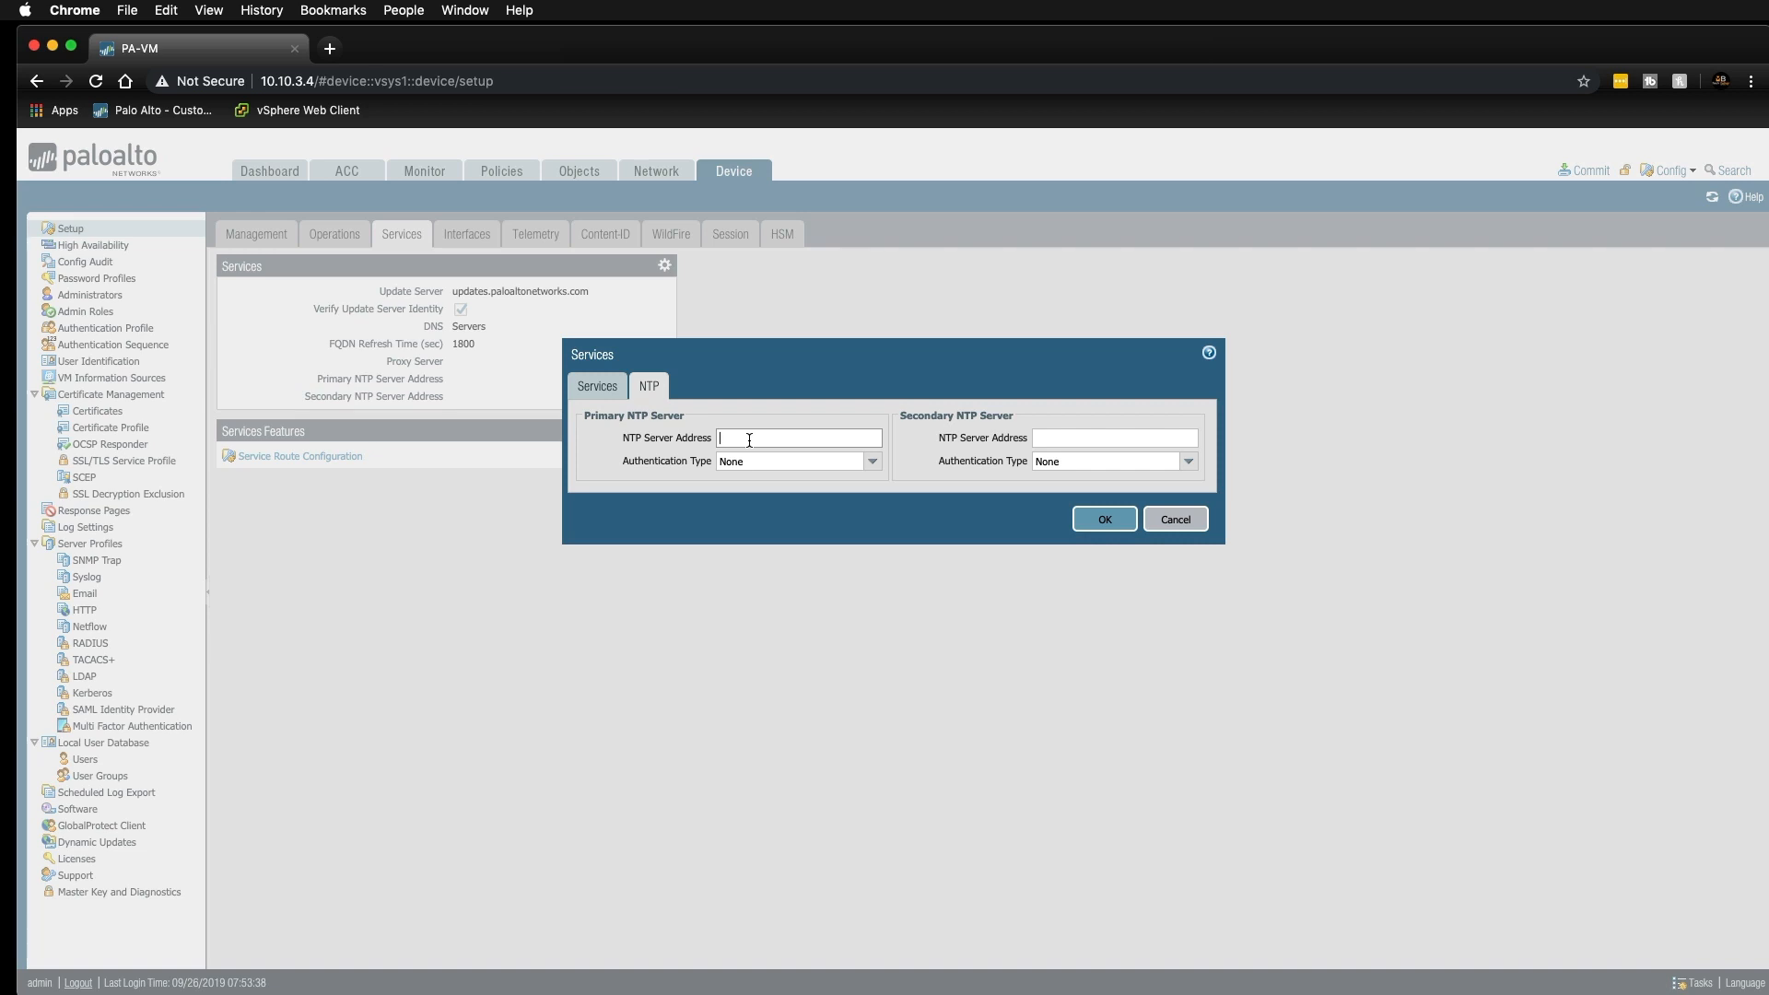
pyautogui.write('uk.')
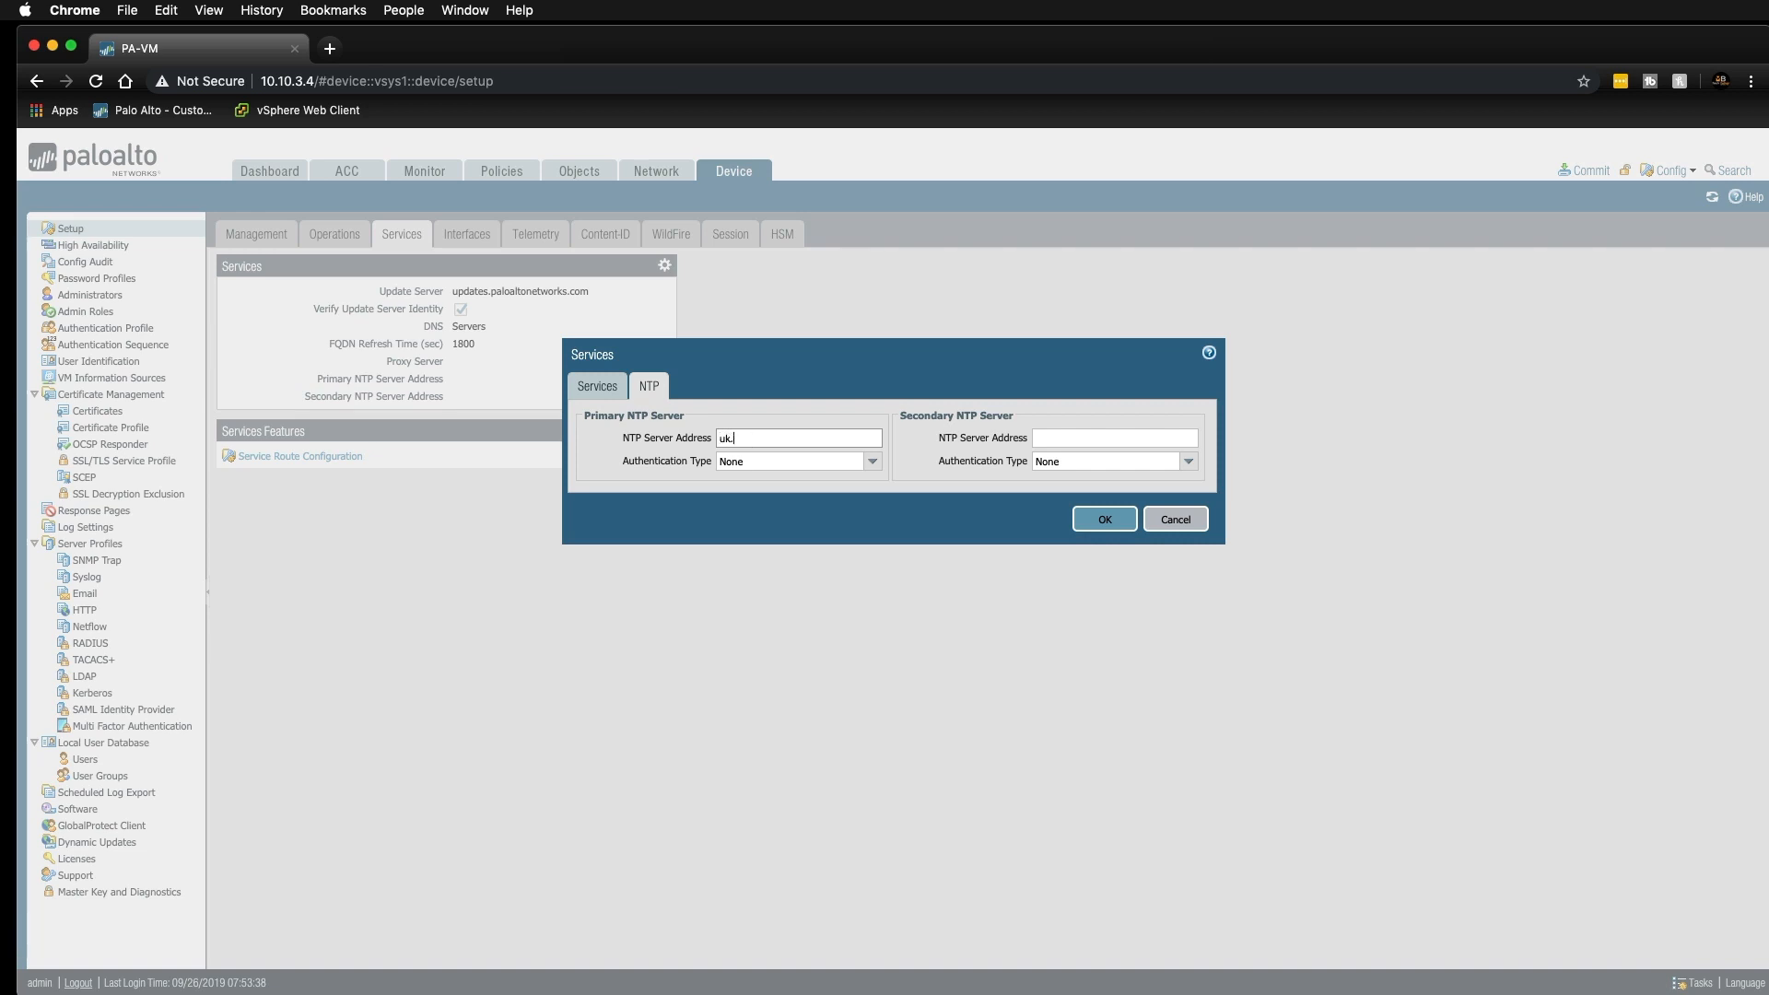
pyautogui.write('pool.')
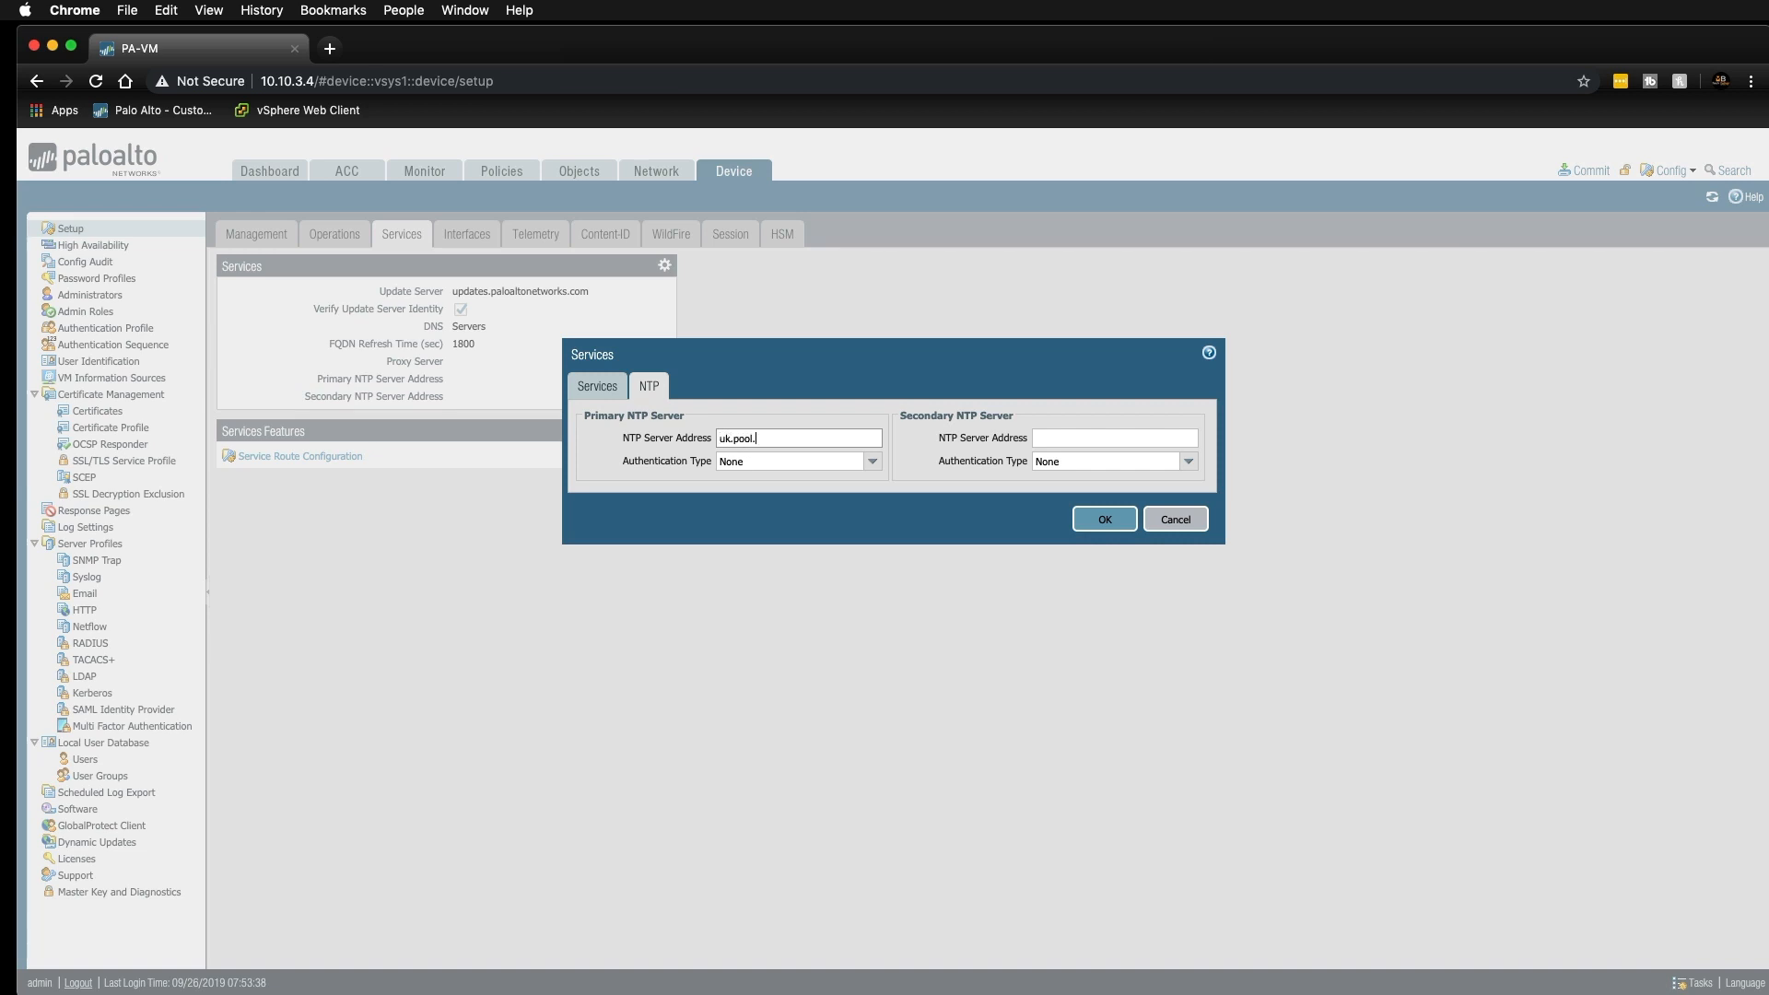
pyautogui.write('ntp.org')
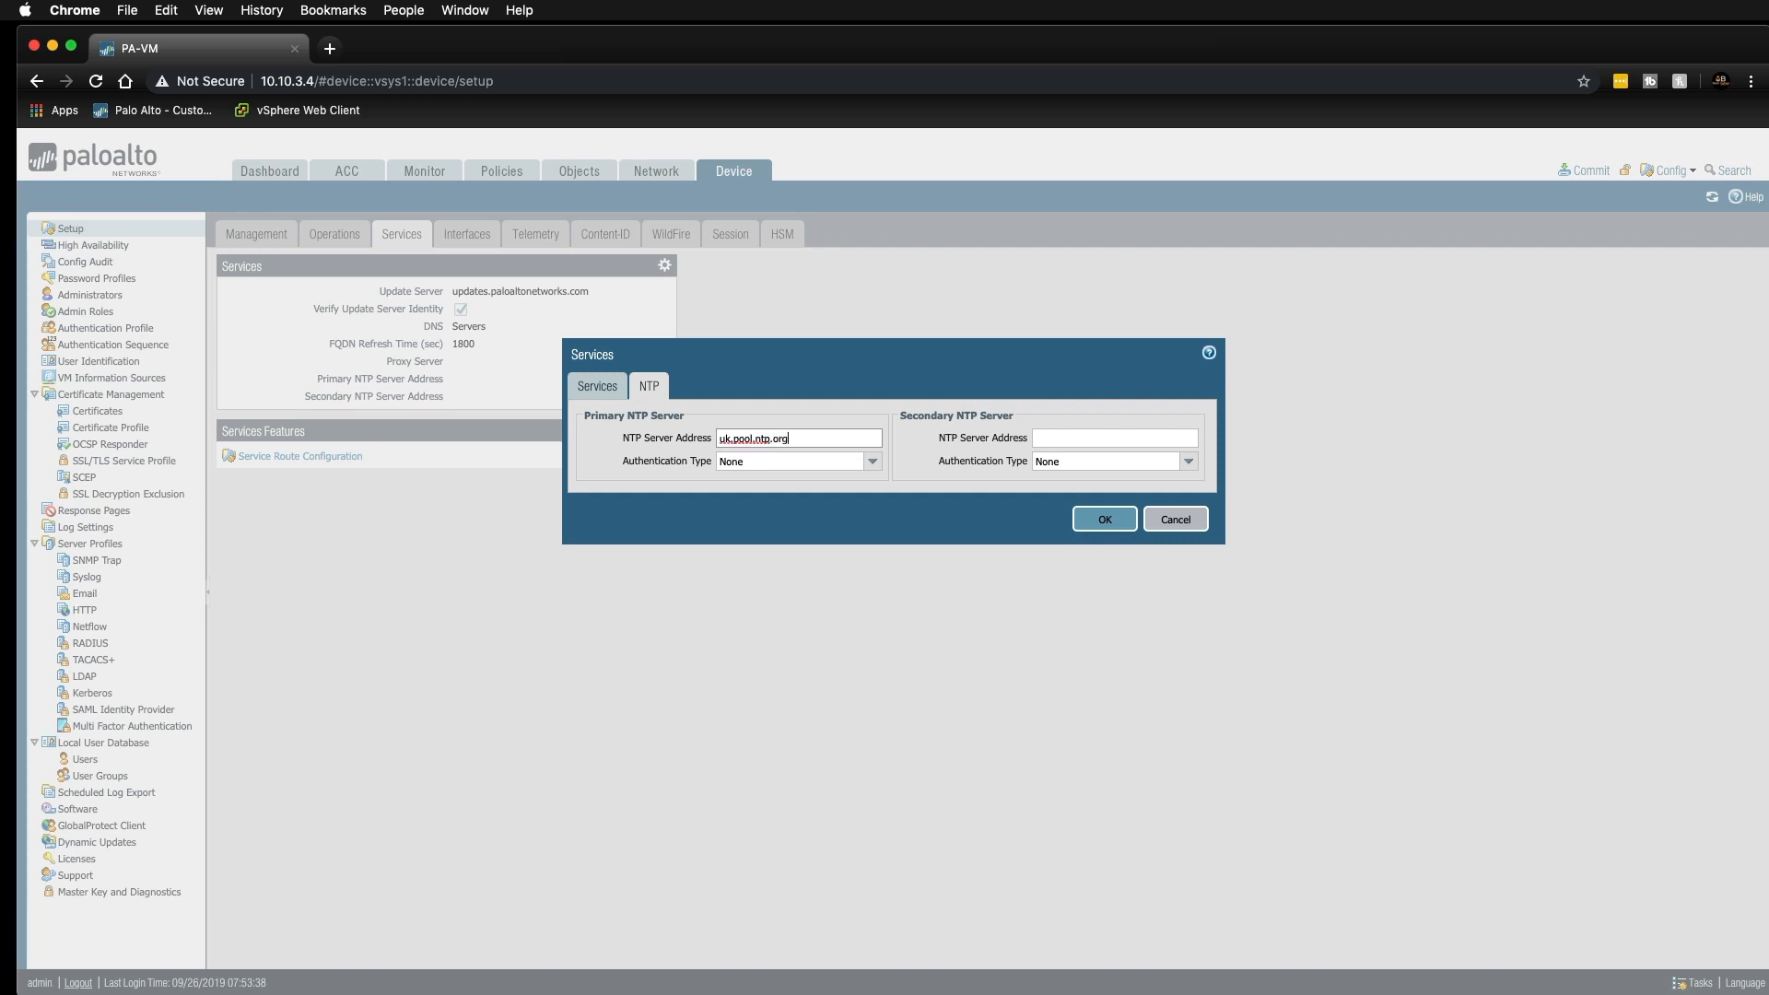
pyautogui.click(1102, 519)
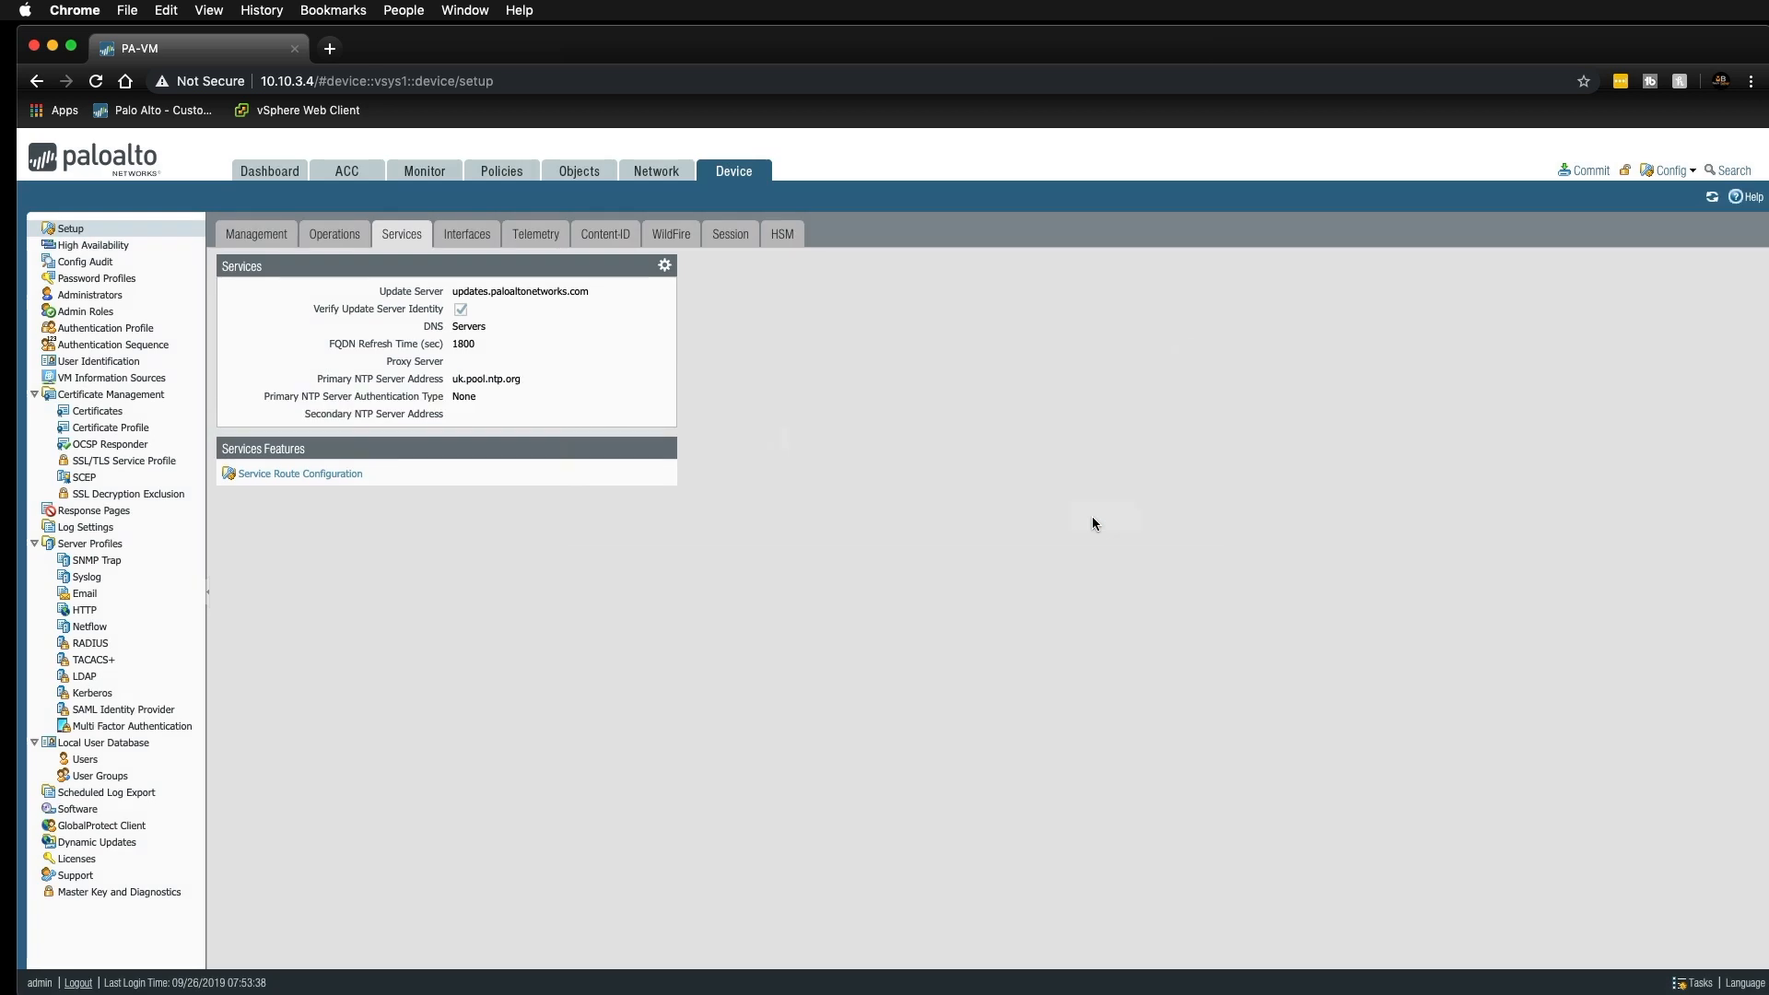
pyautogui.moveTo(560, 321)
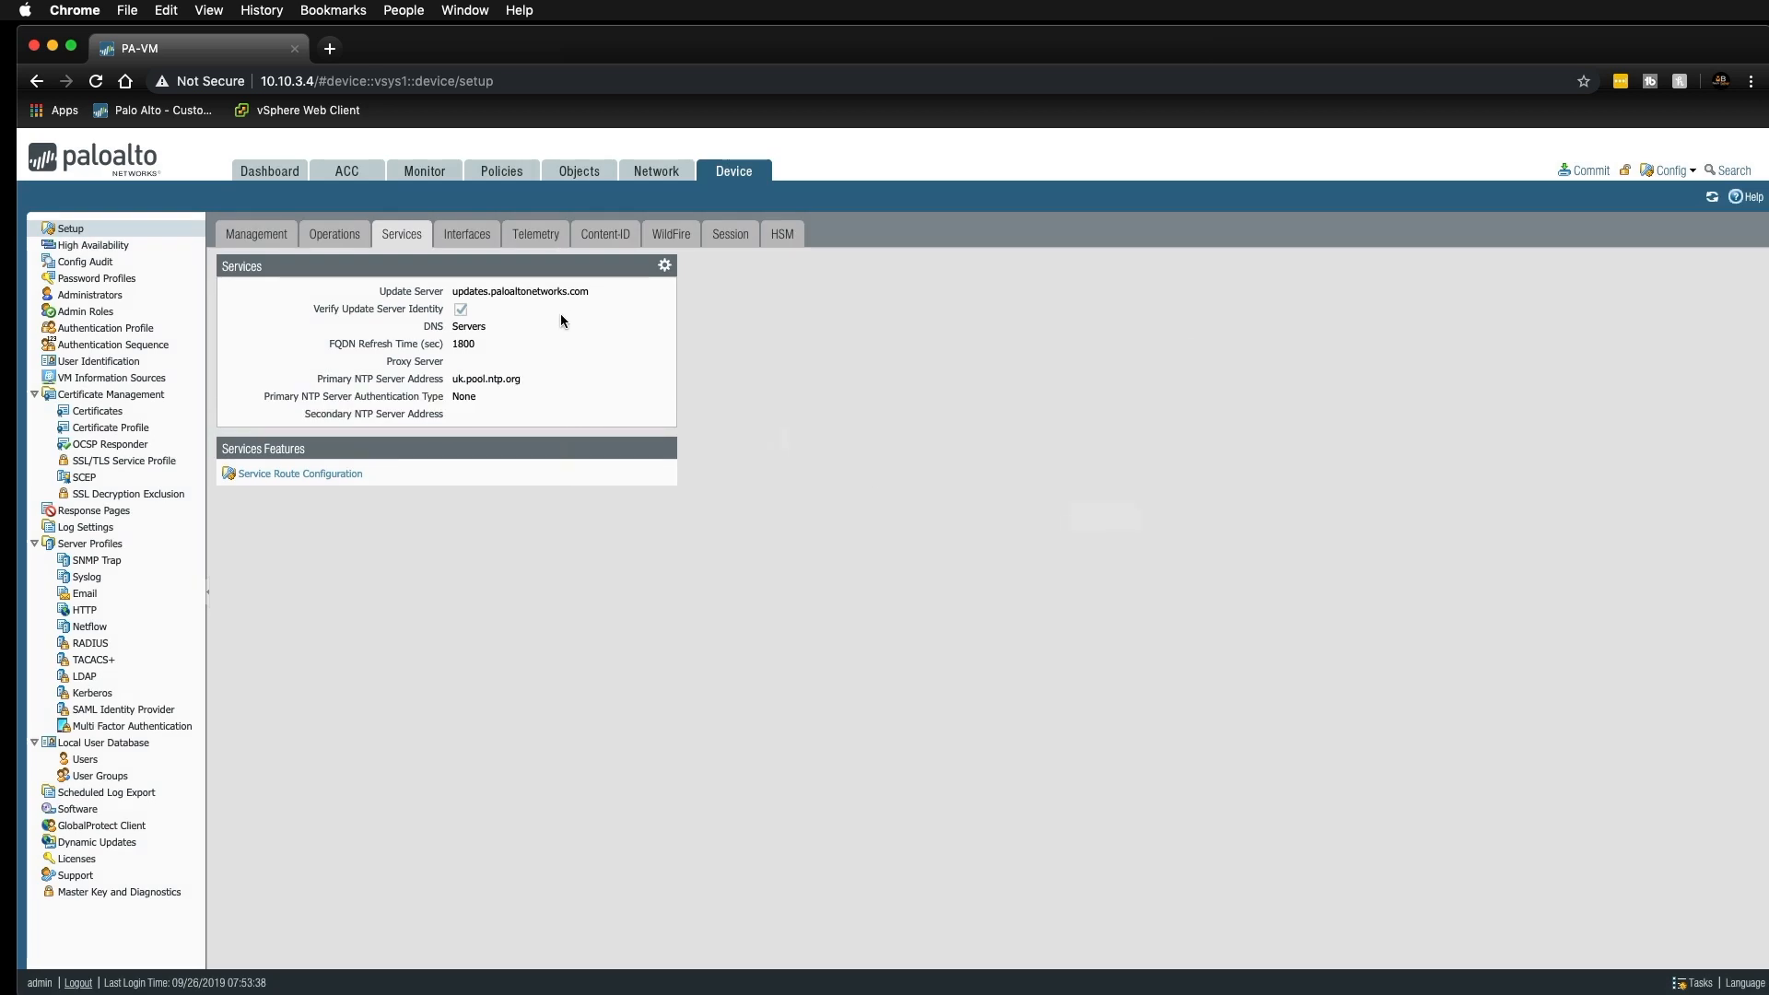
pyautogui.moveTo(688, 243)
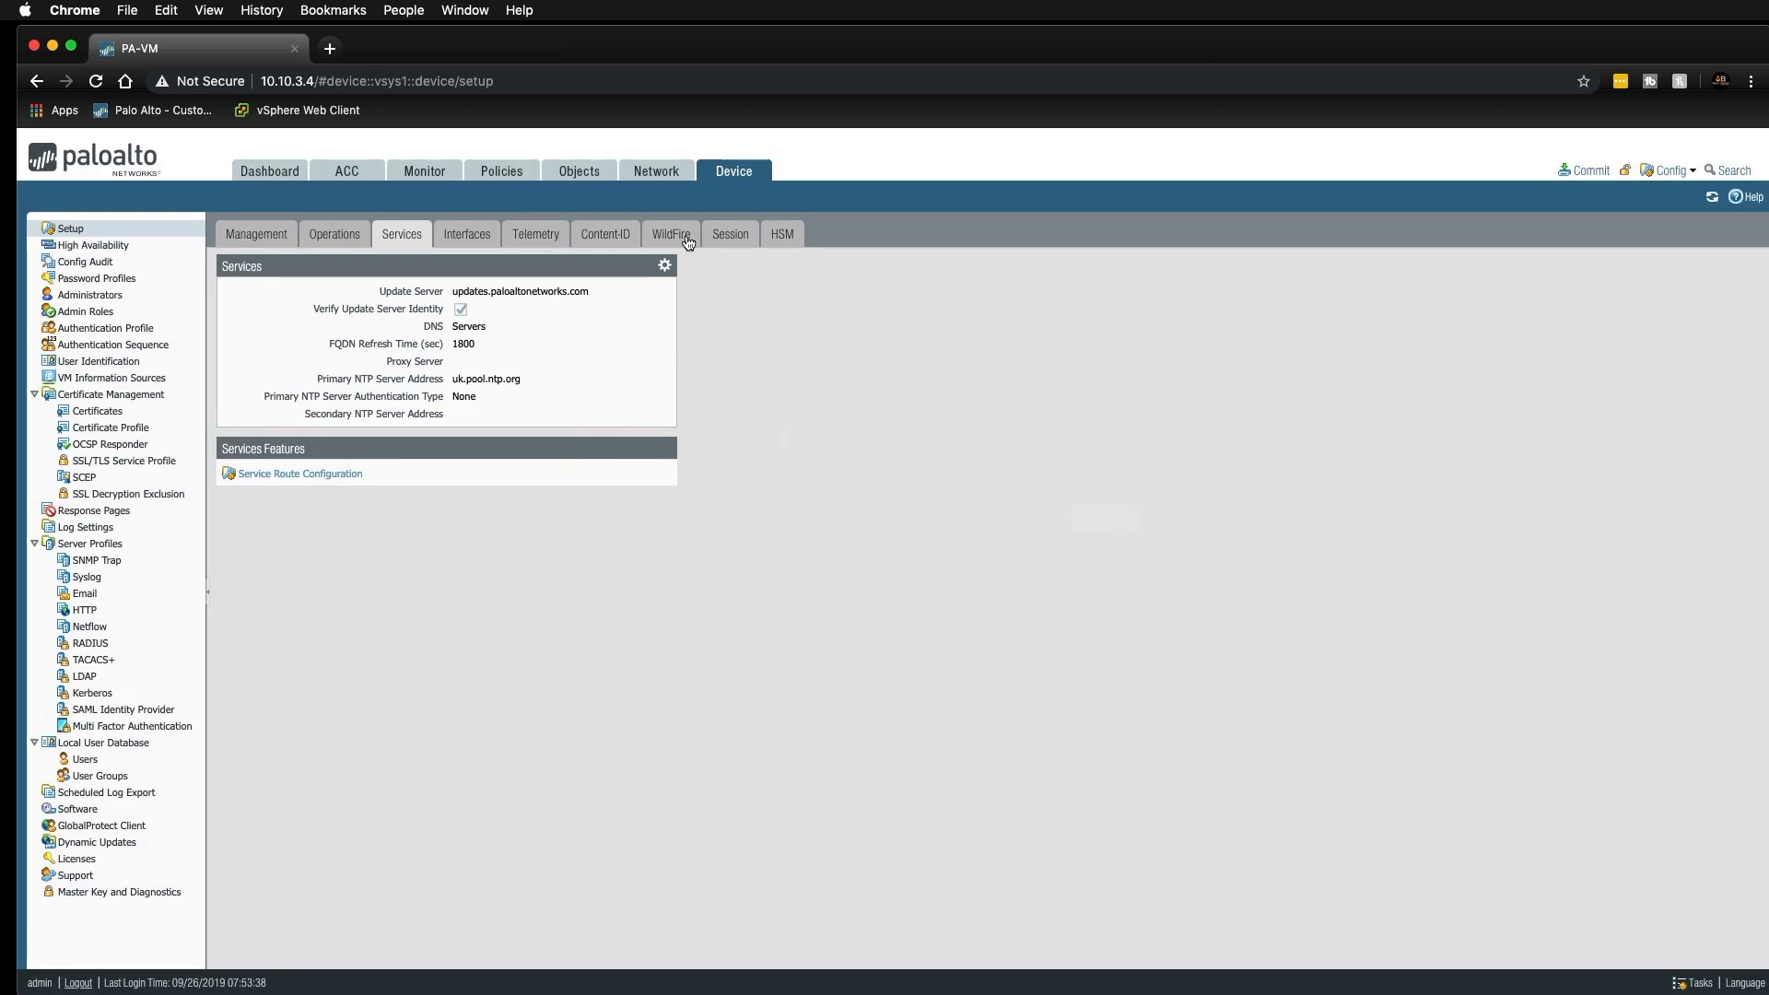
pyautogui.moveTo(657, 170)
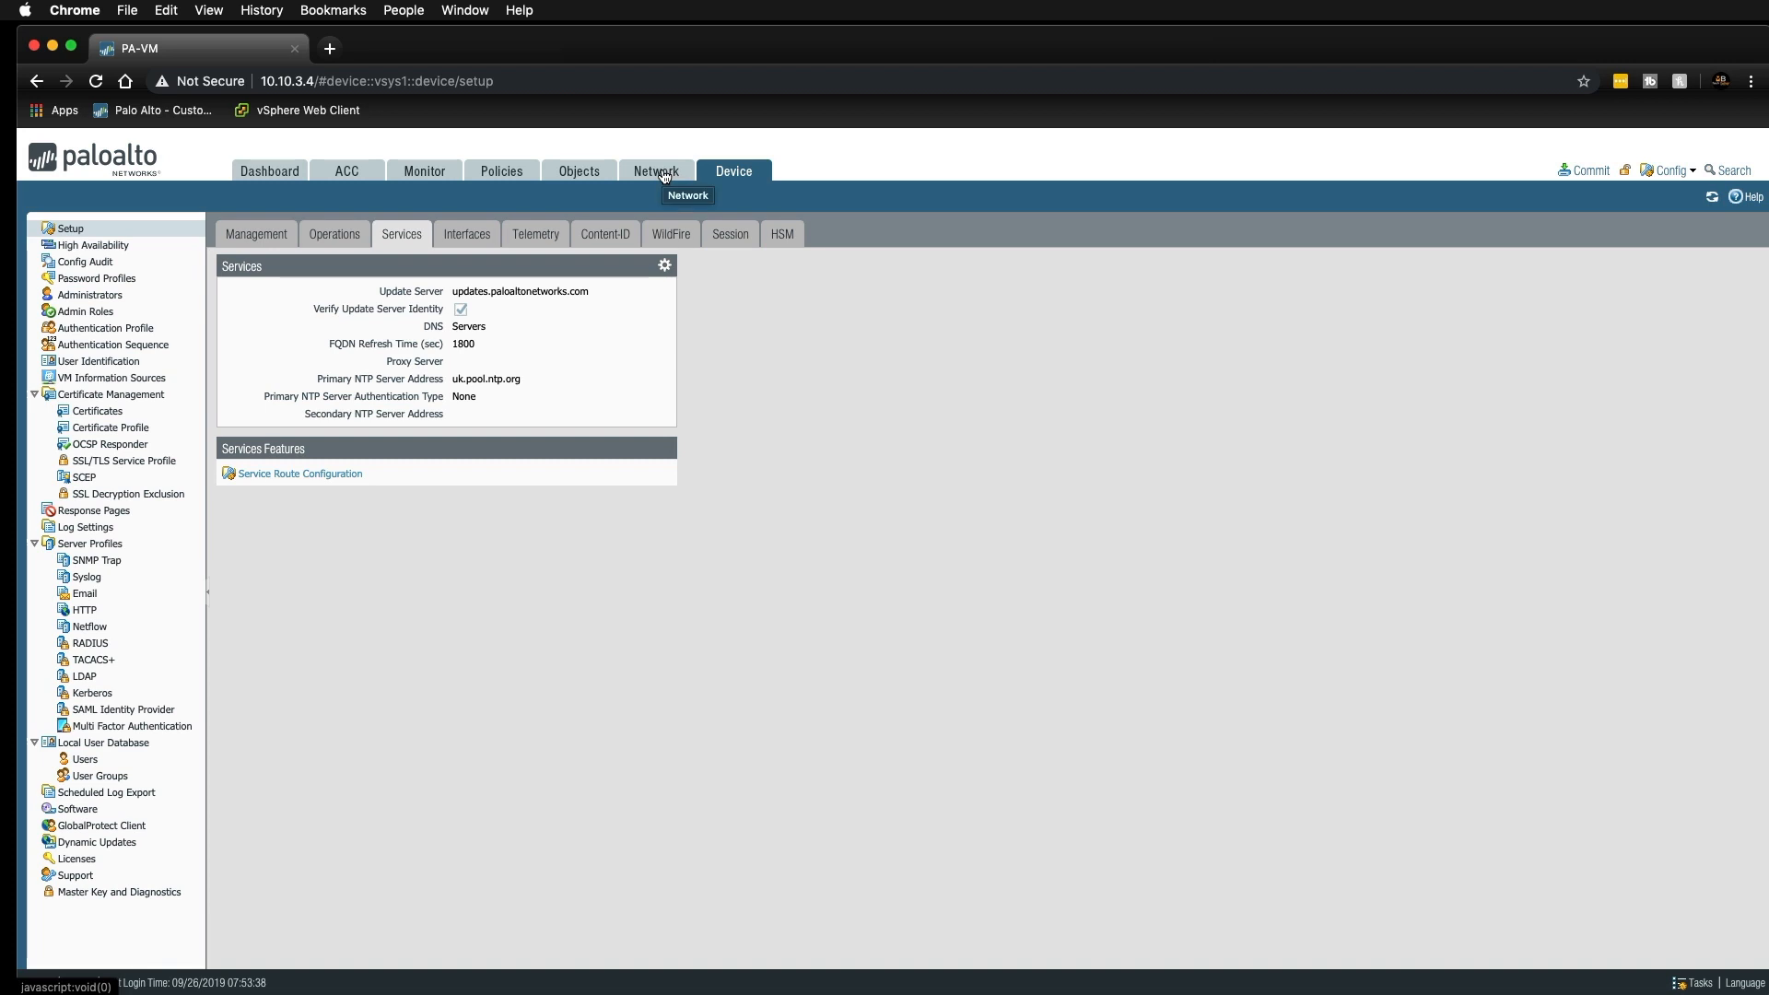
# Add a new security zone named 'Tap Zone' of type Tap under Network > Zones.
pyautogui.click(656, 170)
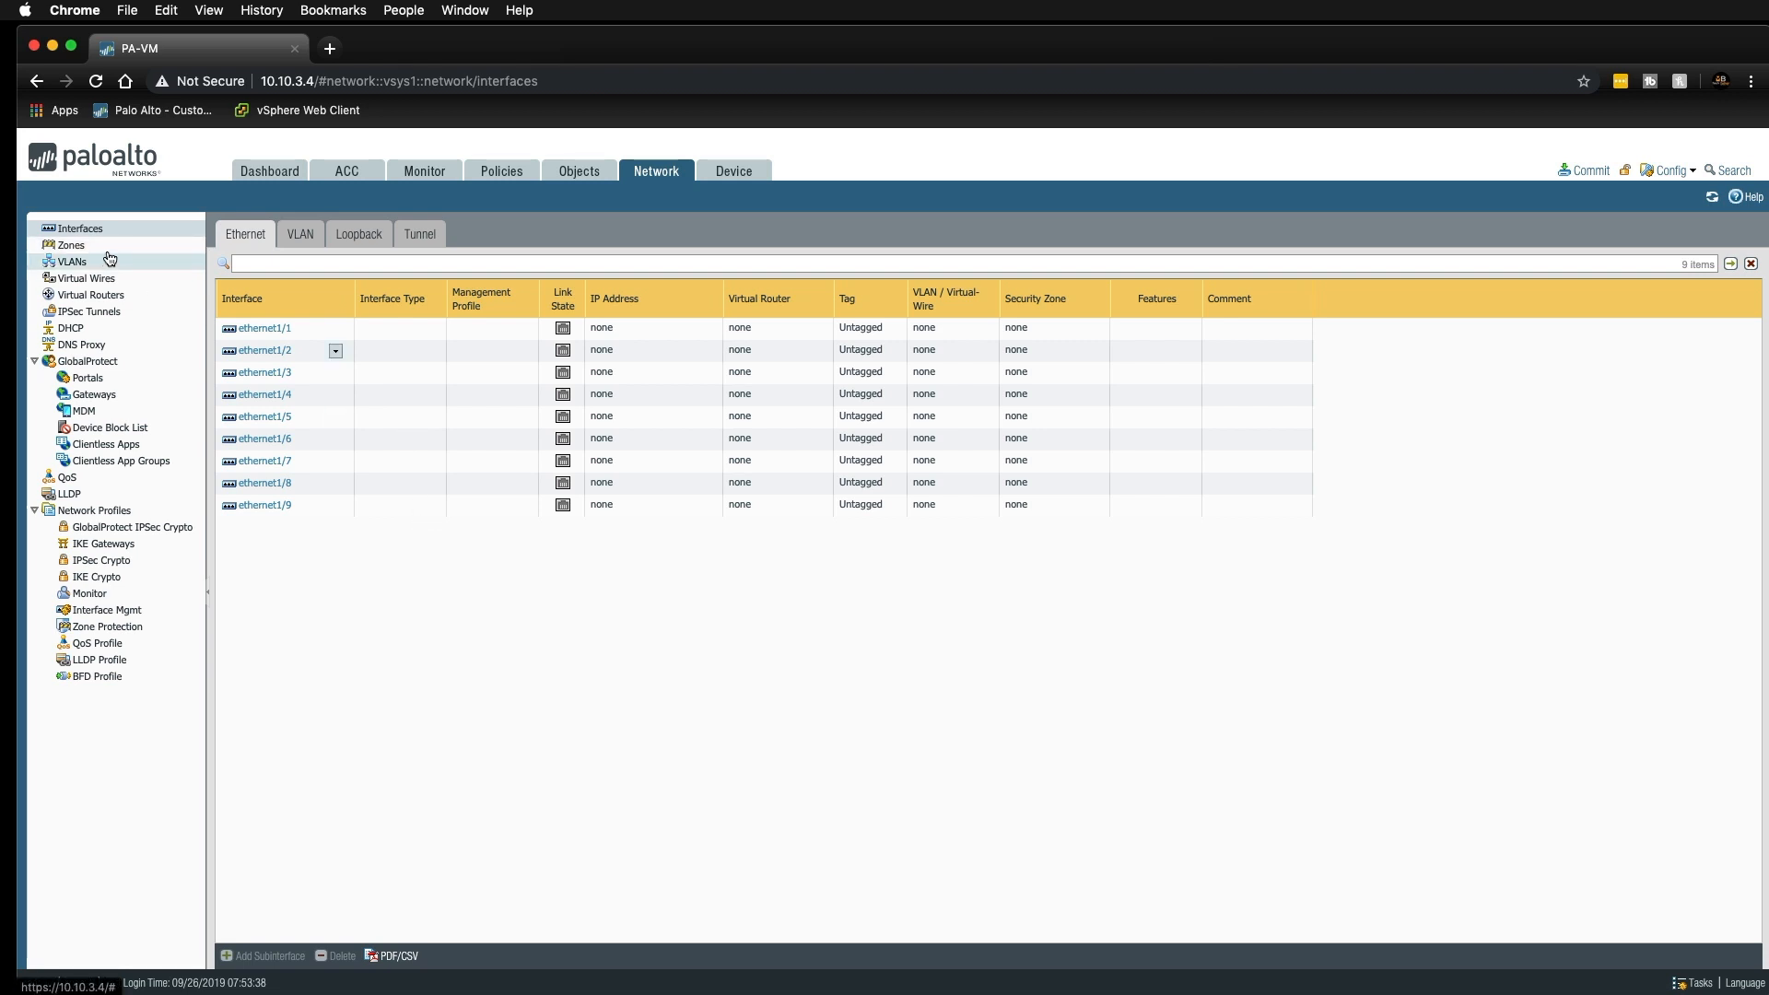
pyautogui.moveTo(72, 245)
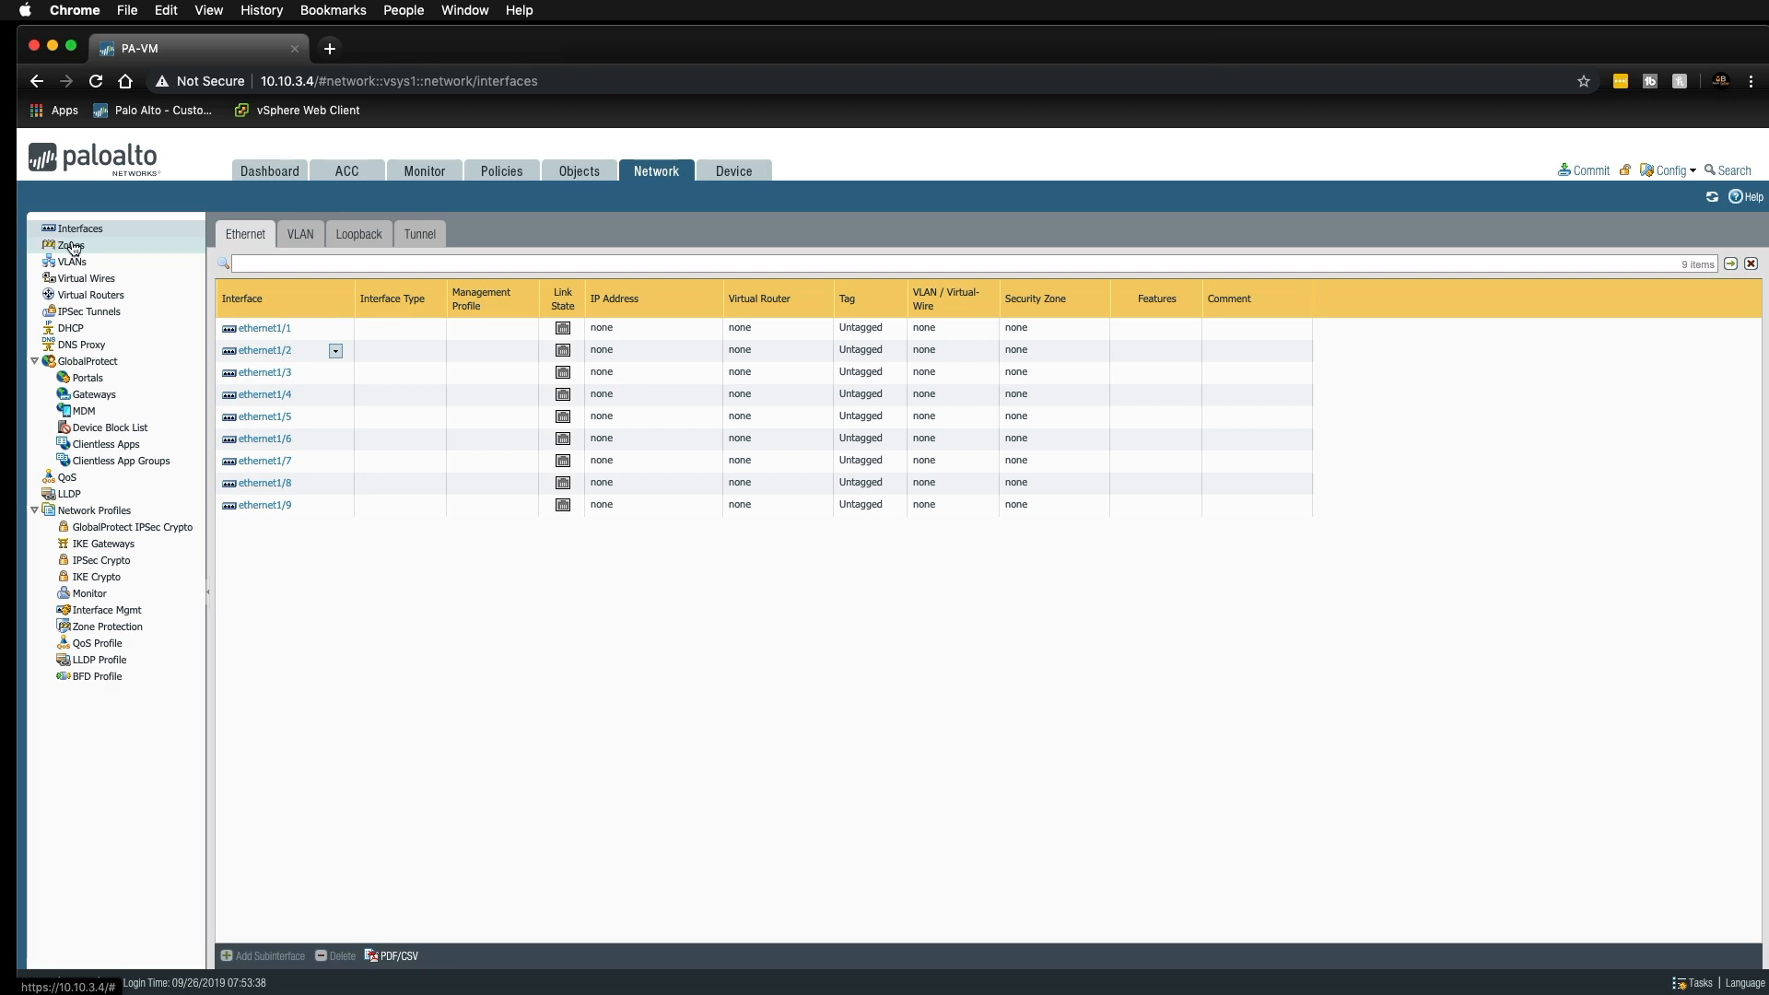
pyautogui.click(70, 246)
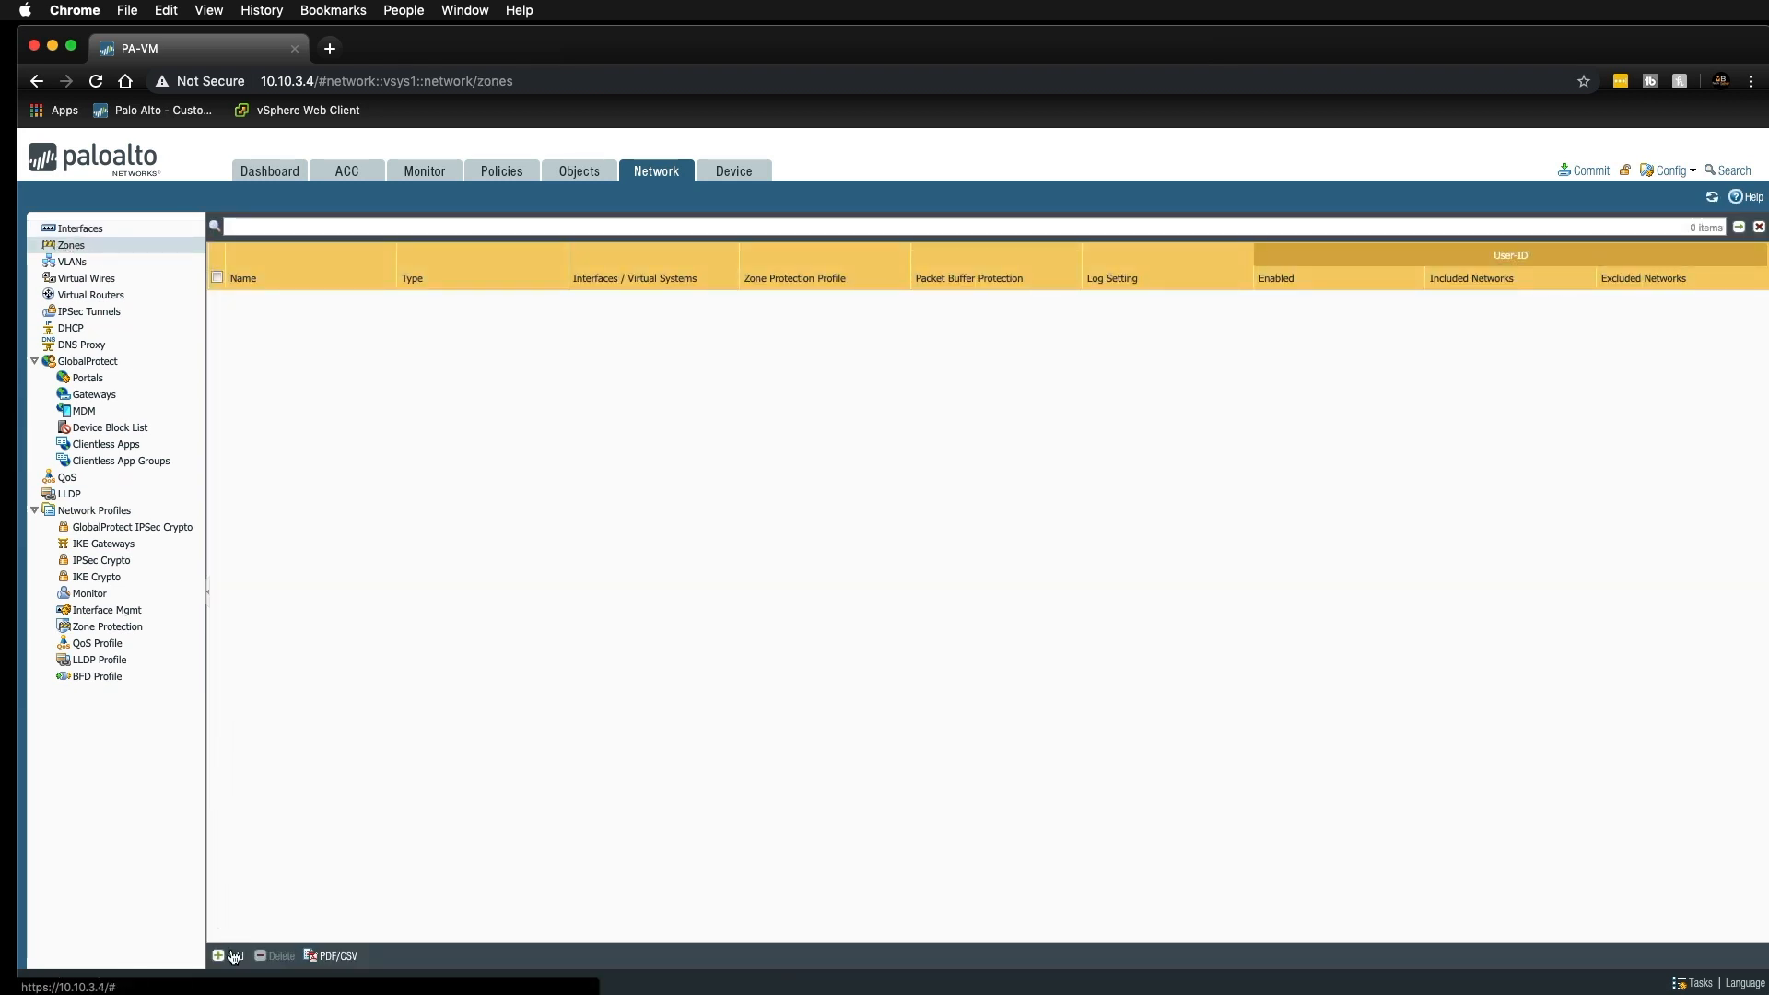
pyautogui.click(219, 957)
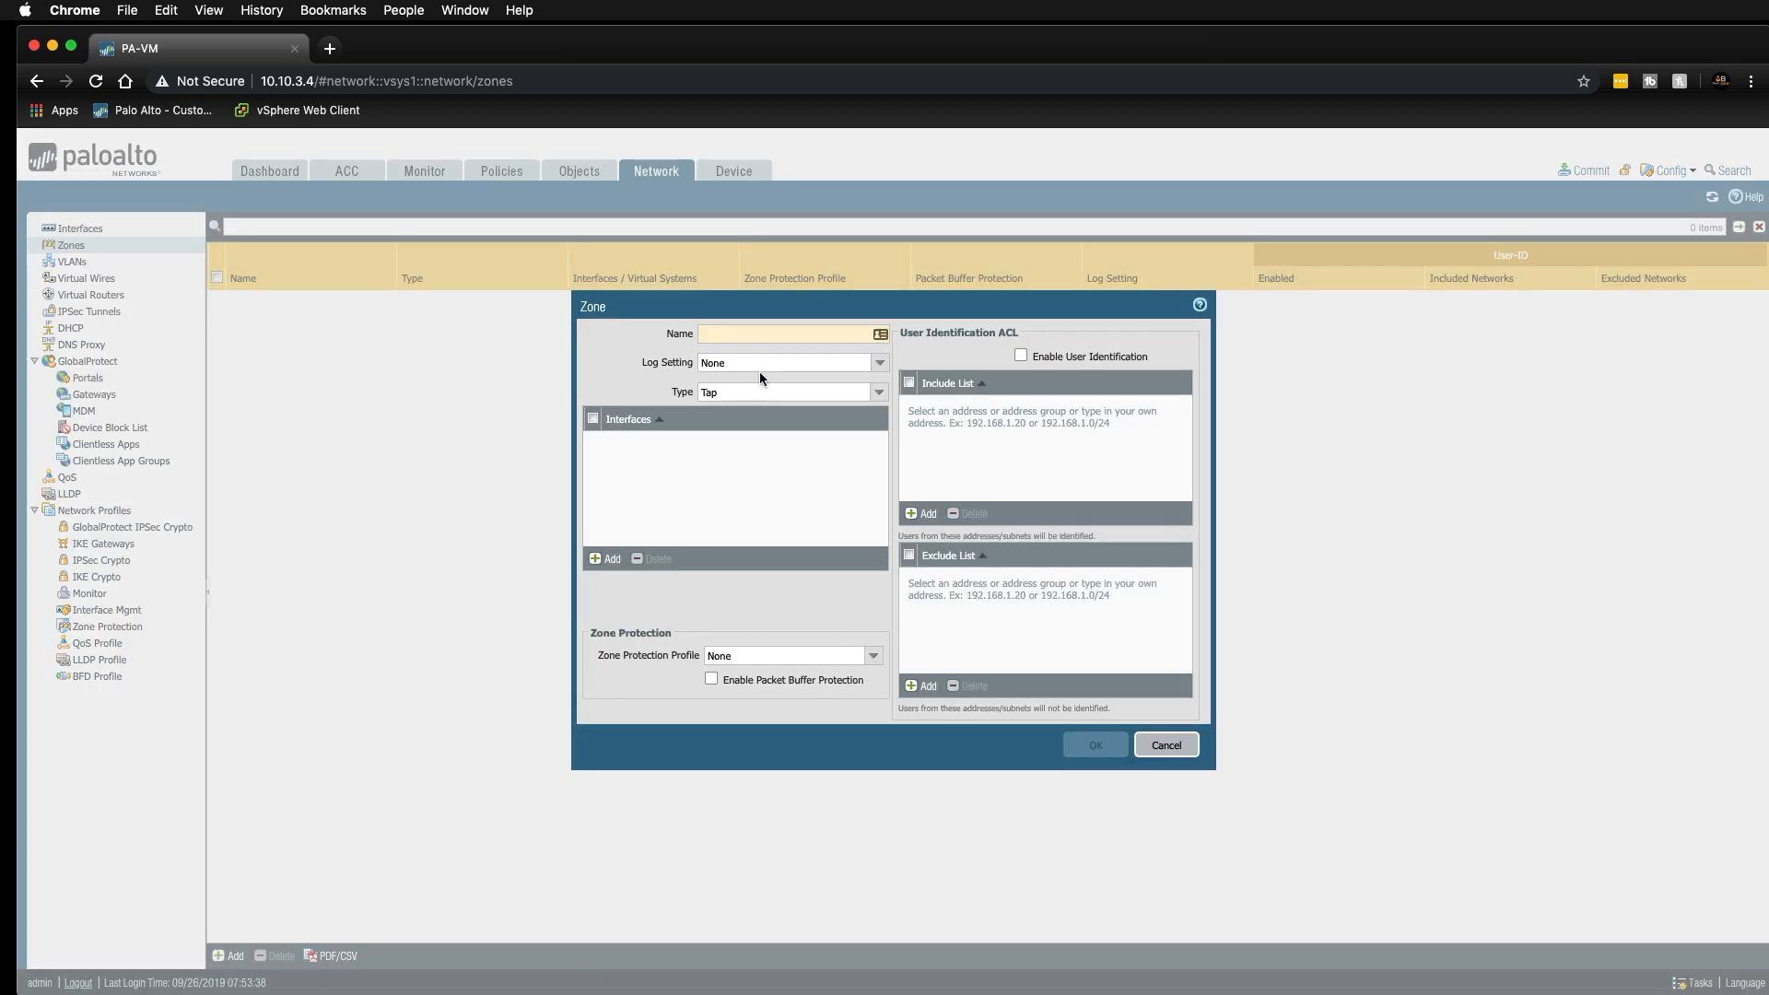
pyautogui.write('T')
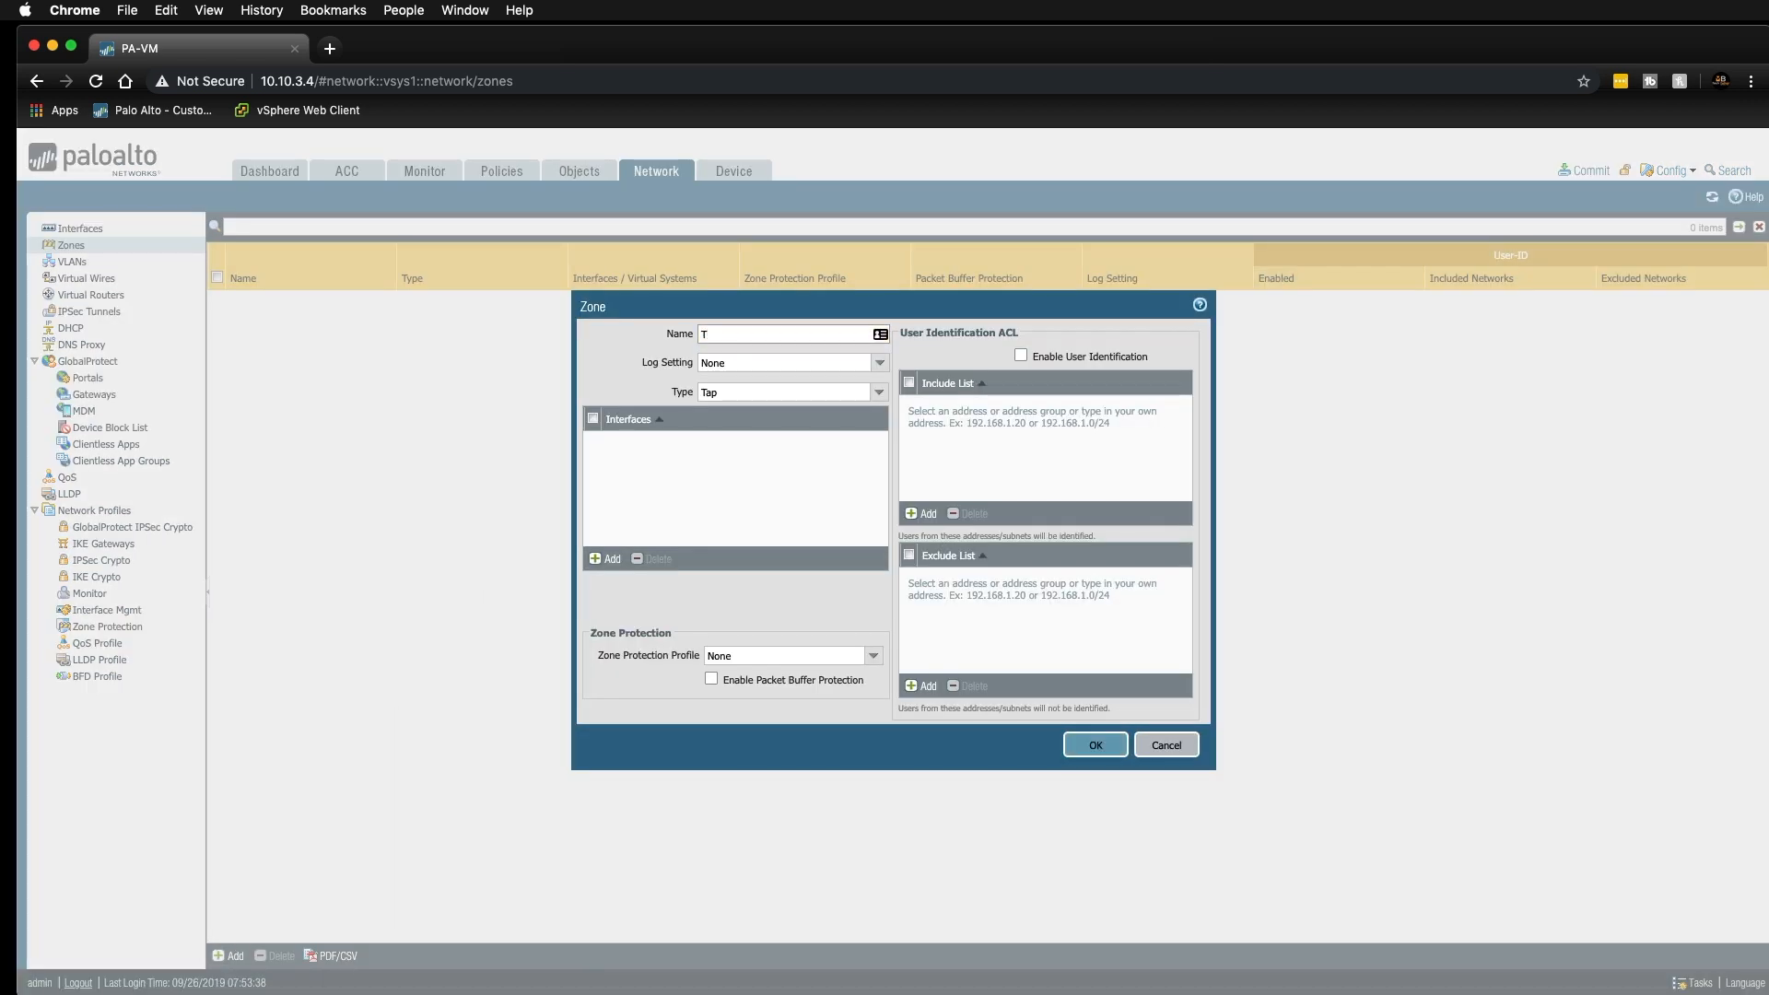
pyautogui.write('Tap Zone')
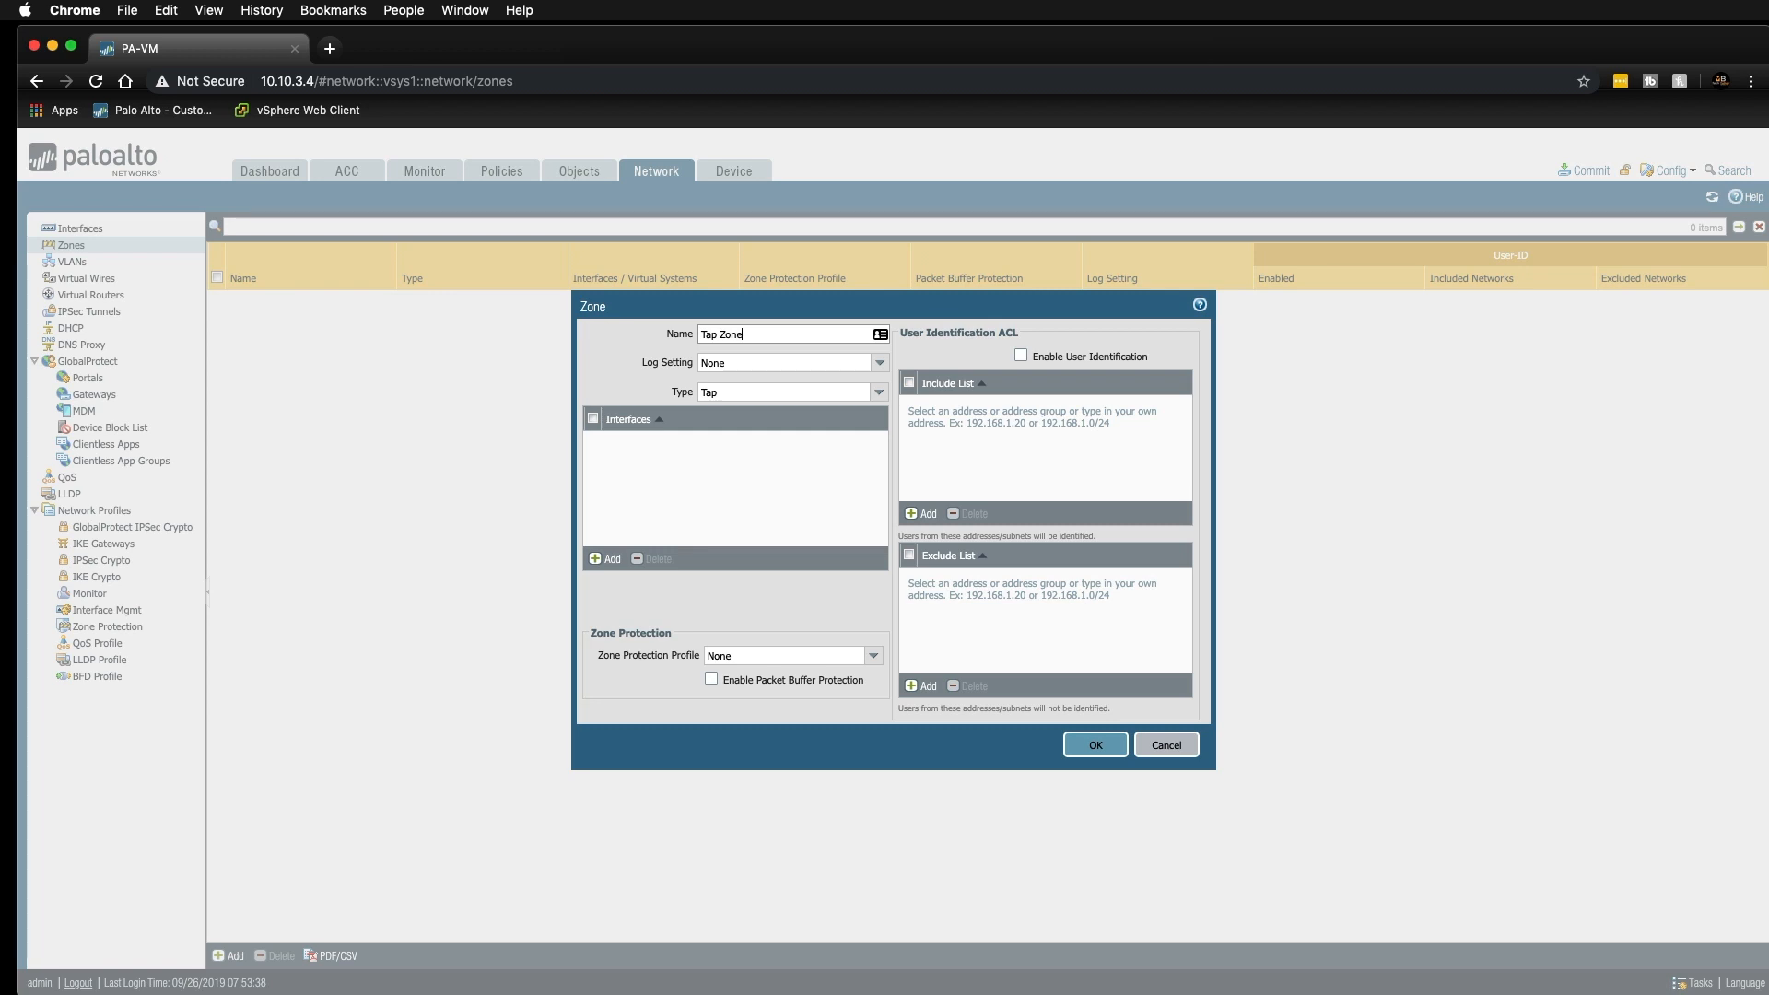
pyautogui.click(1092, 744)
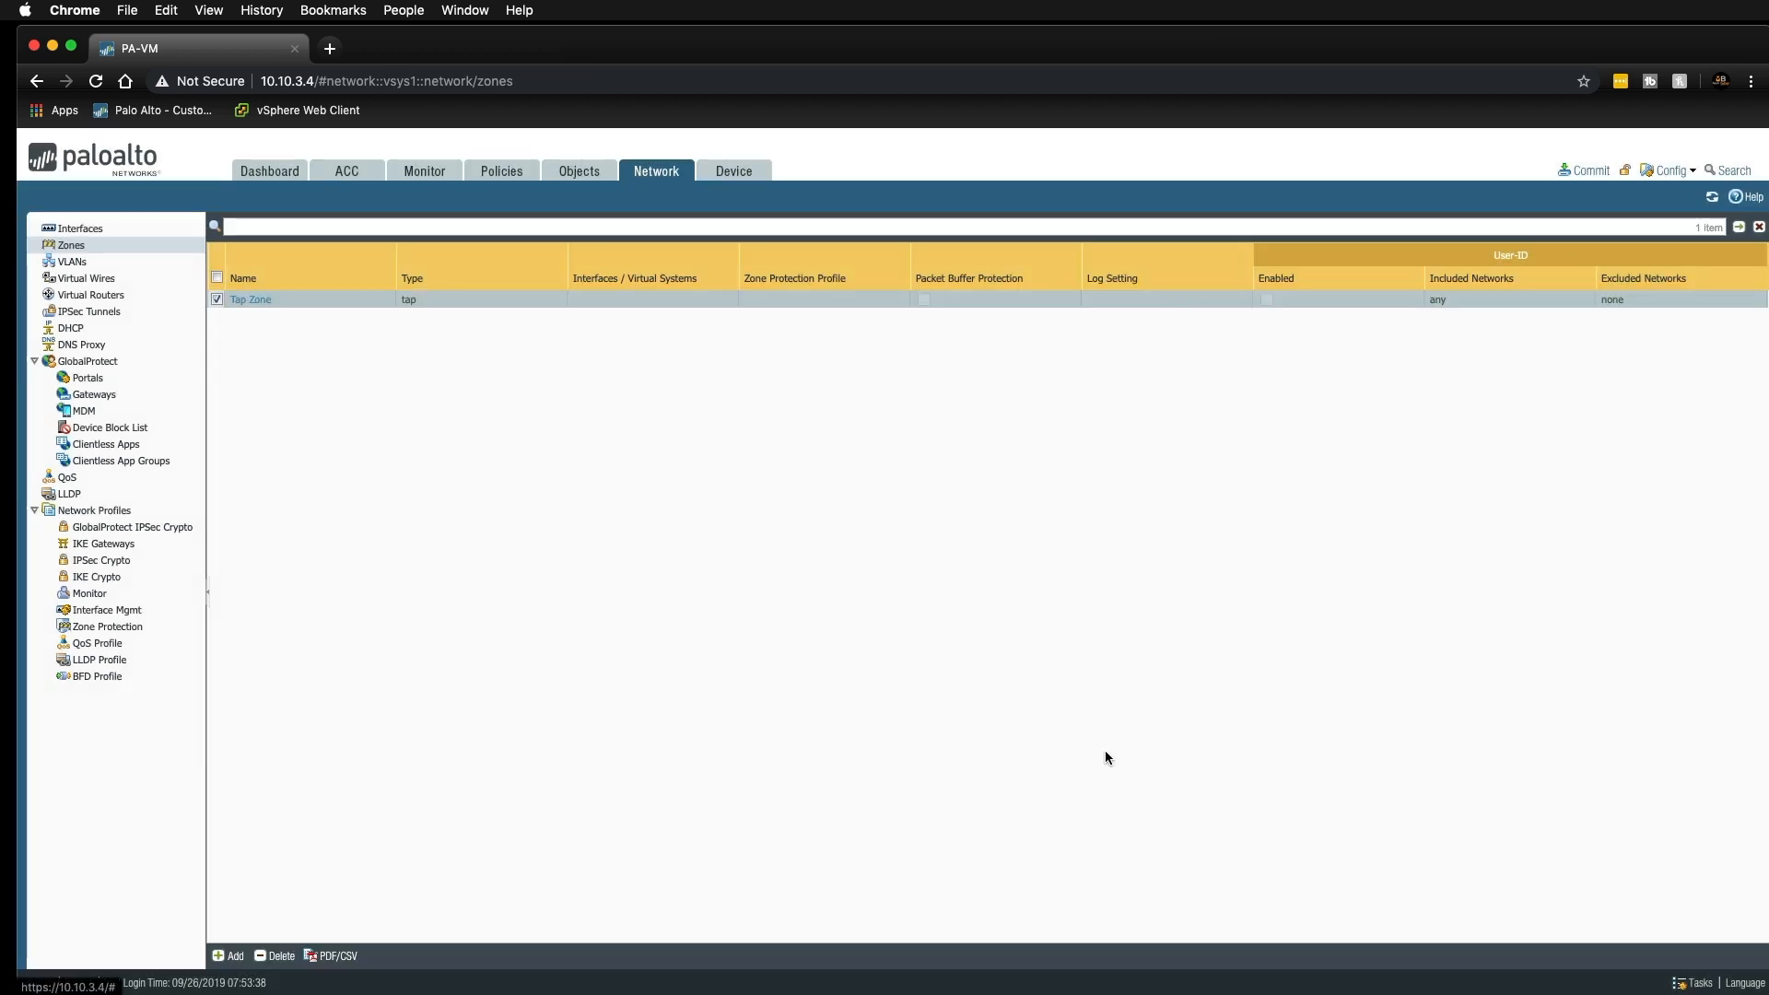
pyautogui.moveTo(394, 591)
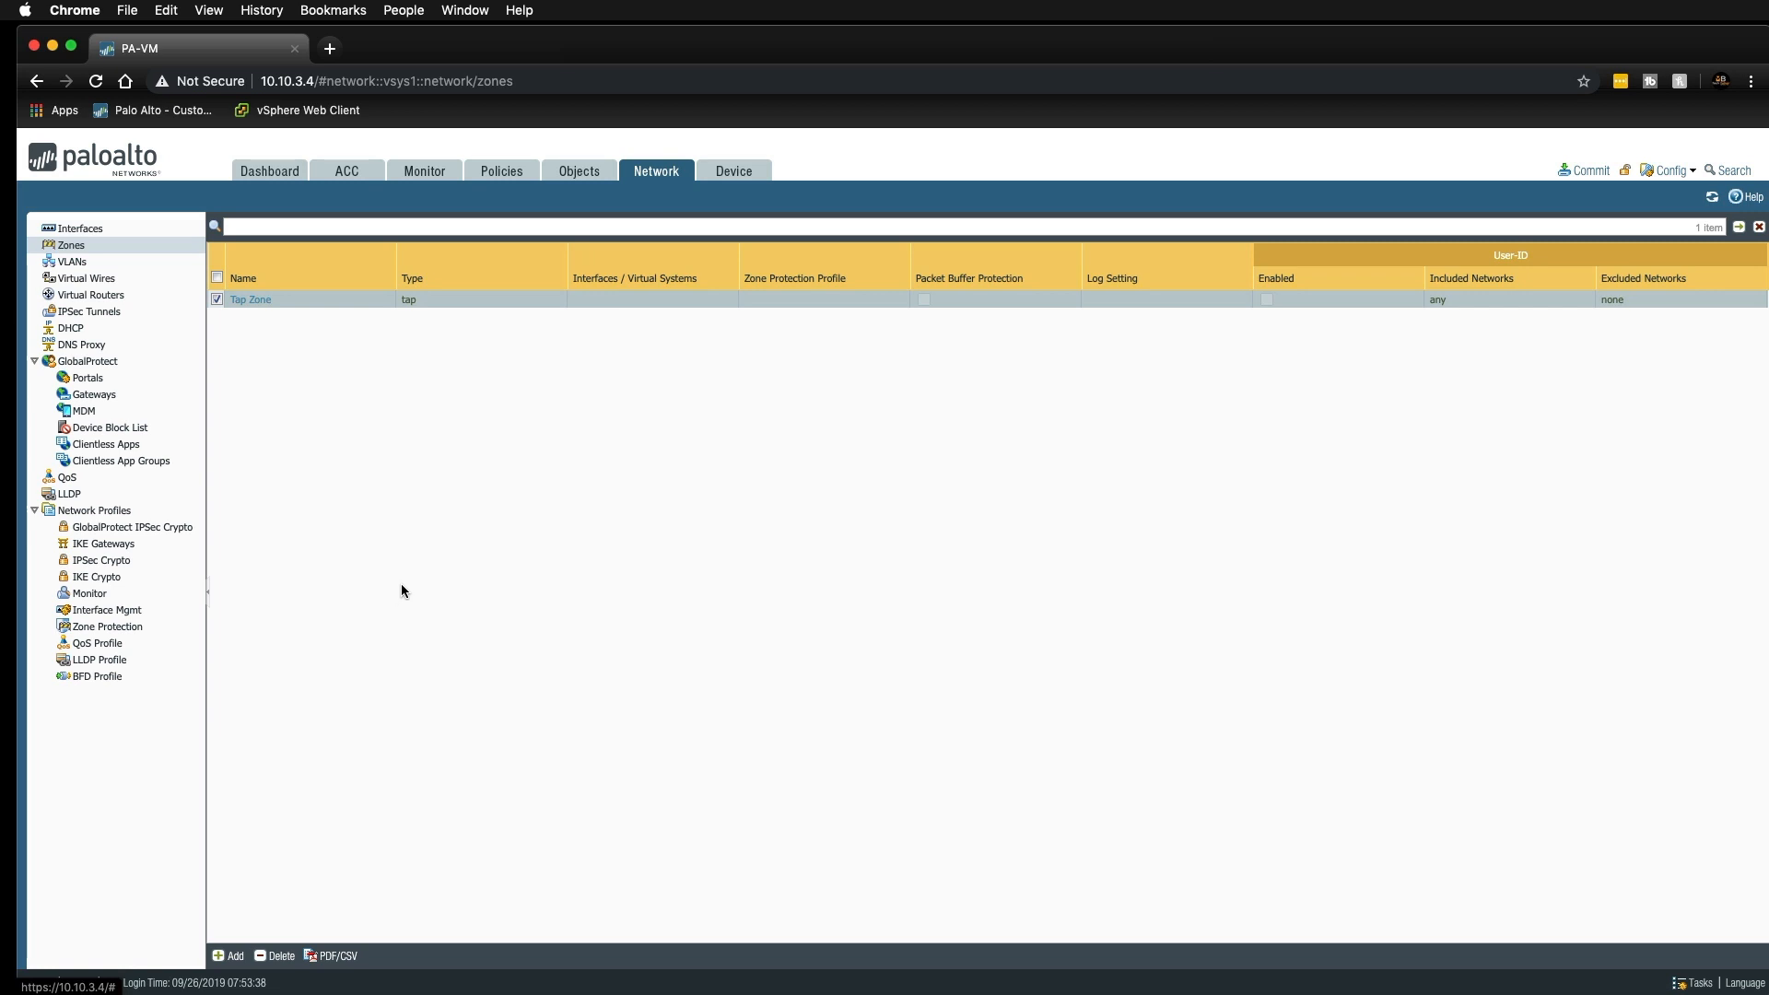
pyautogui.moveTo(164, 374)
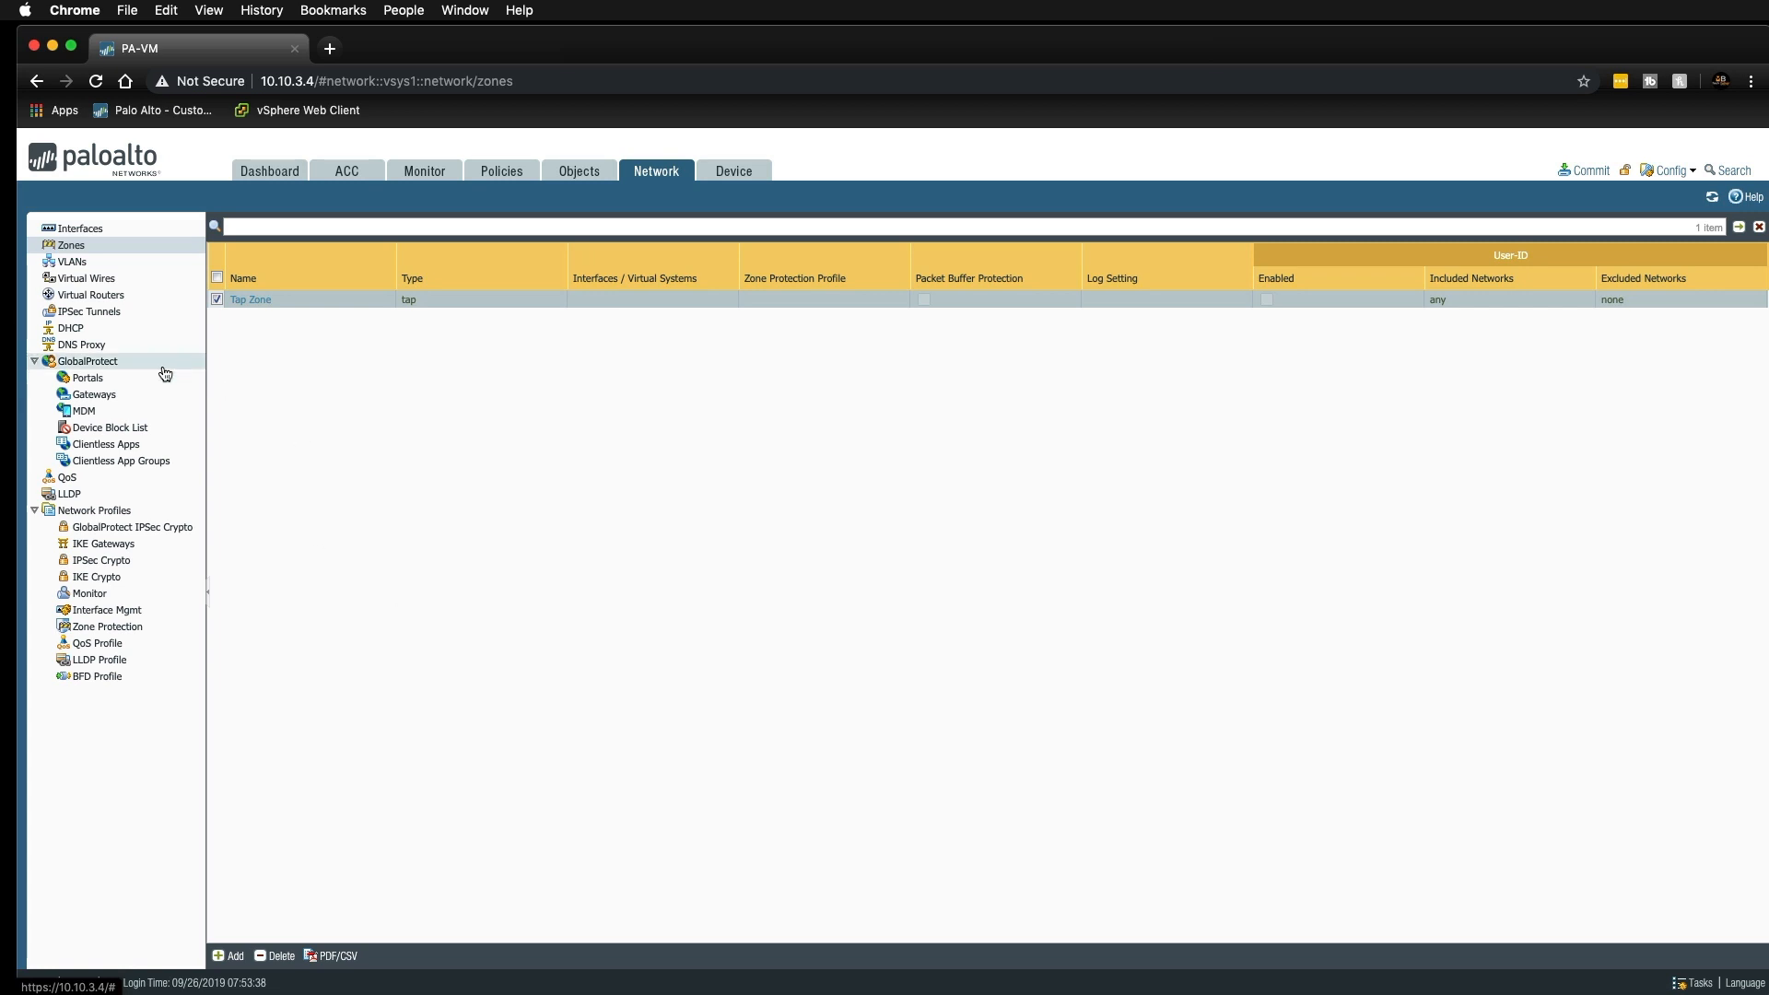
# Configure ethernet1/1 as a Tap interface assigned to Tap Zone.
pyautogui.click(80, 228)
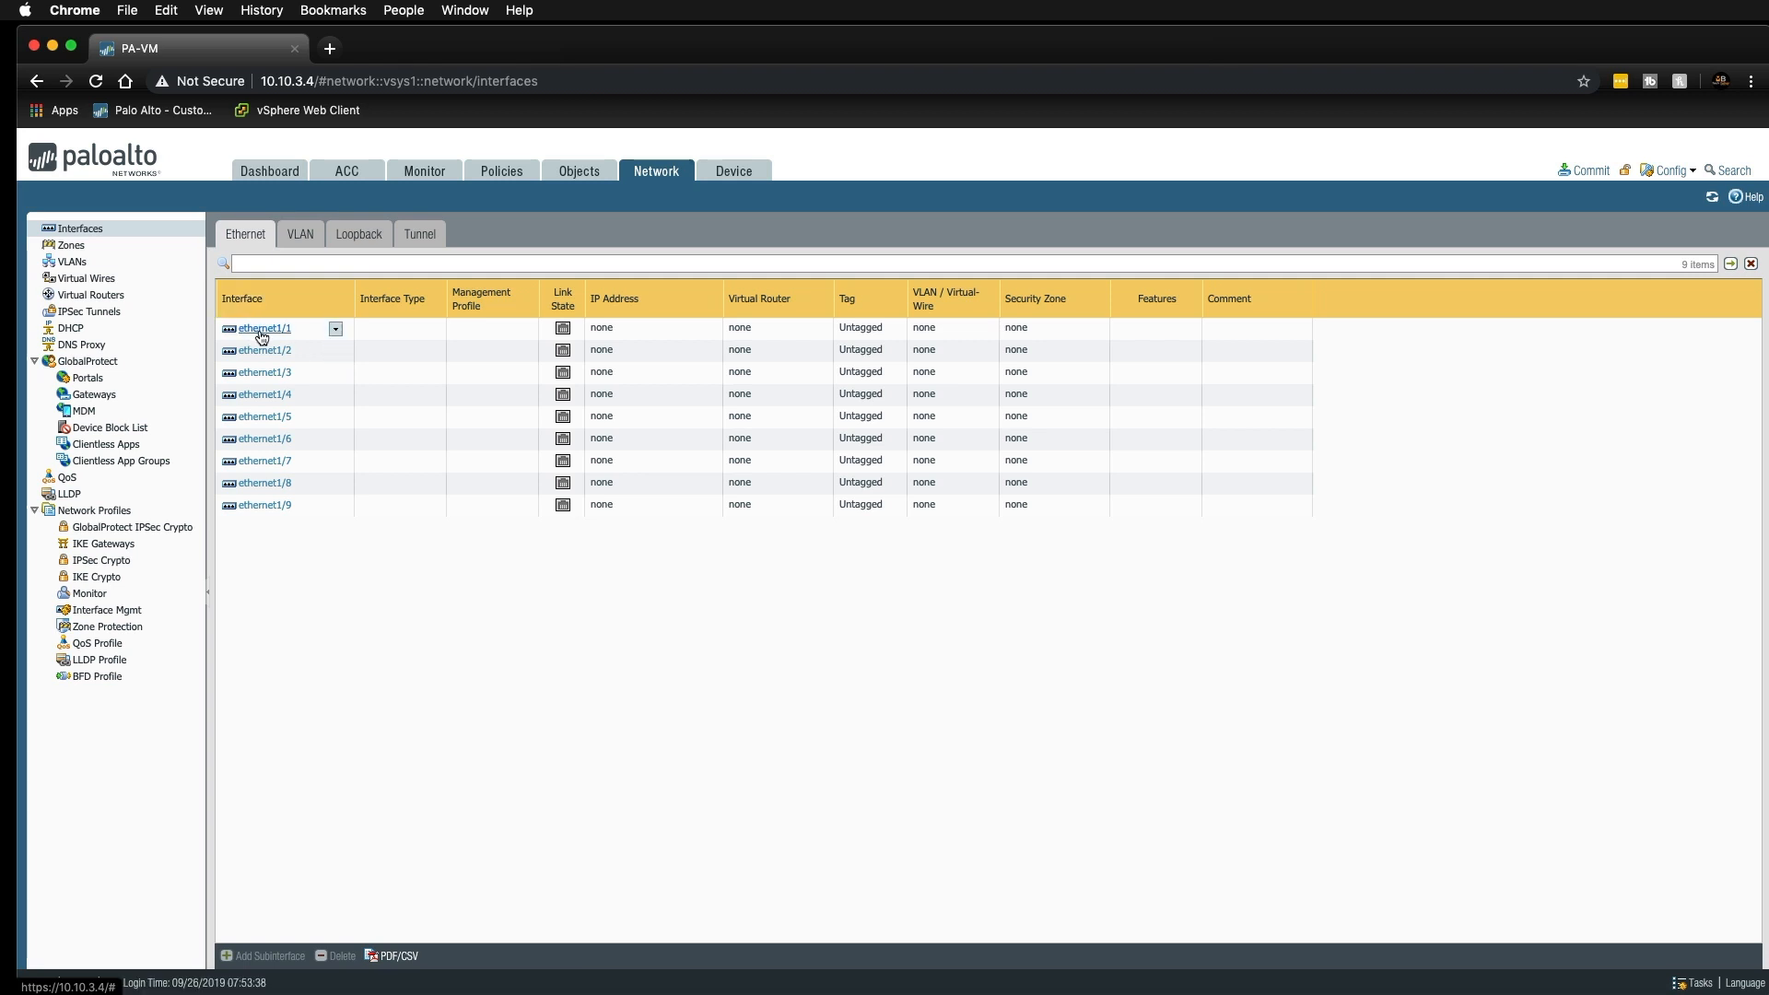
pyautogui.click(262, 328)
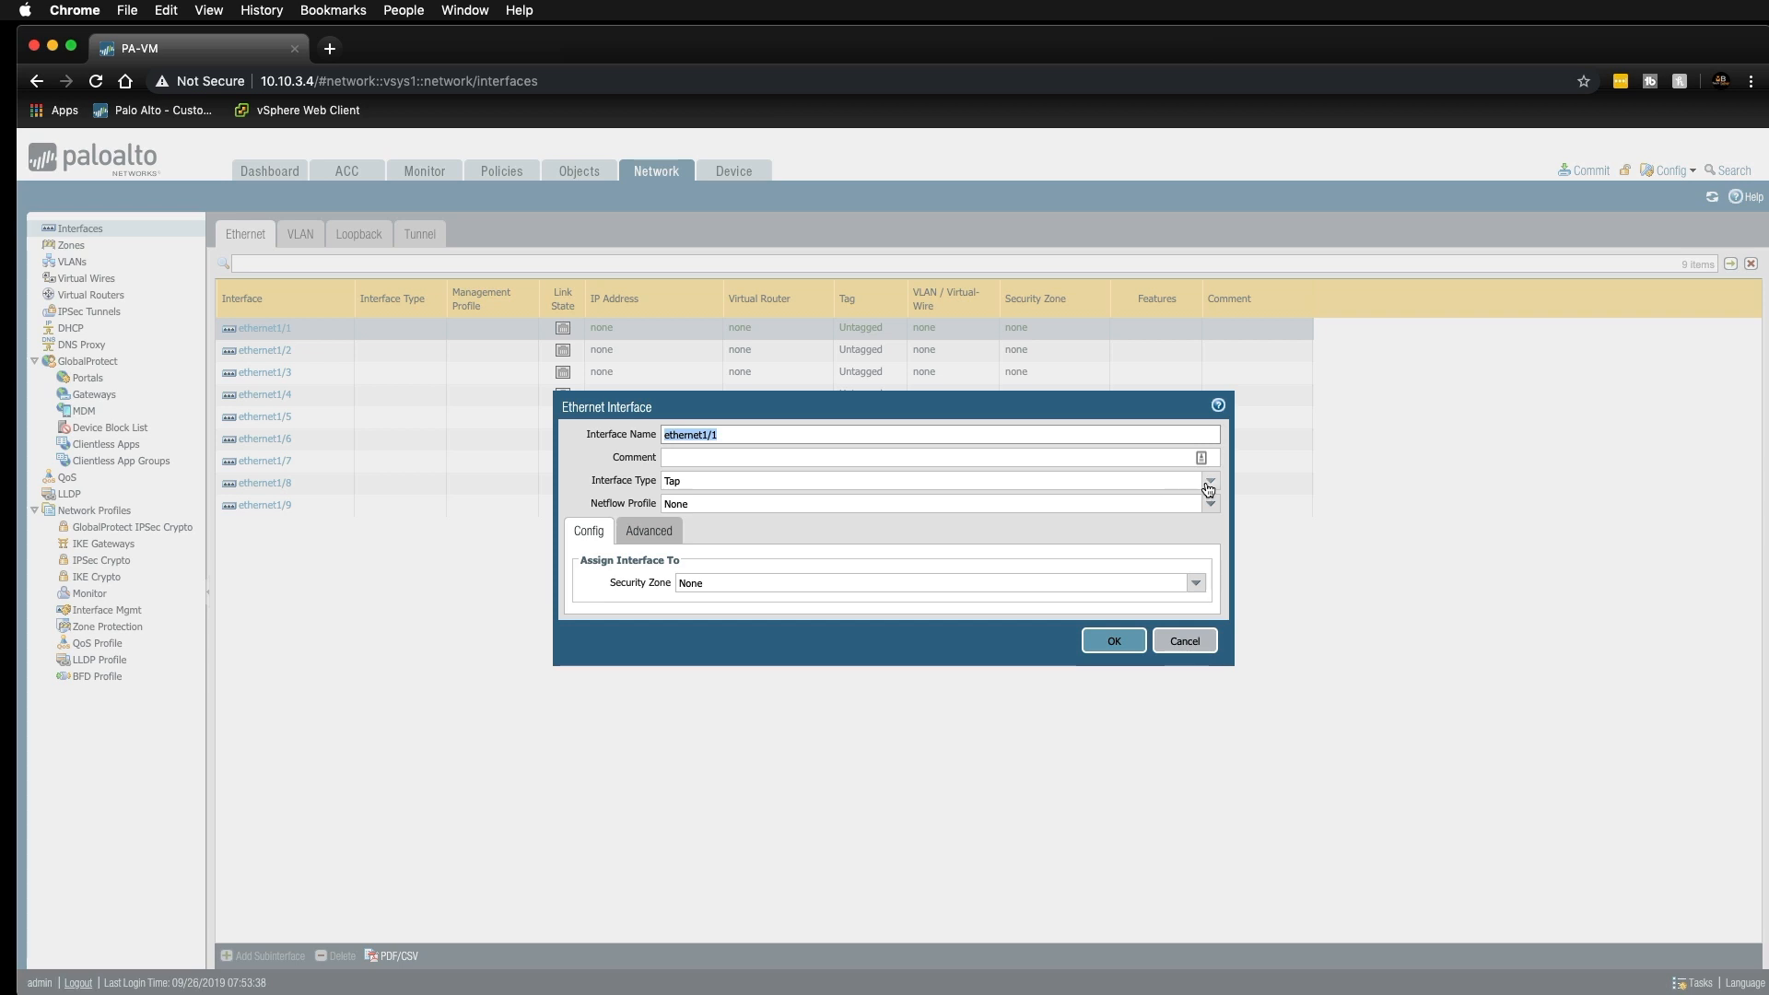
pyautogui.click(1207, 479)
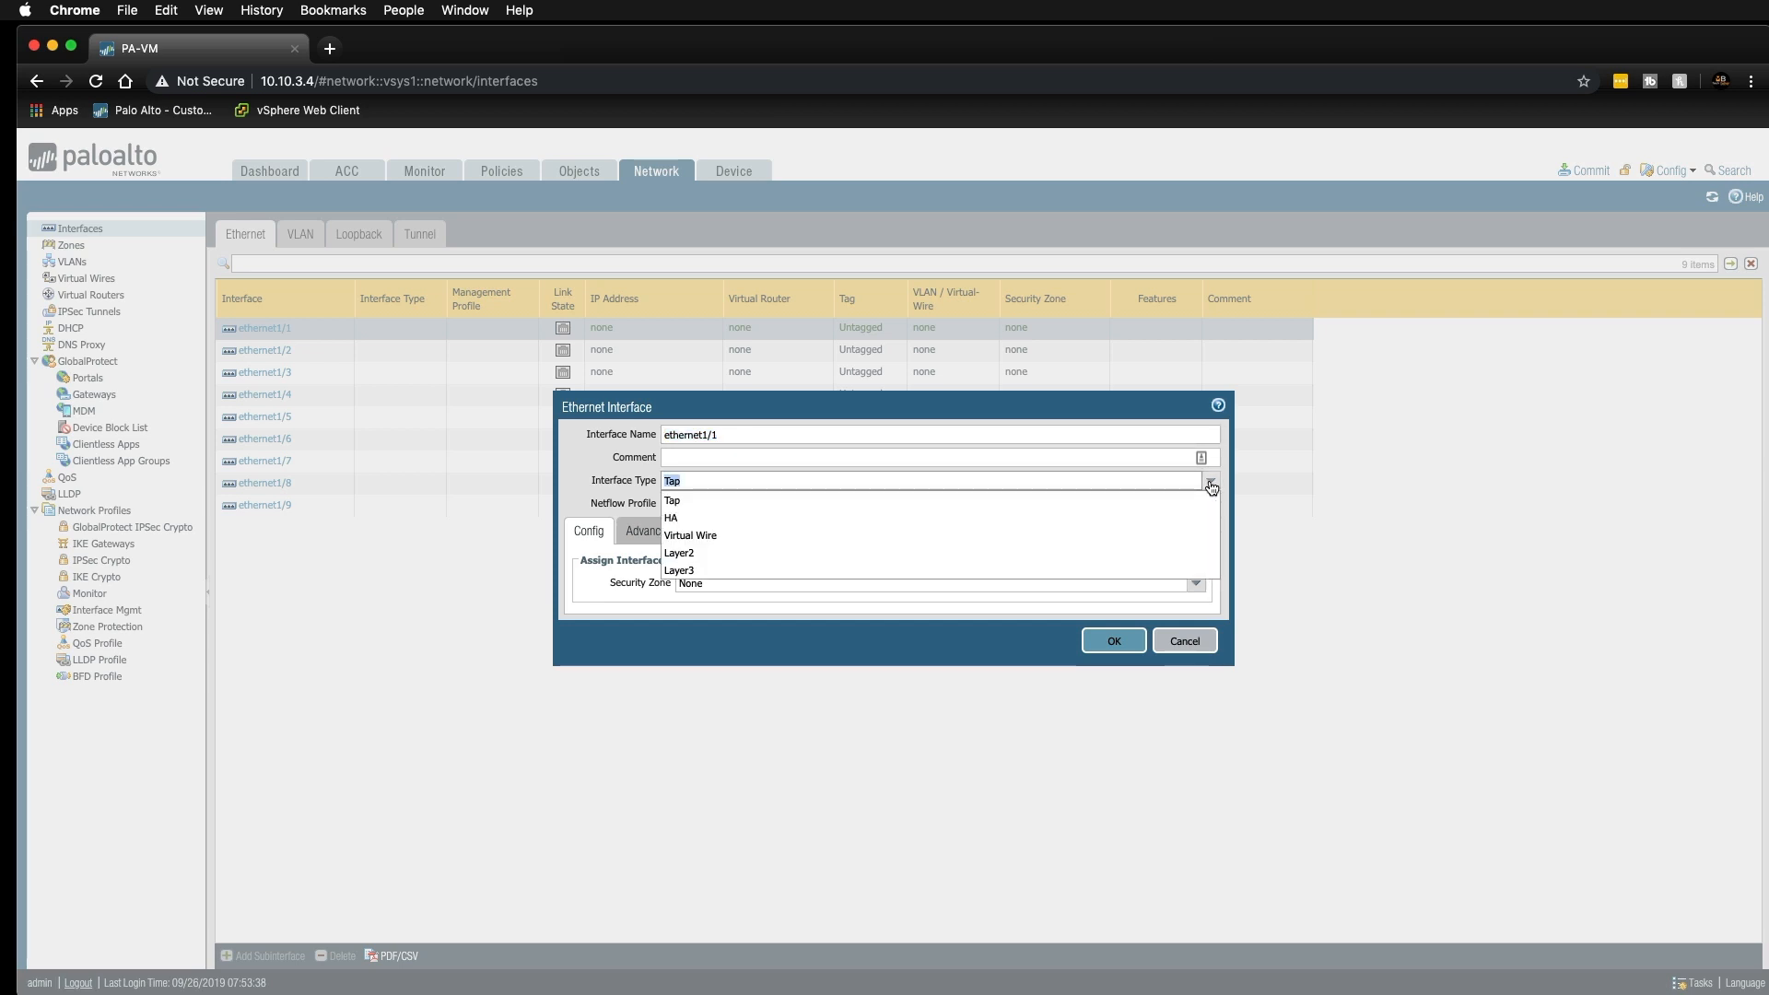
pyautogui.moveTo(1023, 508)
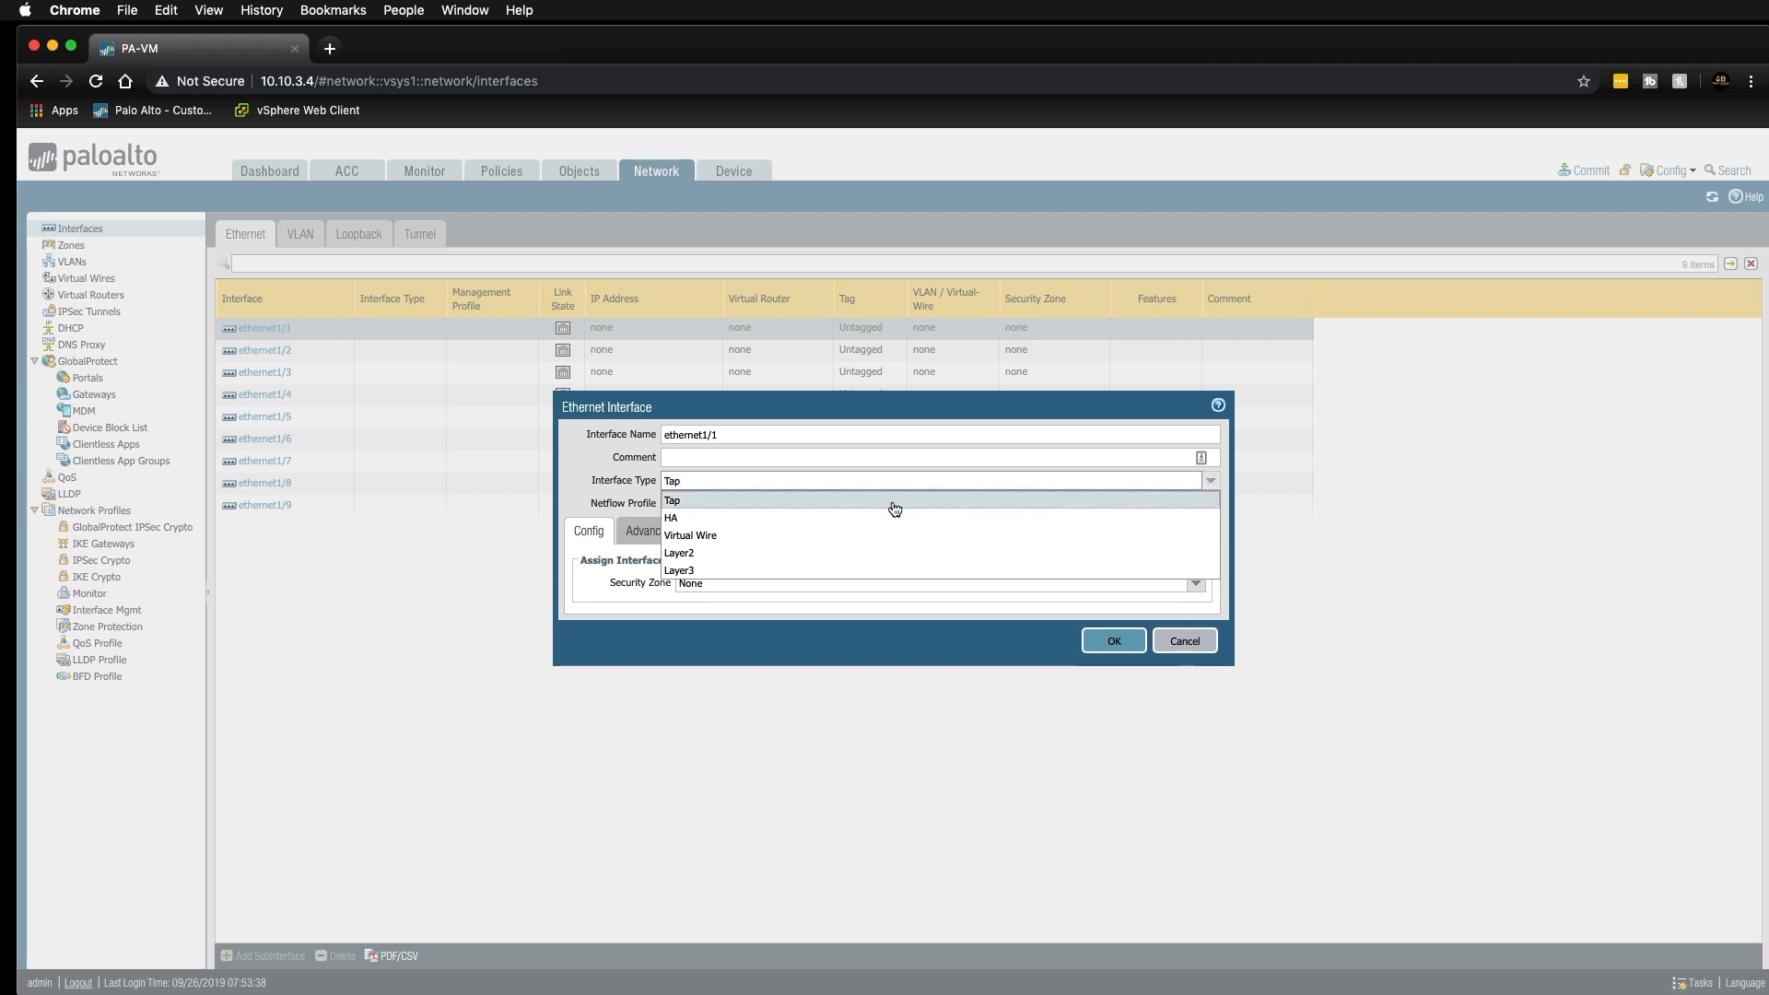
pyautogui.click(670, 501)
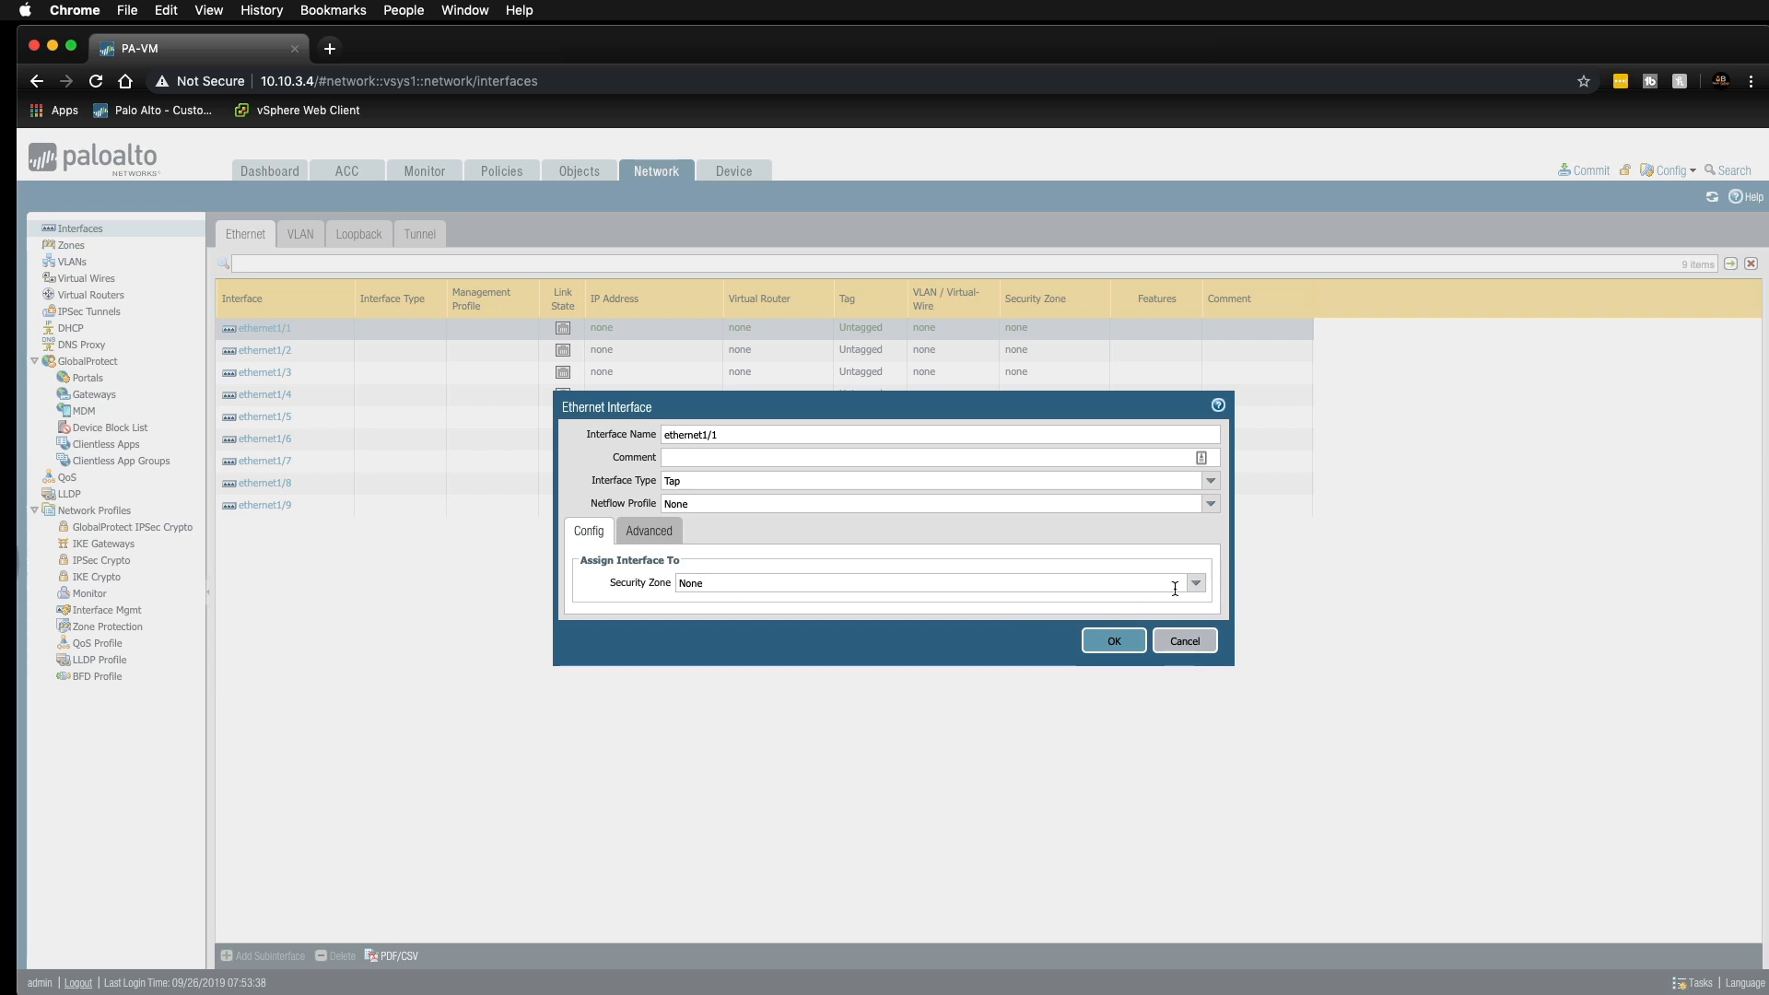
pyautogui.click(1194, 582)
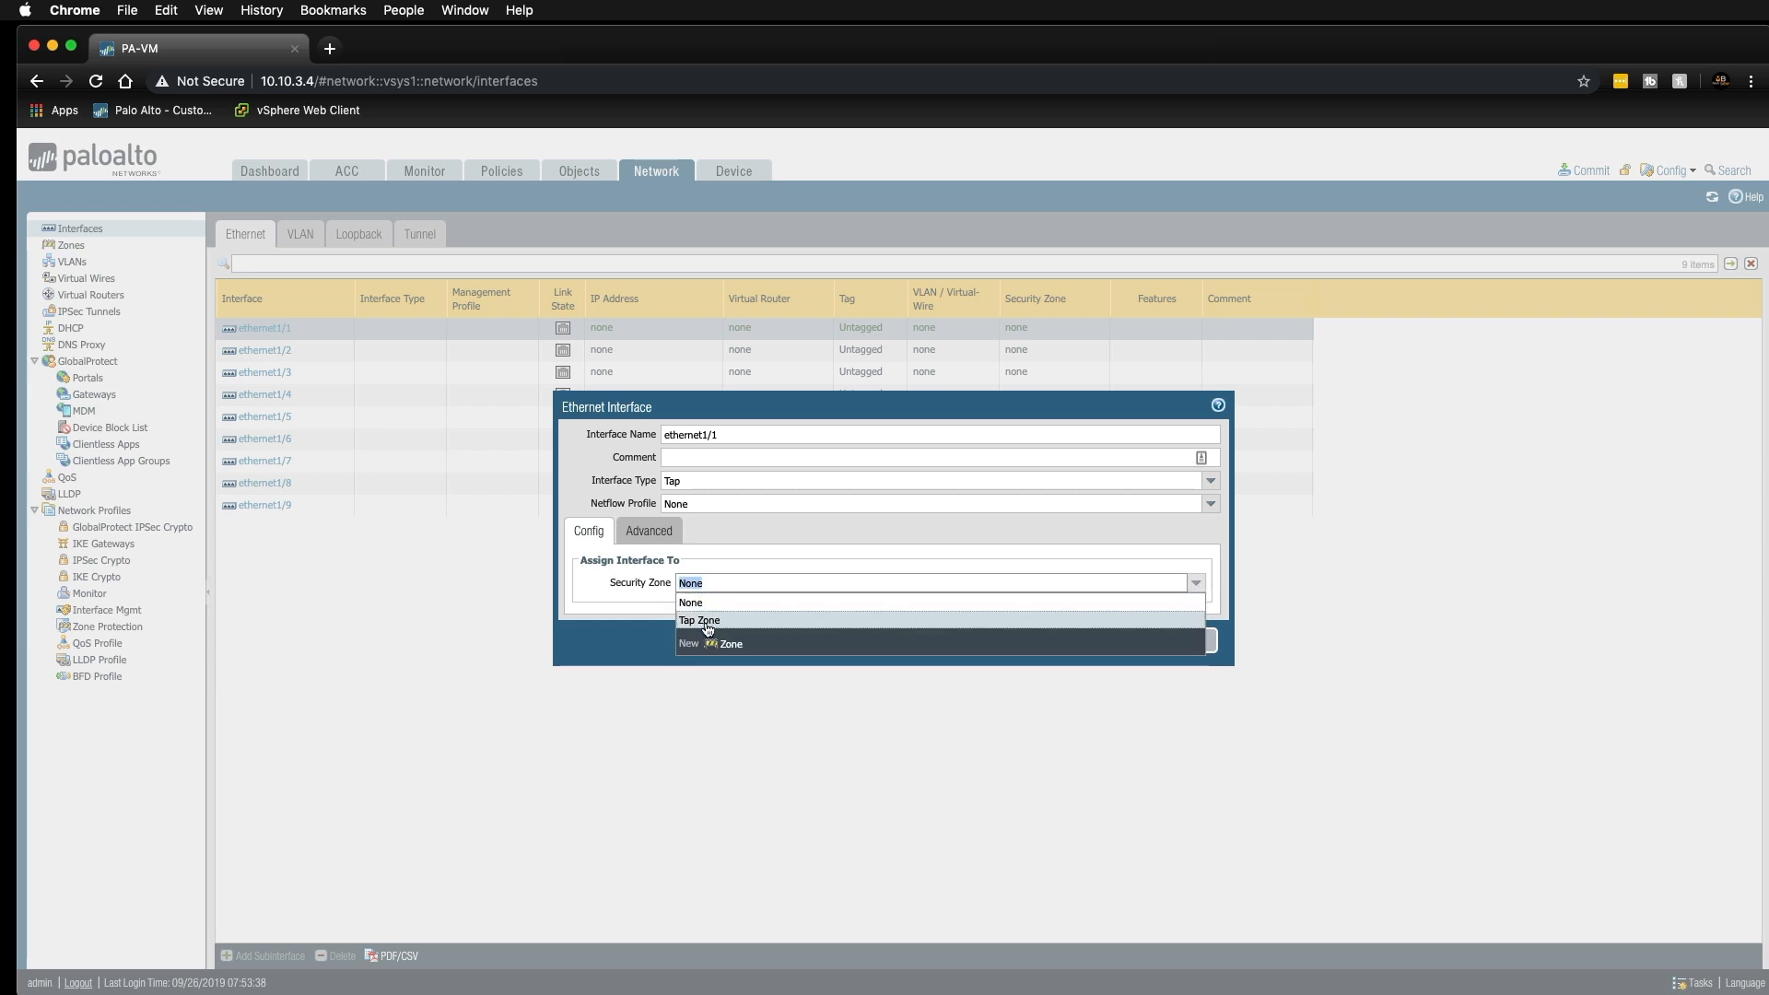
pyautogui.click(700, 621)
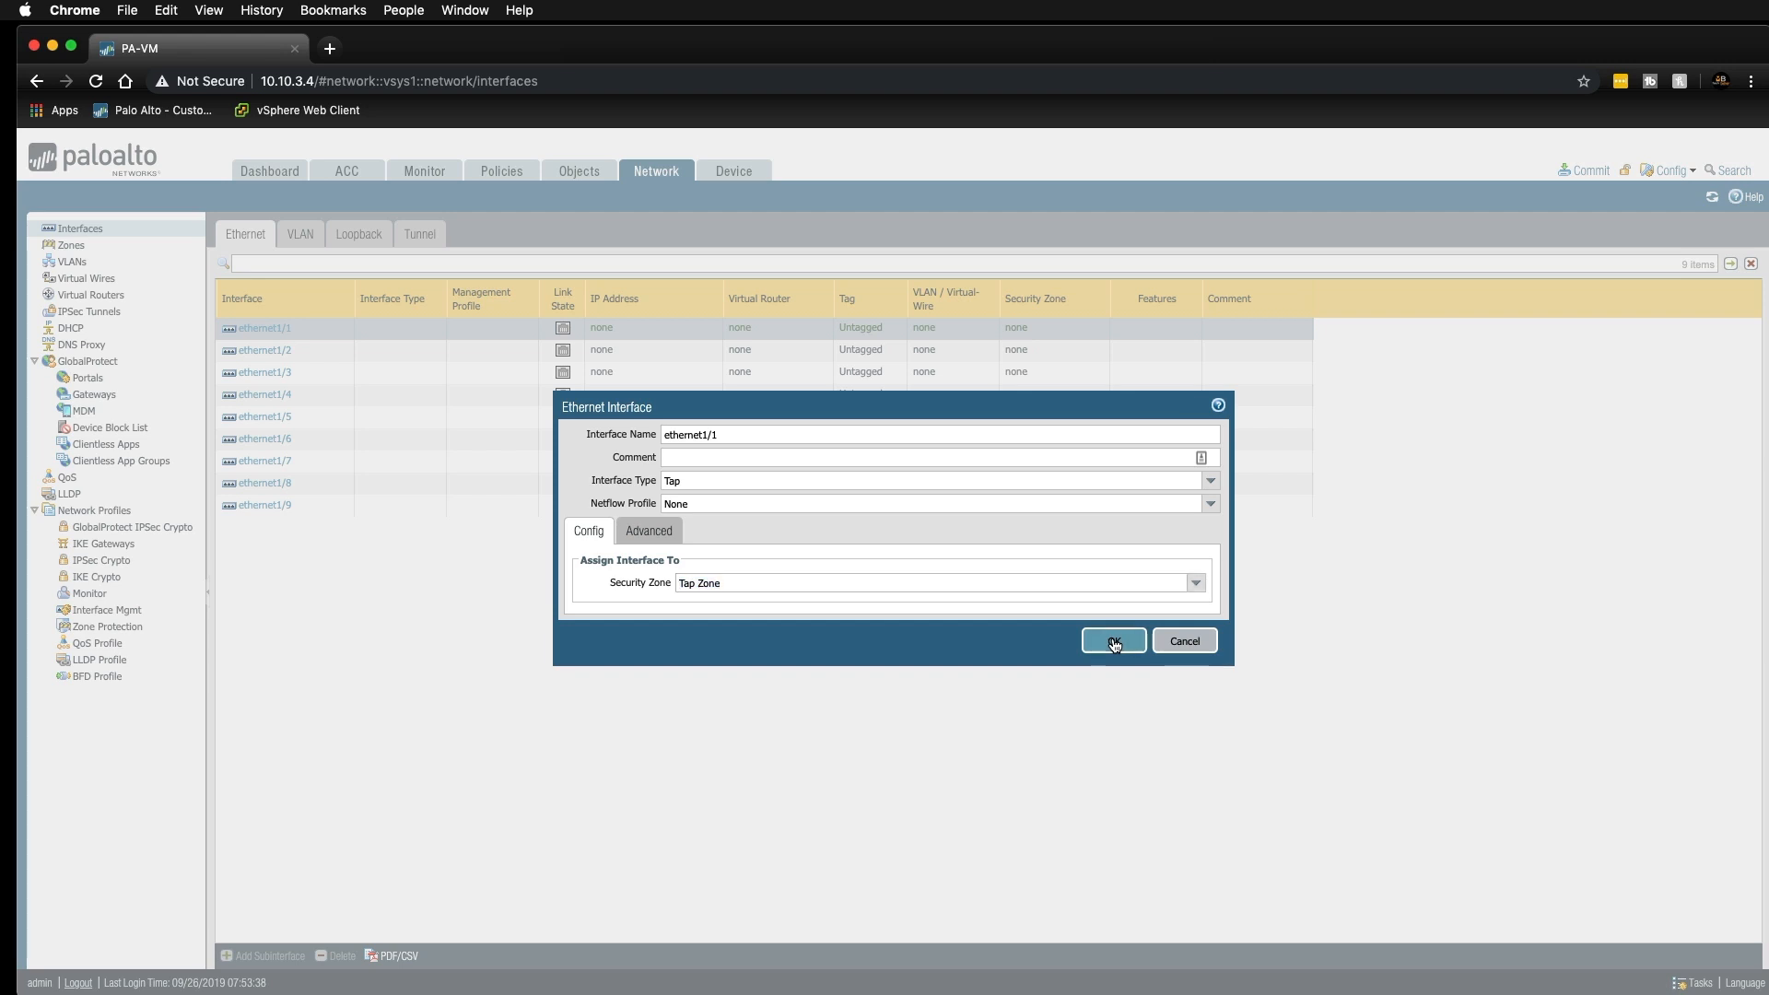
pyautogui.click(1112, 641)
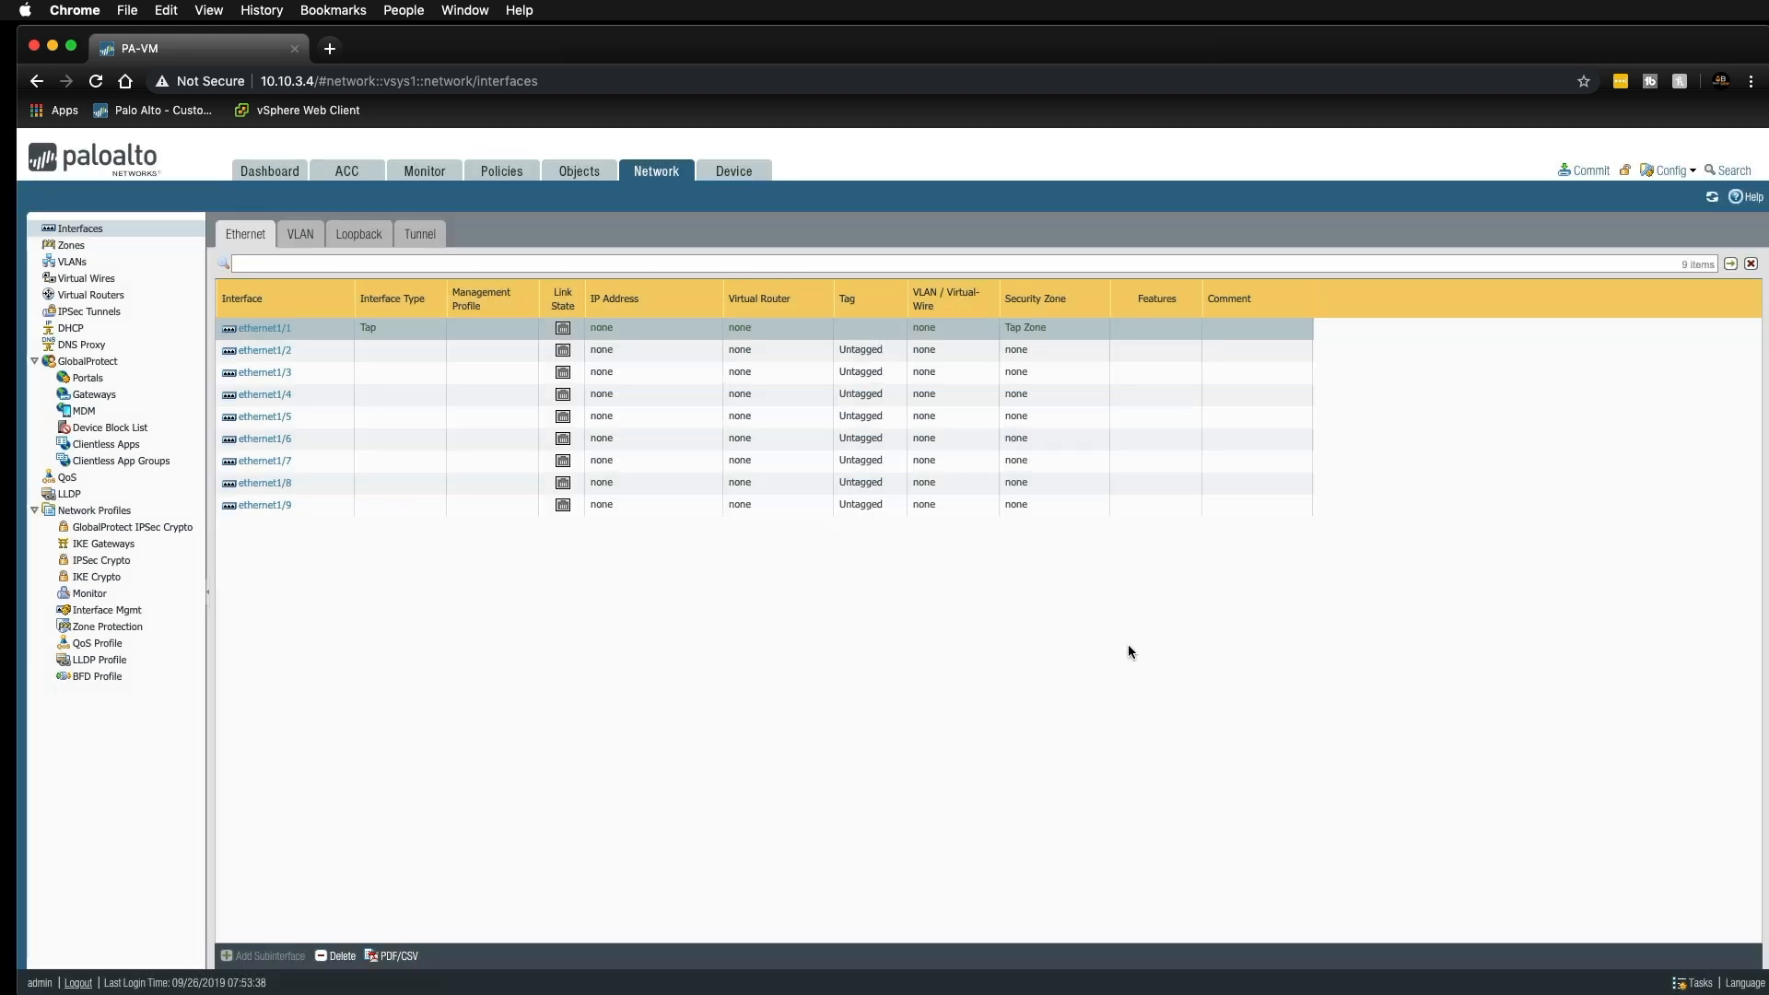
pyautogui.moveTo(1465, 682)
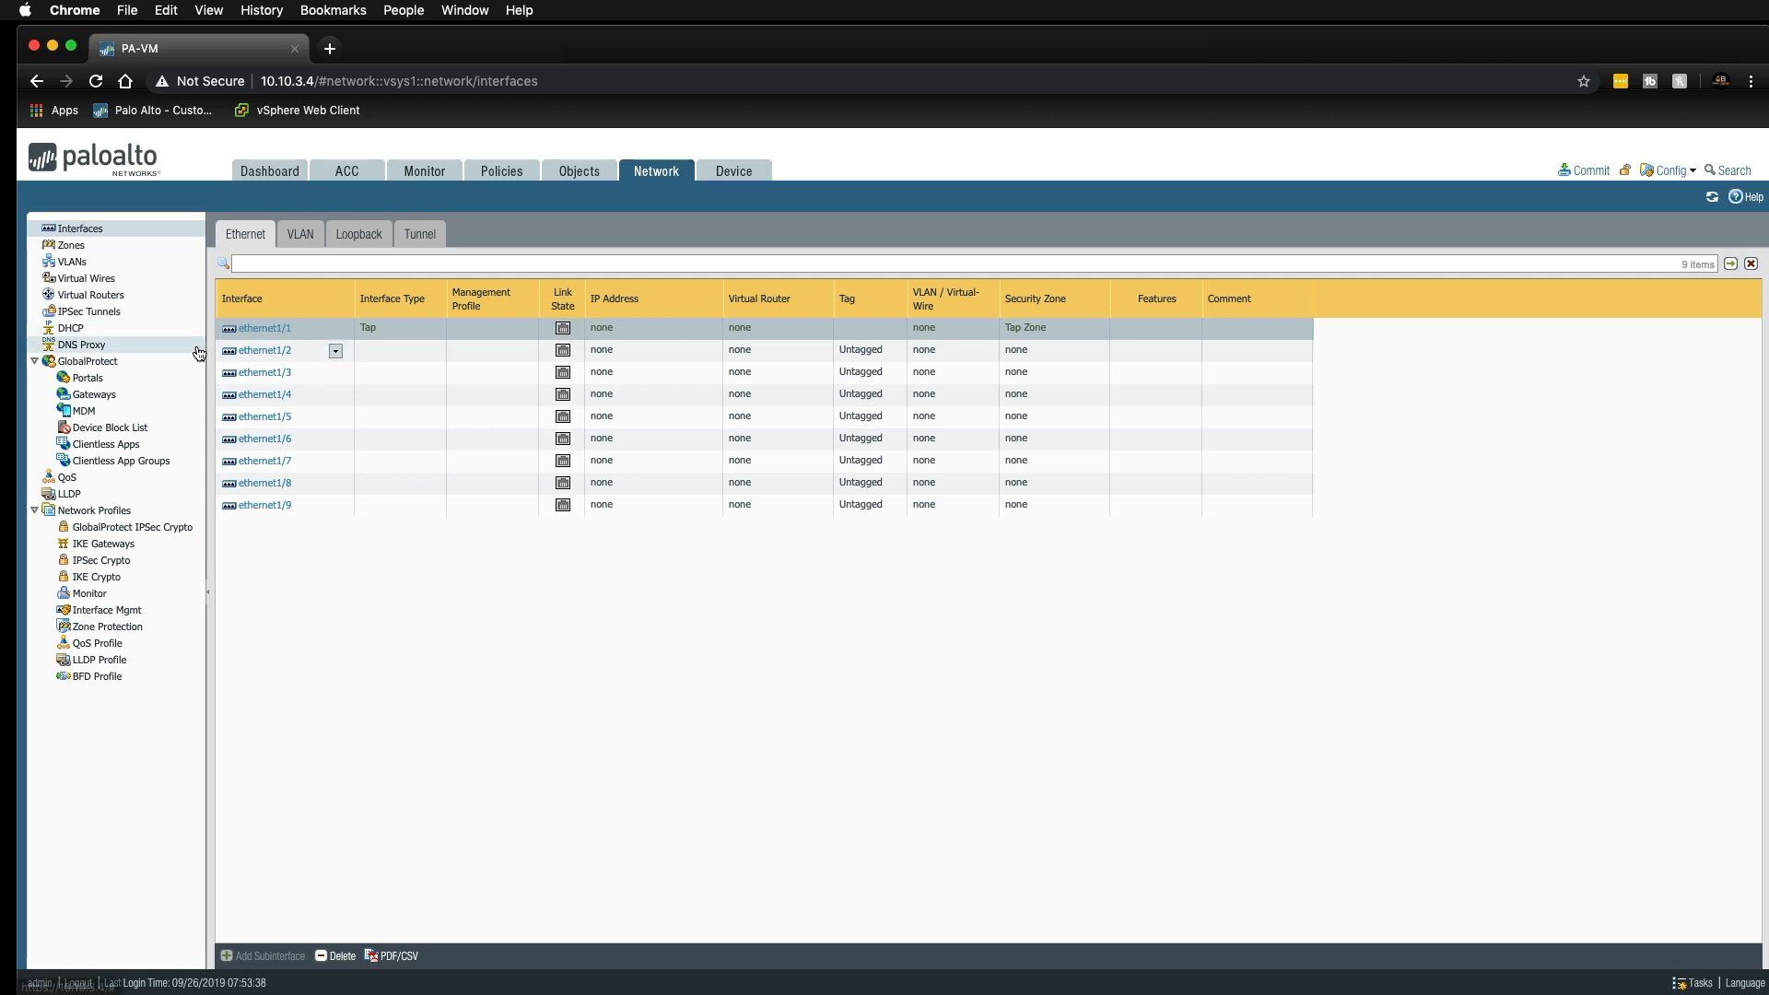
pyautogui.moveTo(328, 379)
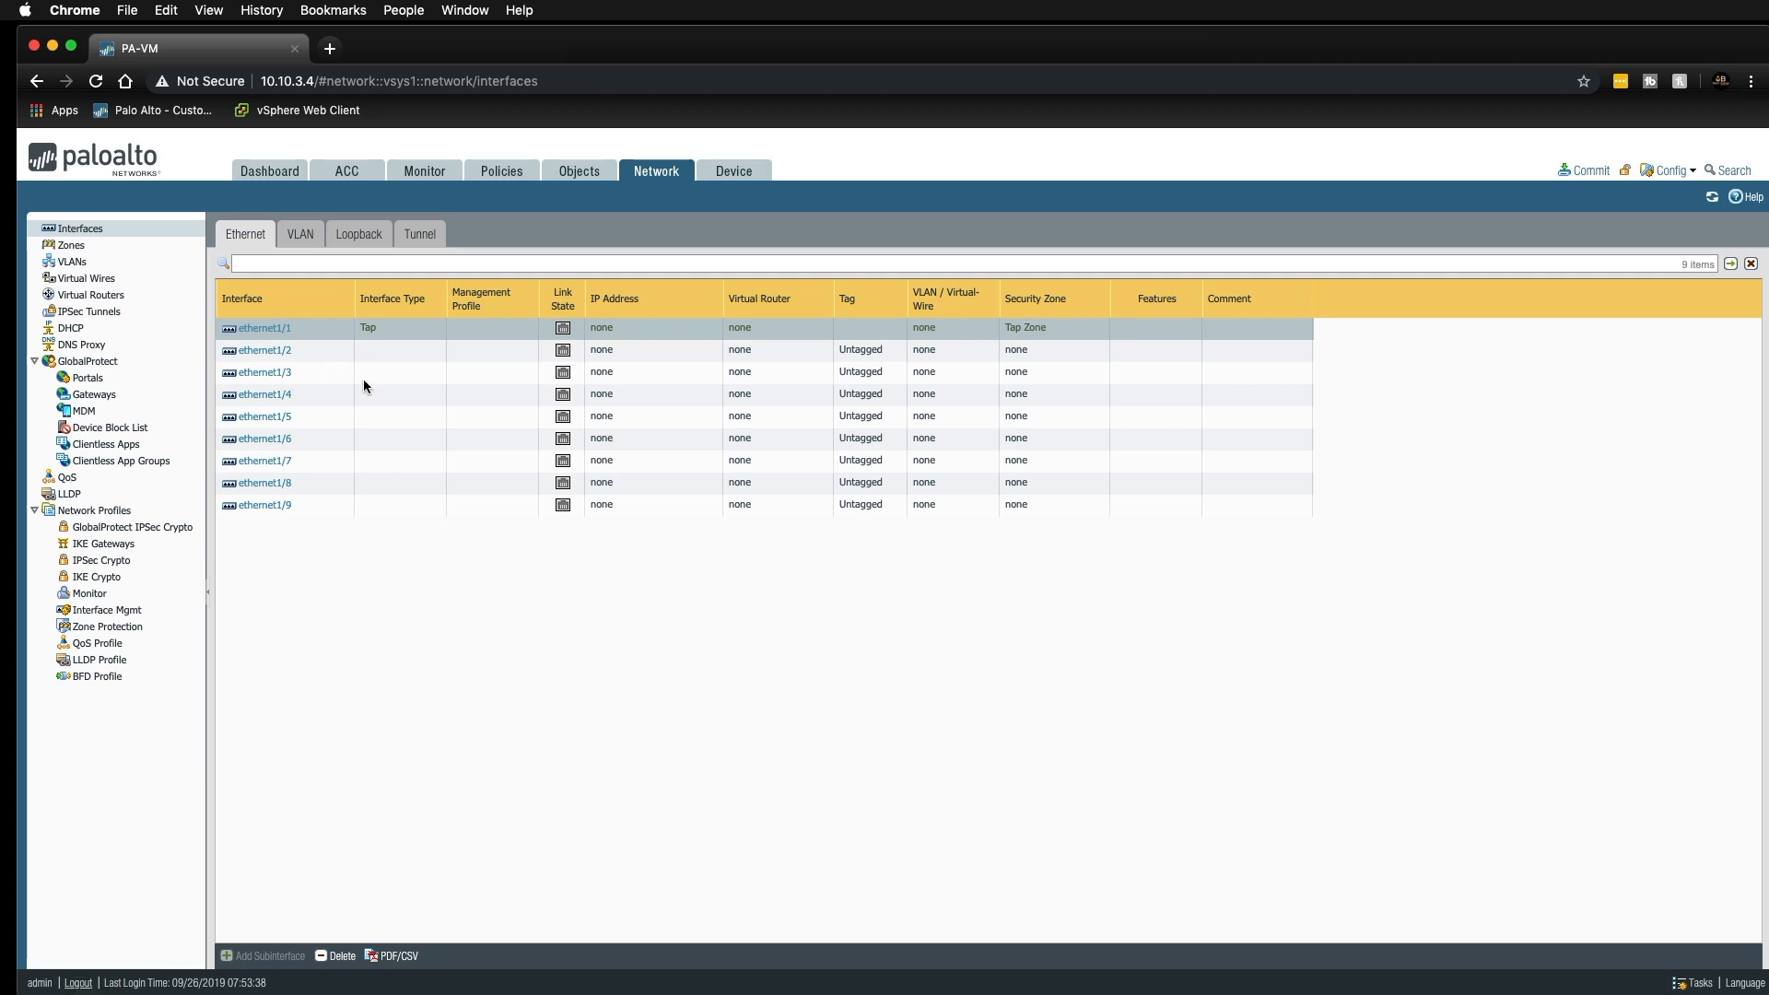
pyautogui.moveTo(370, 394)
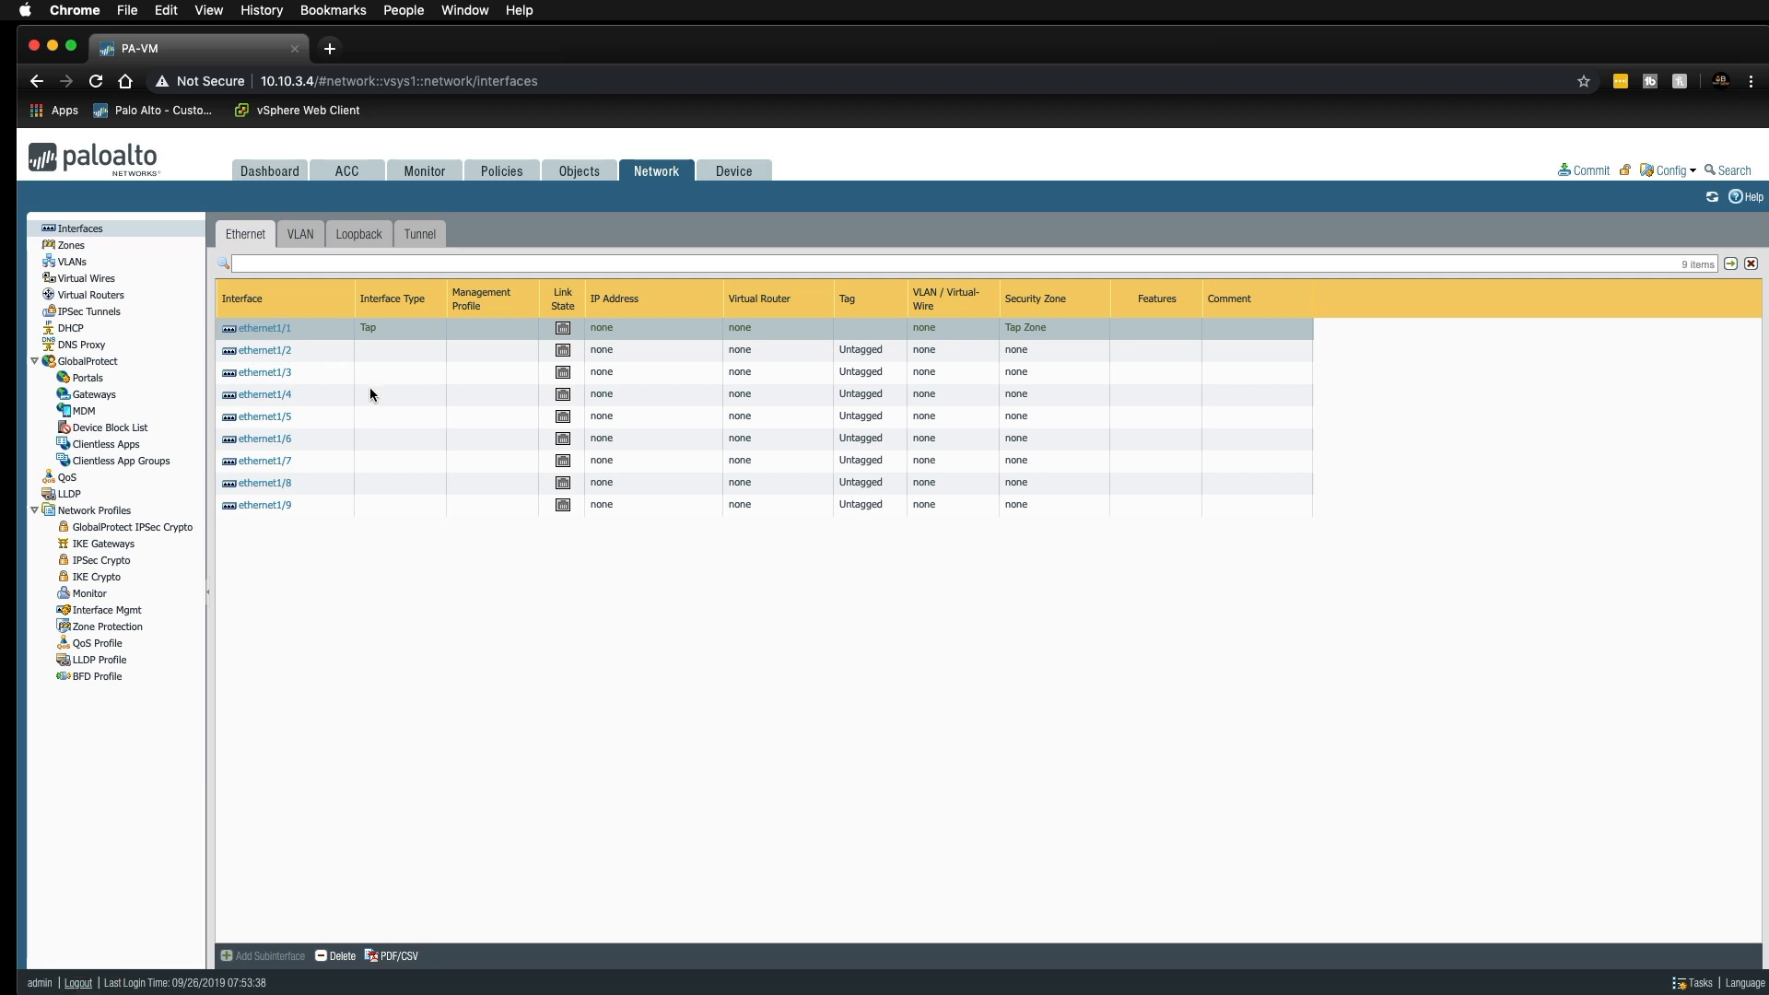
pyautogui.moveTo(450, 470)
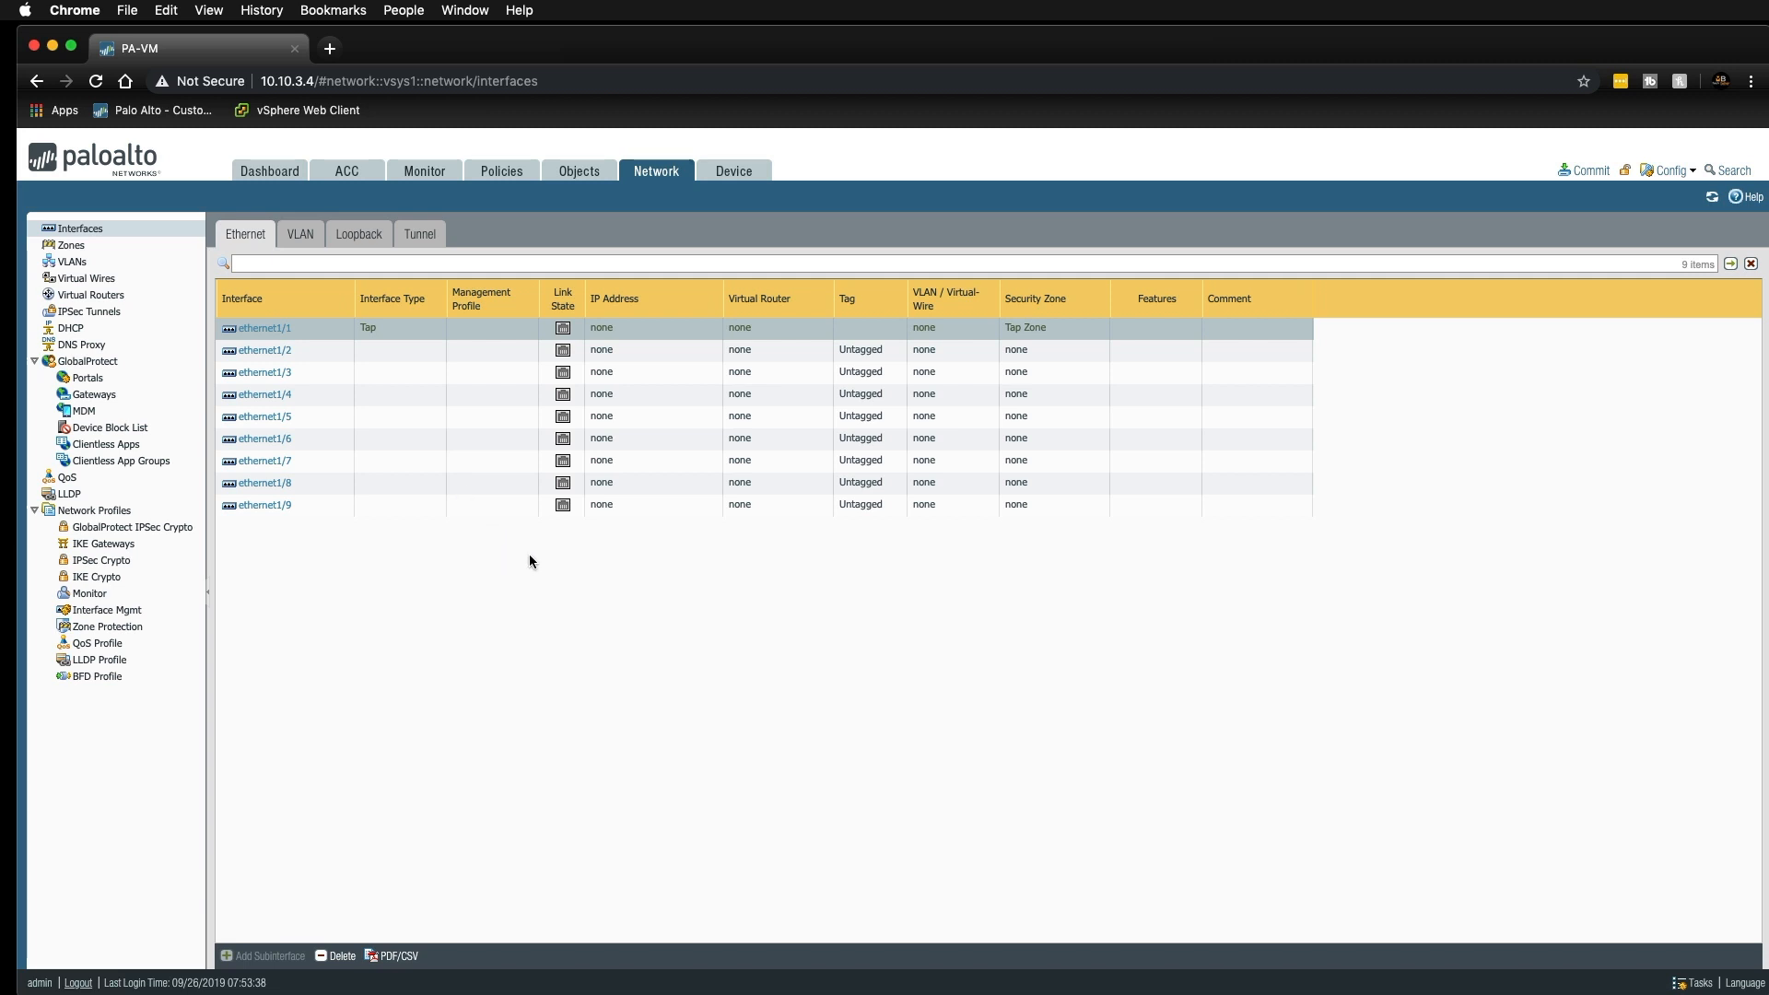
pyautogui.moveTo(595, 581)
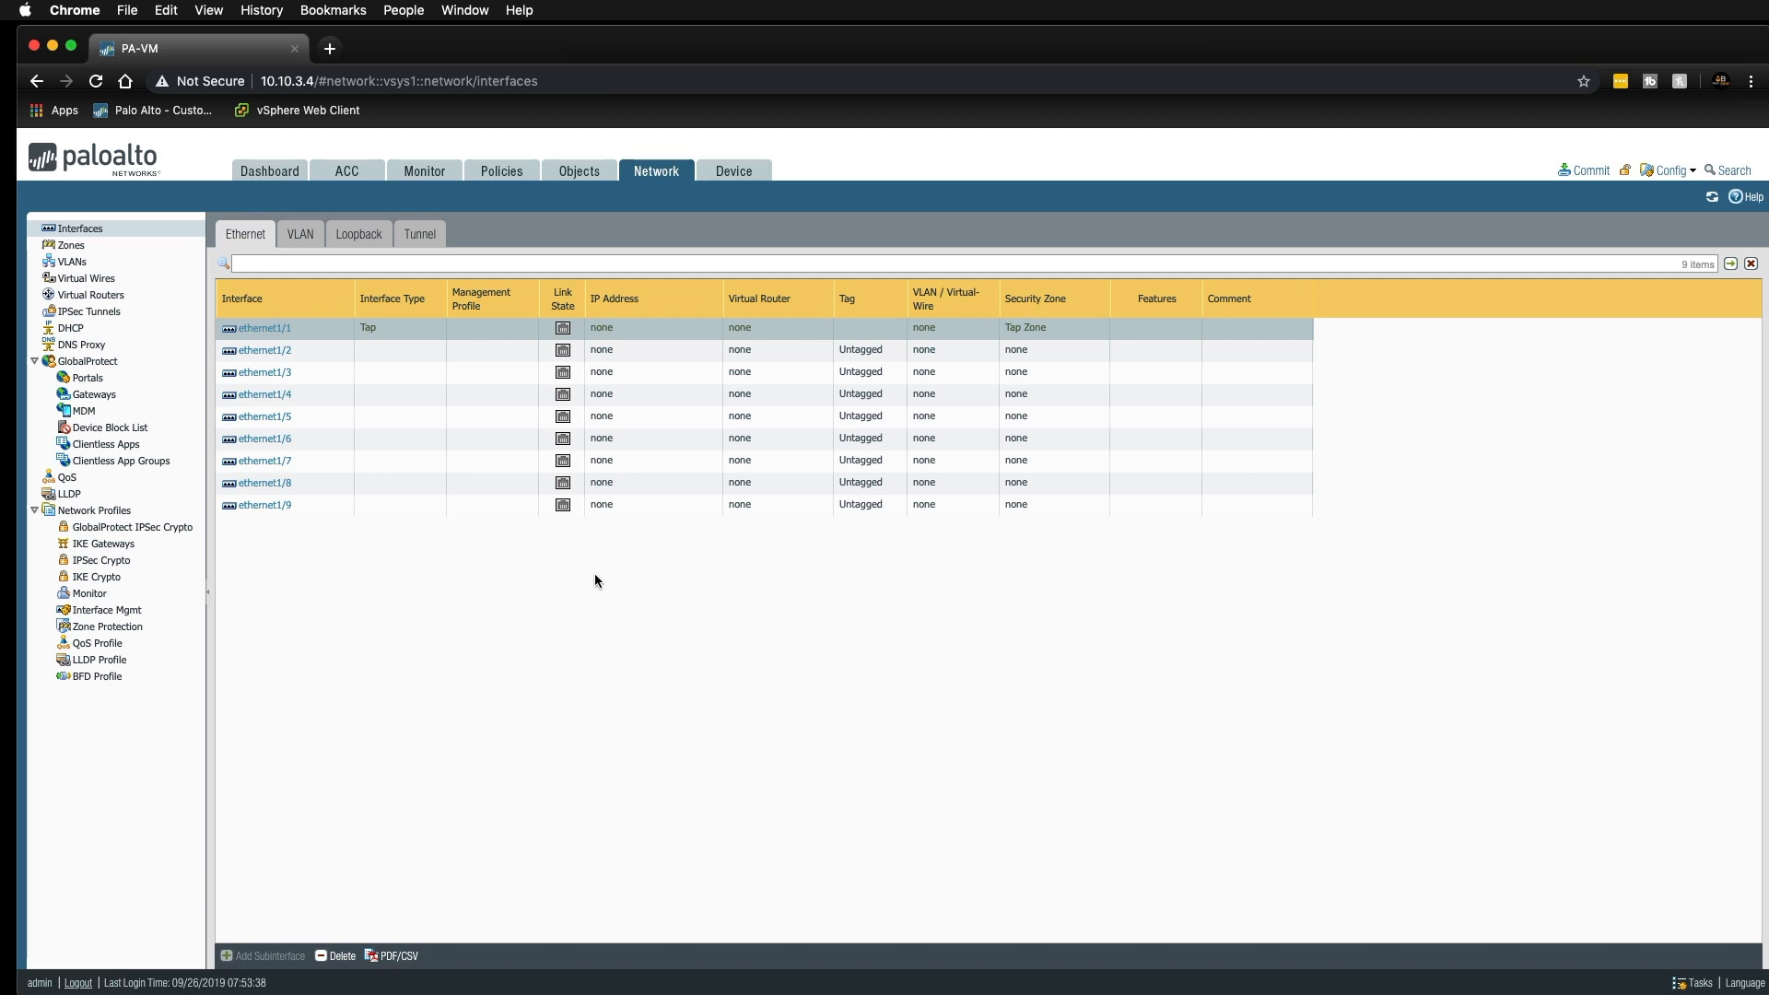
pyautogui.moveTo(476, 440)
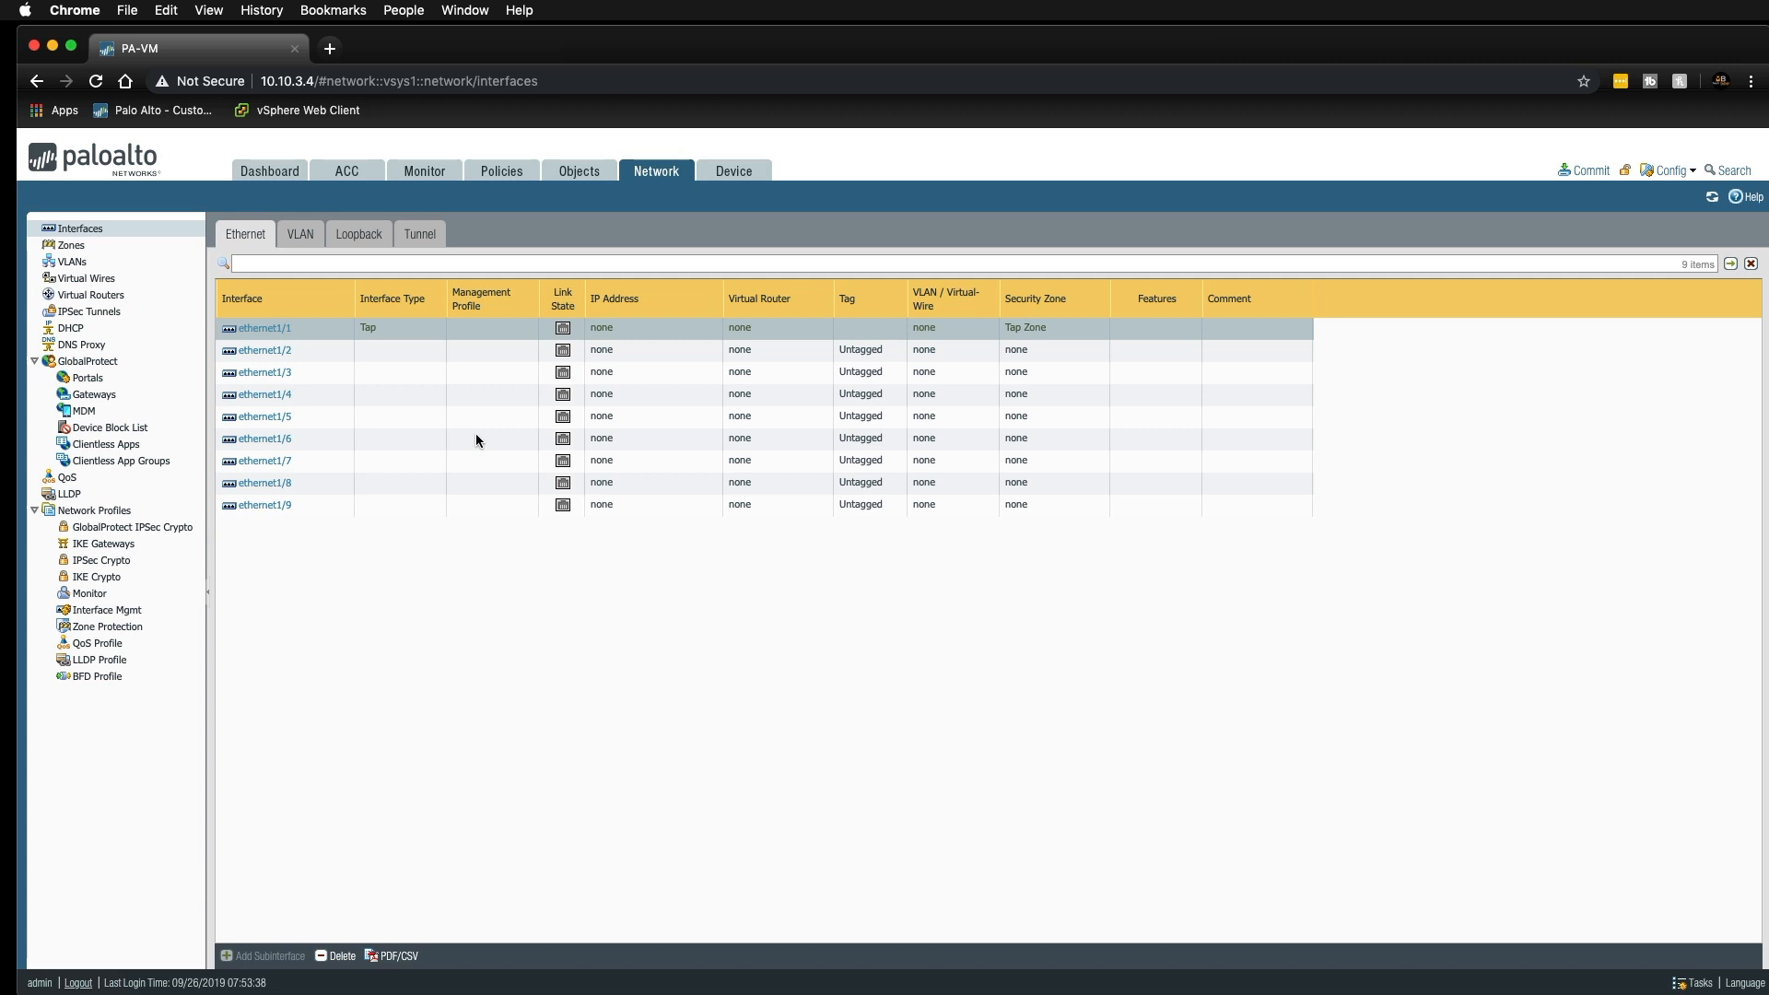
pyautogui.click(501, 169)
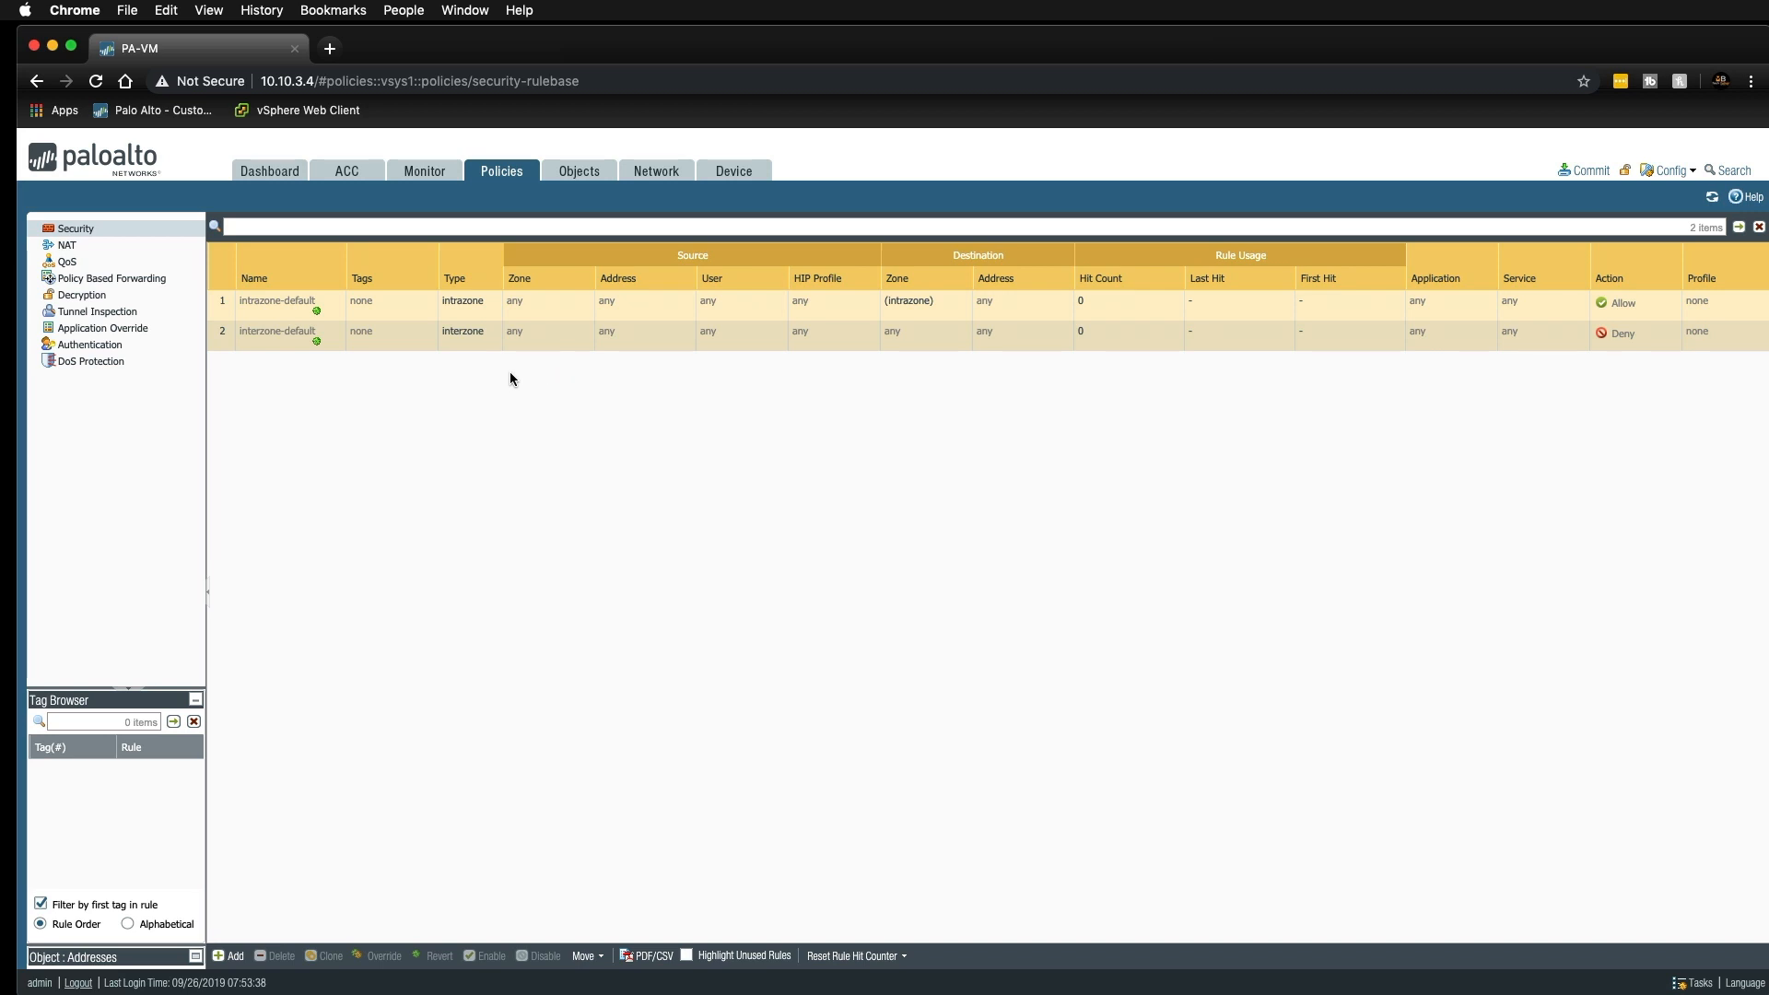
pyautogui.moveTo(464, 414)
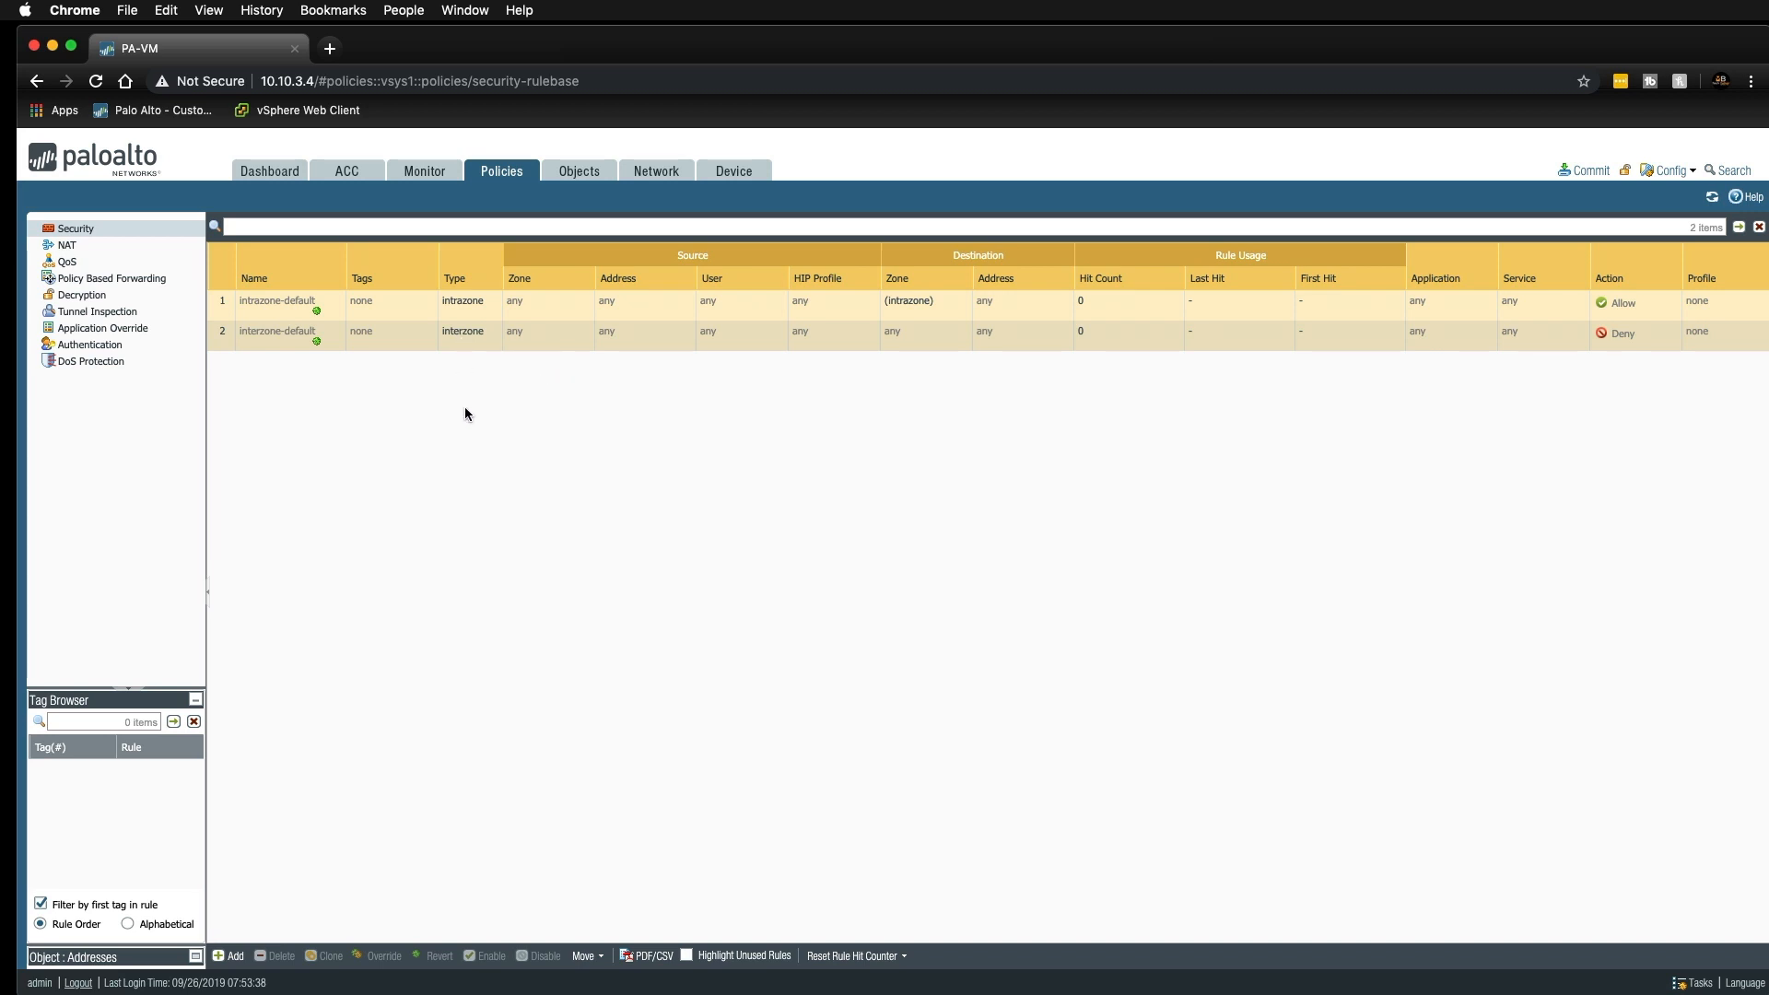
pyautogui.moveTo(479, 414)
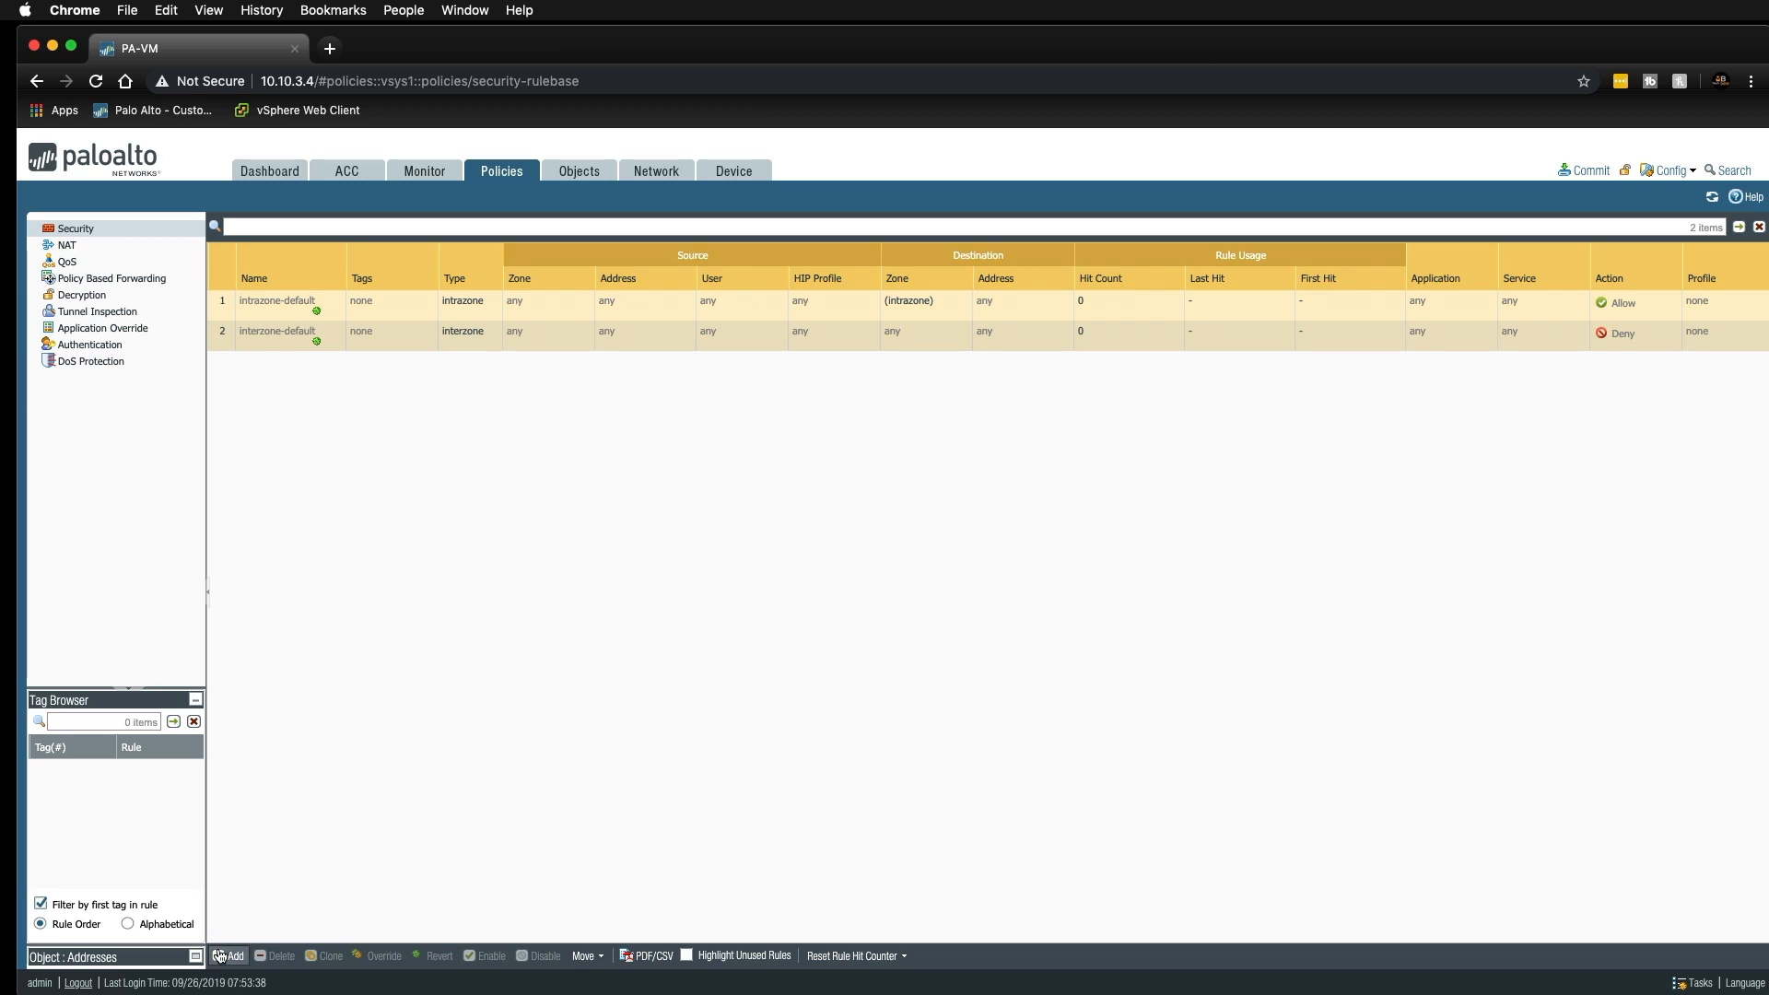
# Start adding a new security policy rule.
pyautogui.click(228, 957)
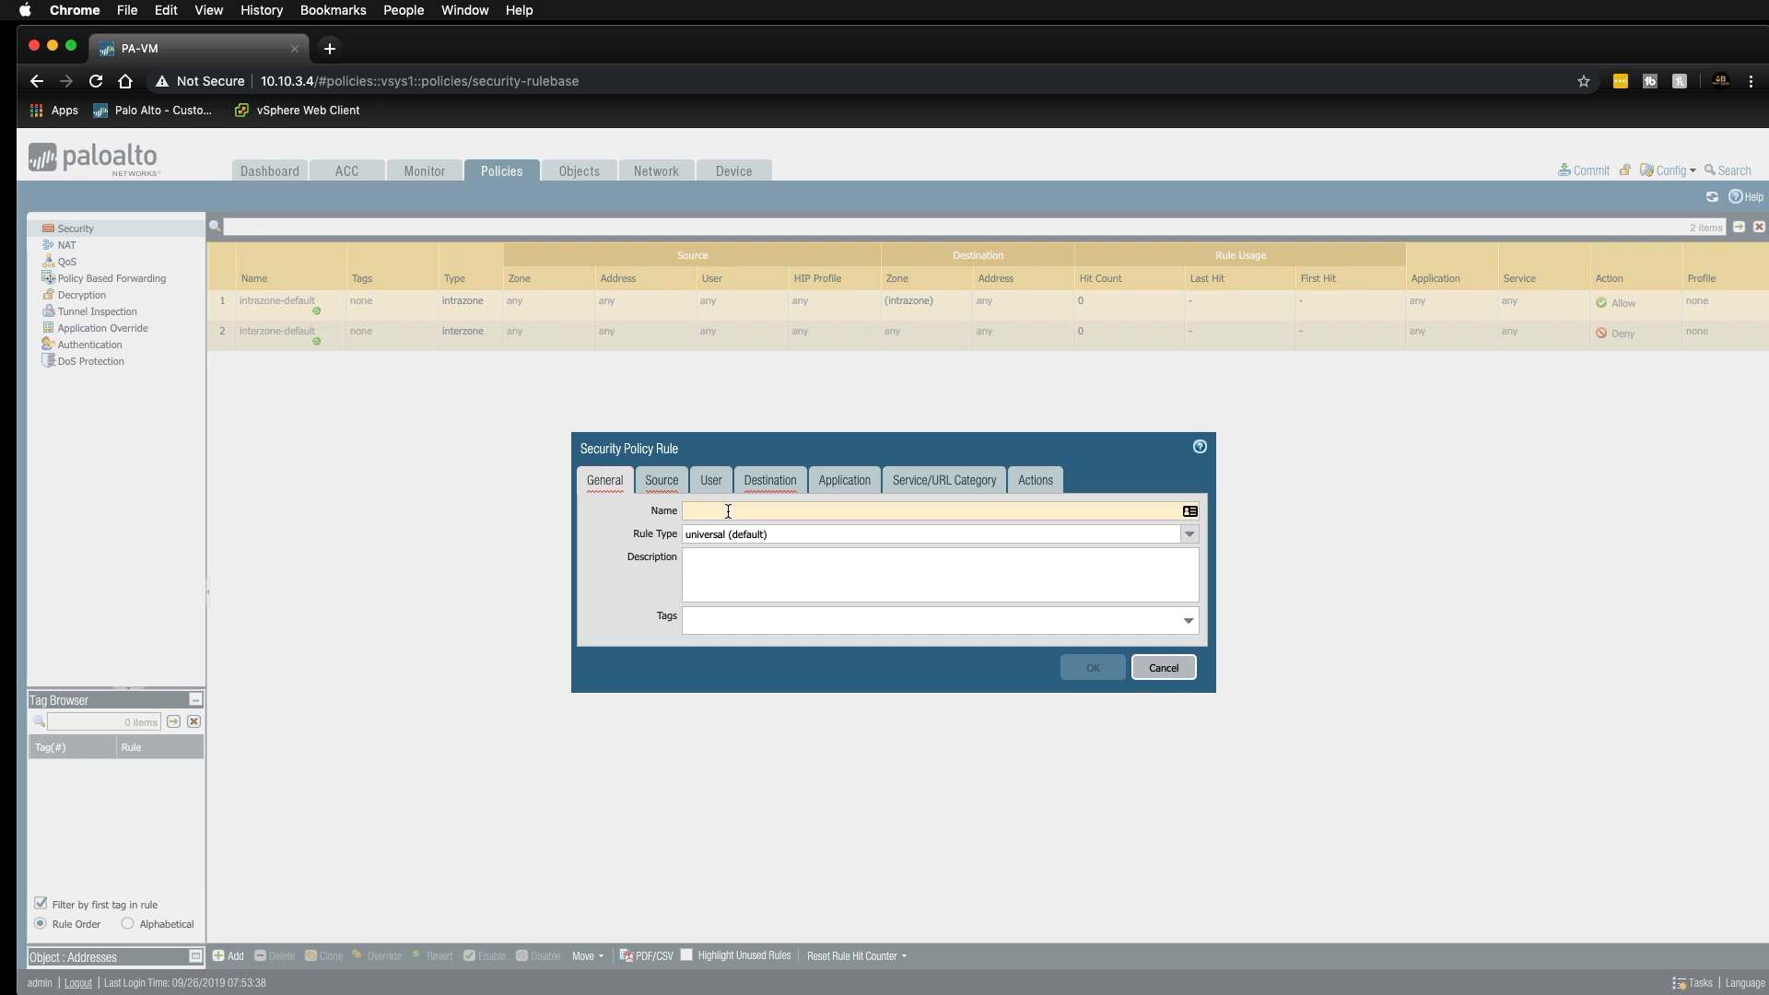
# Name the rule 'Allow All' with Tap Zone as source and destination zone.
pyautogui.write('Allow Al')
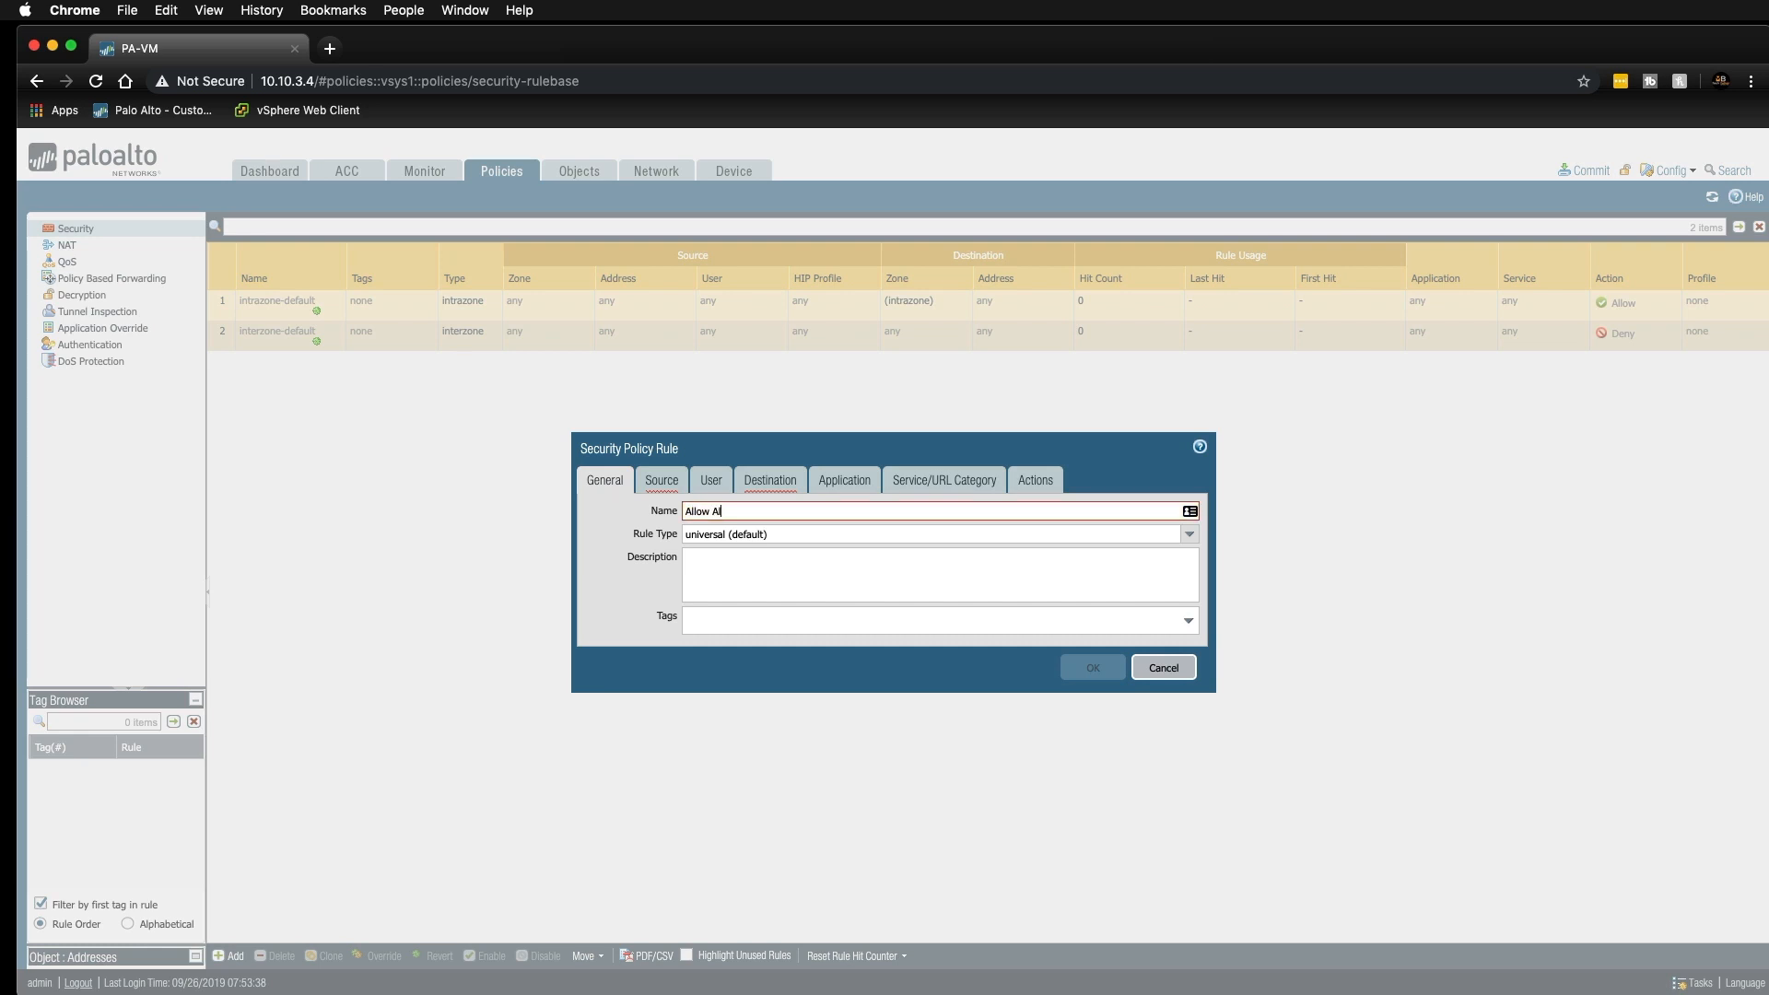
pyautogui.click(661, 479)
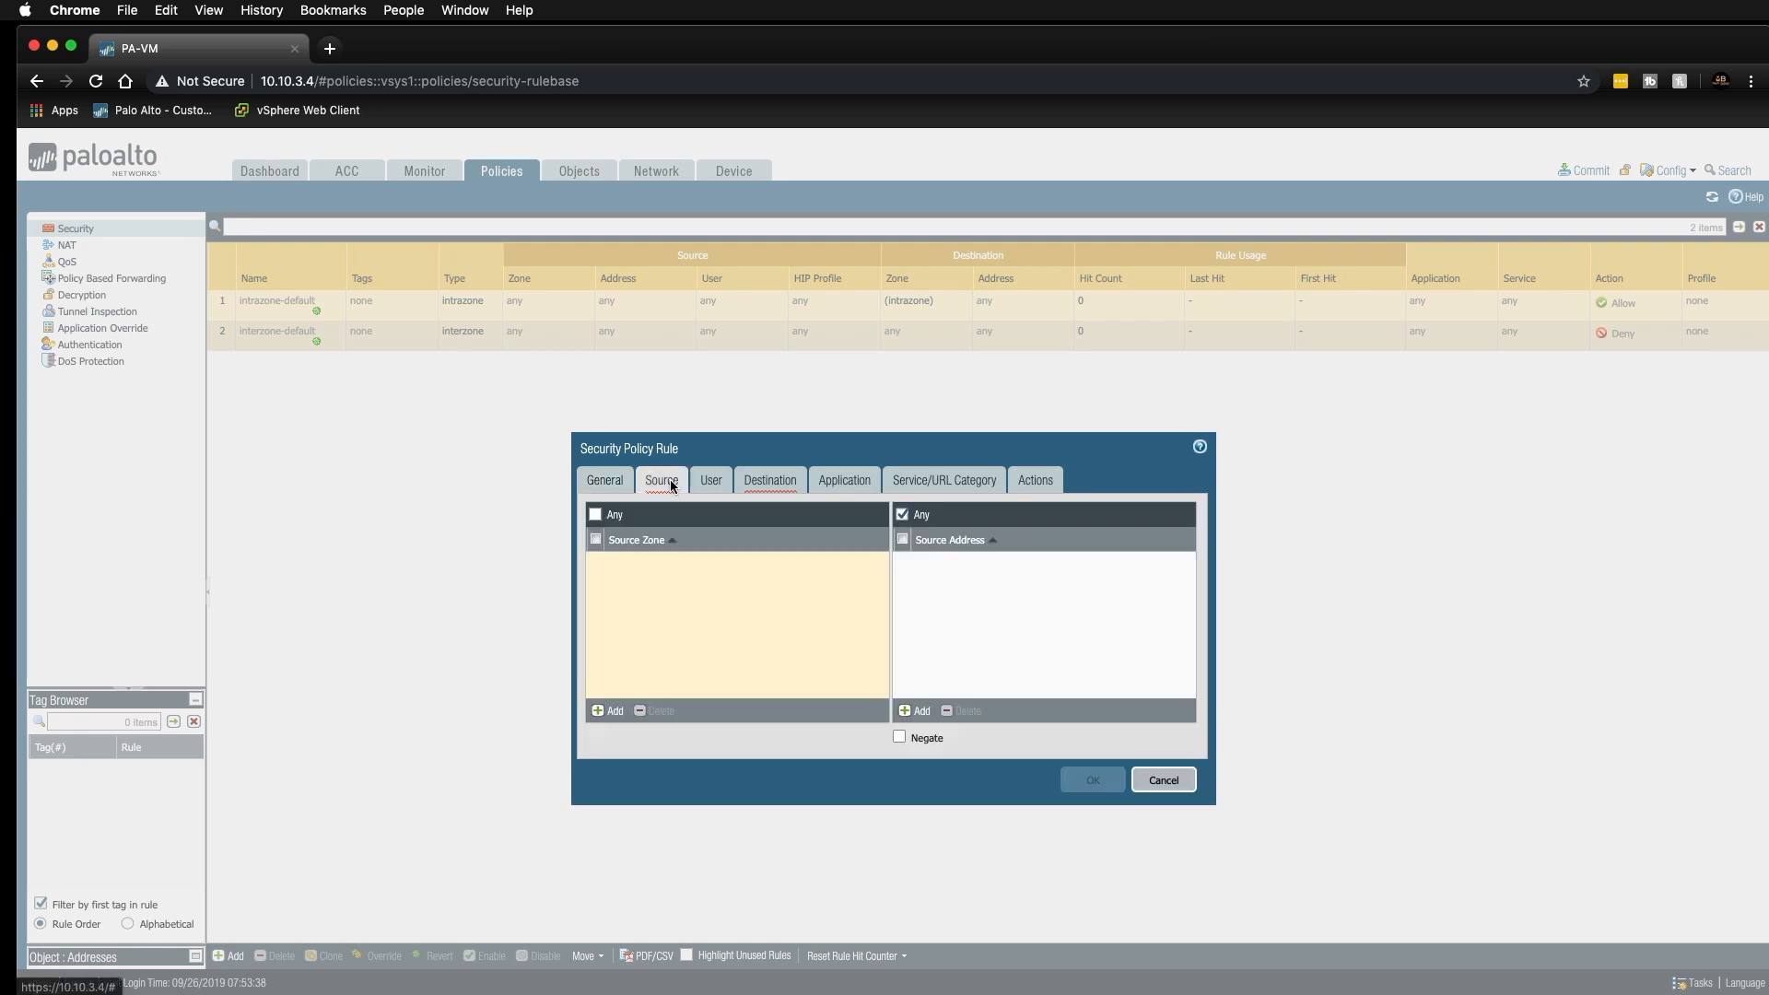
pyautogui.click(608, 712)
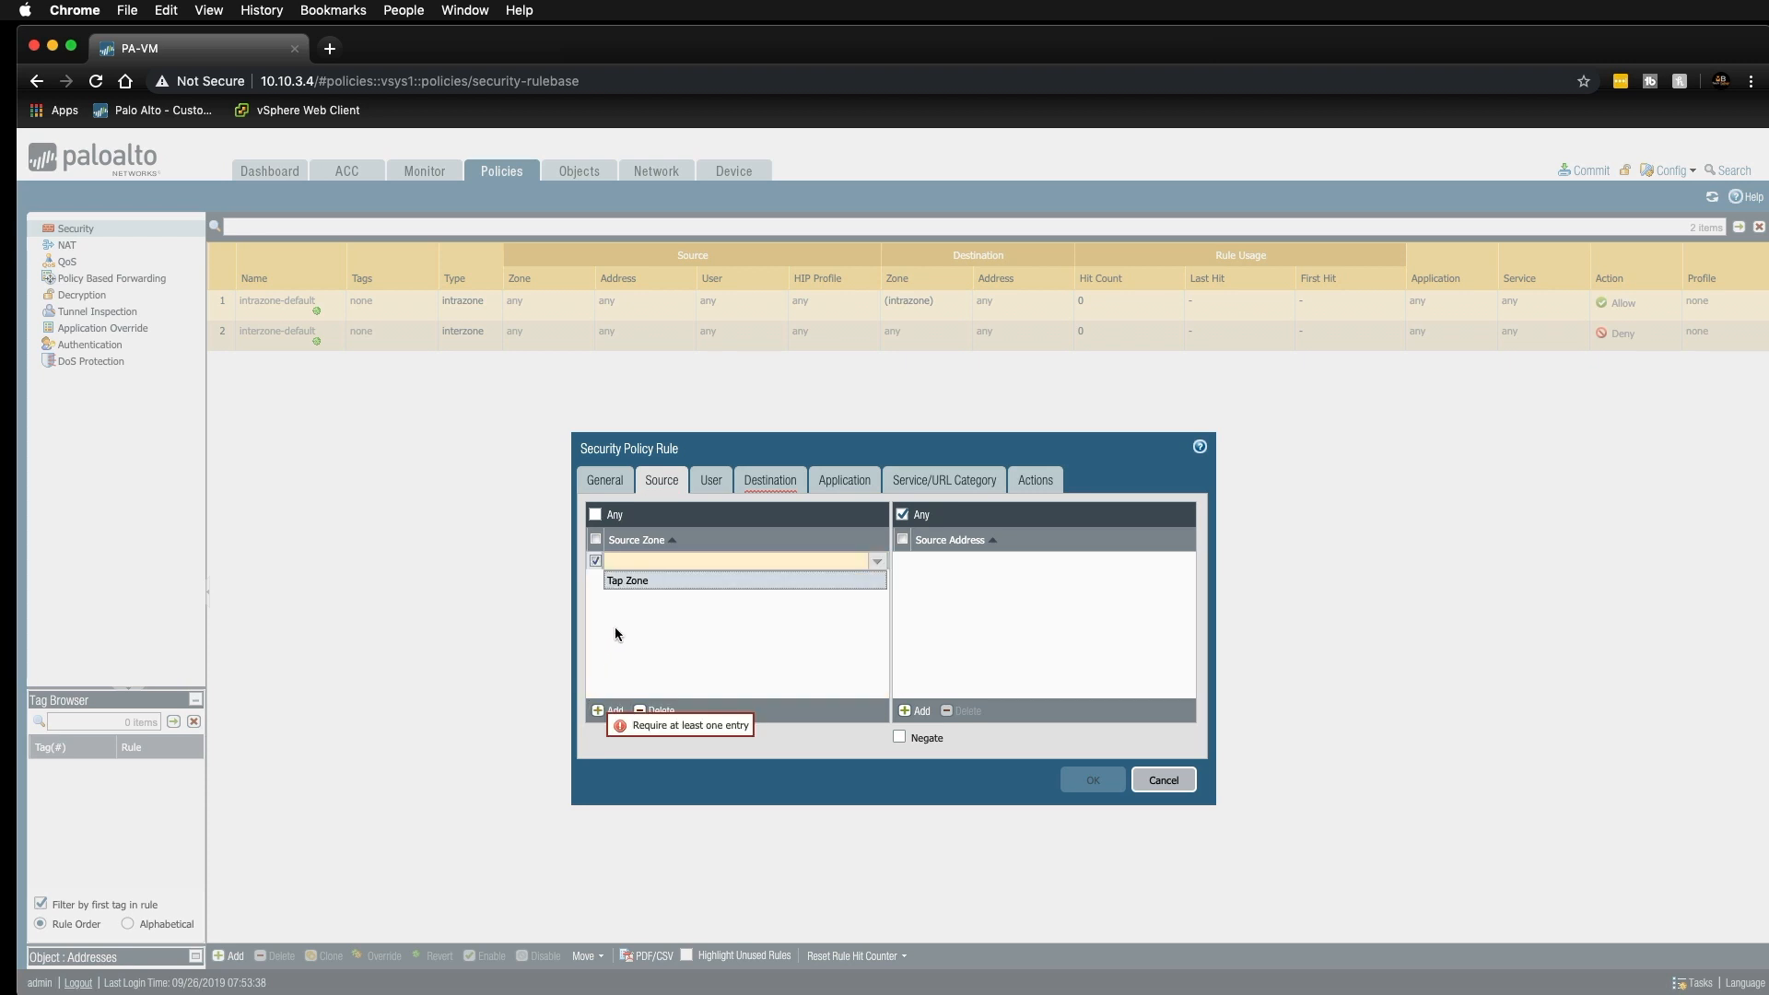
pyautogui.click(770, 479)
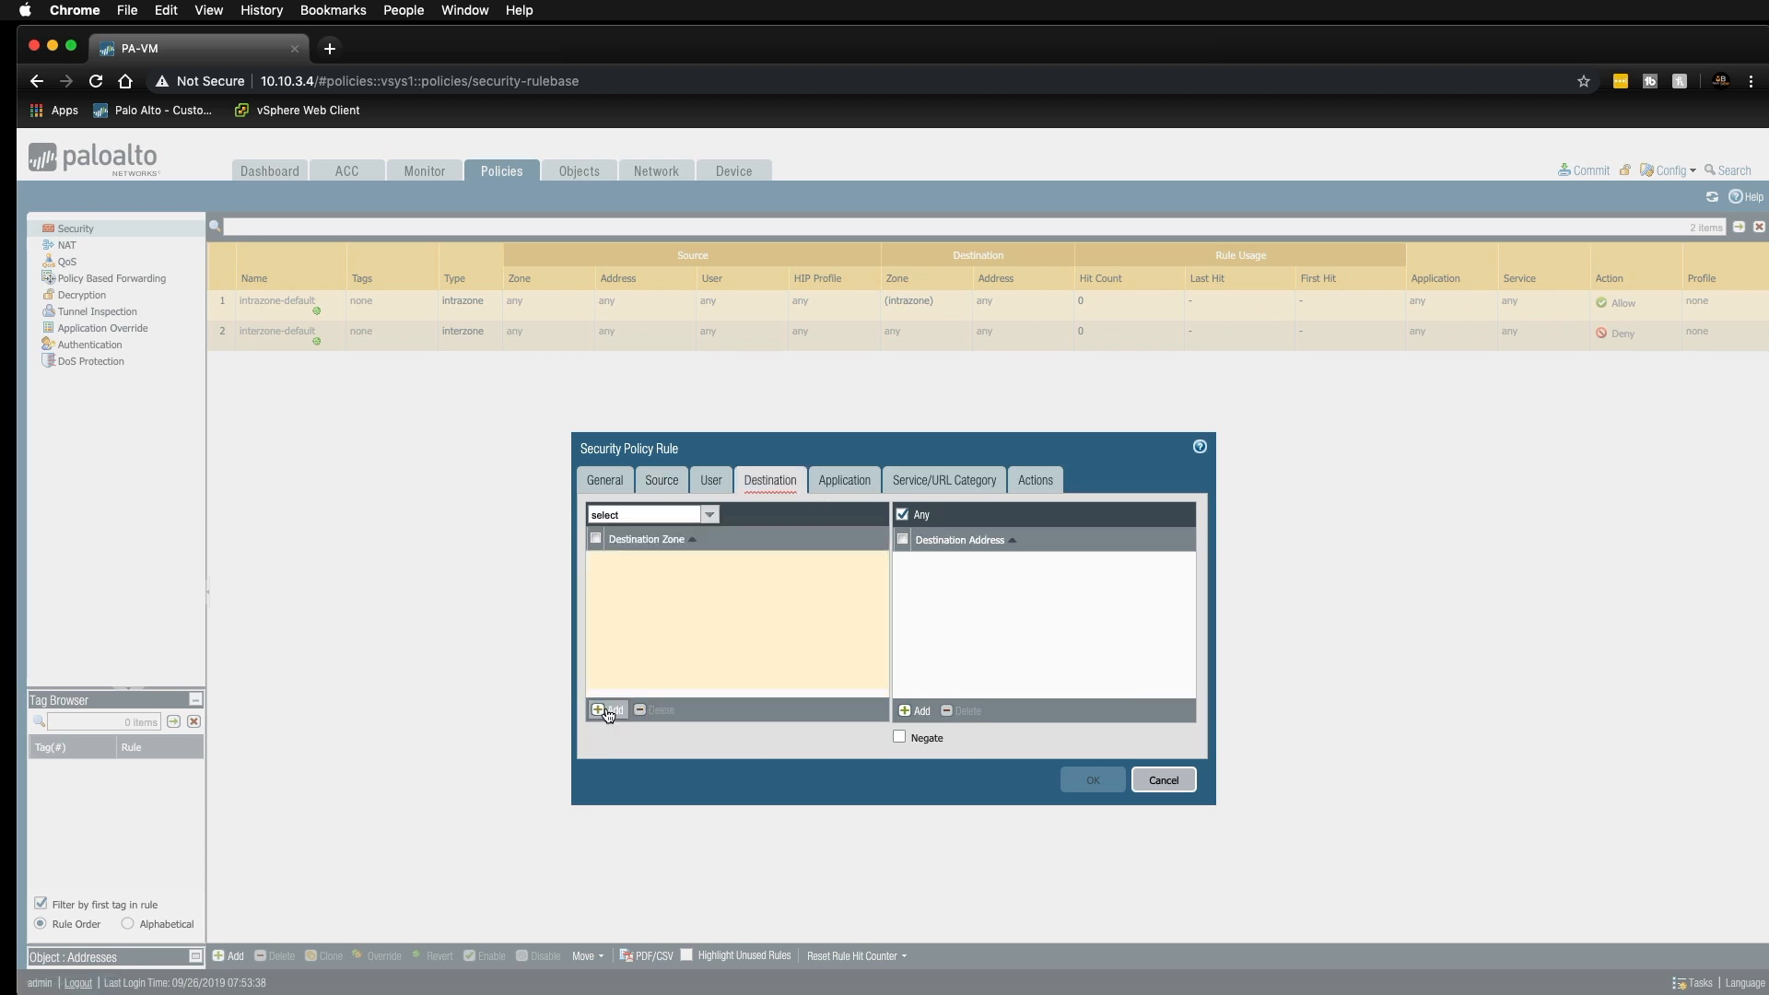
pyautogui.click(608, 707)
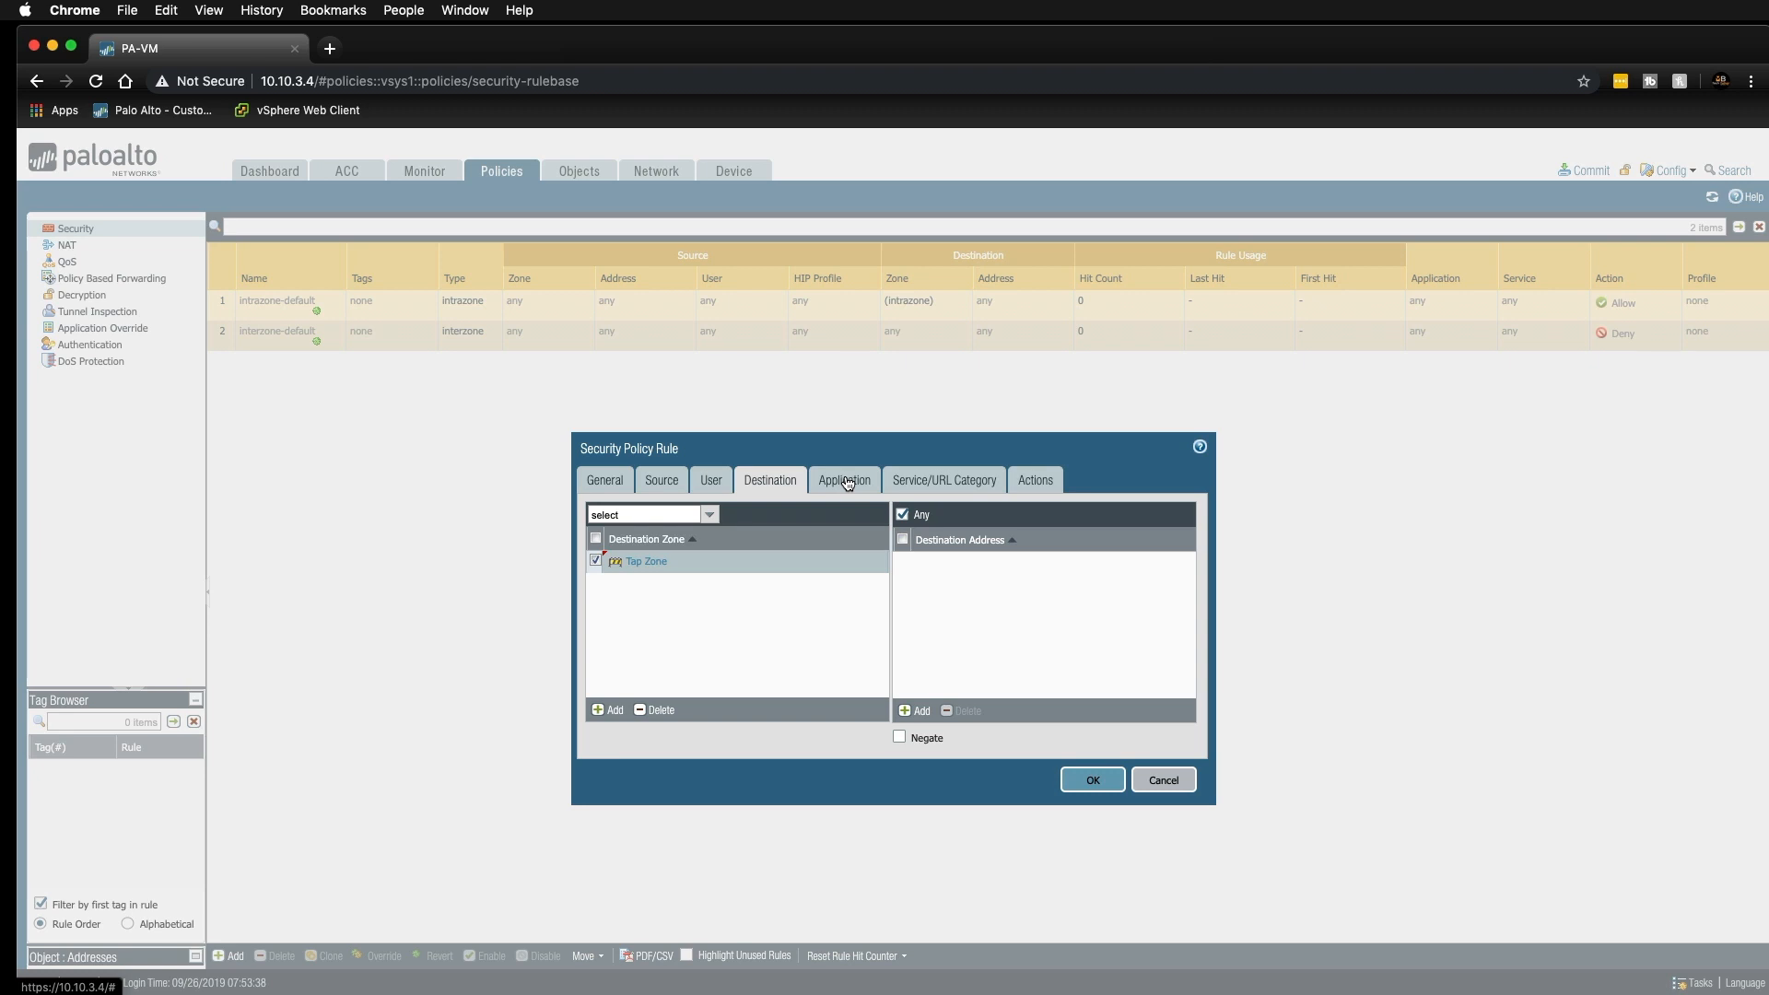
# Keep any application and service with action Allow, and save the rule.
pyautogui.click(842, 479)
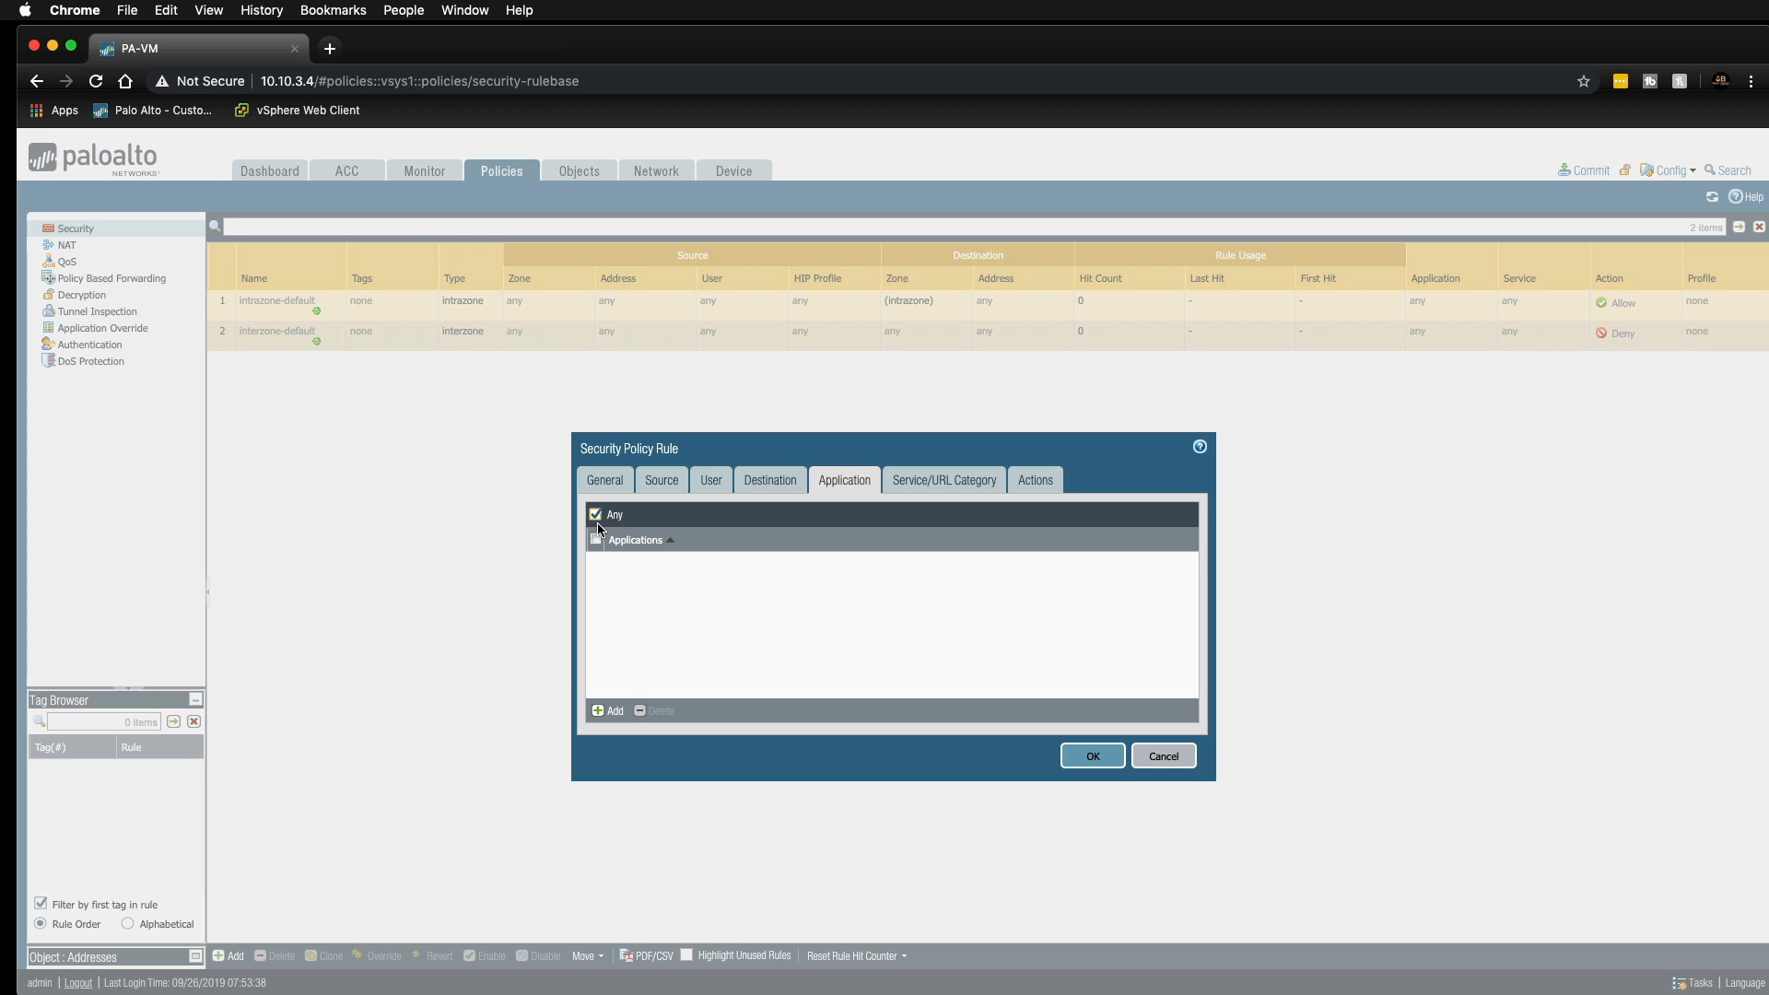
pyautogui.click(943, 479)
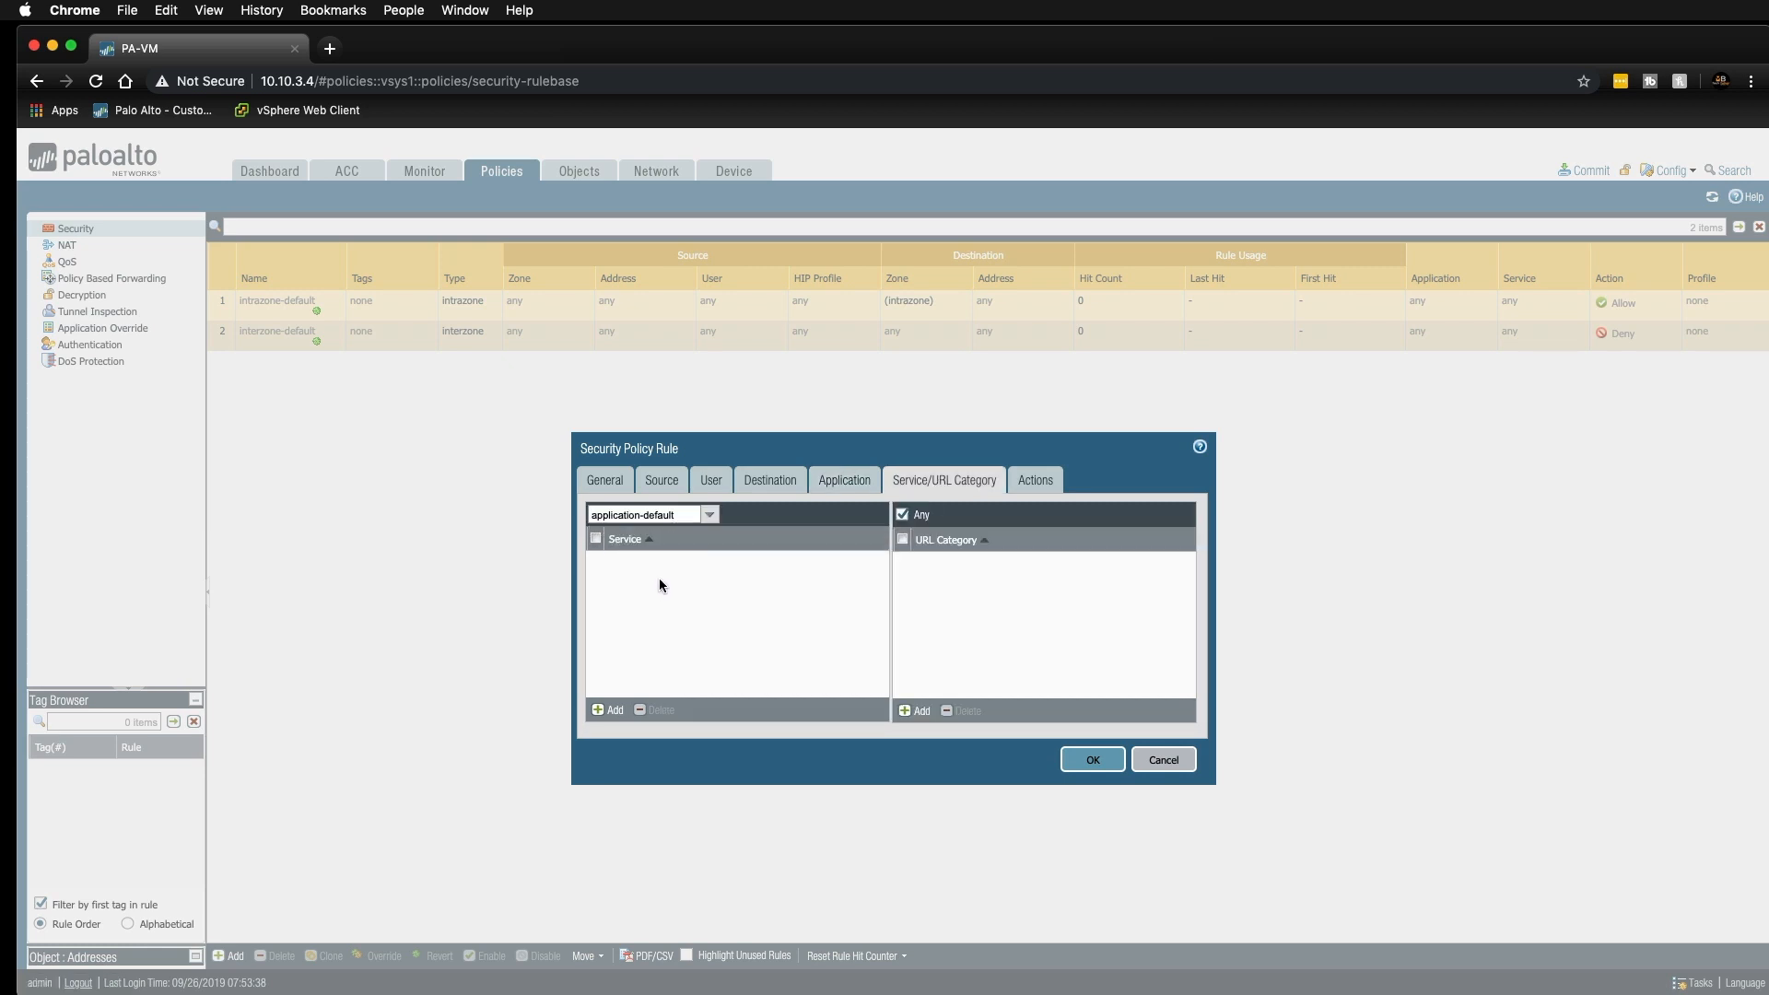
pyautogui.moveTo(829, 601)
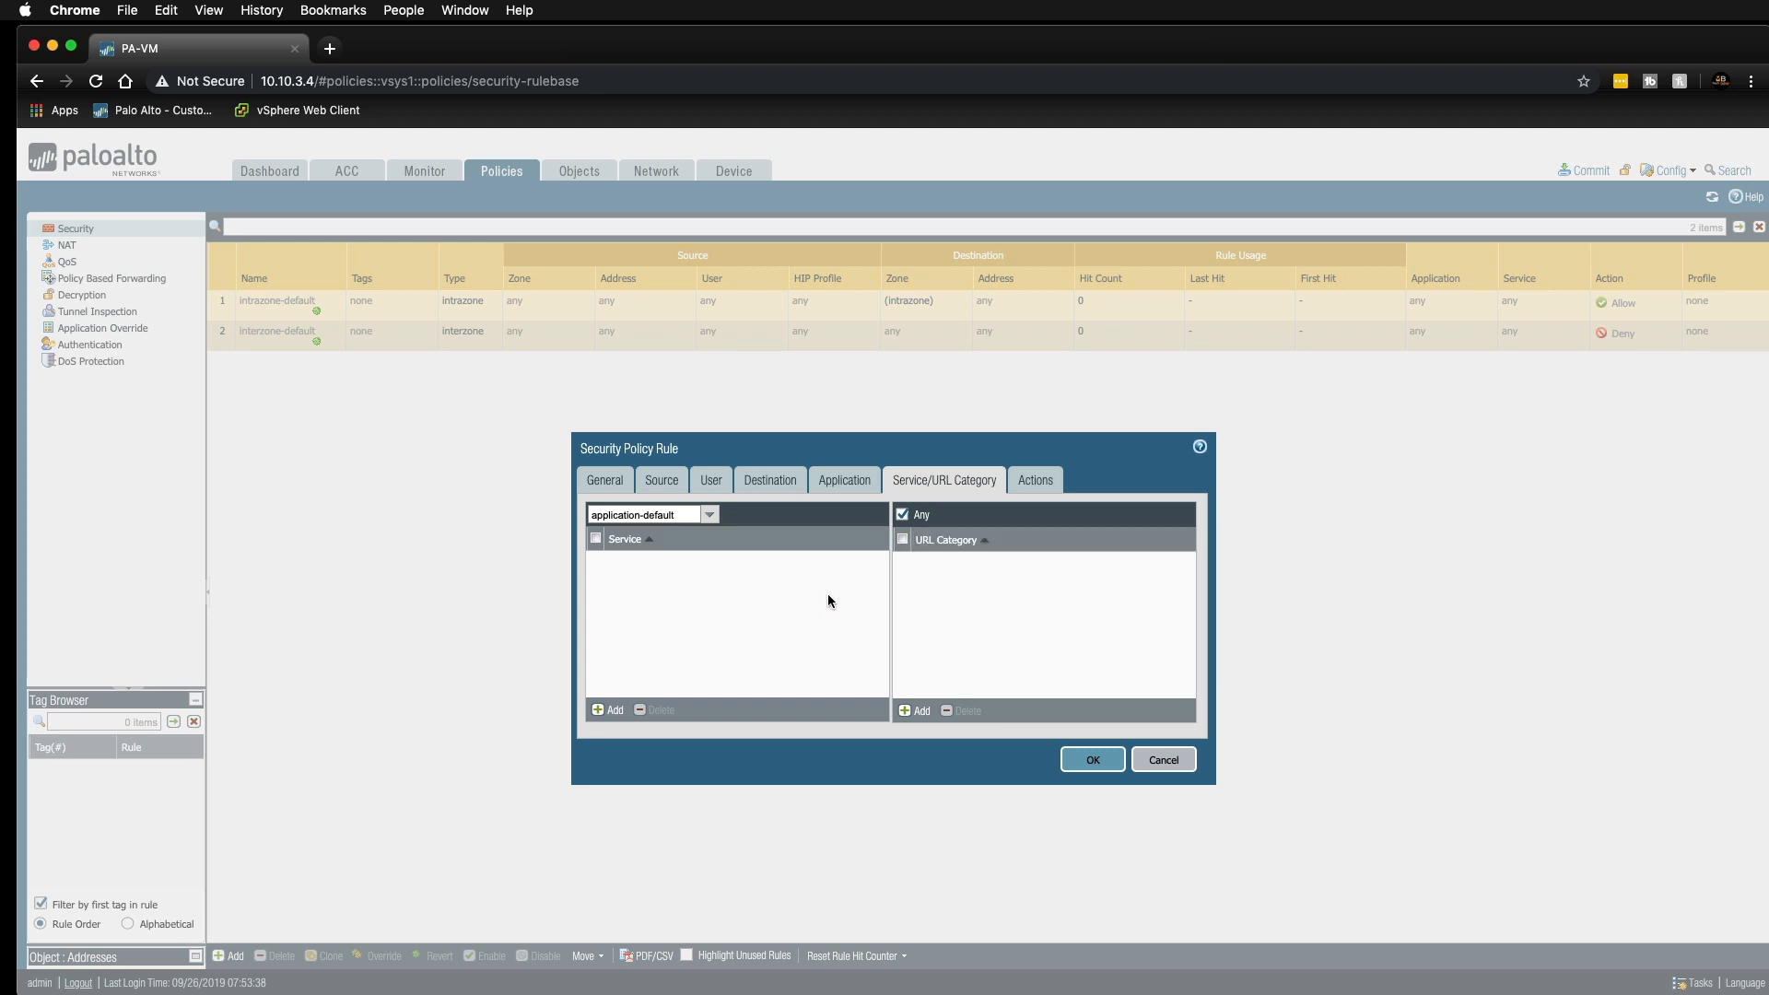
pyautogui.click(1032, 479)
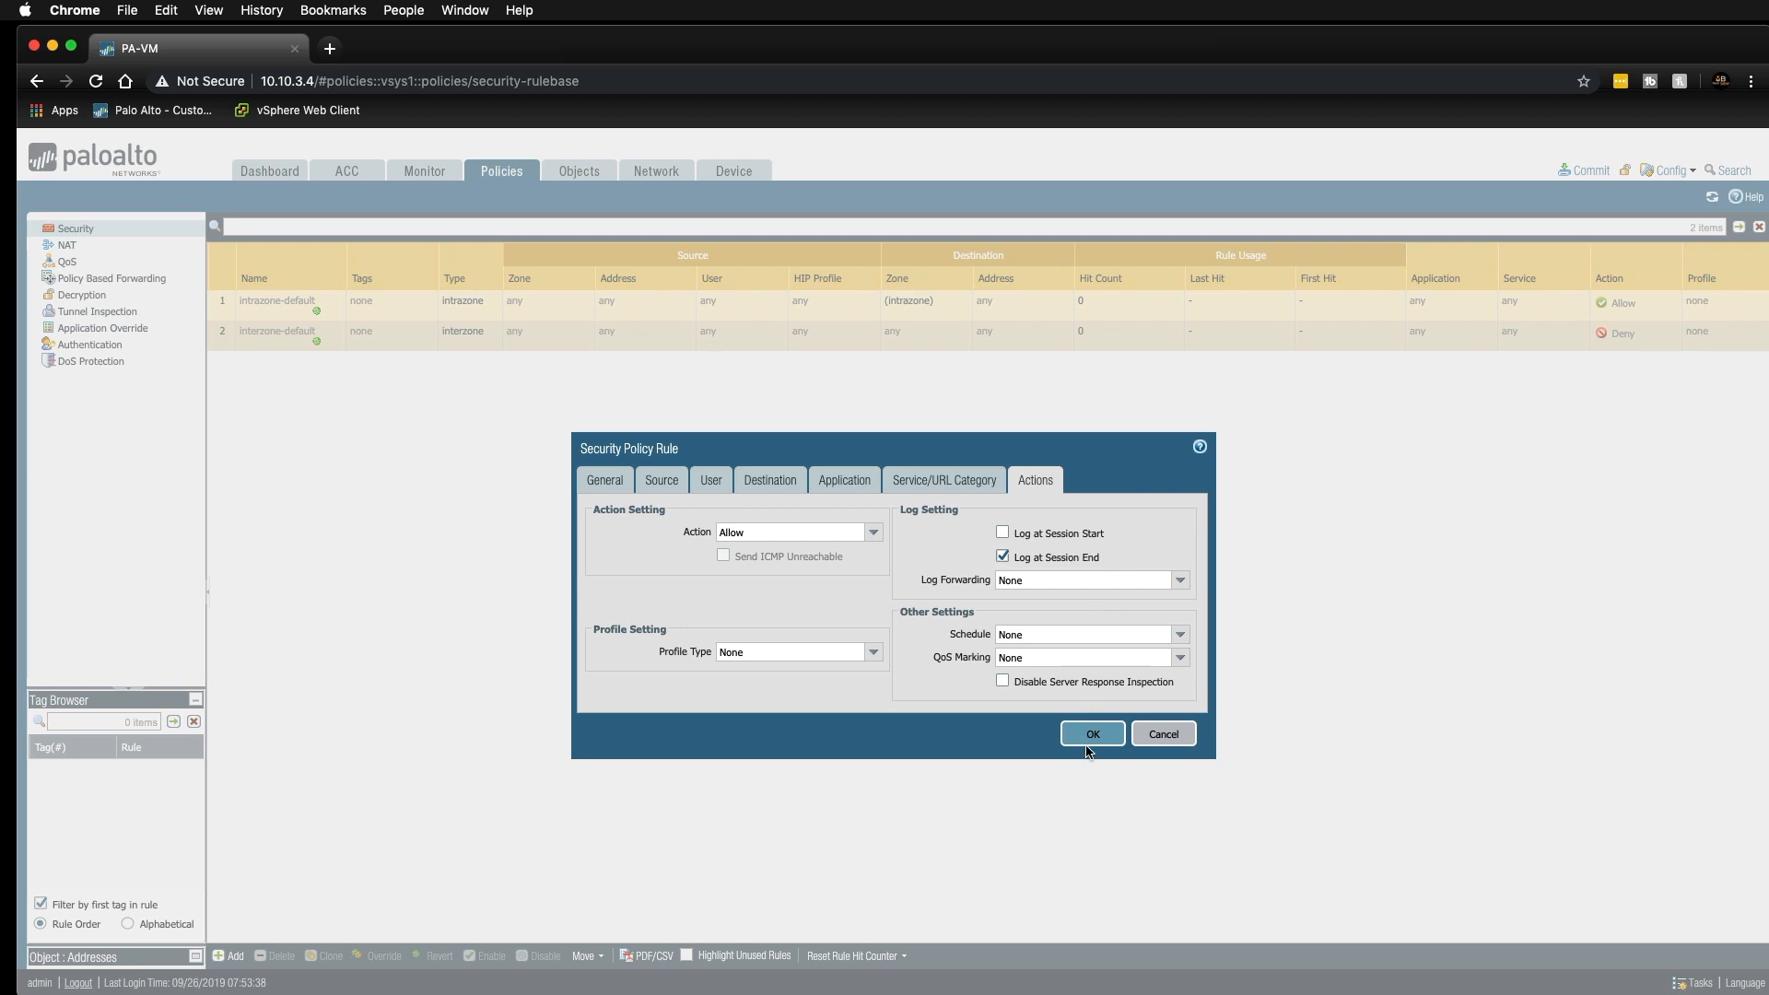
pyautogui.click(1089, 734)
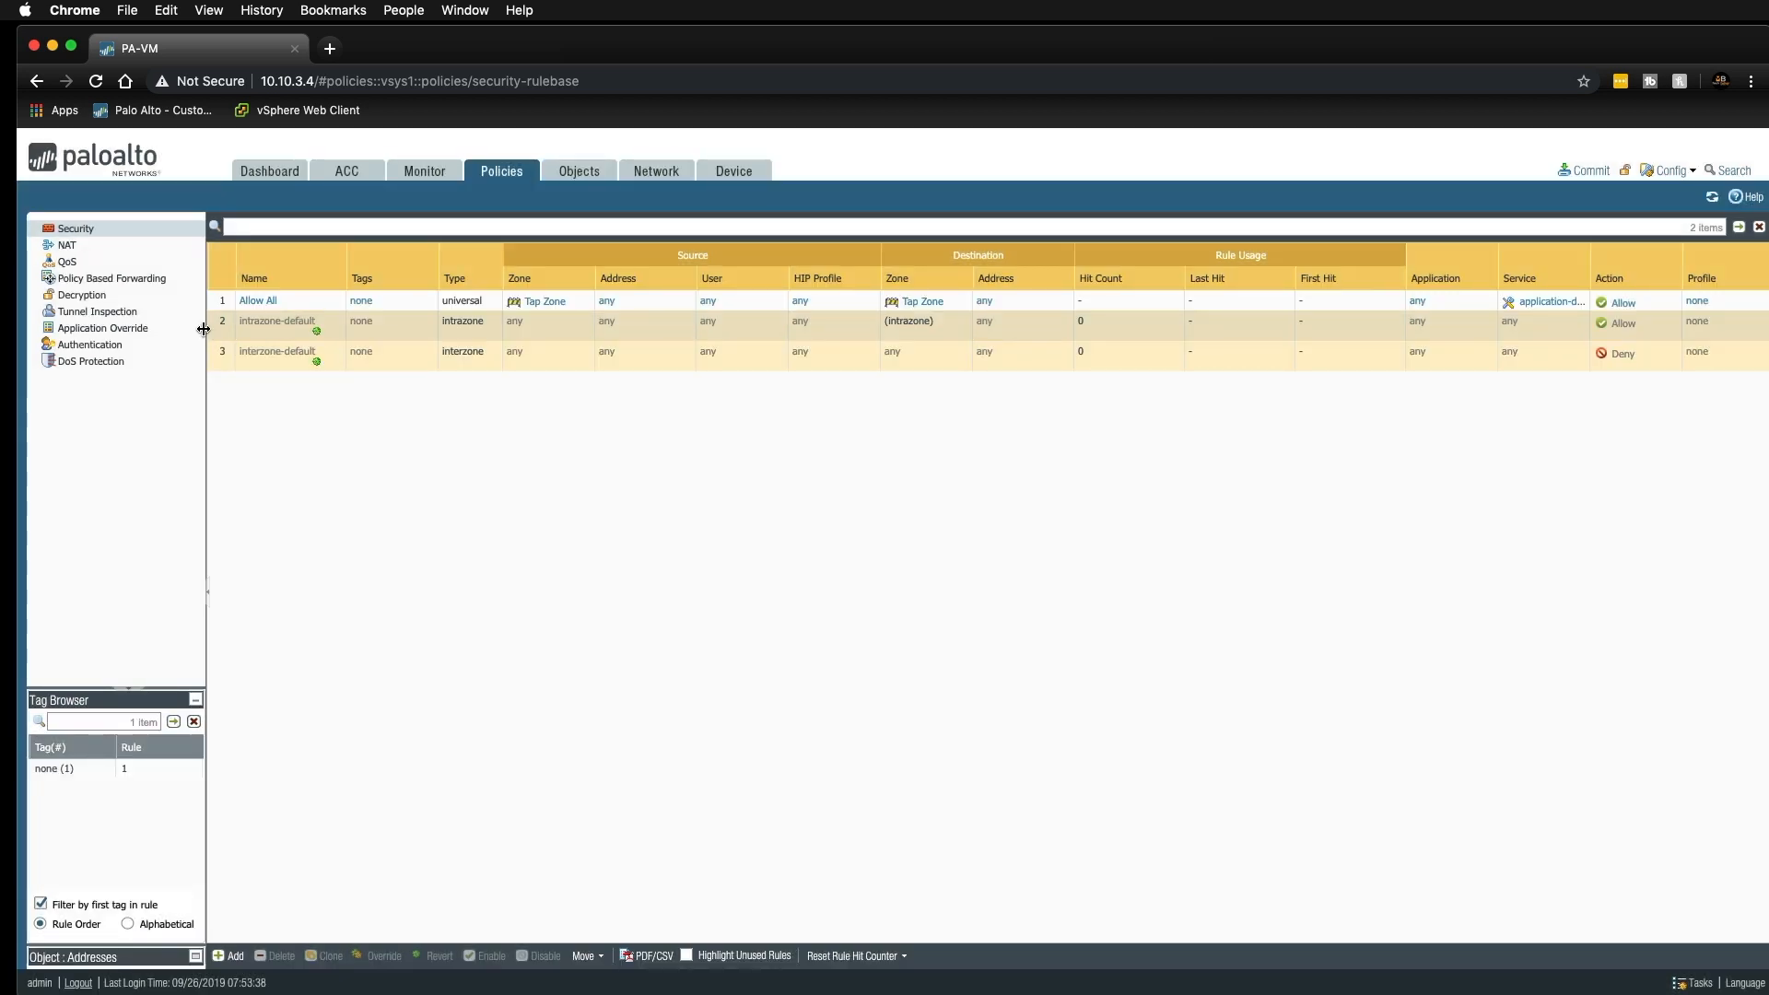
pyautogui.moveTo(1008, 481)
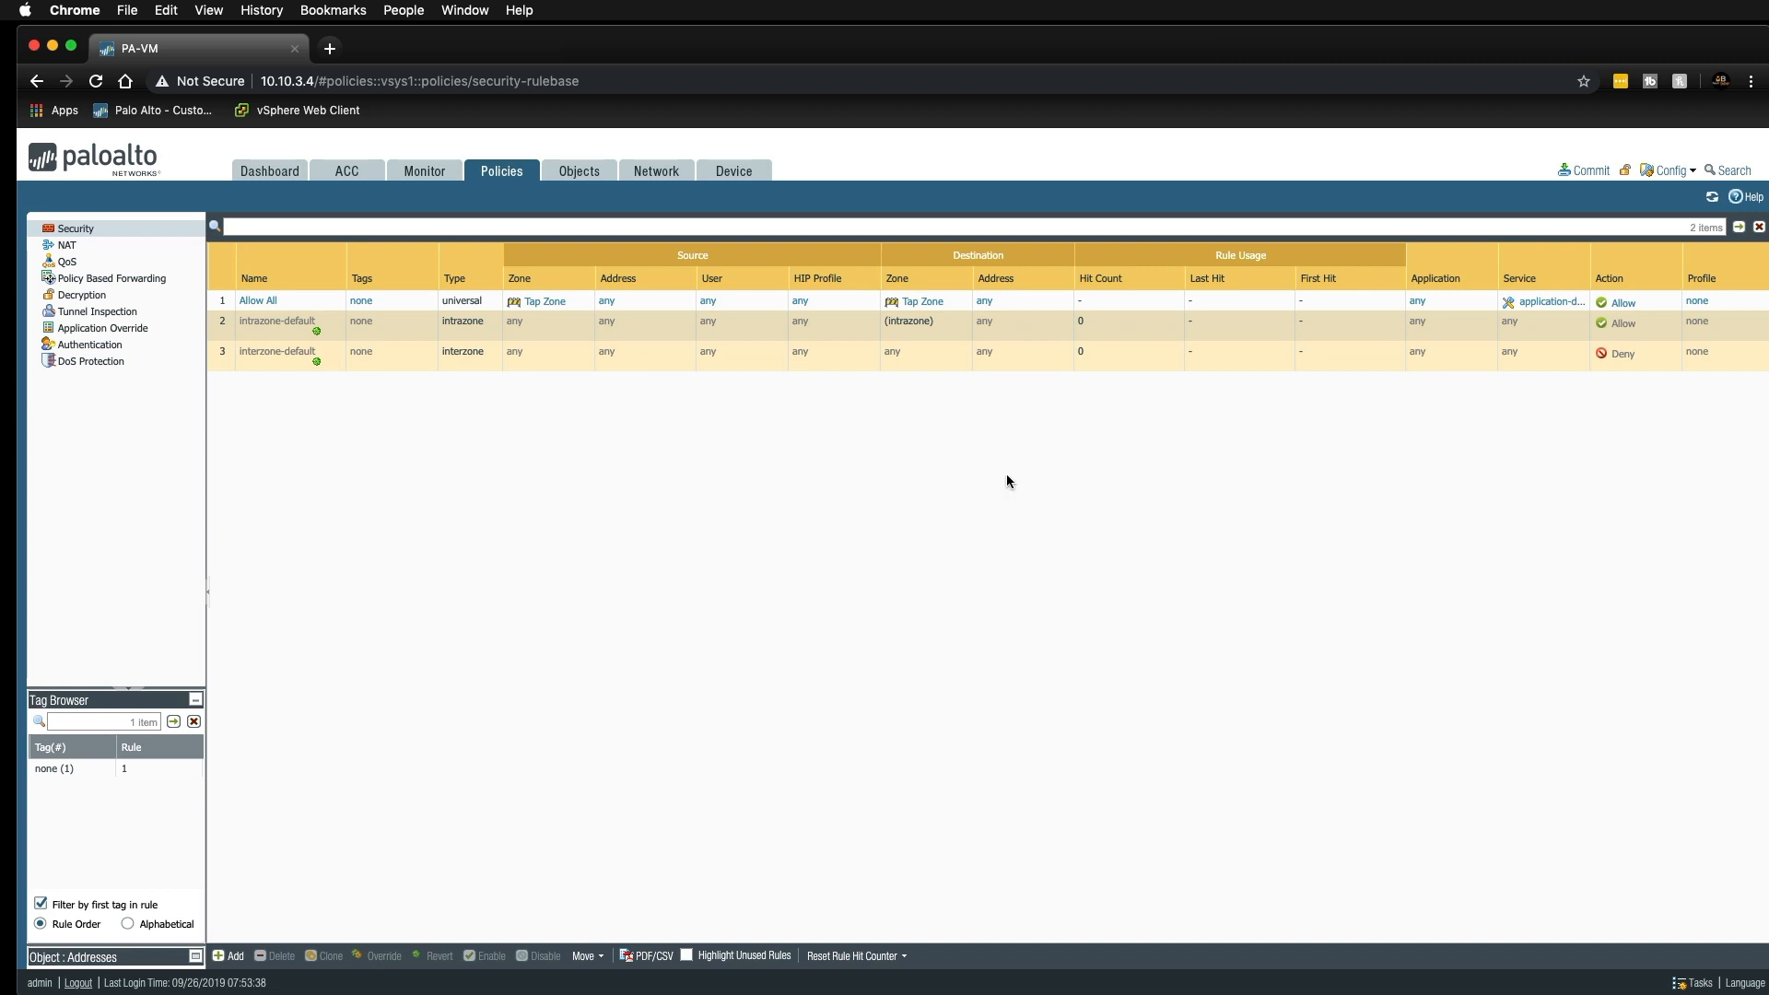
pyautogui.moveTo(1465, 596)
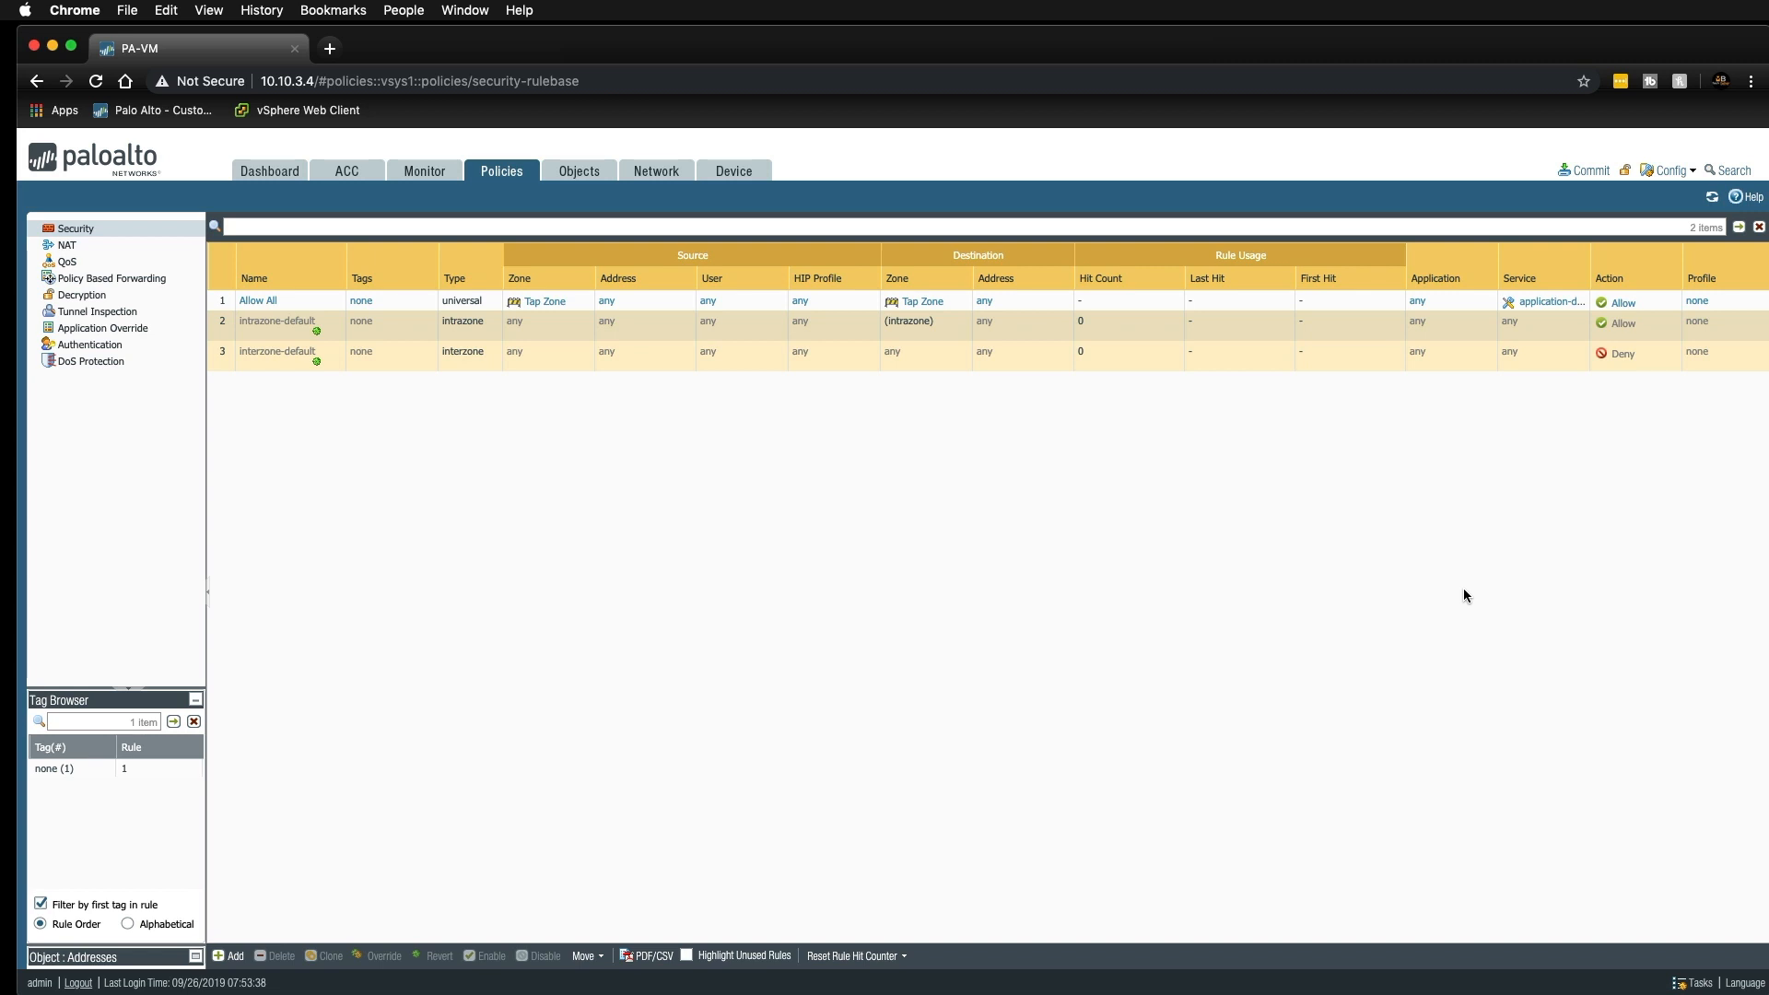
pyautogui.moveTo(1491, 610)
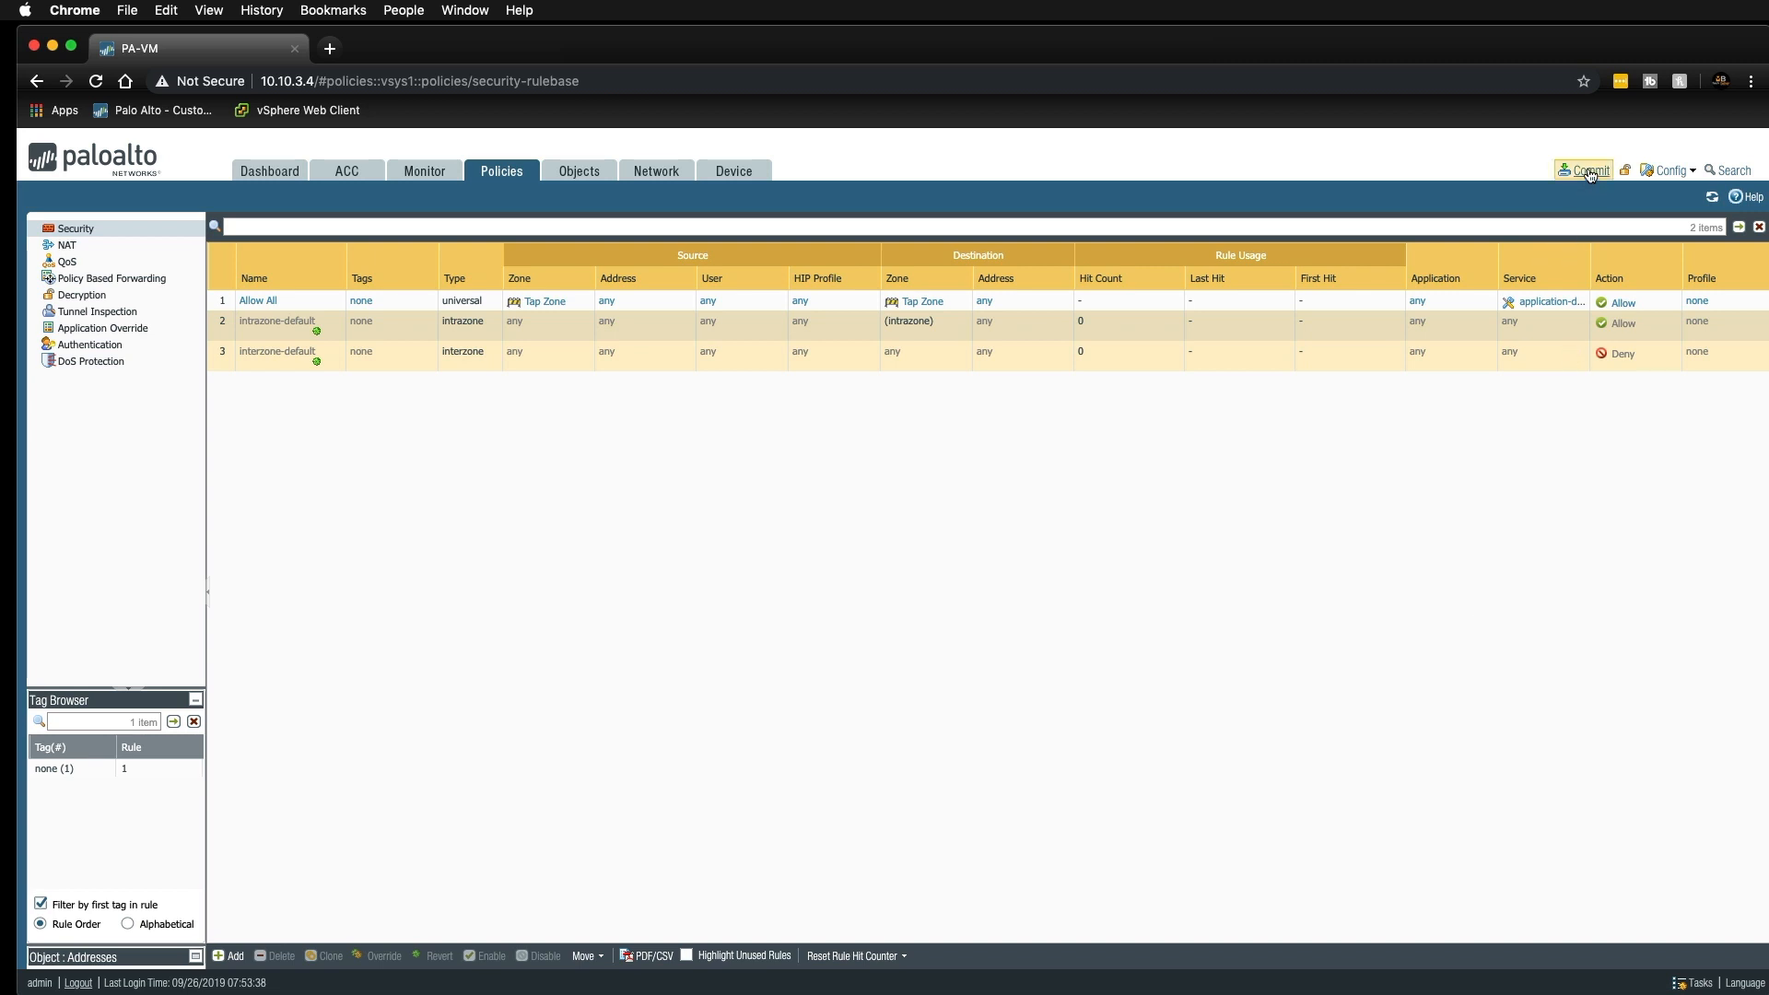
pyautogui.moveTo(1590, 169)
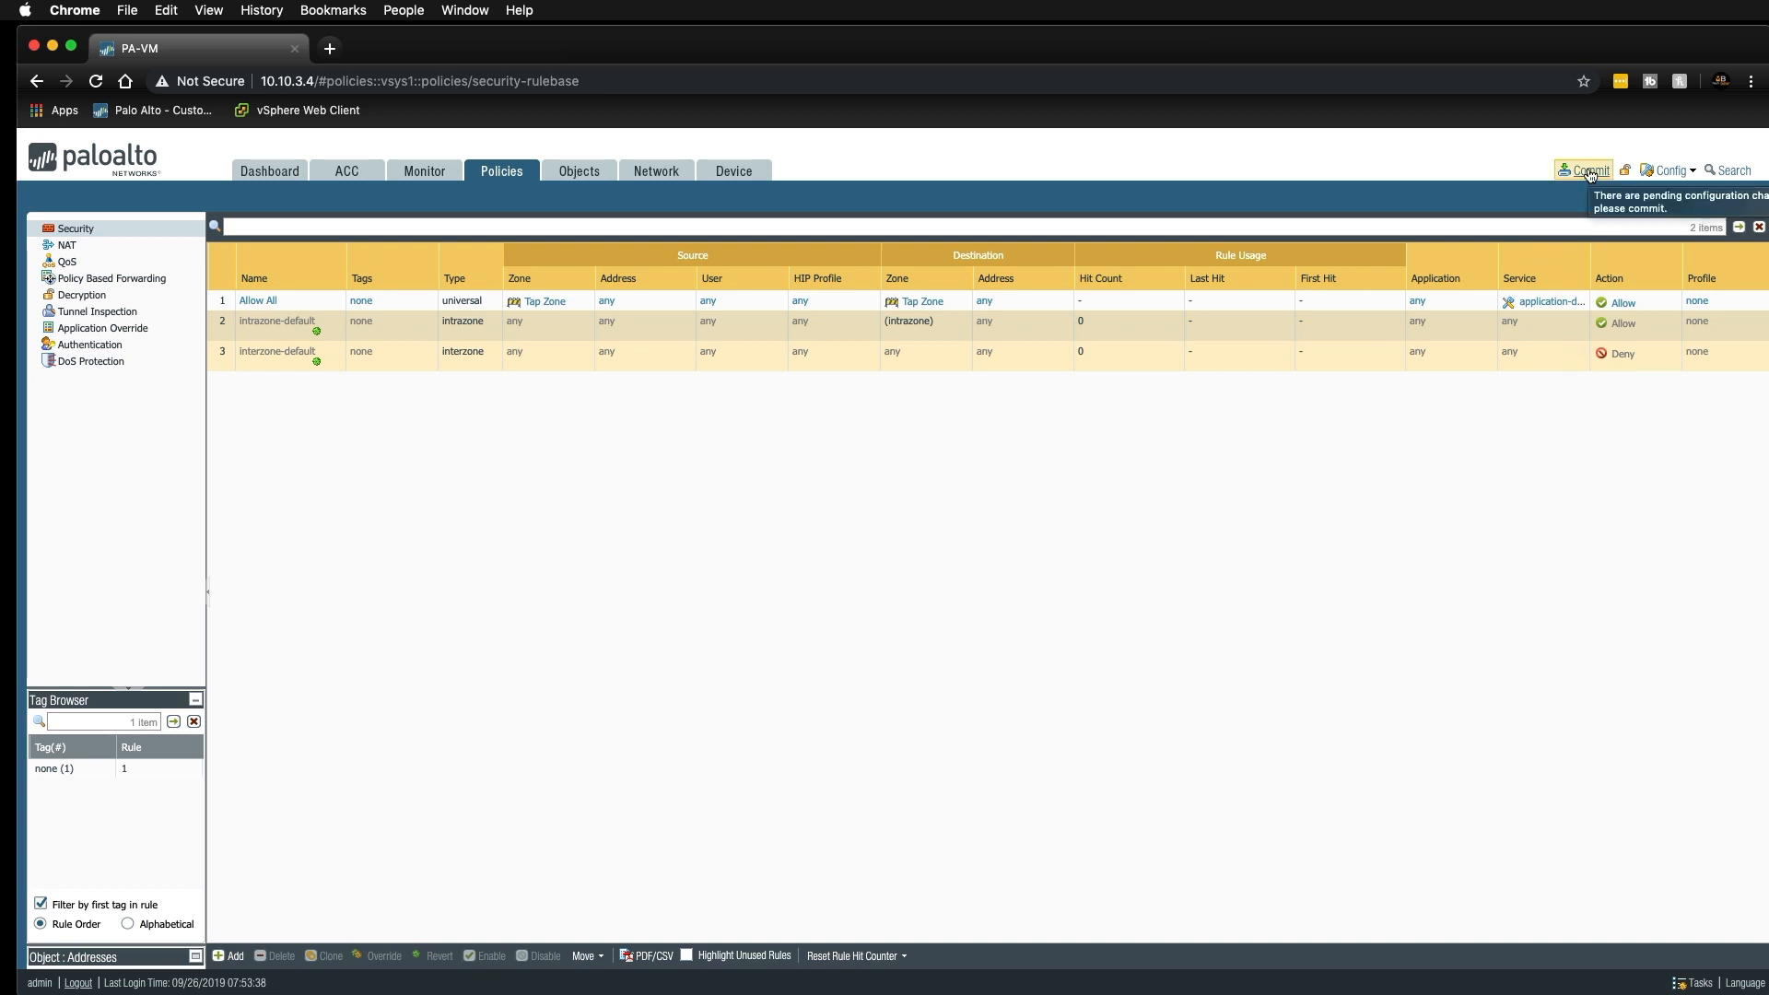
pyautogui.click(1588, 170)
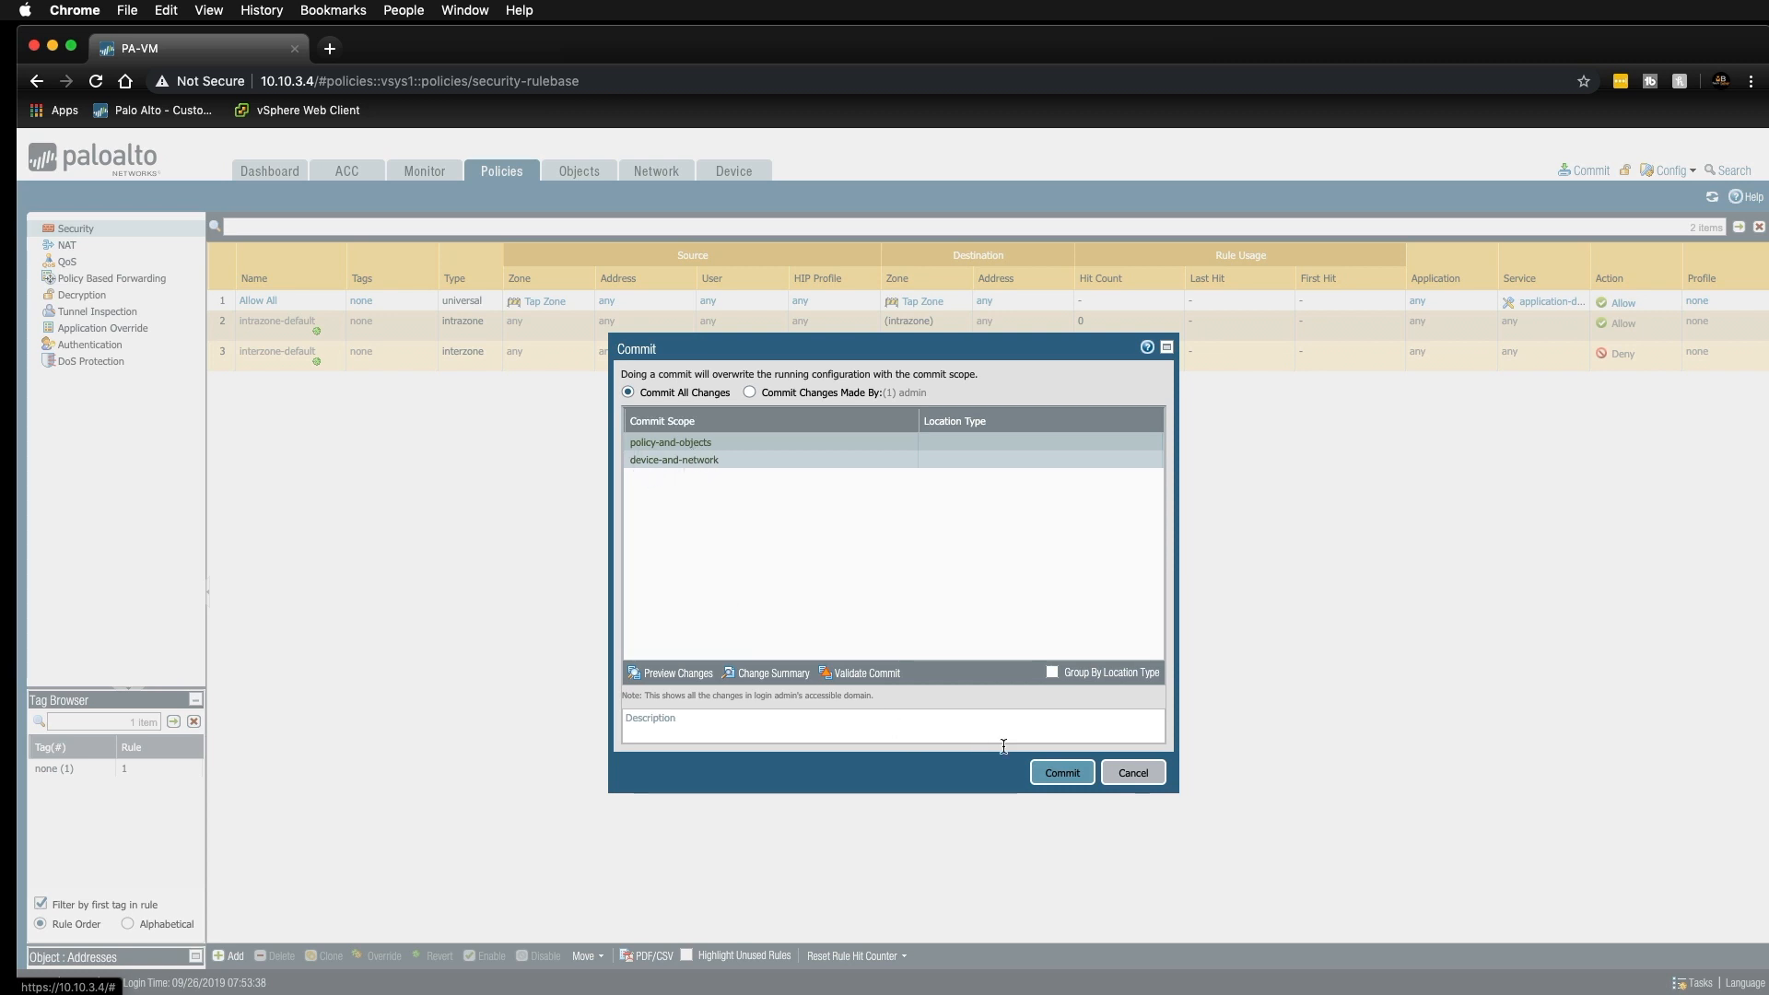
# Commit all changes and close the successful Commit Status window.
pyautogui.click(1060, 773)
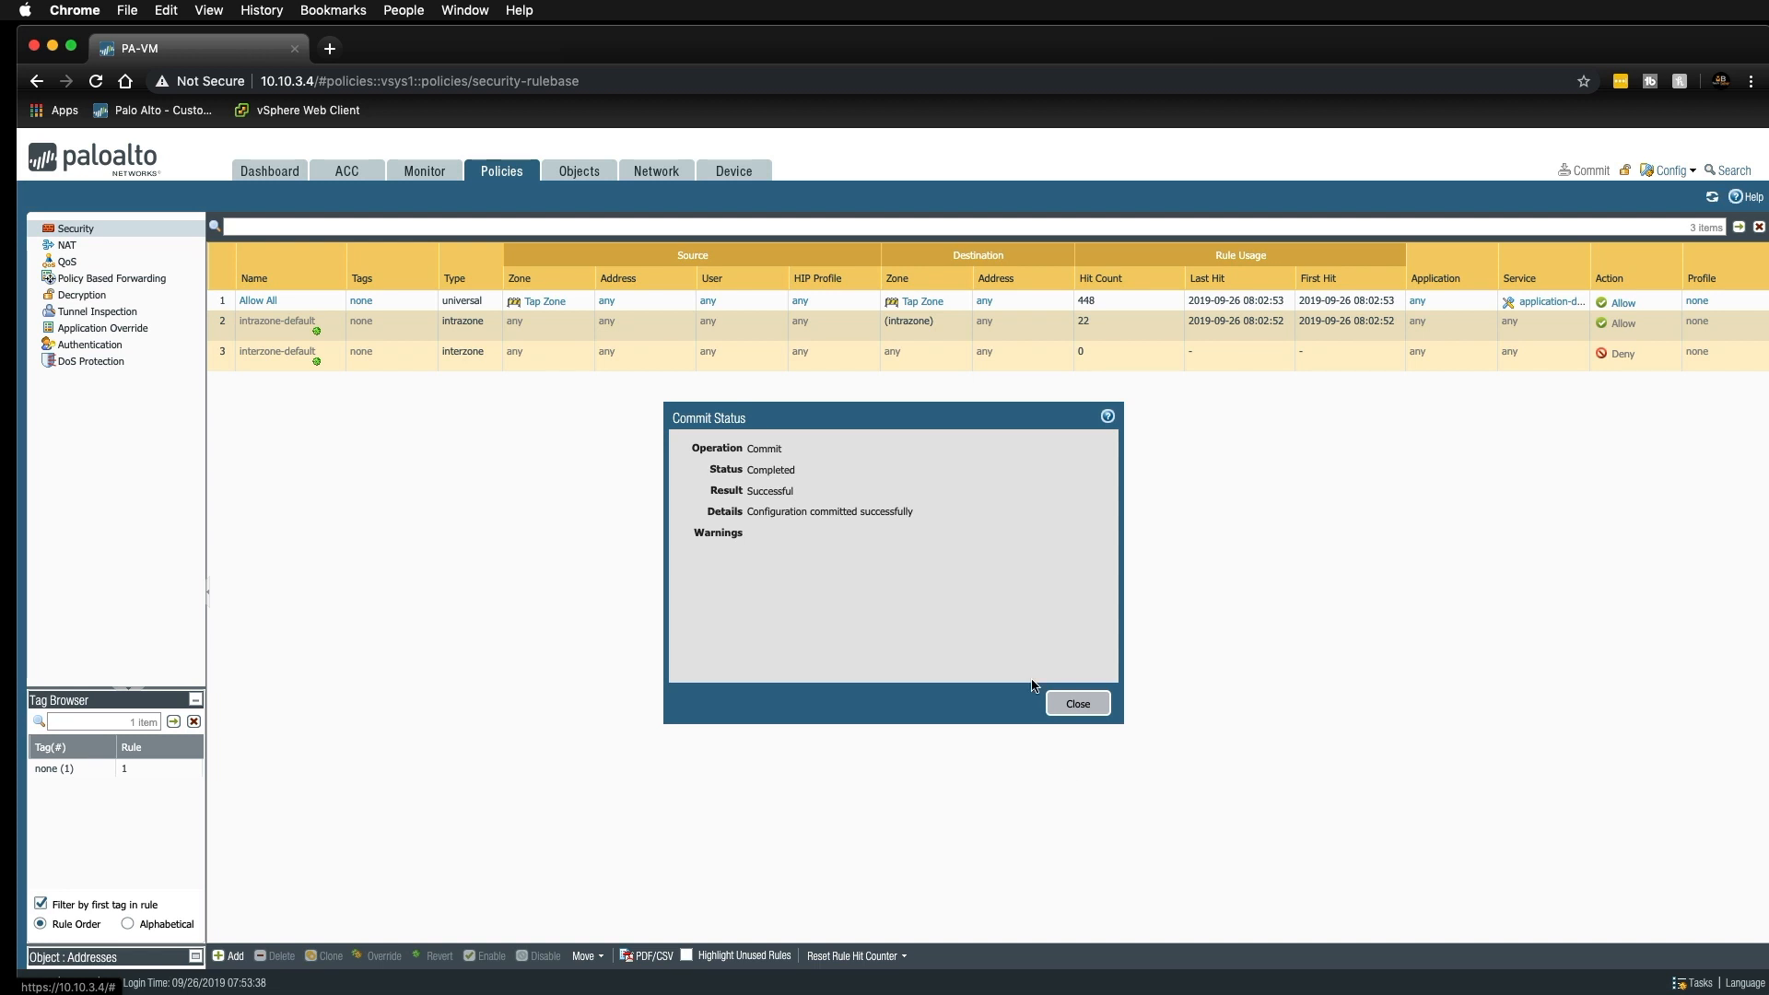
pyautogui.click(1075, 702)
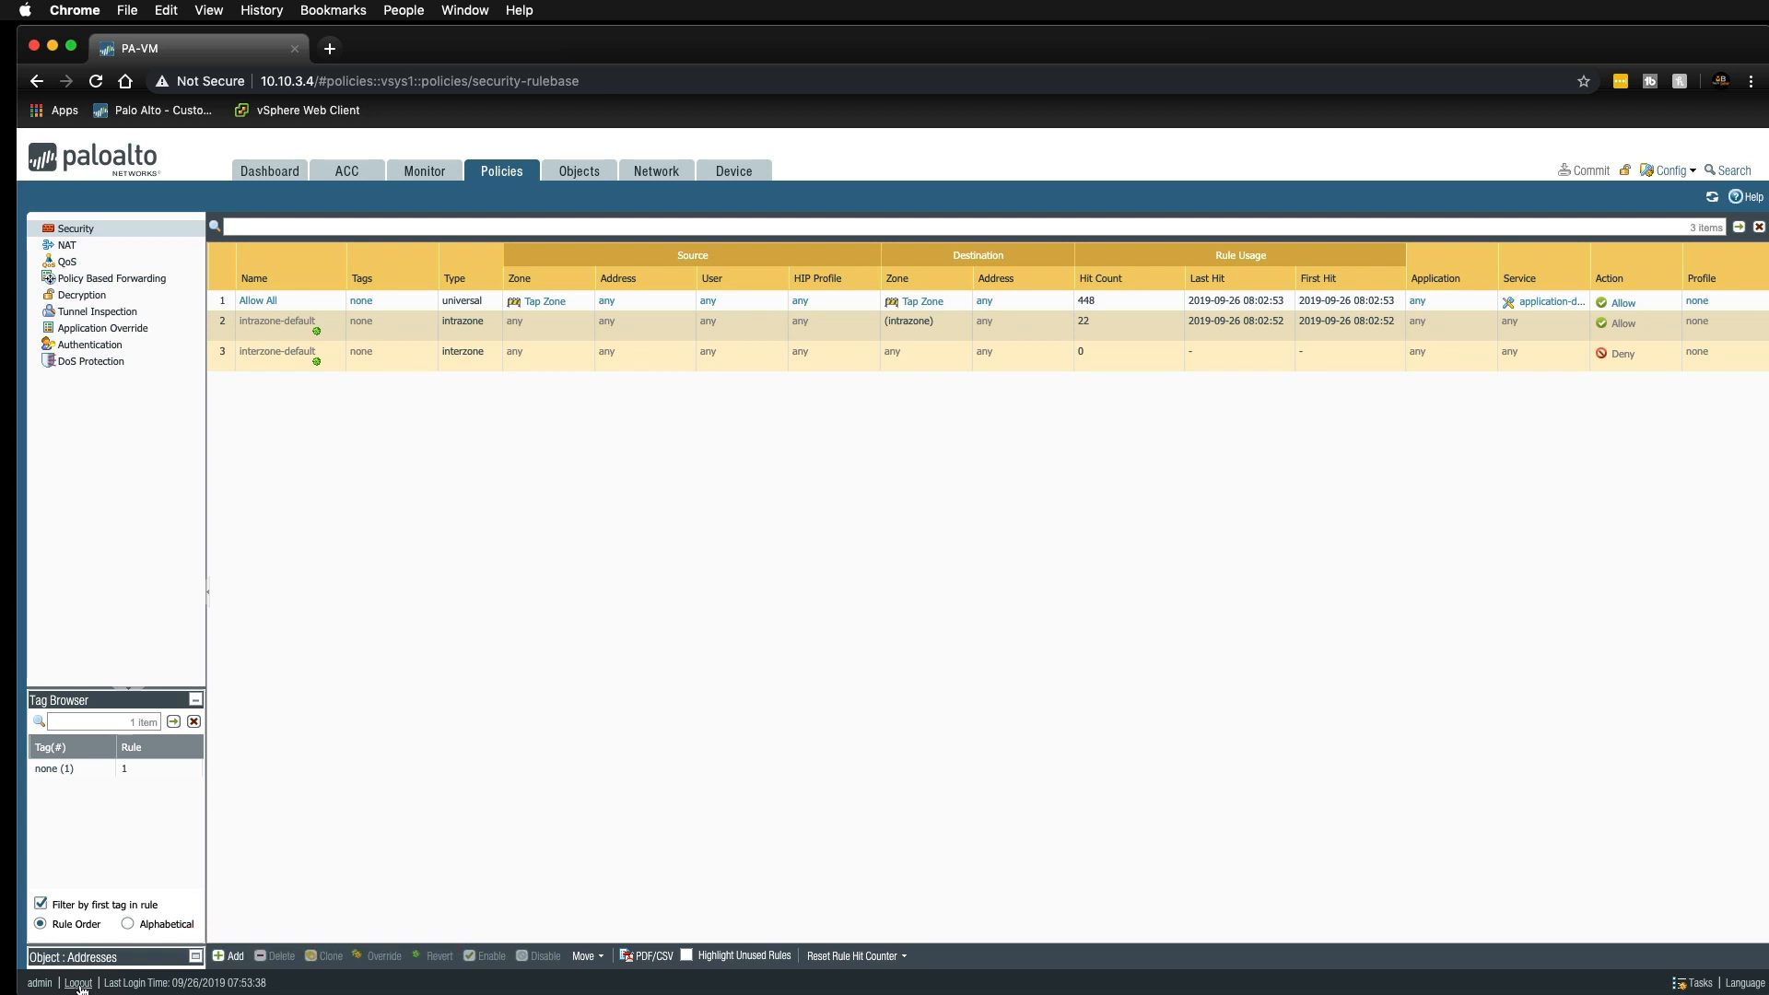
pyautogui.click(78, 983)
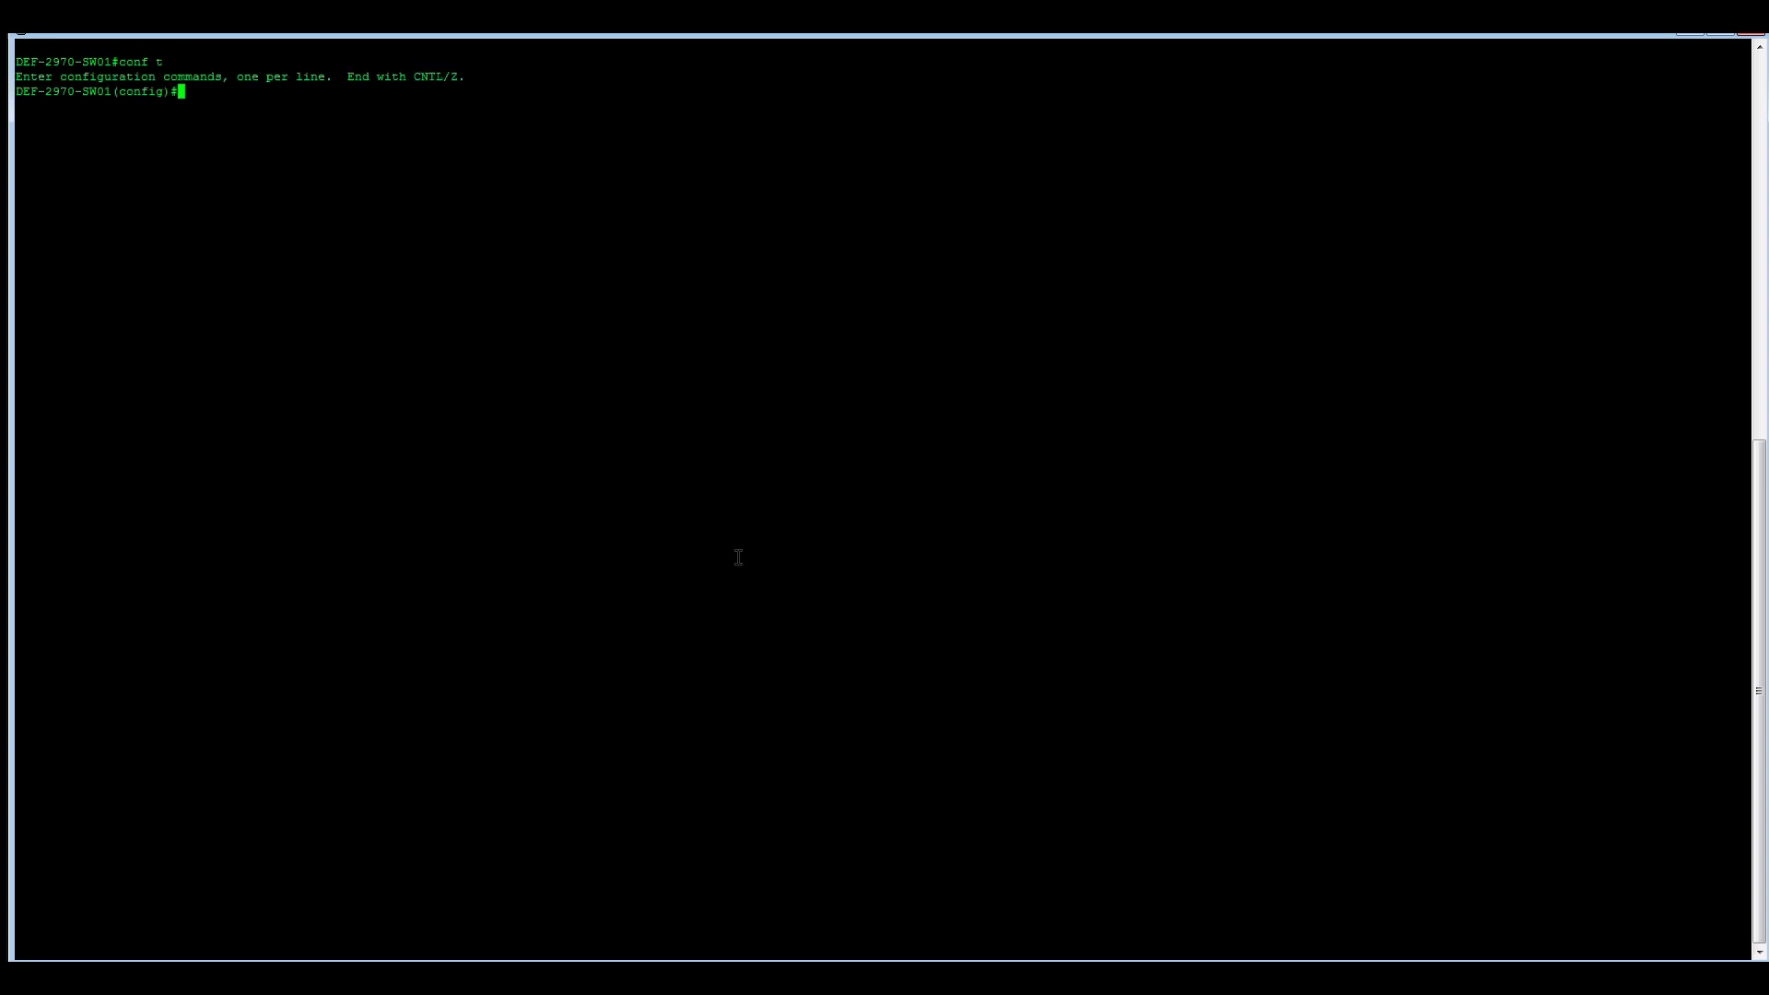
# Configure monitor session 1 source vlan 21 both.
pyautogui.write('mon')
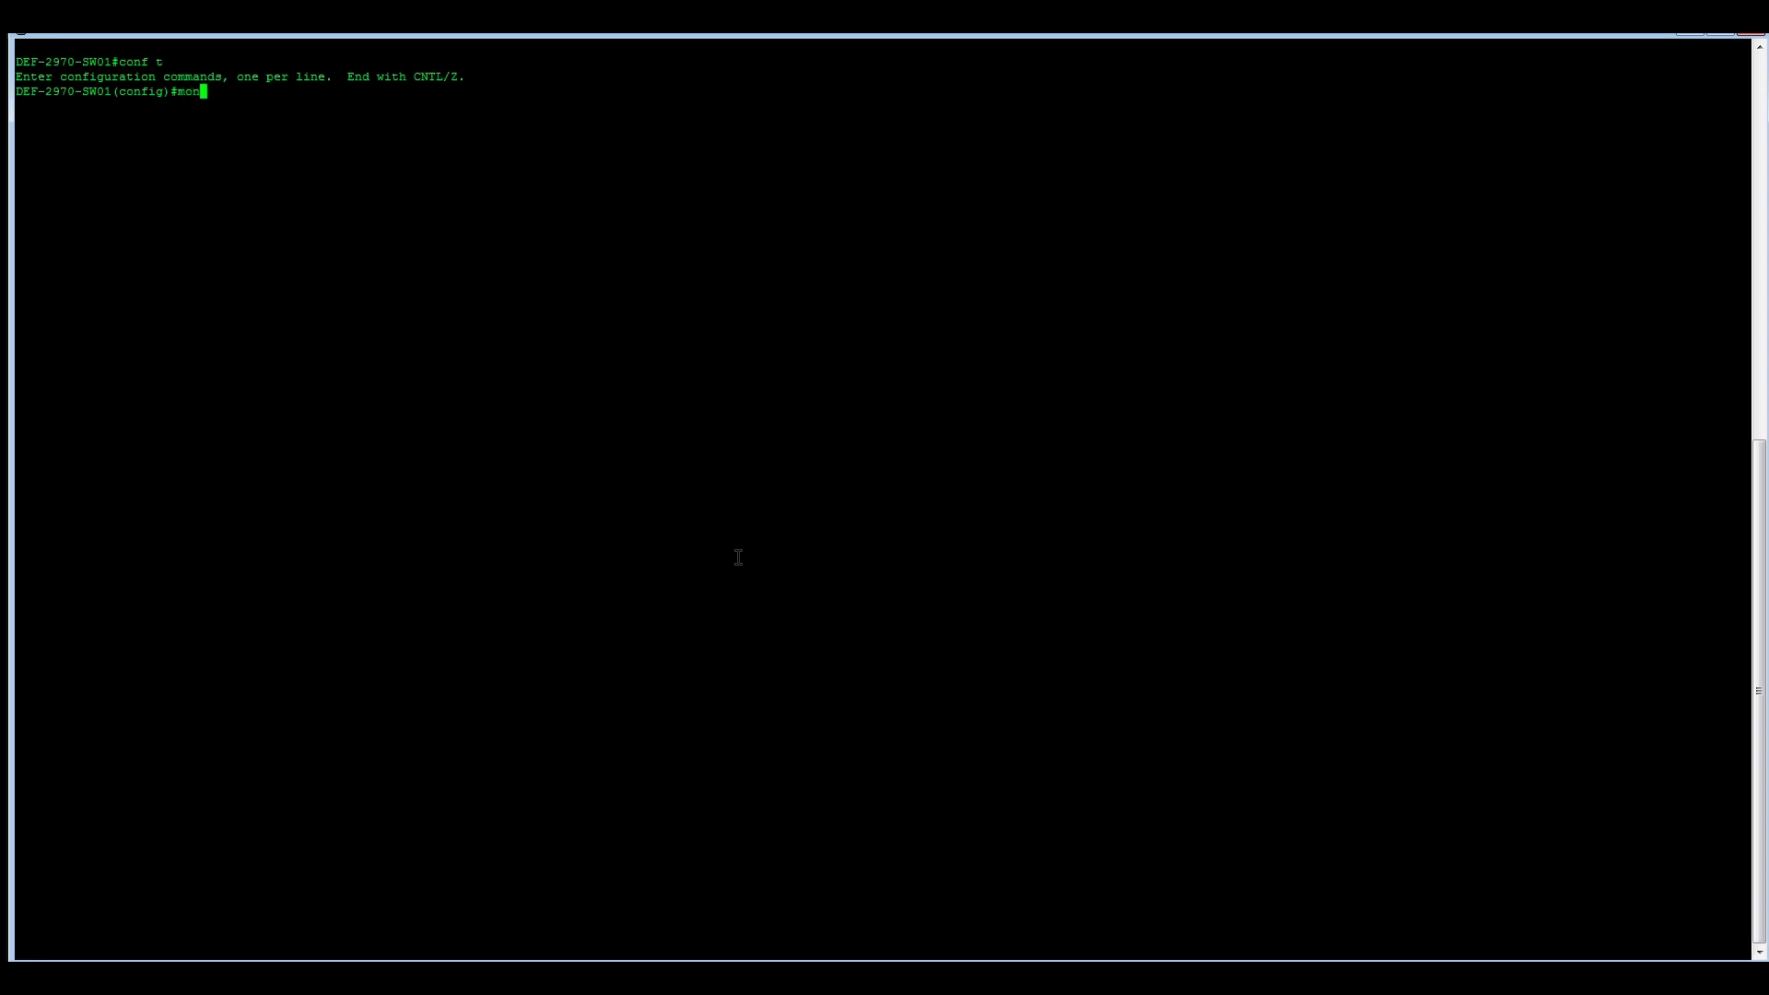
pyautogui.write('monitor sess')
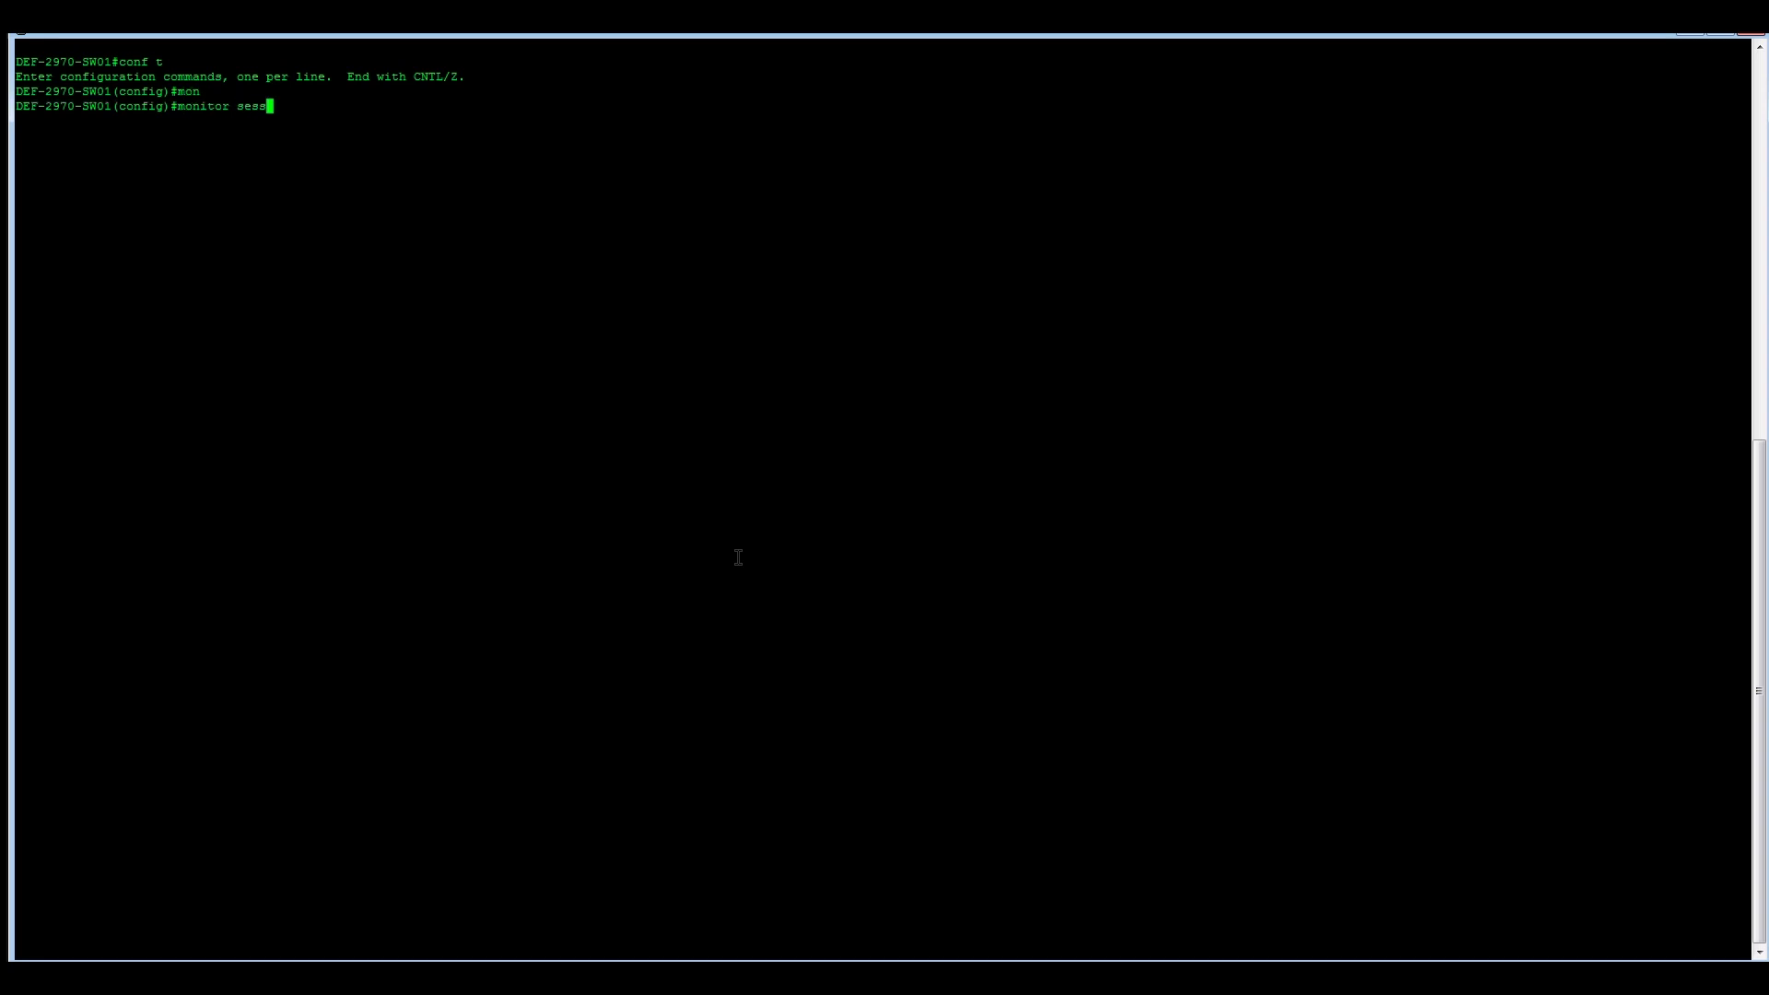
pyautogui.write('ion')
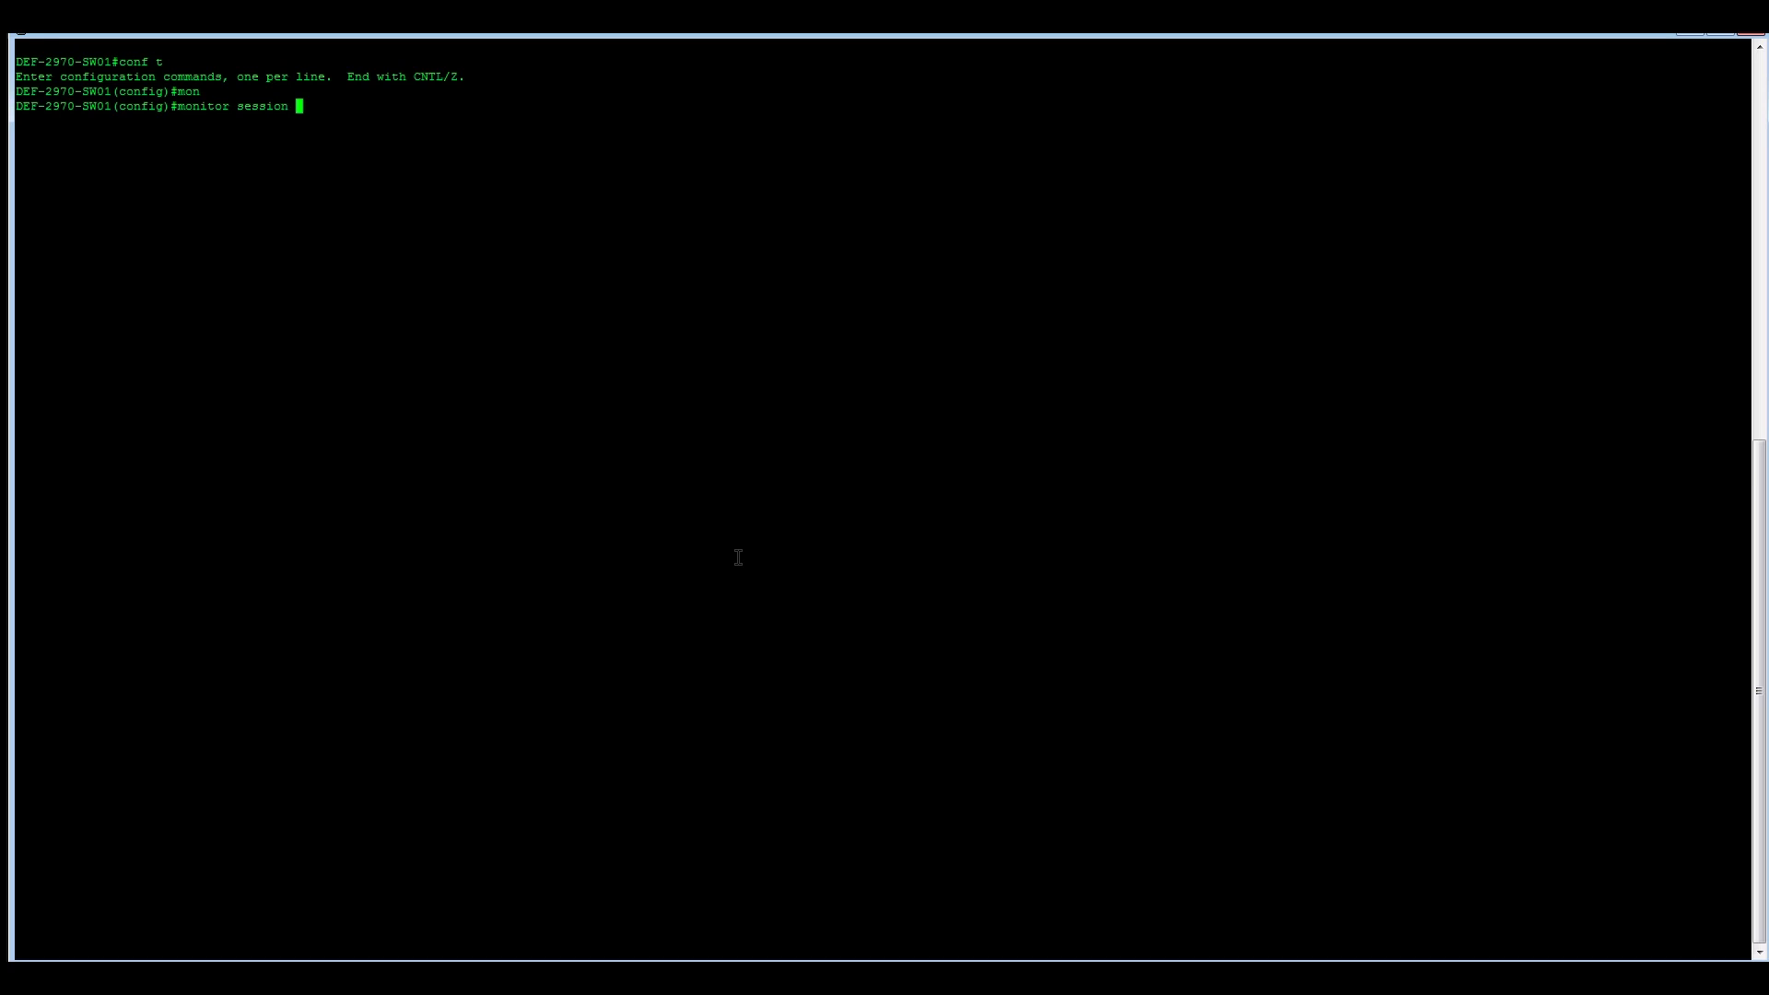
pyautogui.write('1')
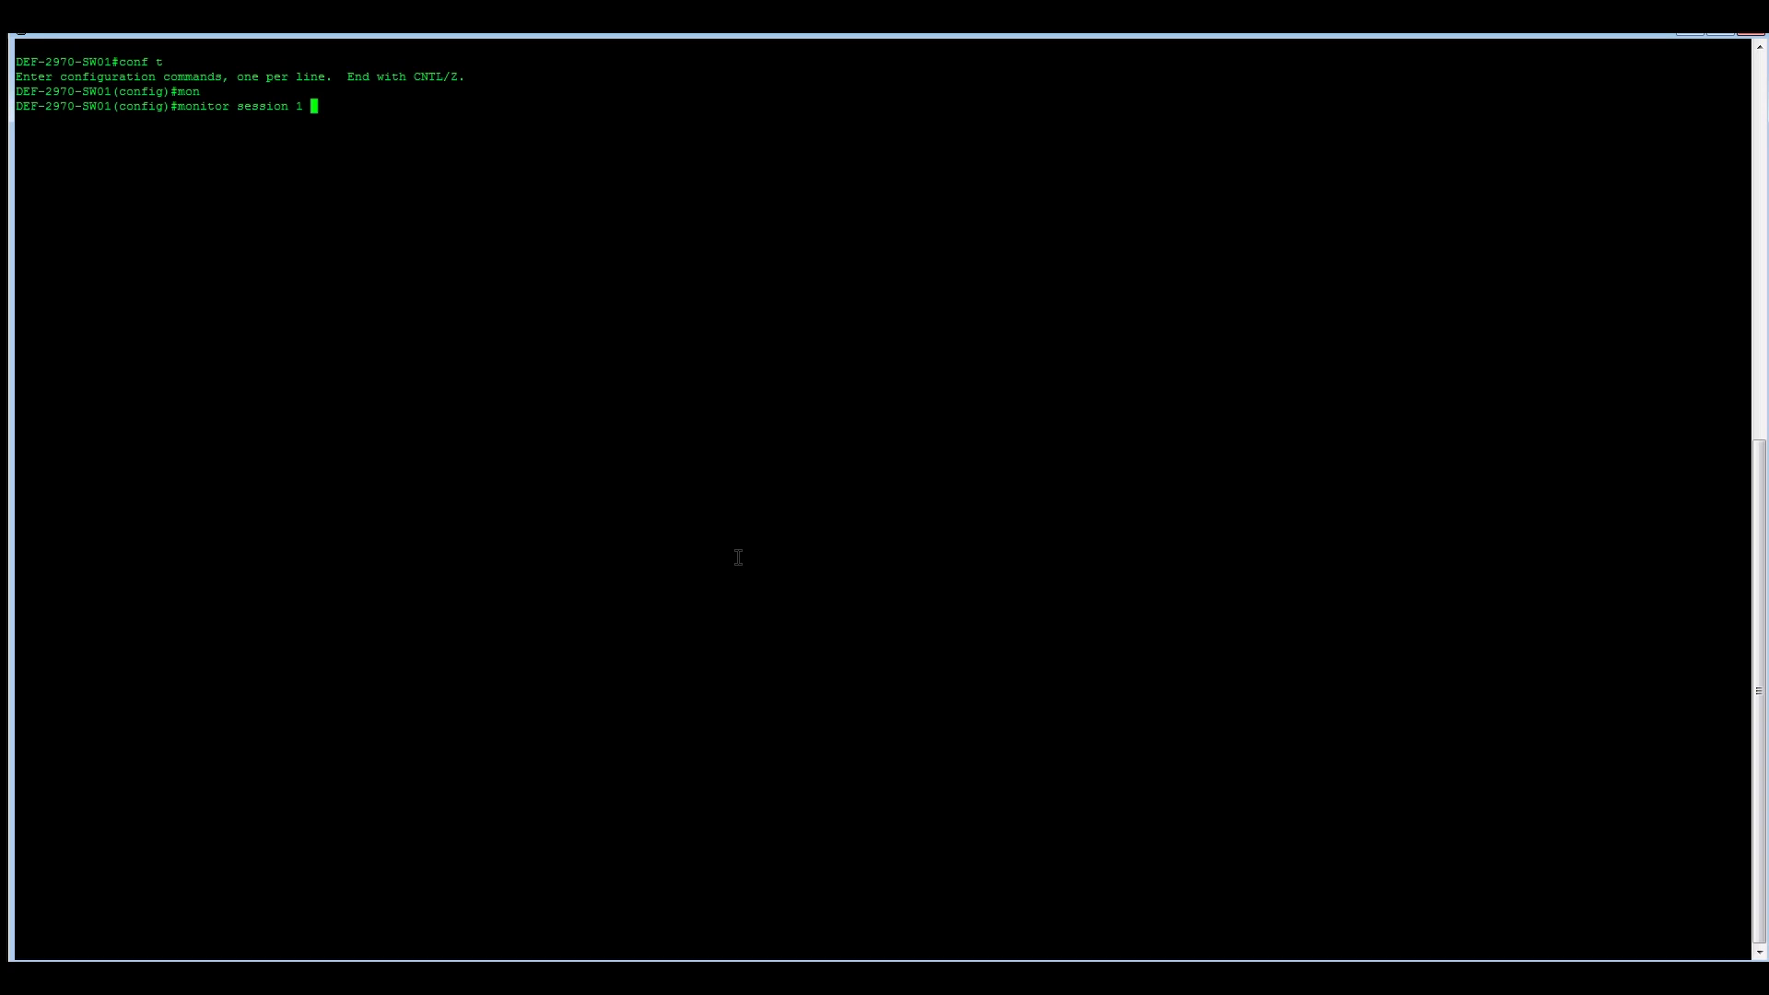
pyautogui.write('source')
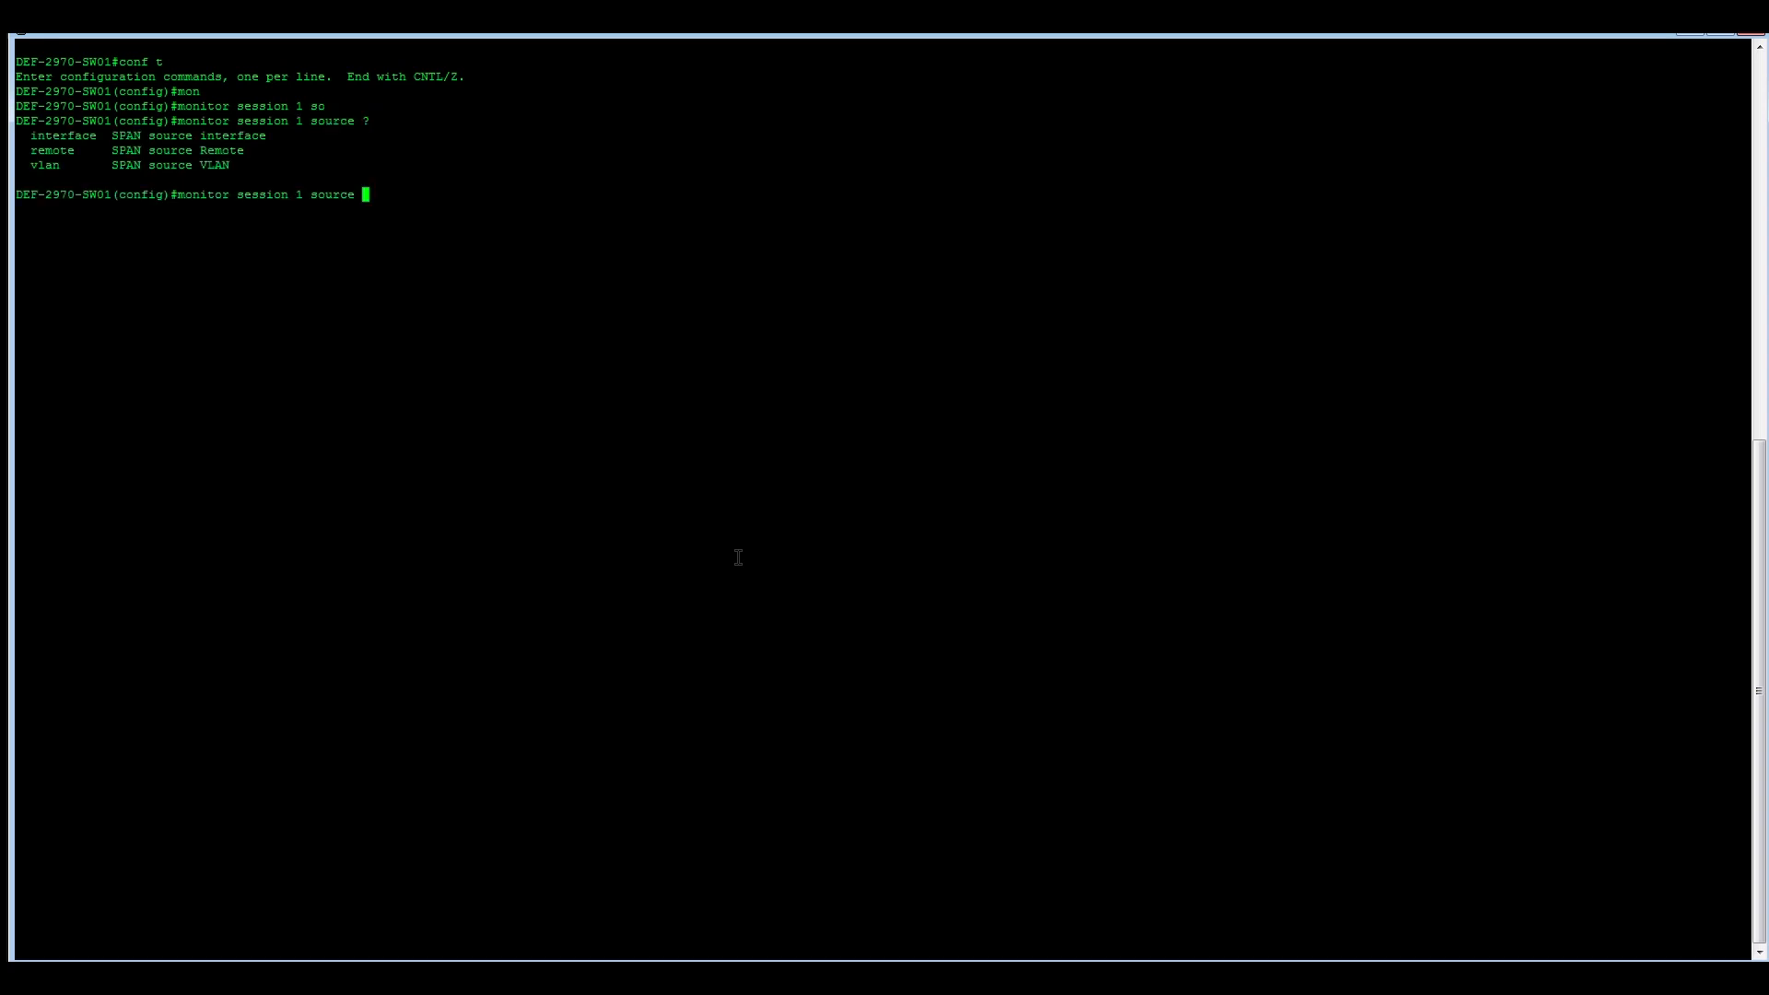
pyautogui.write('vlan')
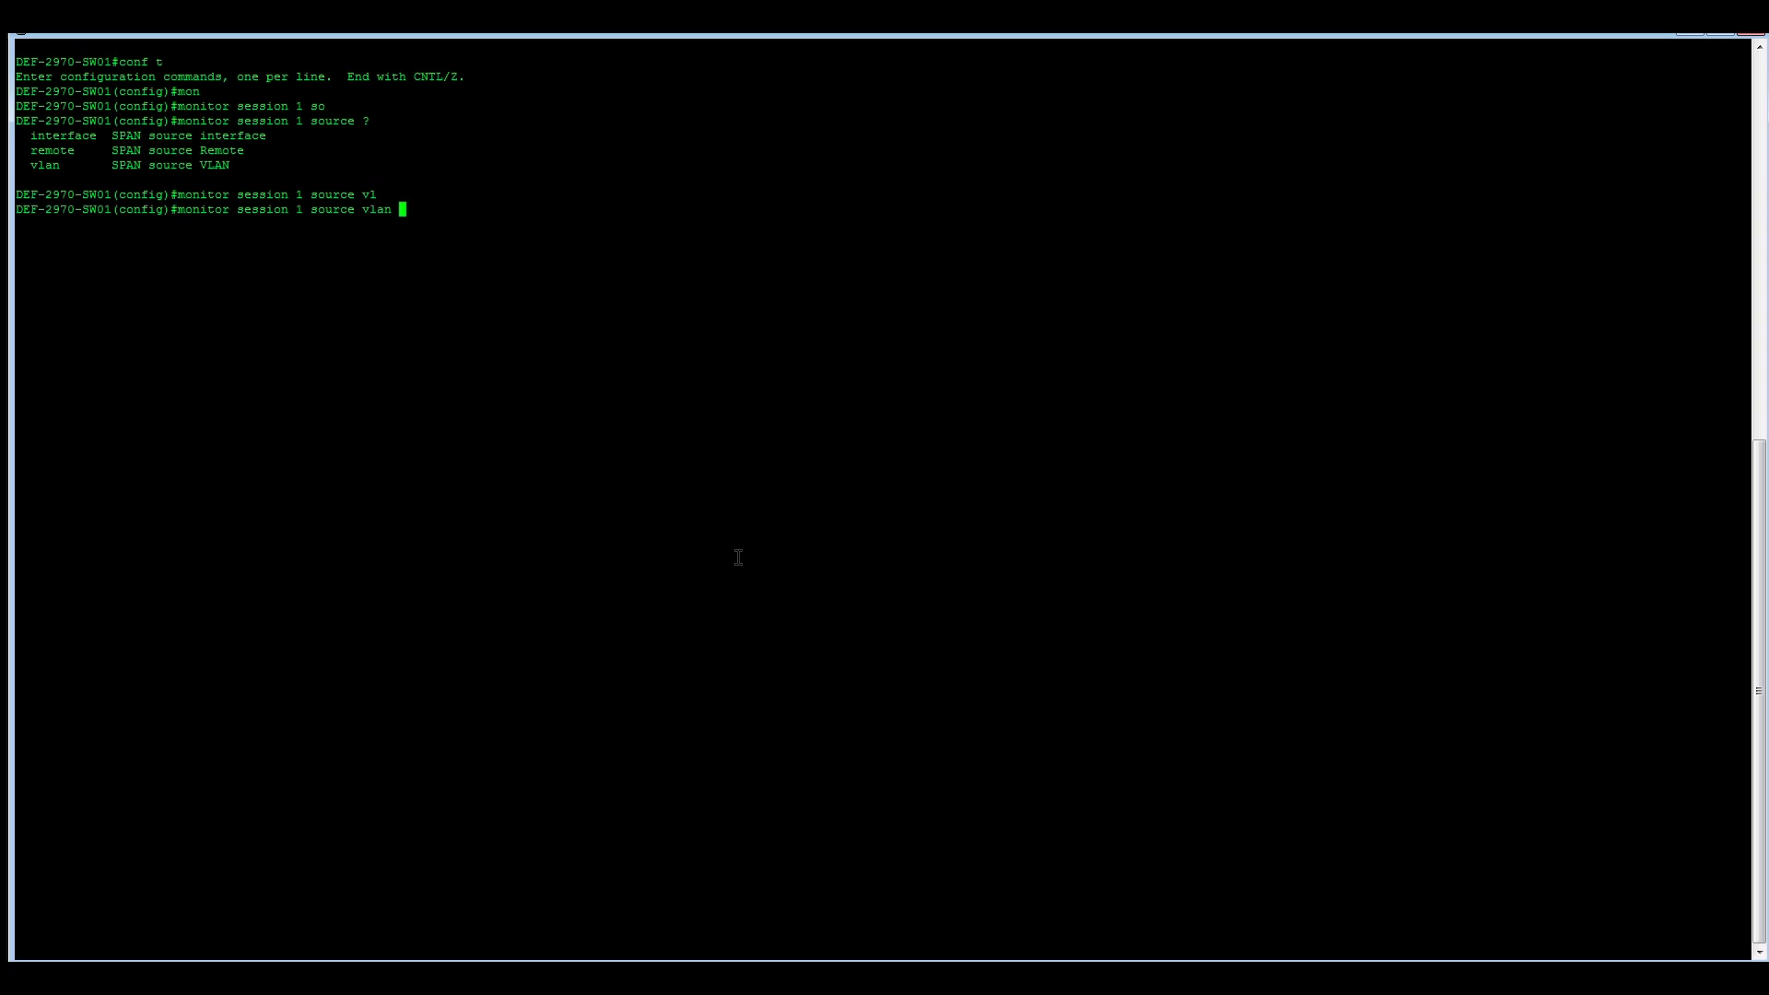
pyautogui.write('21')
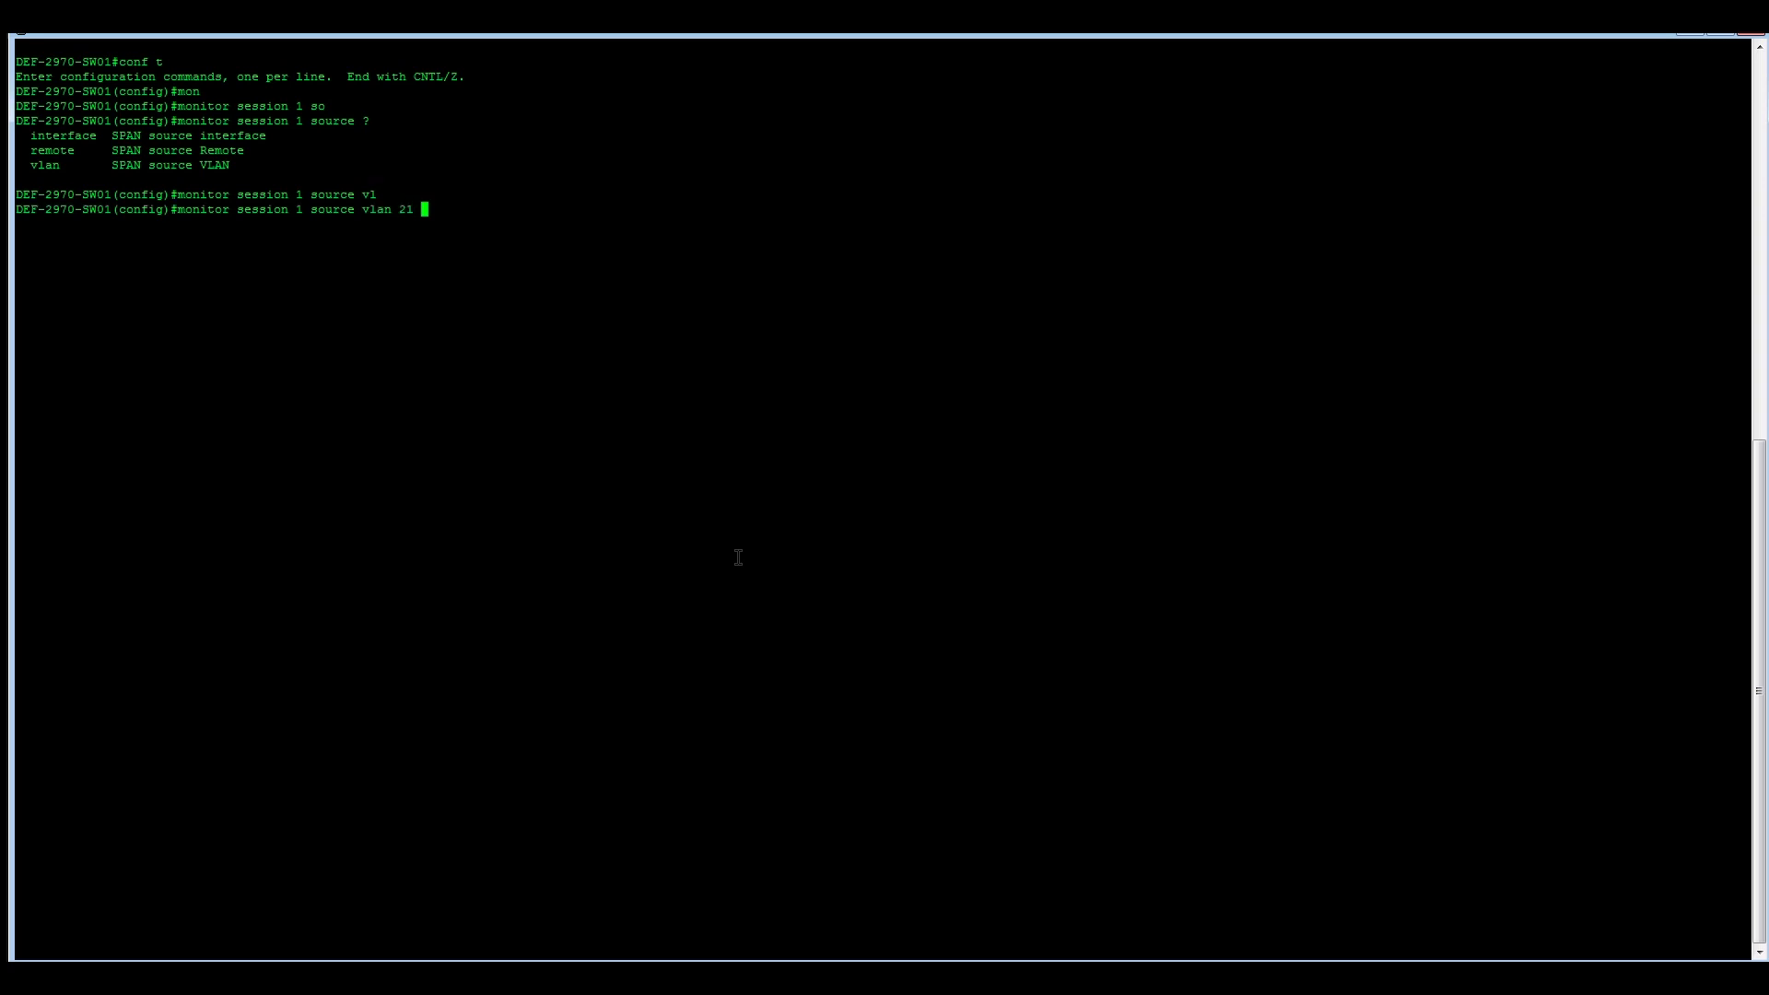
pyautogui.write('?')
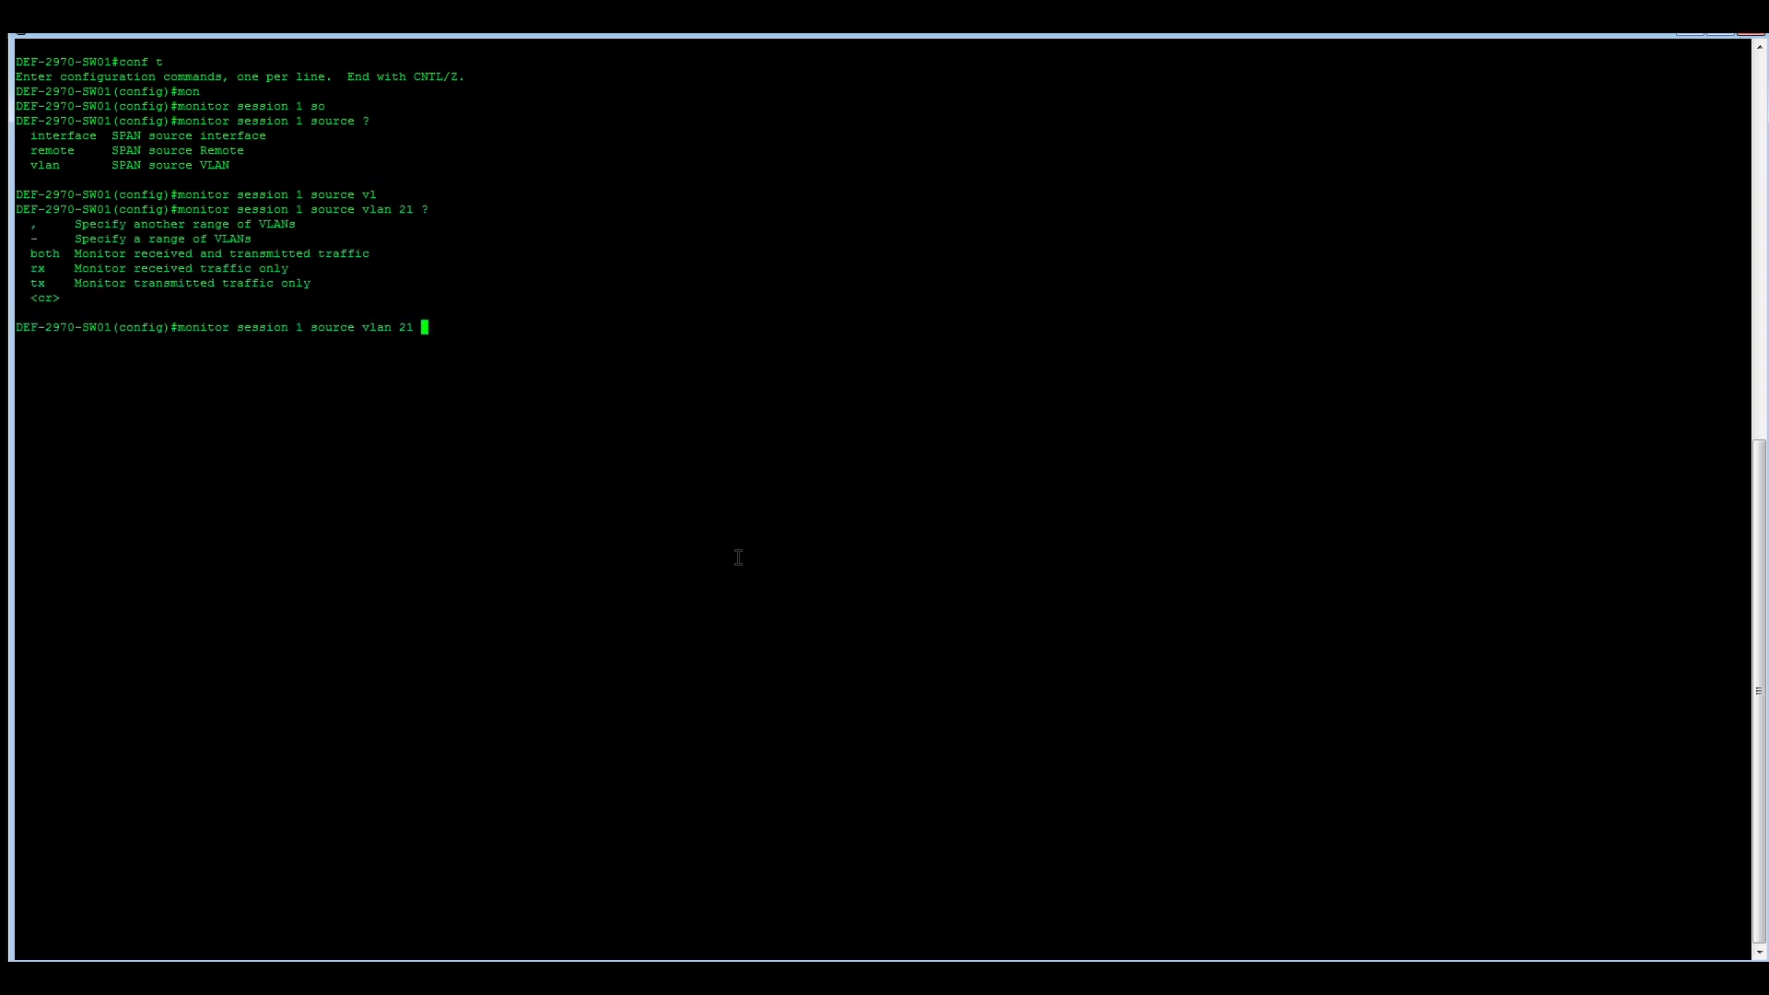
pyautogui.write('both')
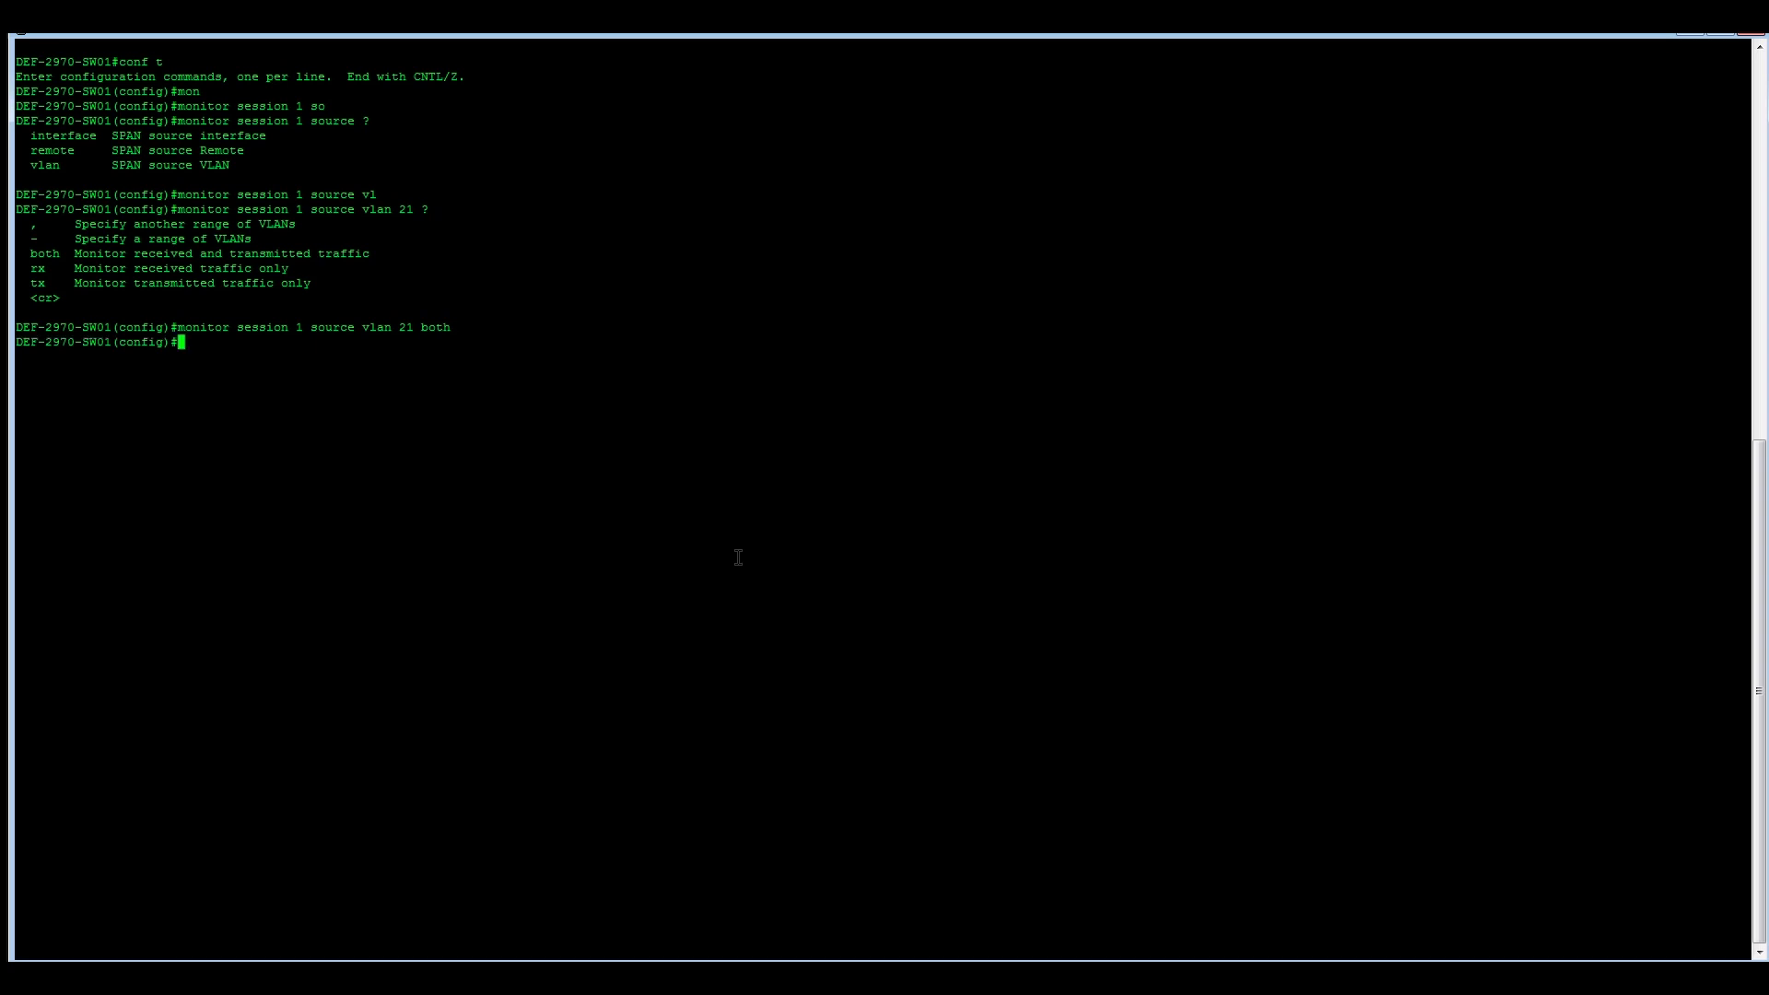
# Configure monitor session 1 destination interface g0/19 and exit config mode.
pyautogui.write('mo')
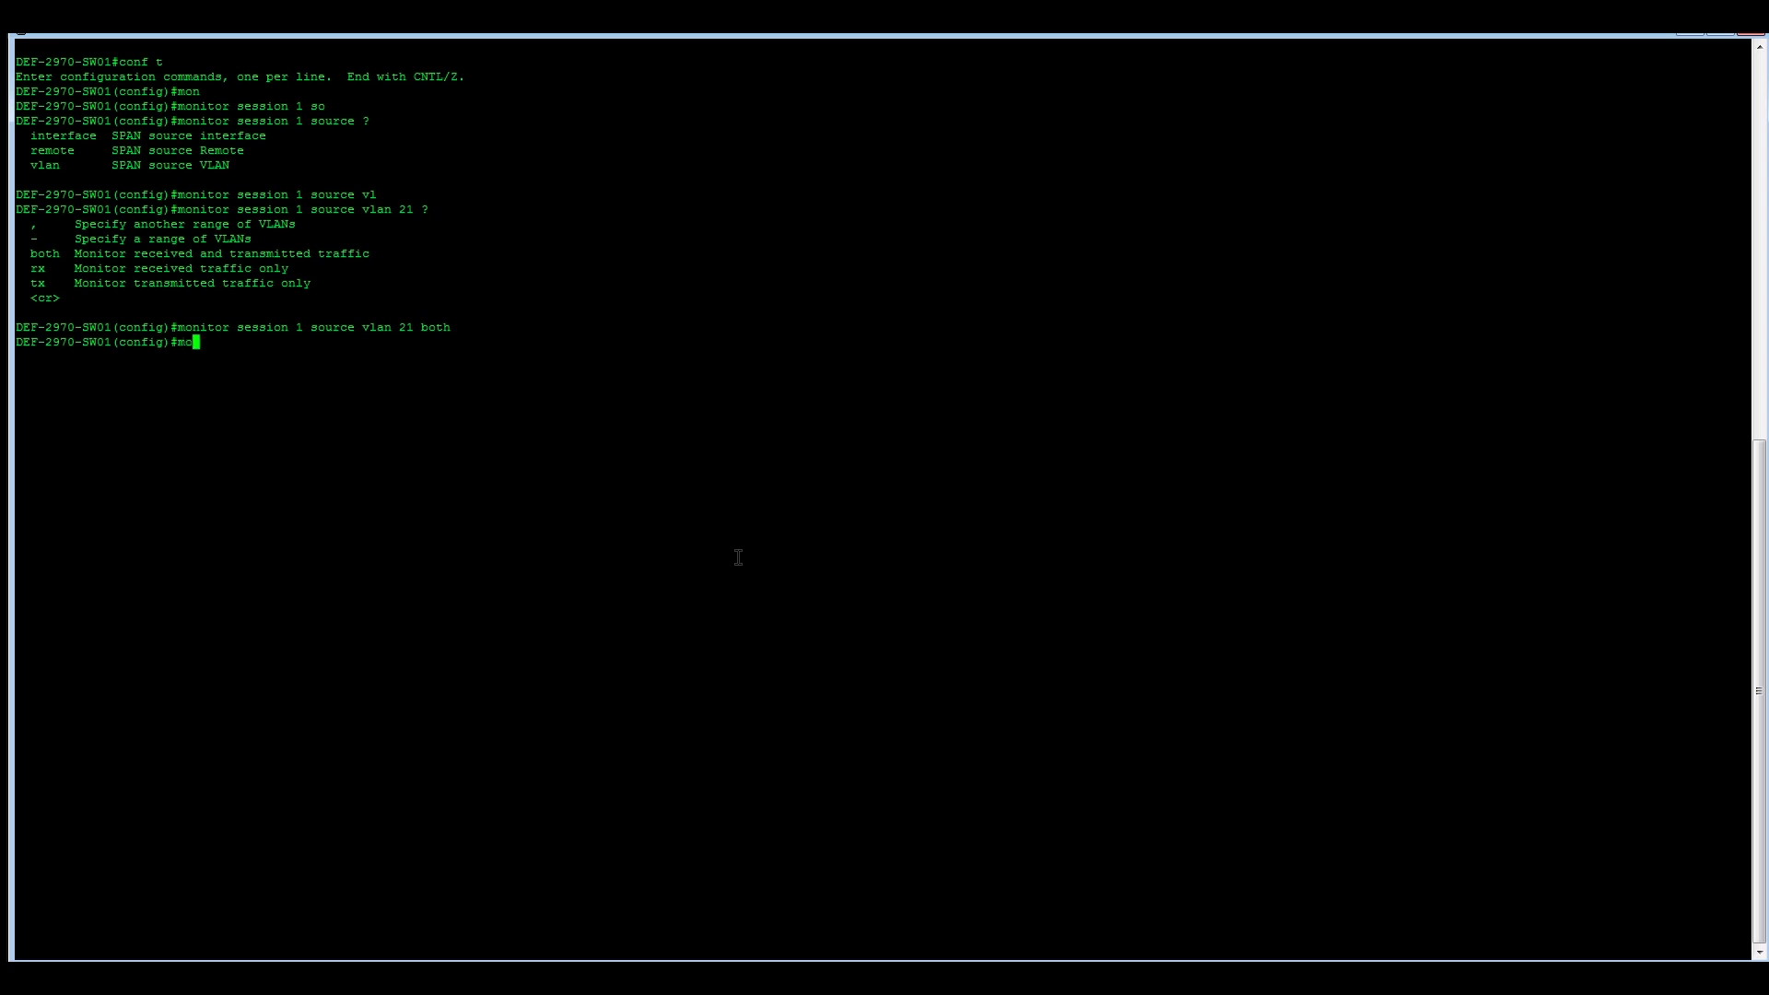
pyautogui.write('nitor')
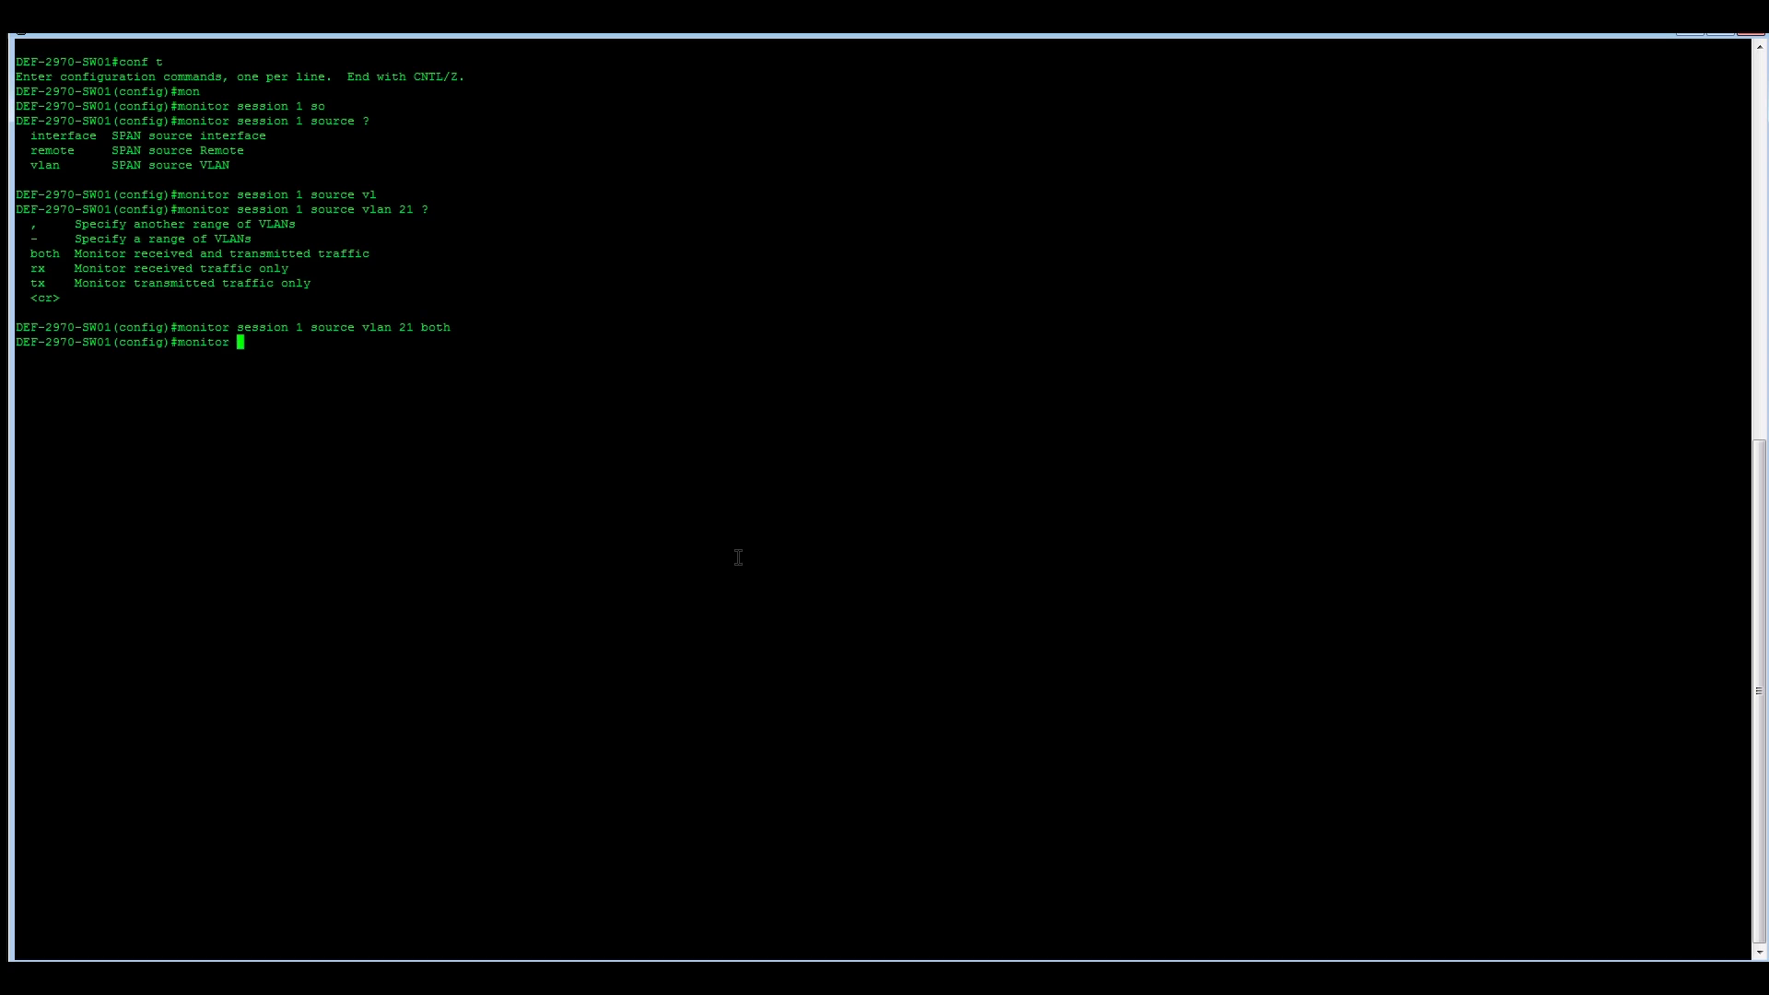
pyautogui.write('sess')
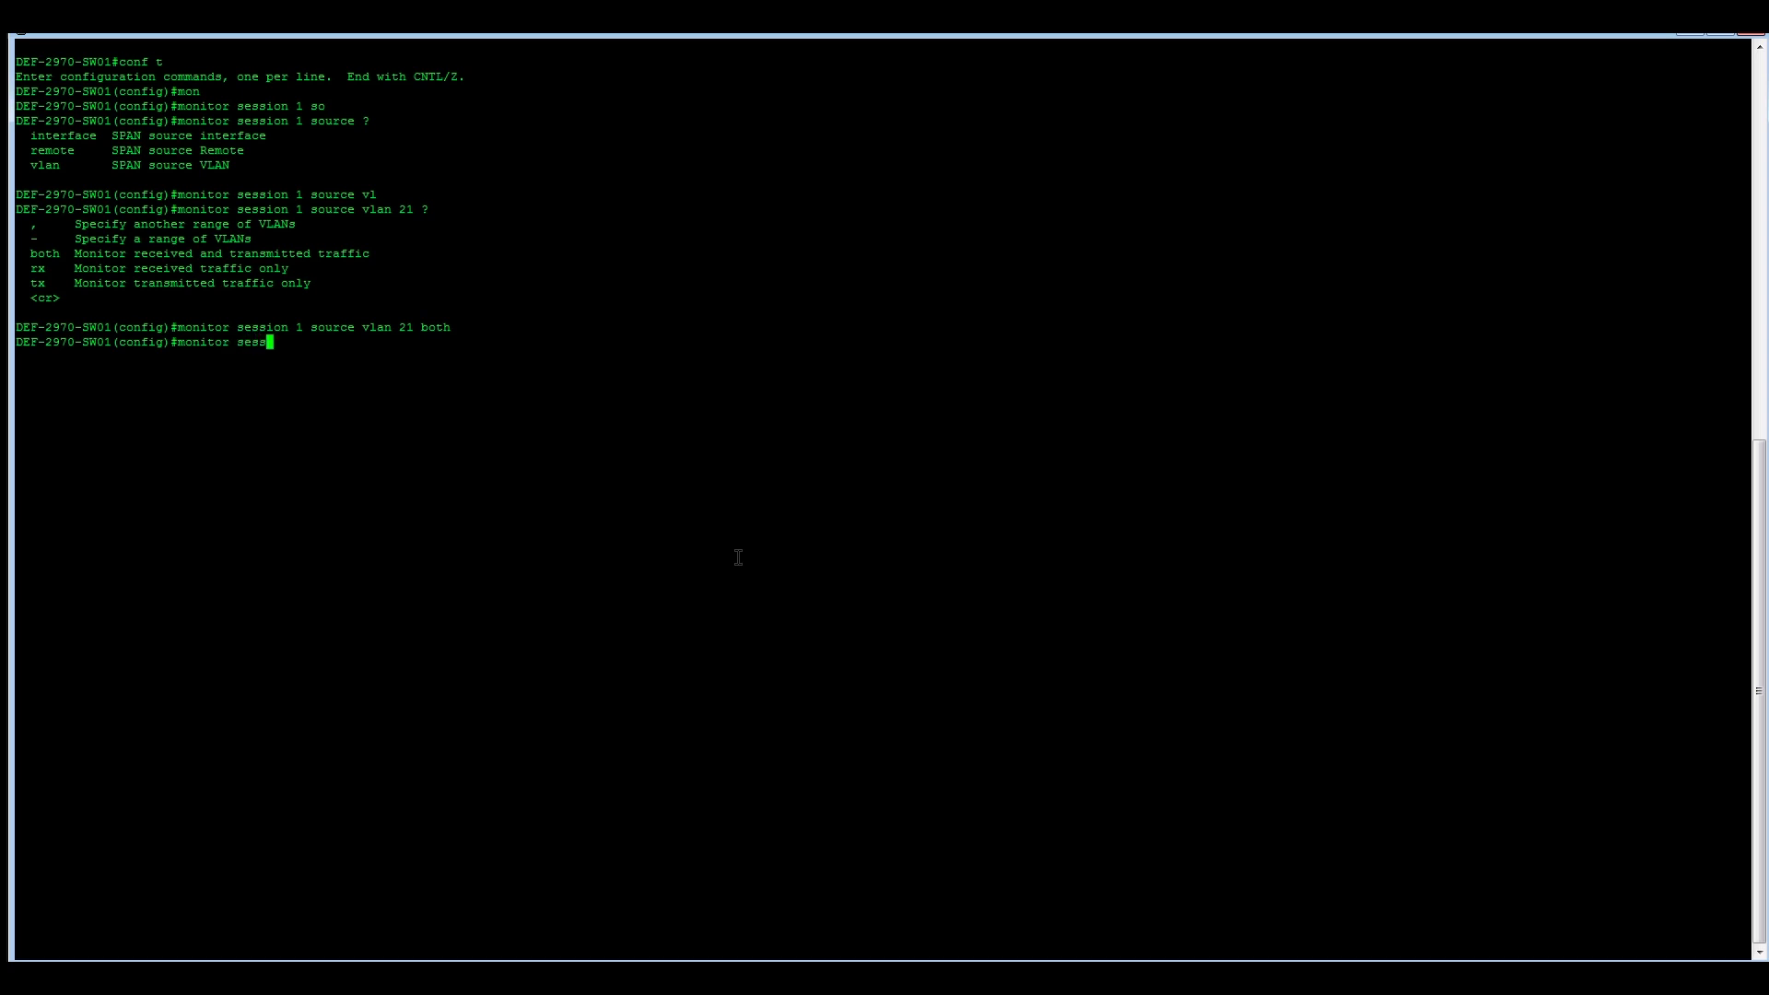
pyautogui.write('ion')
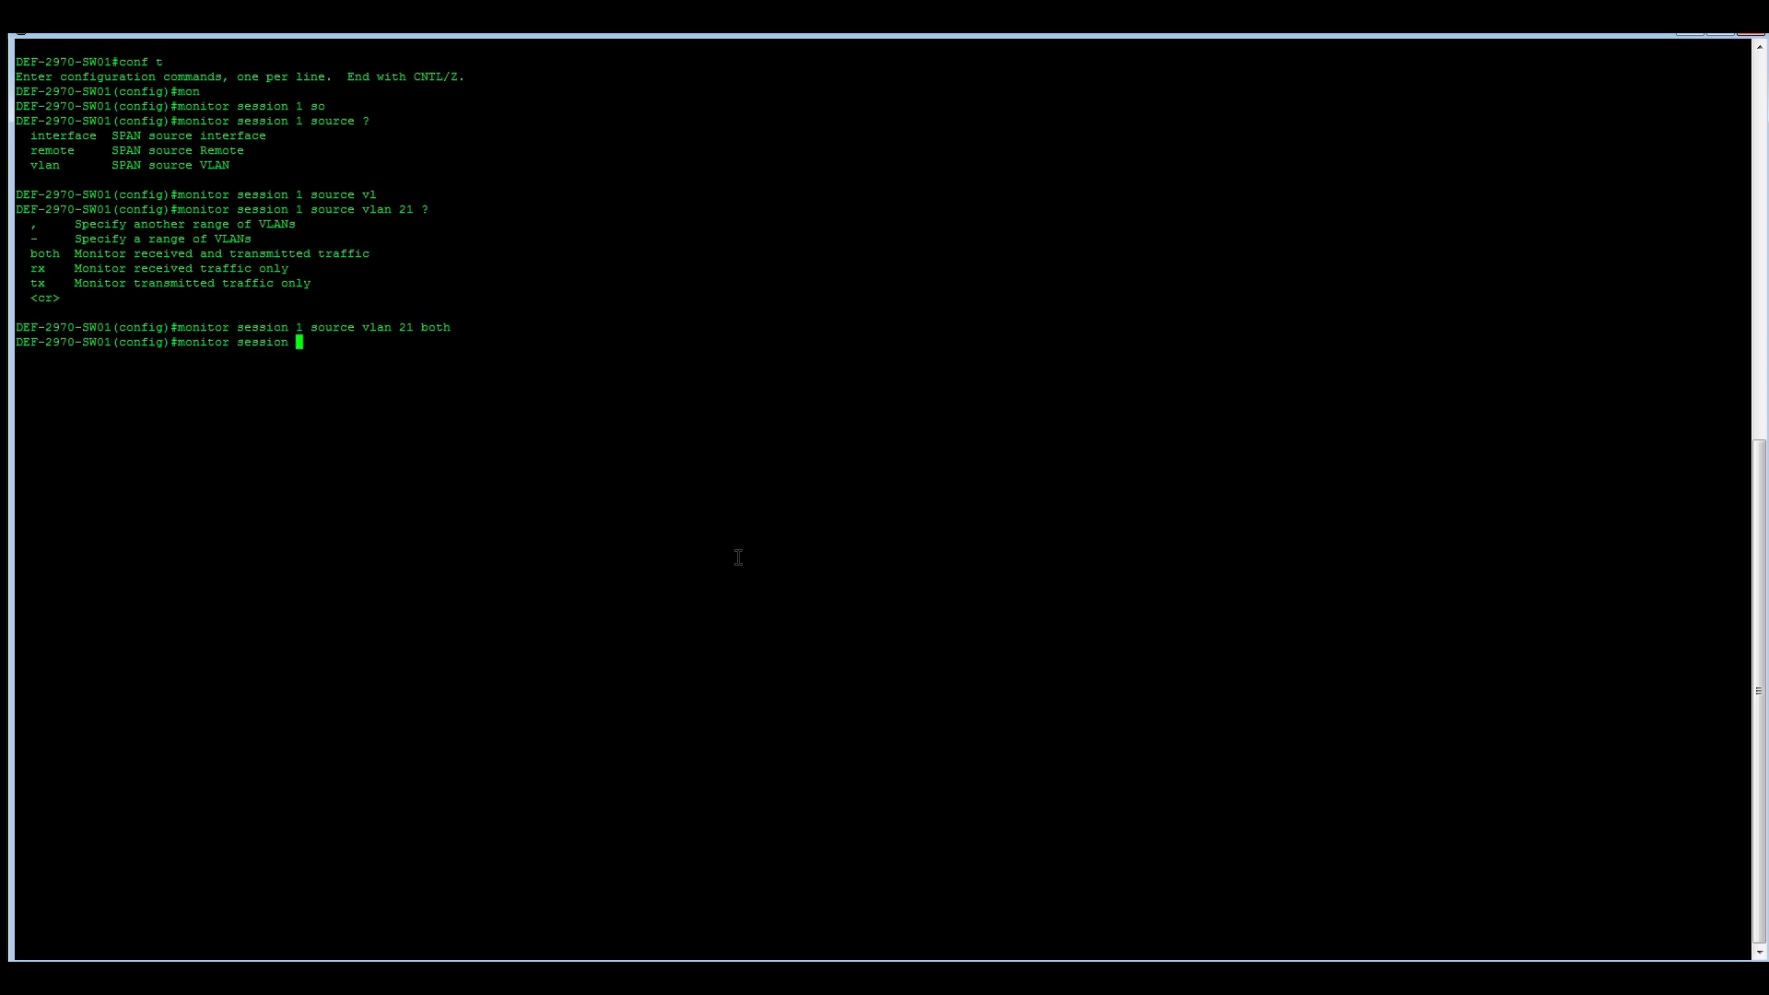
pyautogui.write('destination')
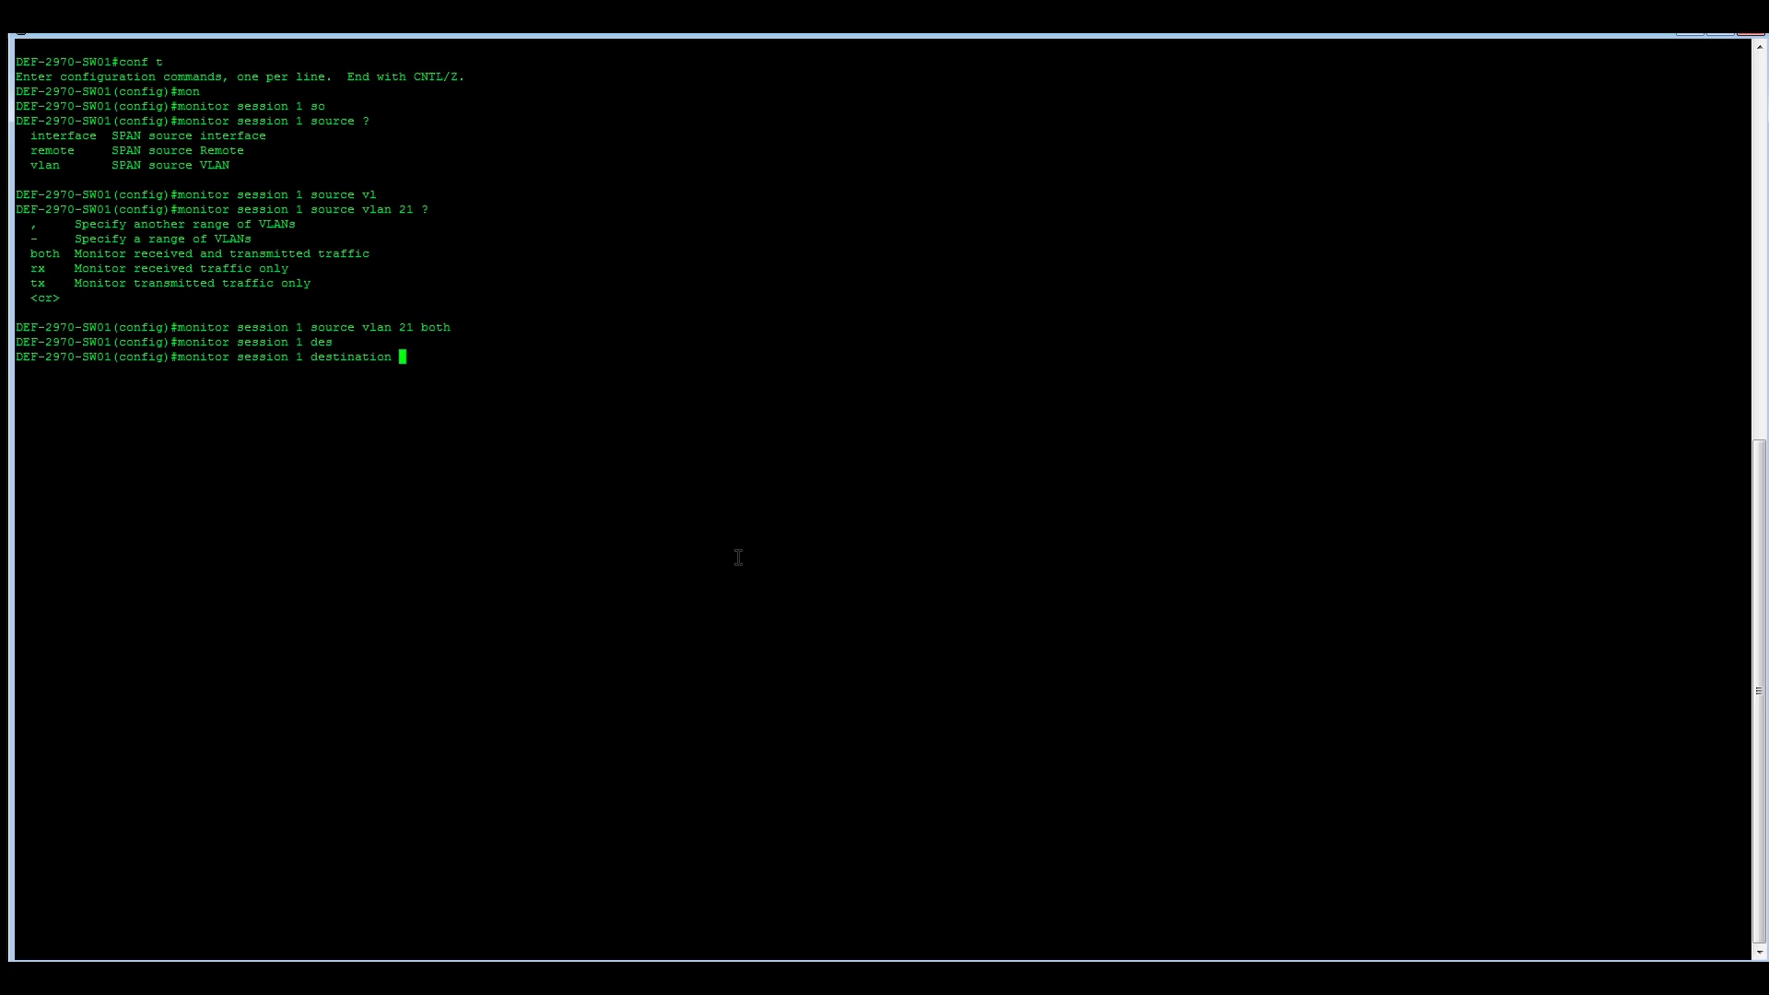
pyautogui.write('in')
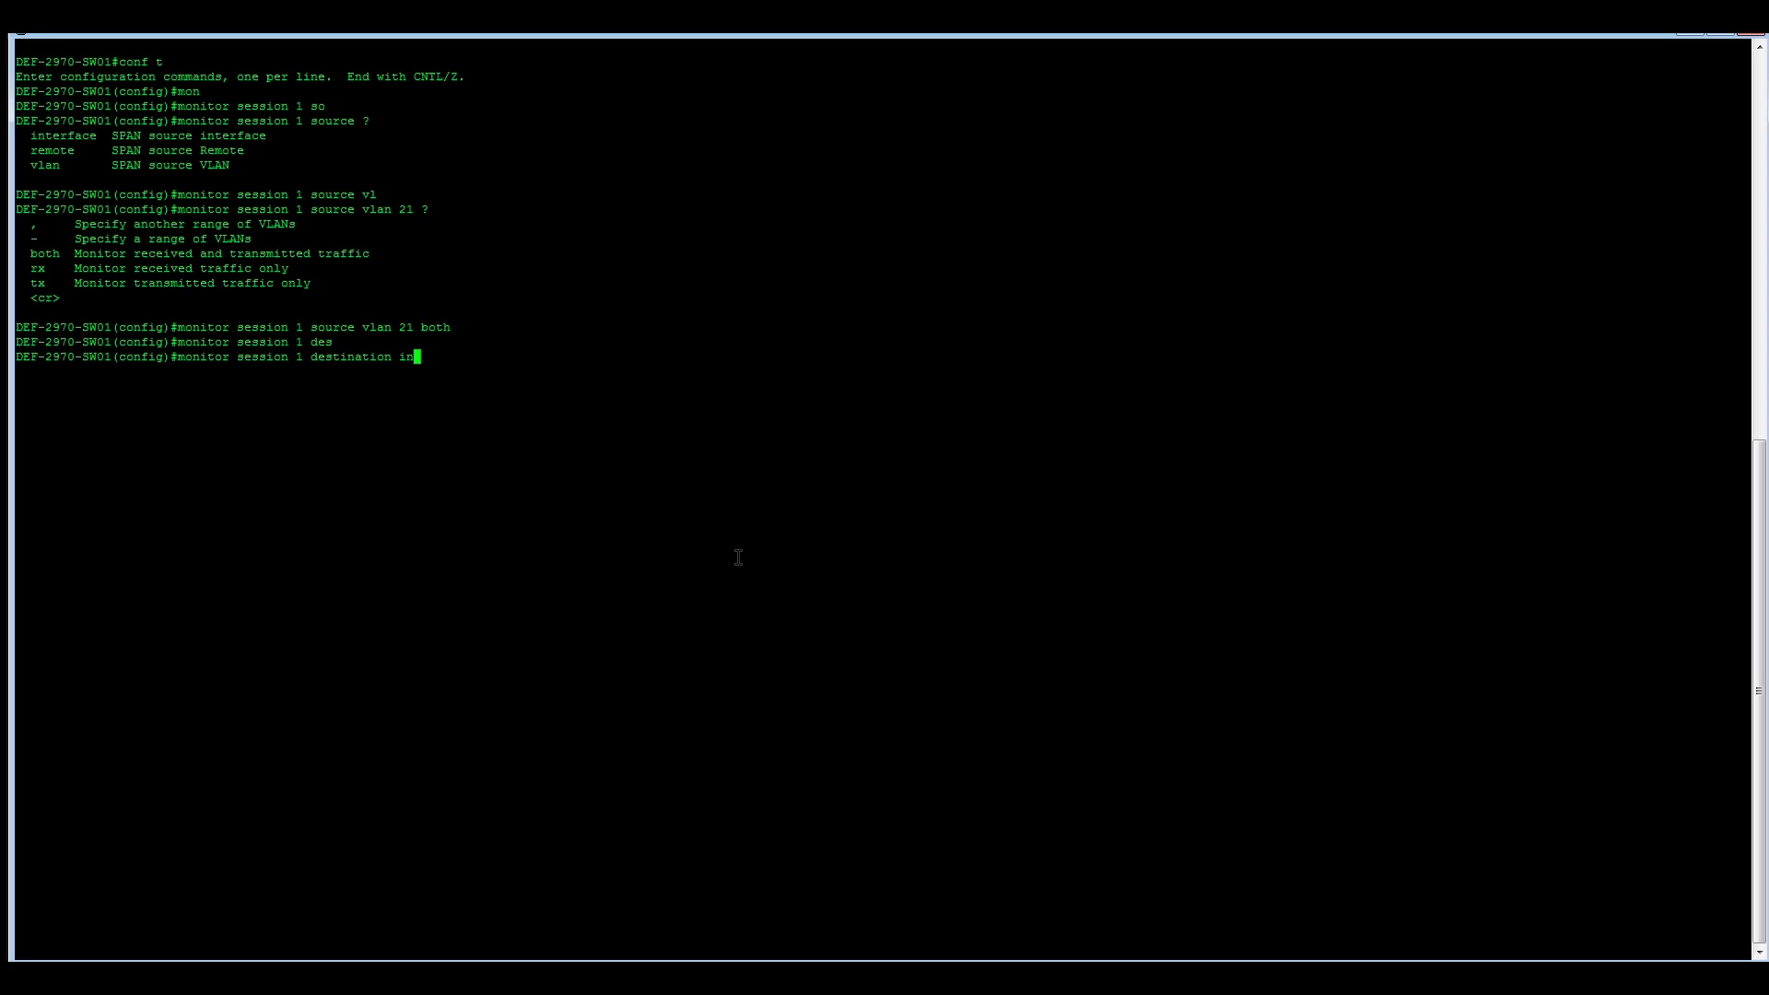
pyautogui.write('monitor session 1 destination interface g0/19')
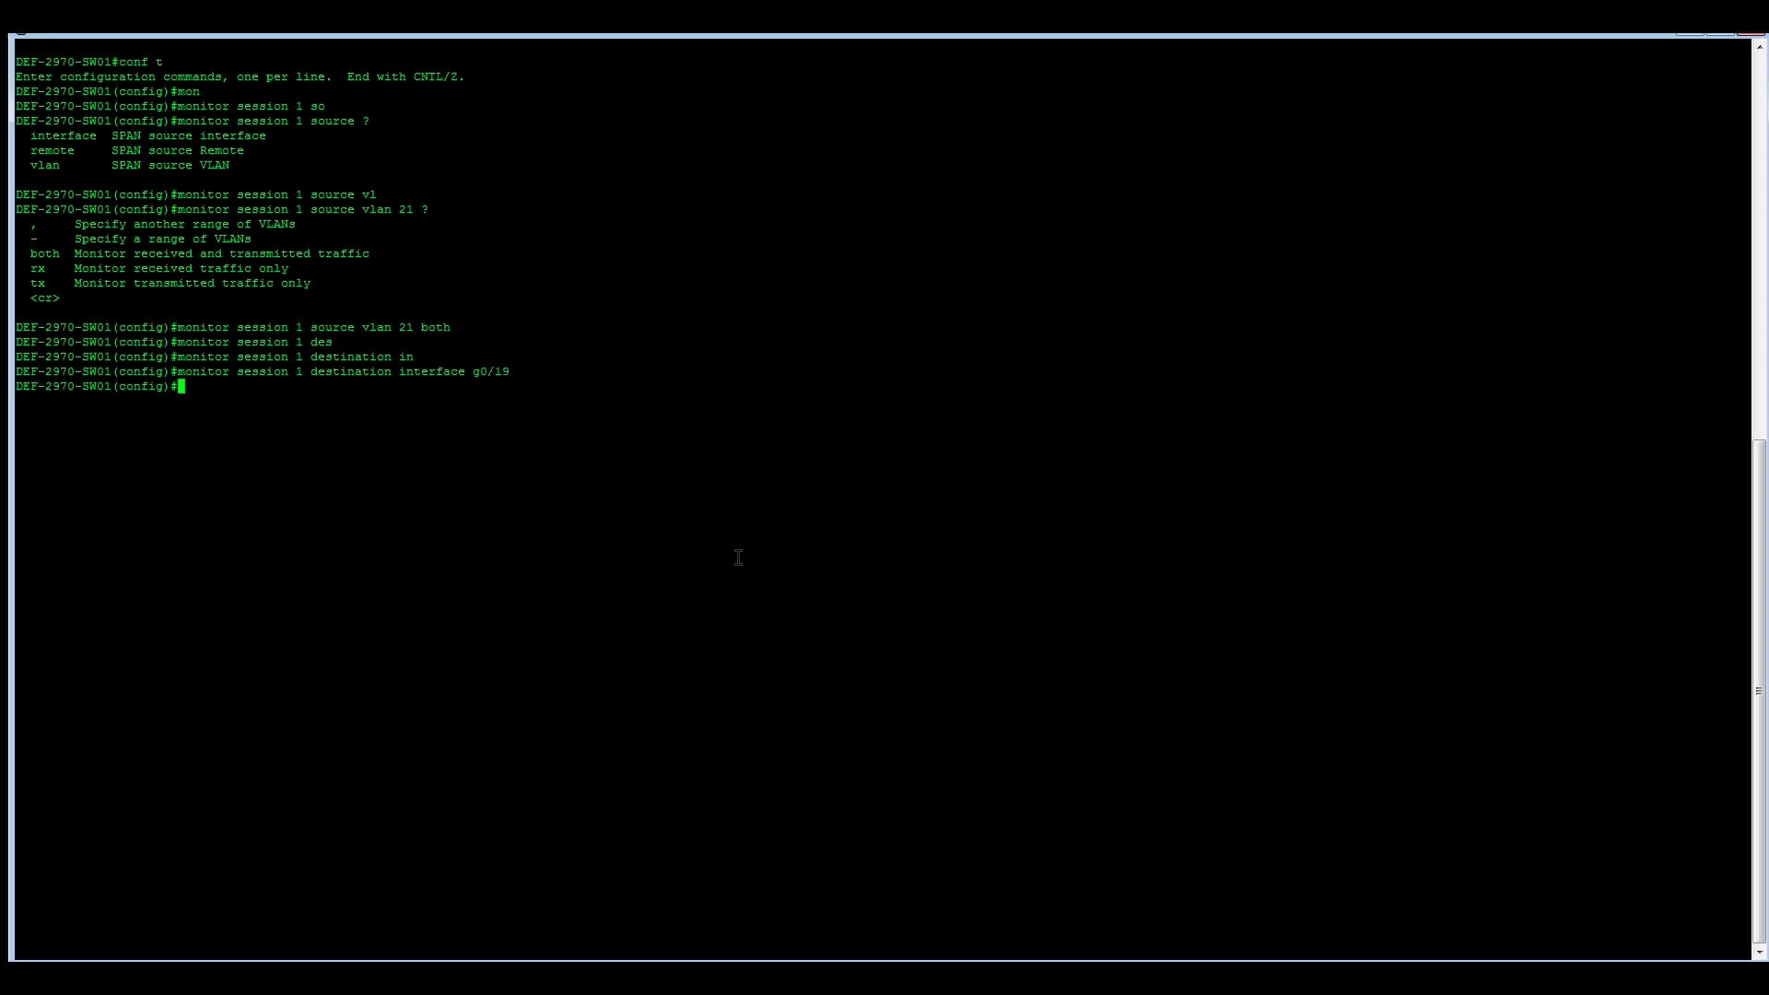
pyautogui.write('exit')
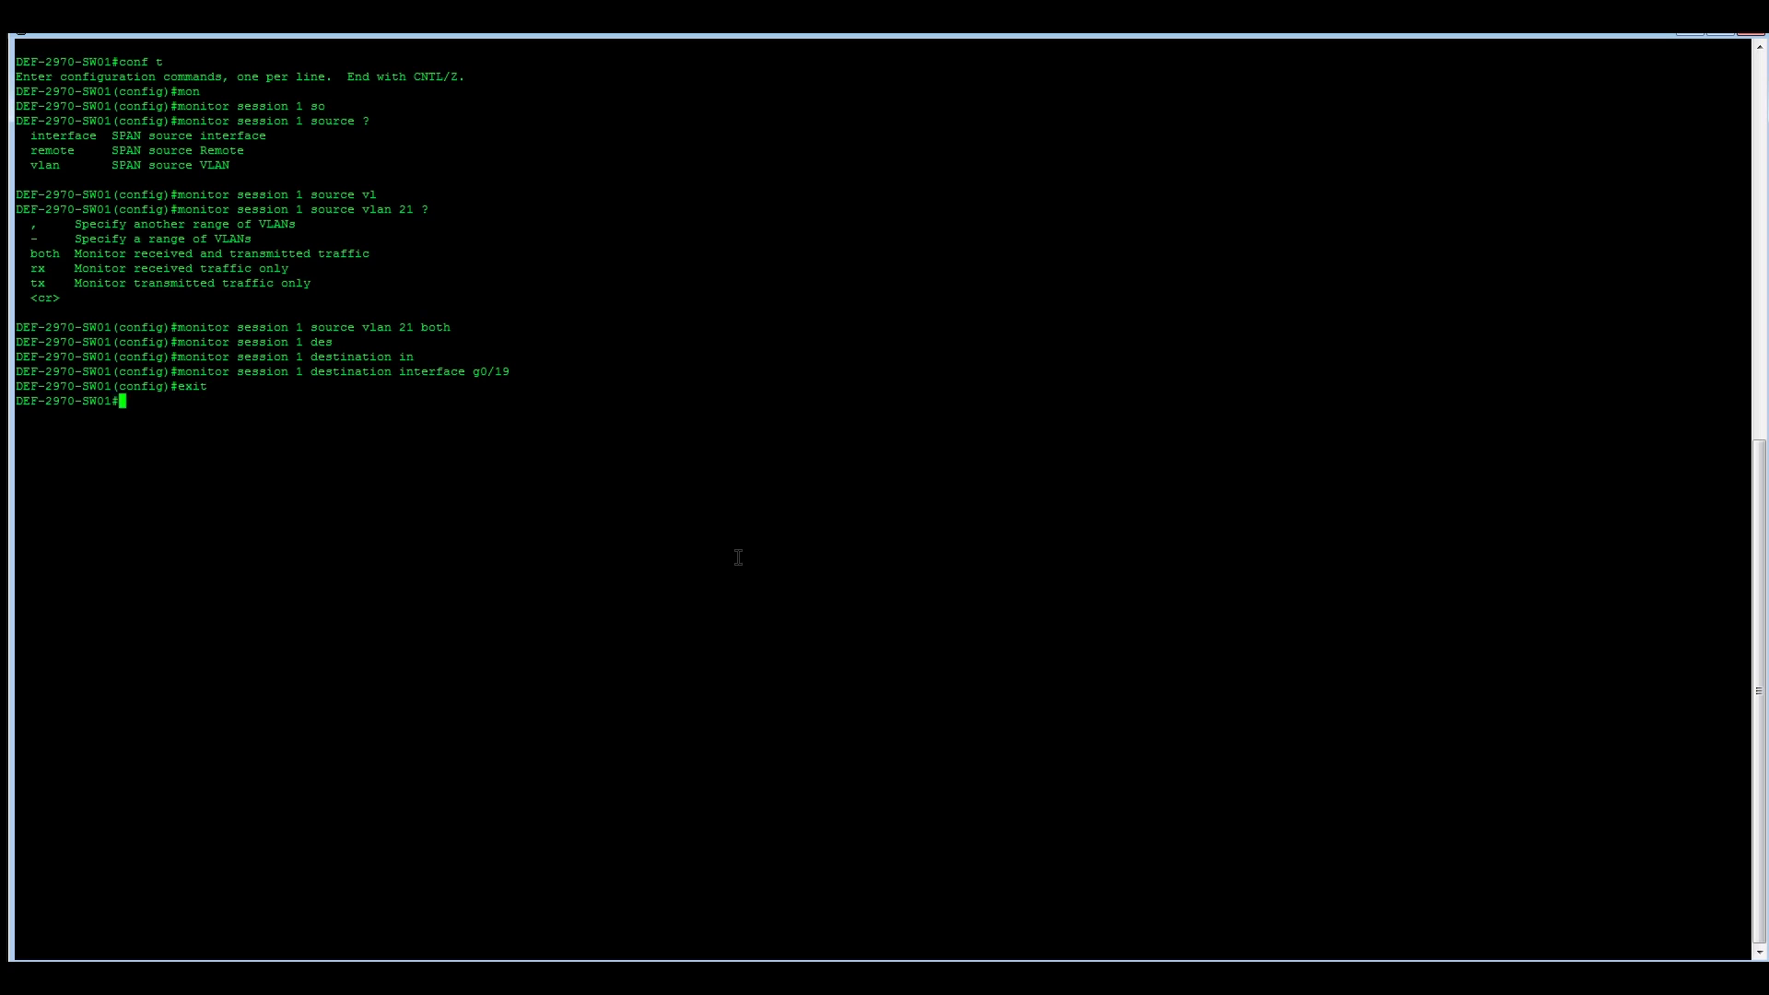
# Run 'show monitor session 1' to verify the SPAN session and save with 'wr mem'.
pyautogui.write('show')
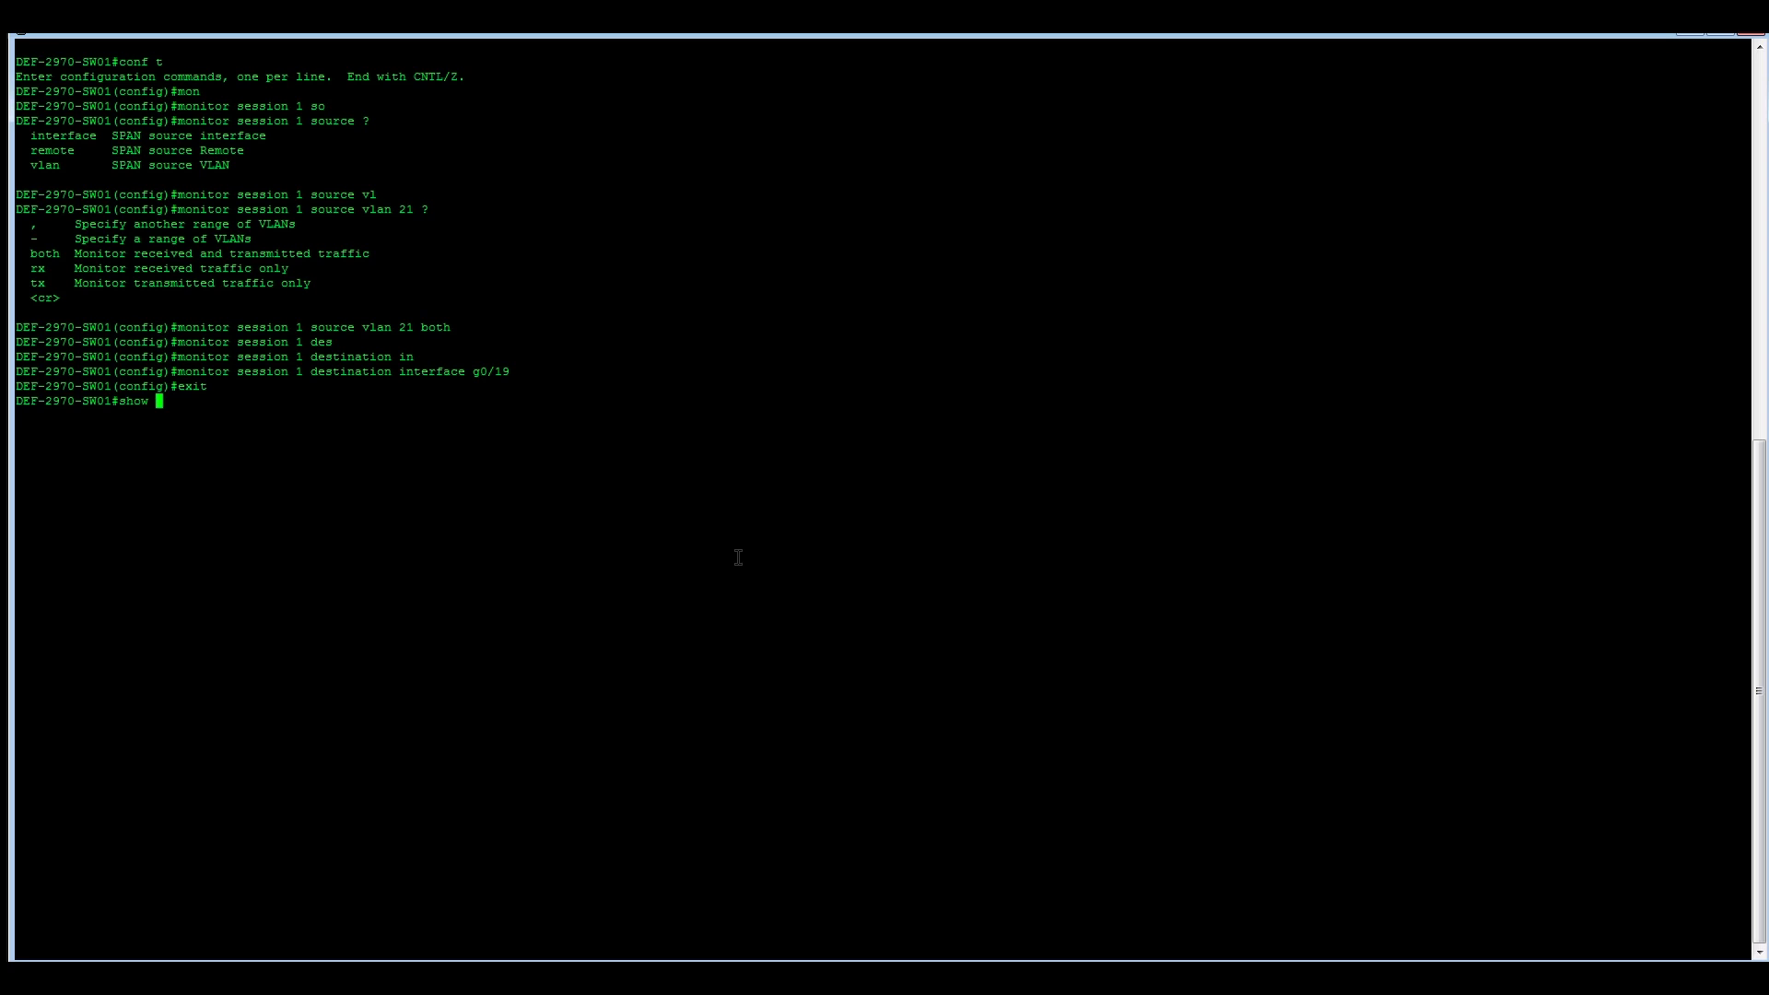
pyautogui.write('monitor session 1')
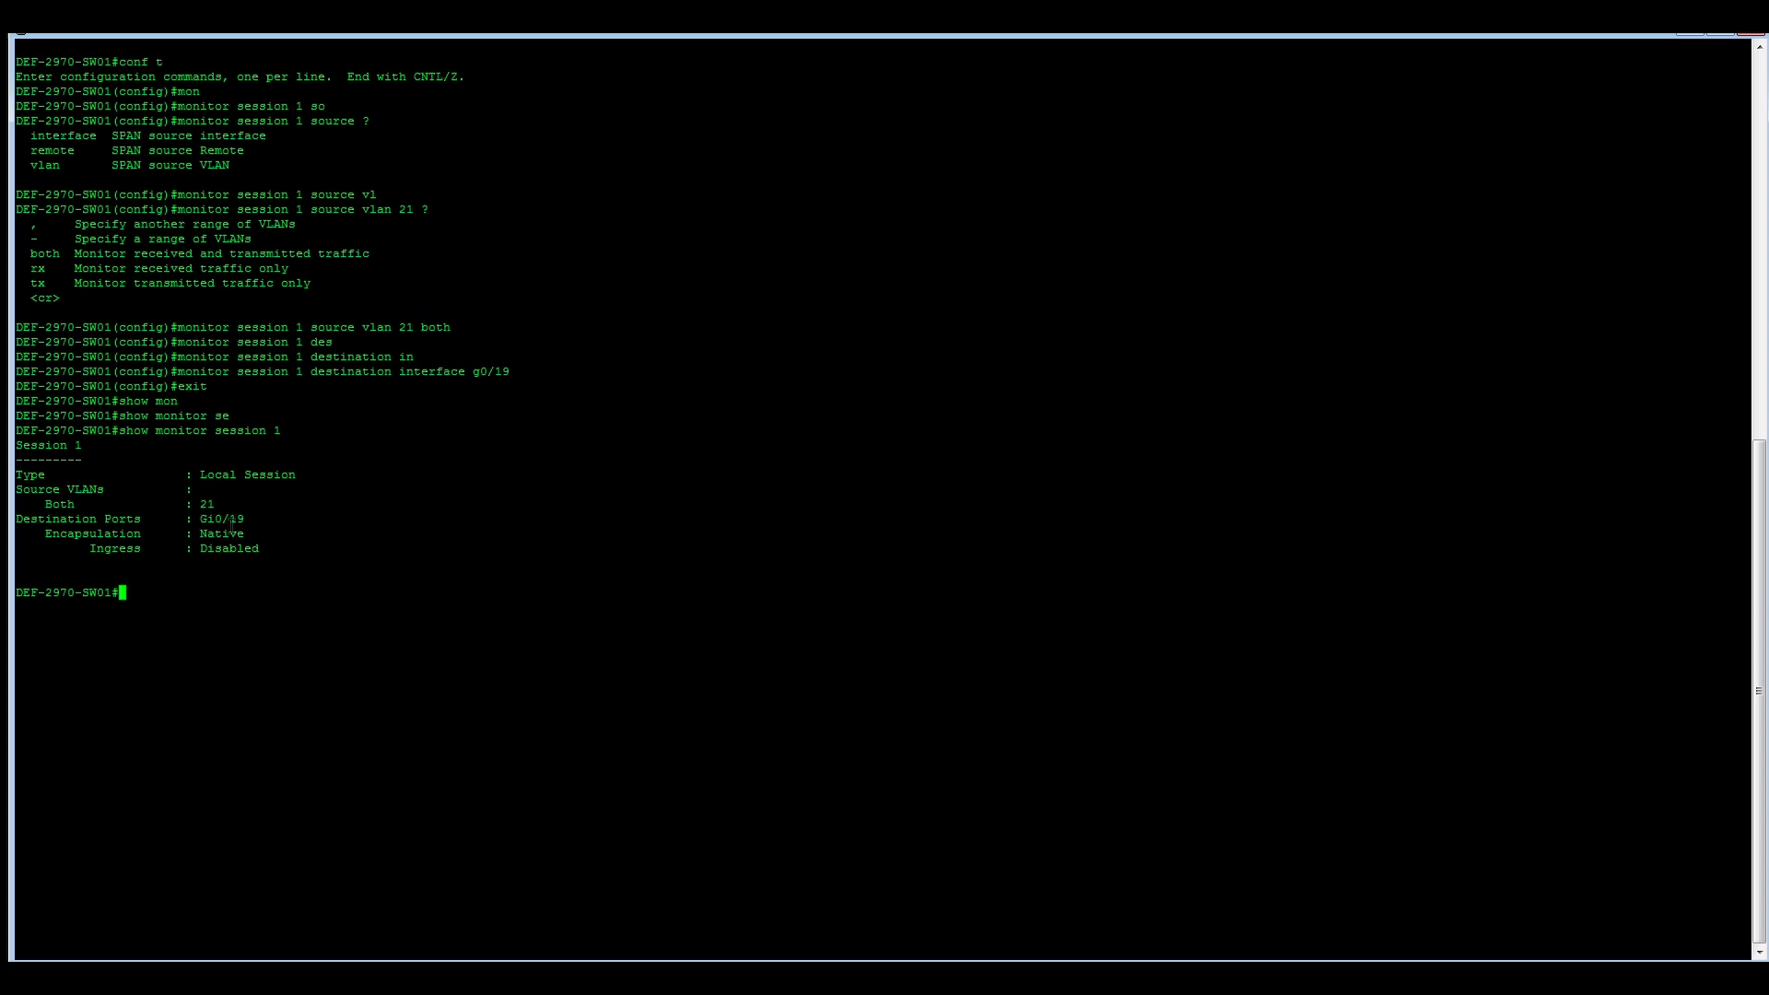
pyautogui.doubleClick(75, 518)
pyautogui.write('wr')
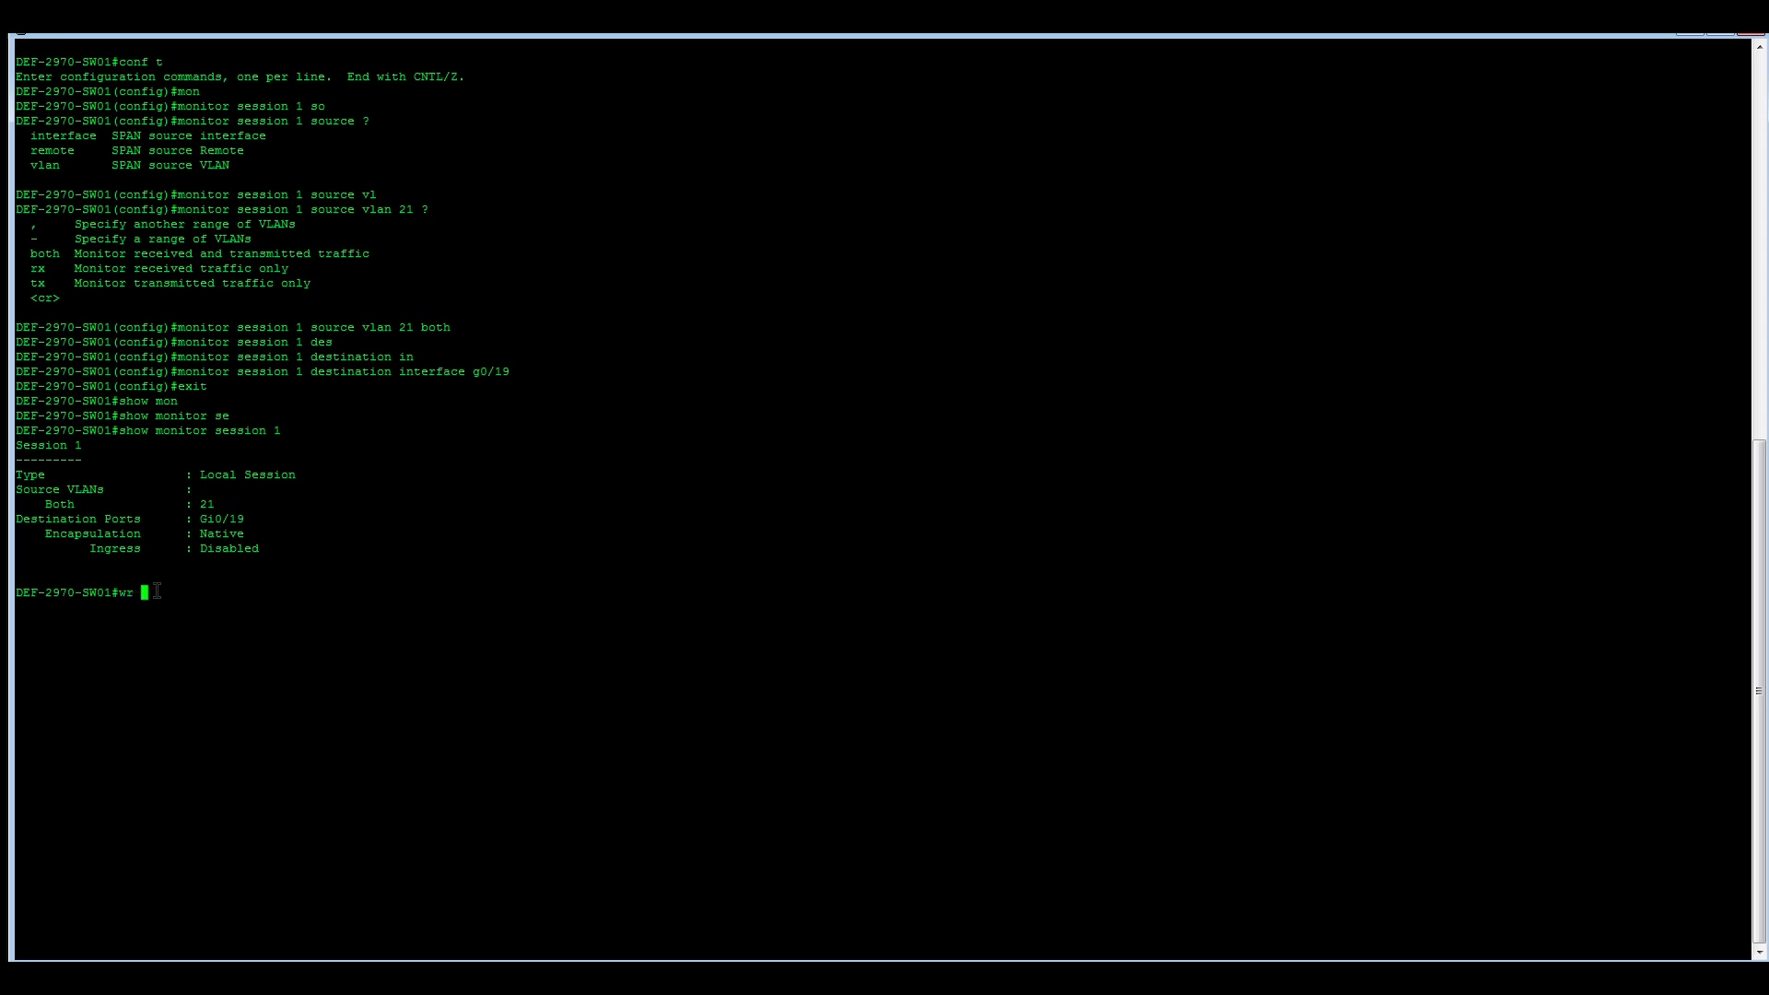
pyautogui.write('mem')
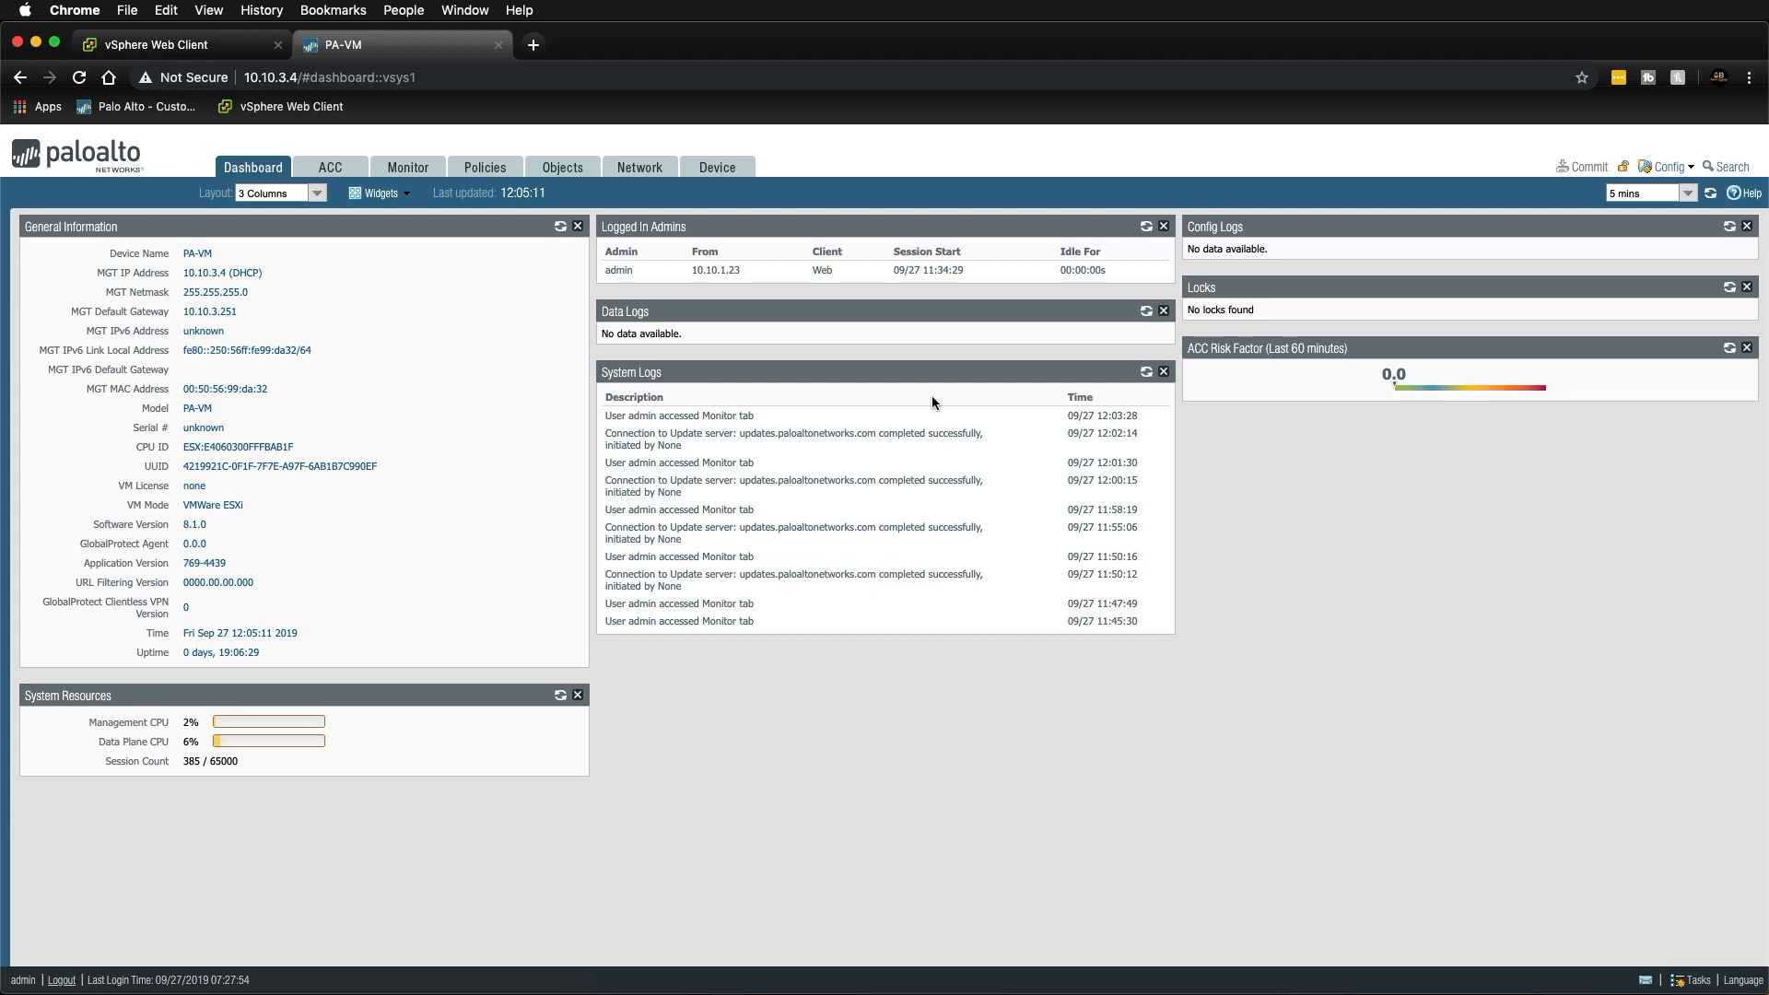
pyautogui.moveTo(680, 334)
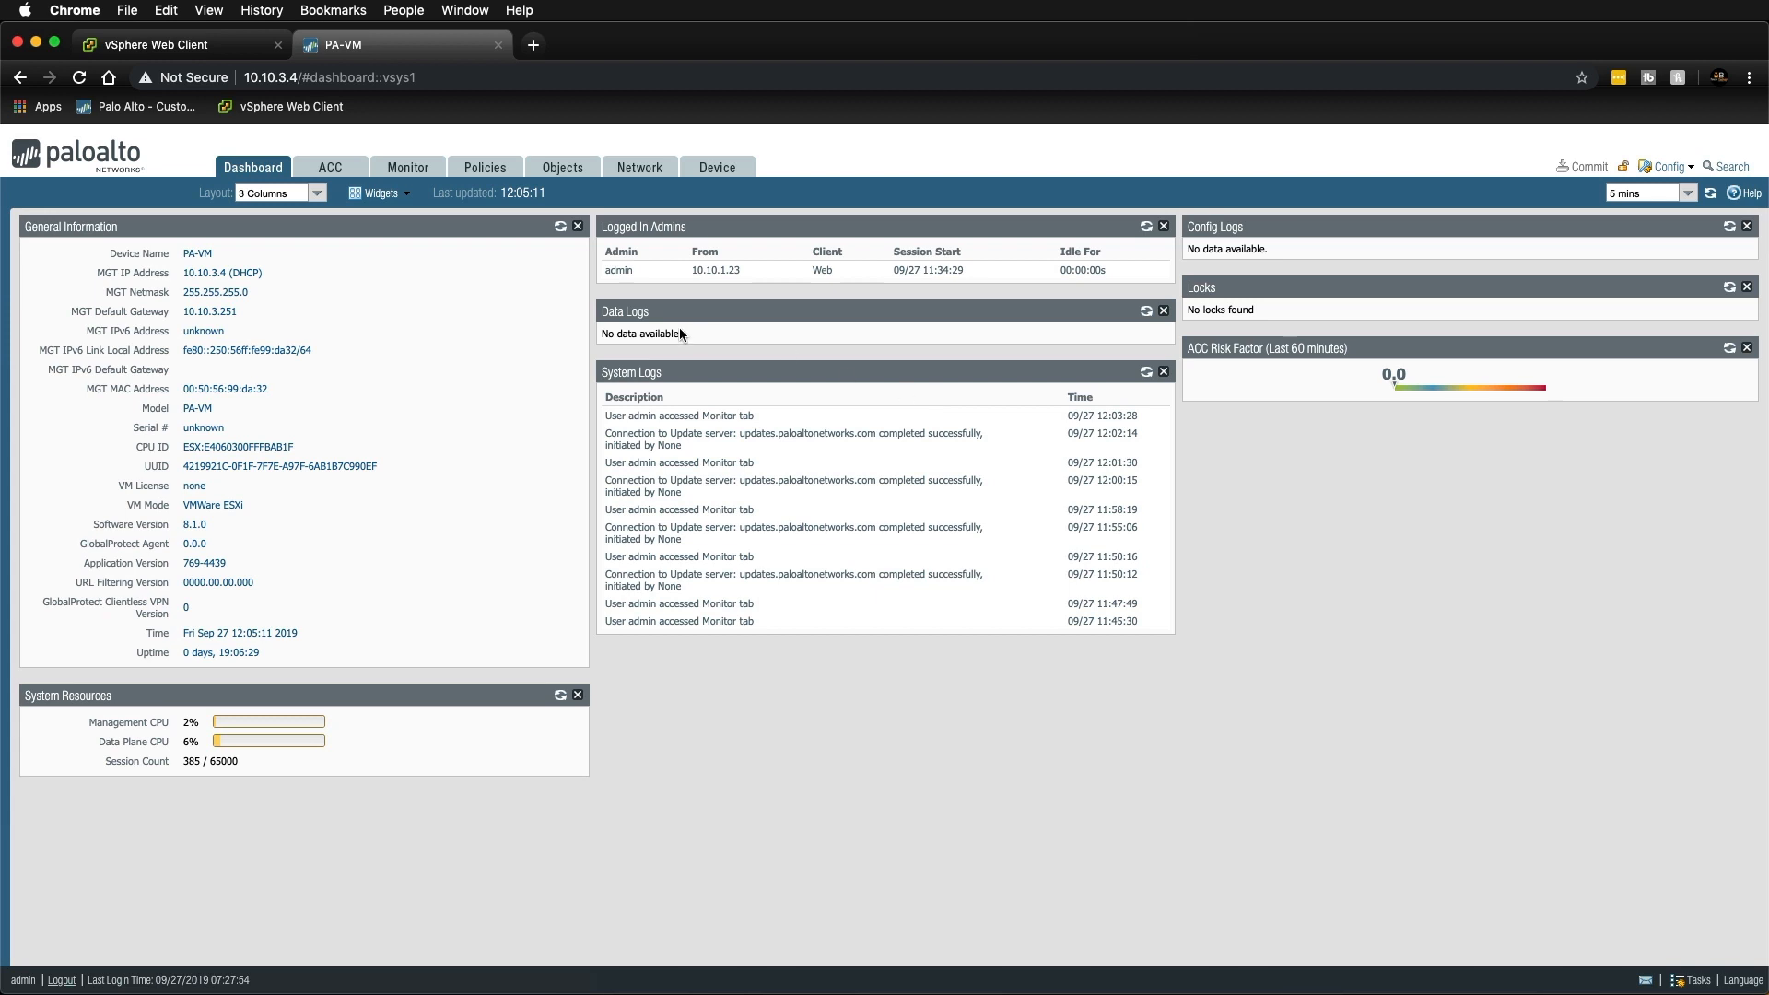
# Show the Security rulebase and watch the Allow All Tap Zone rule's hit count climb.
pyautogui.click(484, 168)
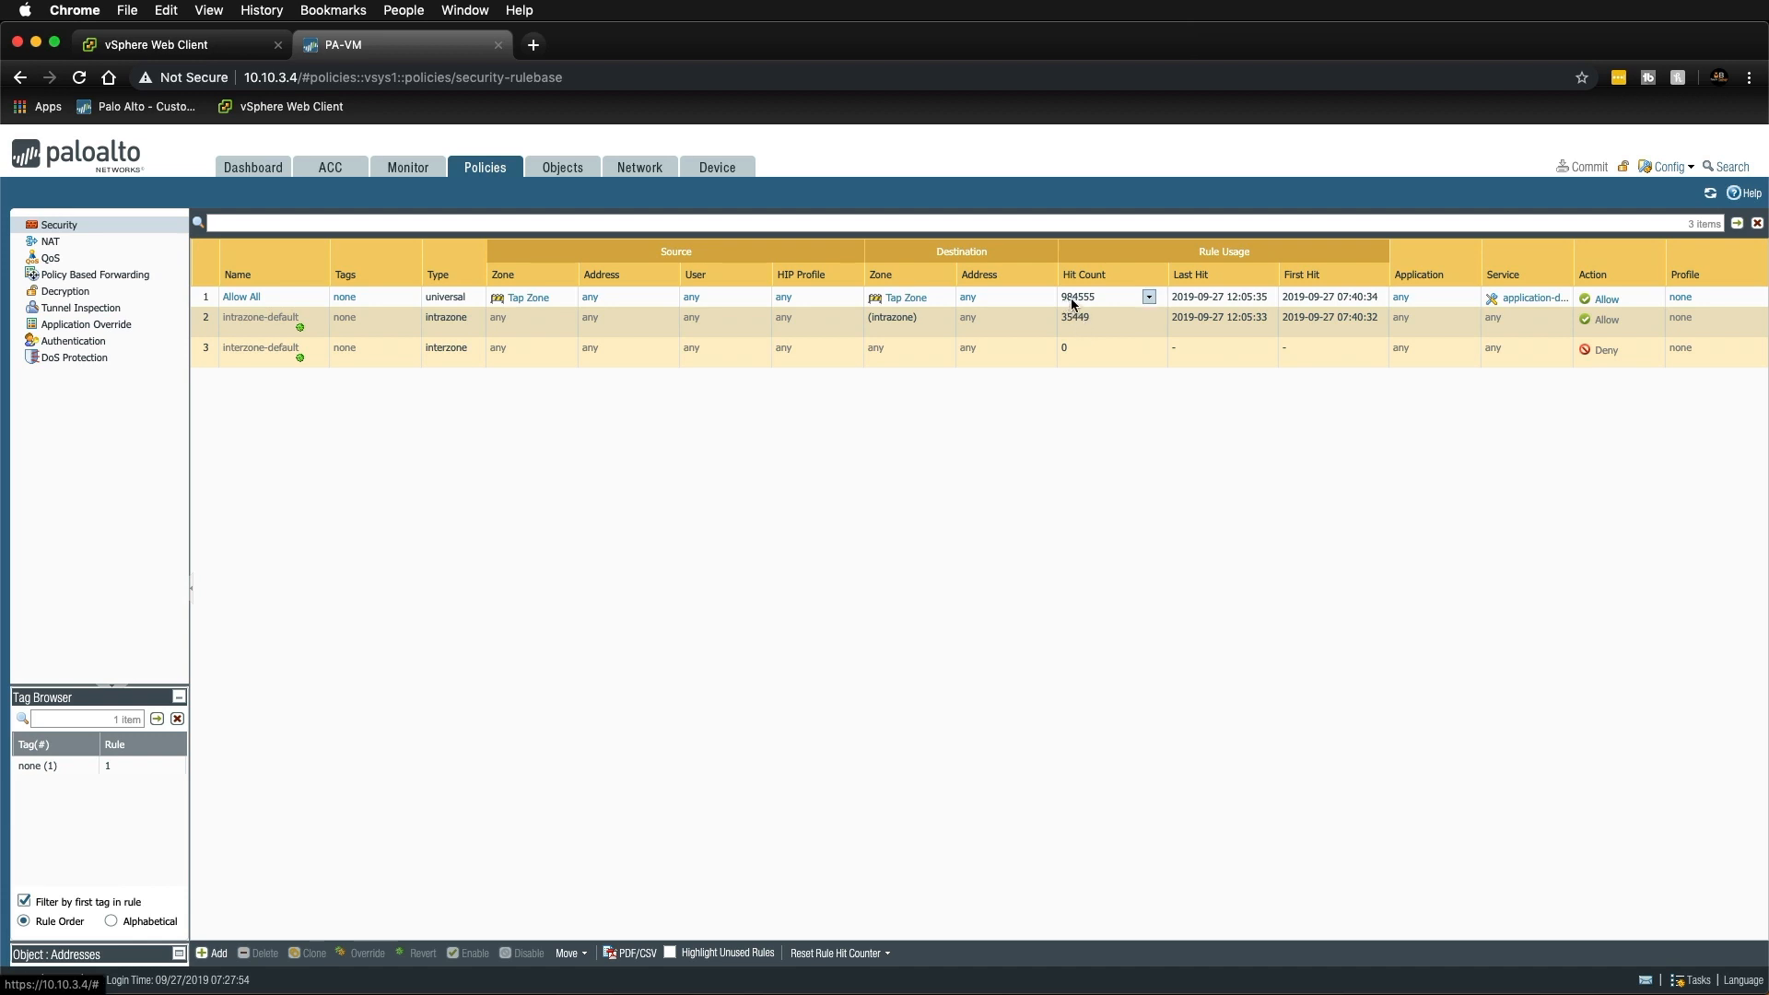
pyautogui.moveTo(1087, 304)
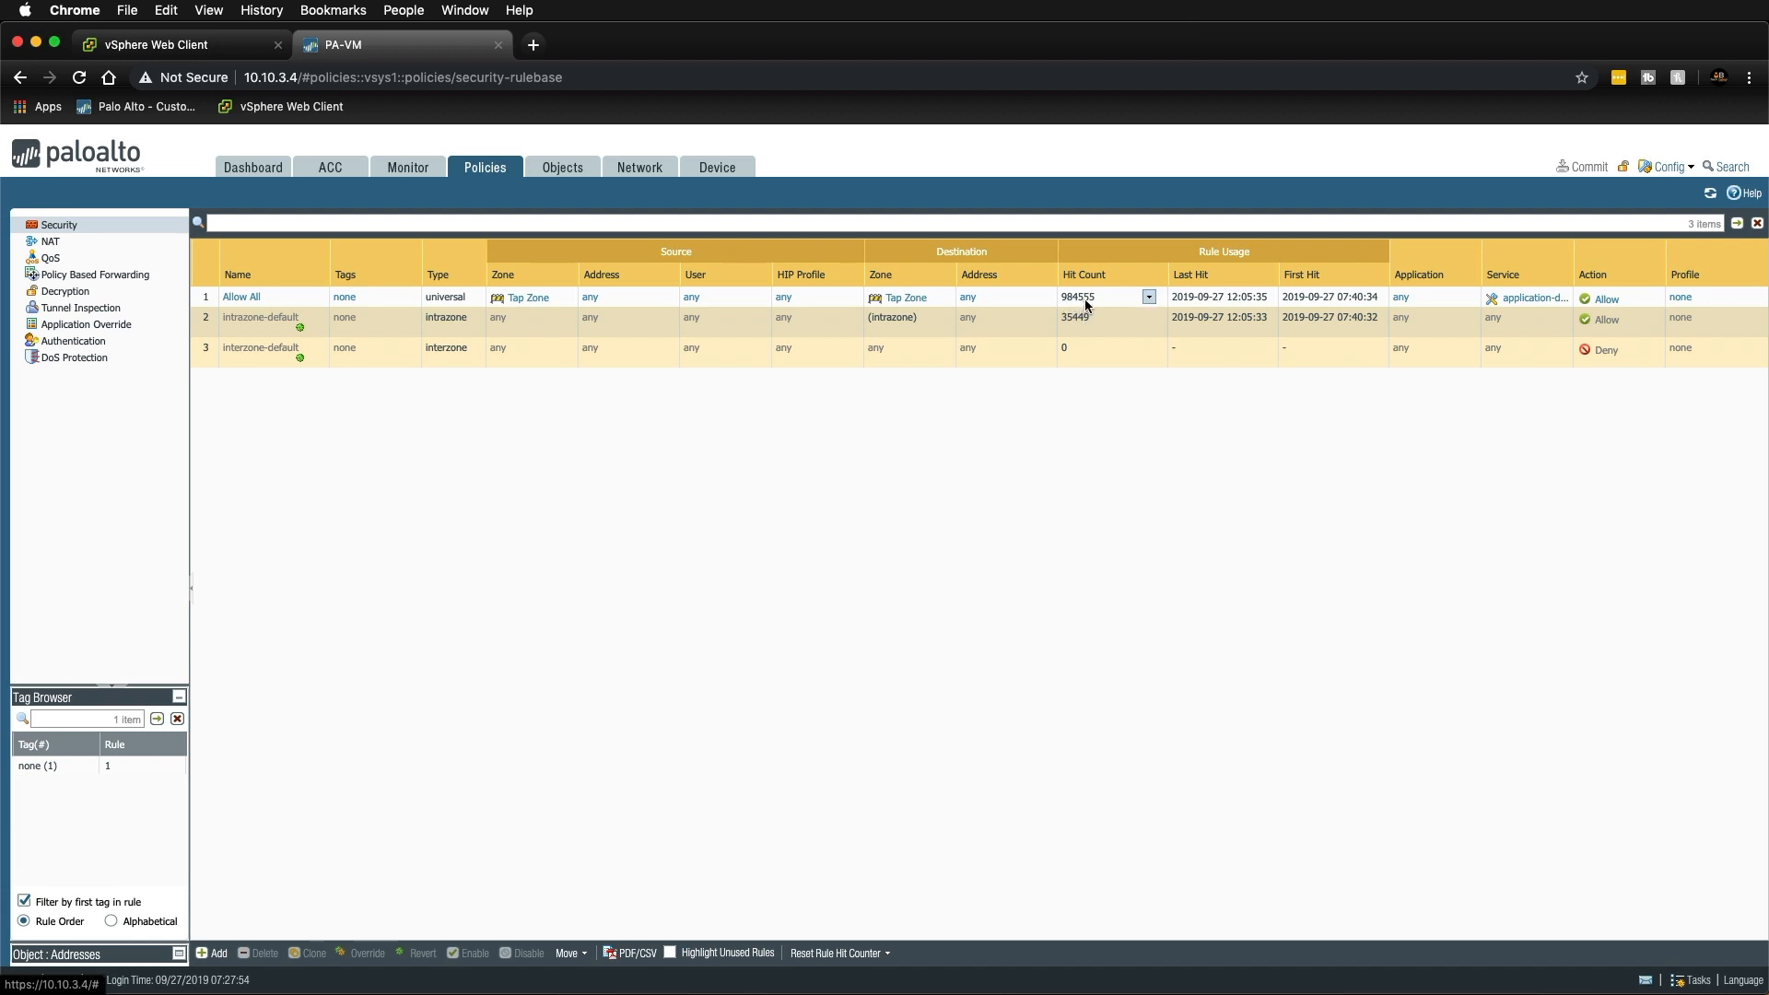
pyautogui.moveTo(1112, 310)
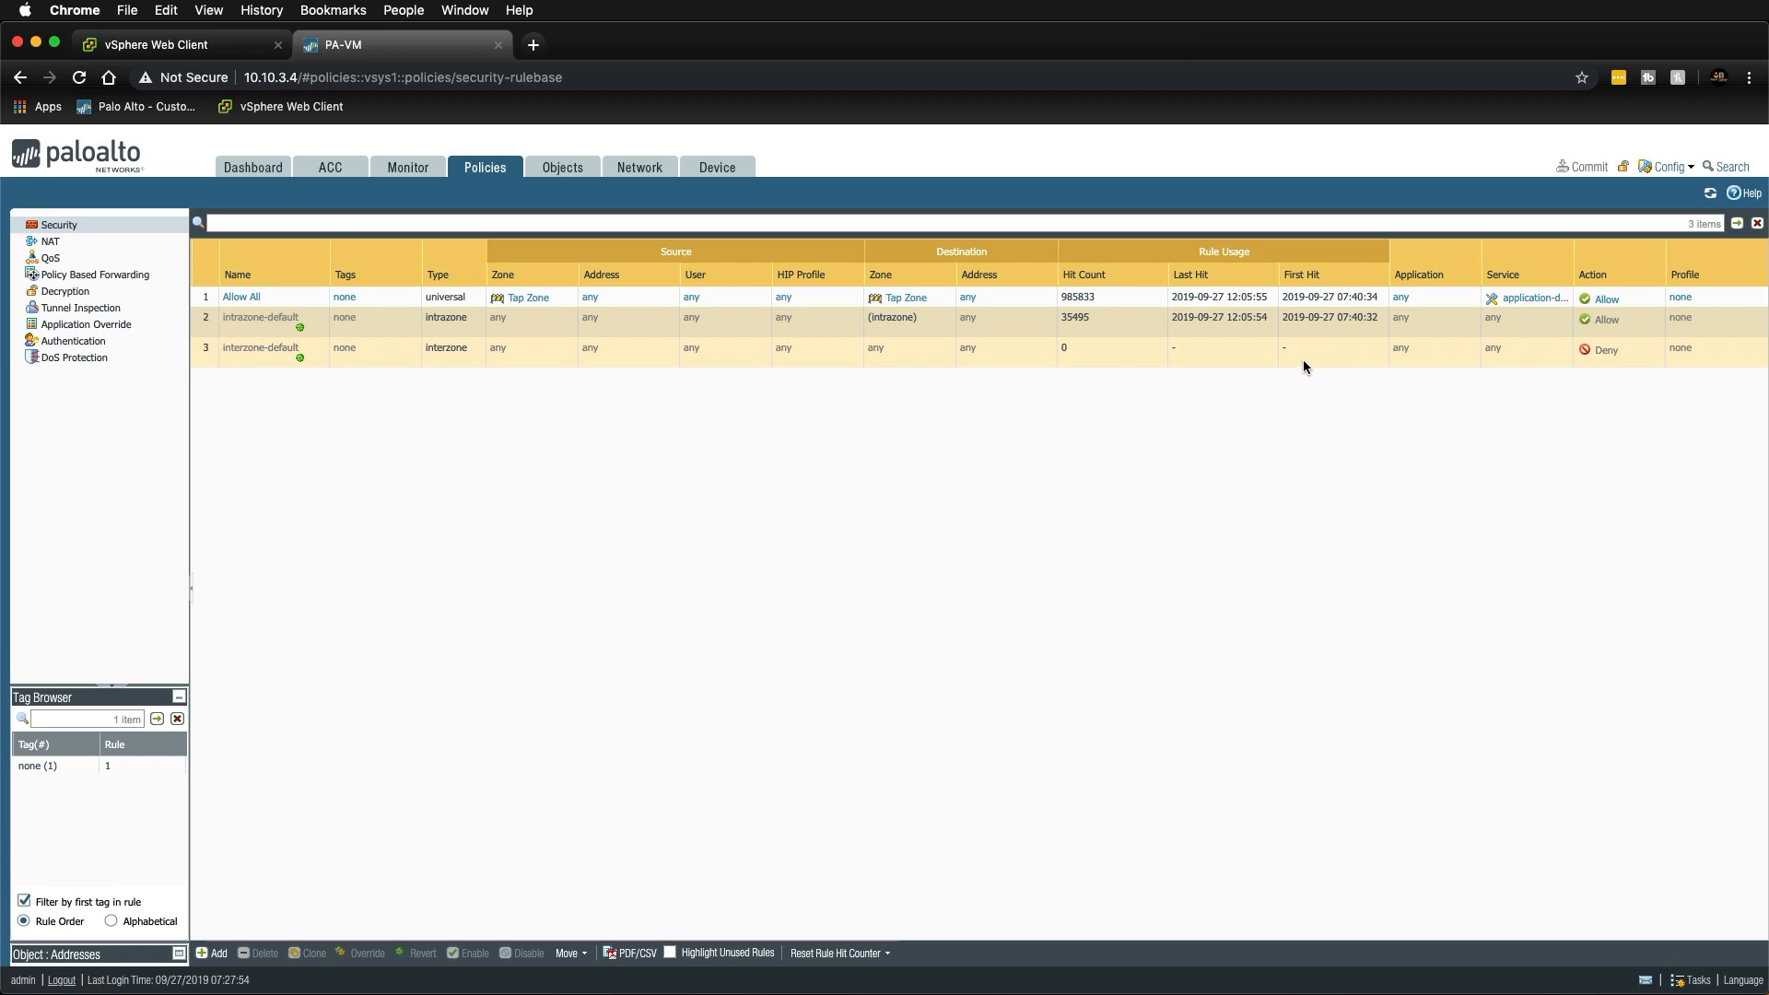
pyautogui.moveTo(410, 167)
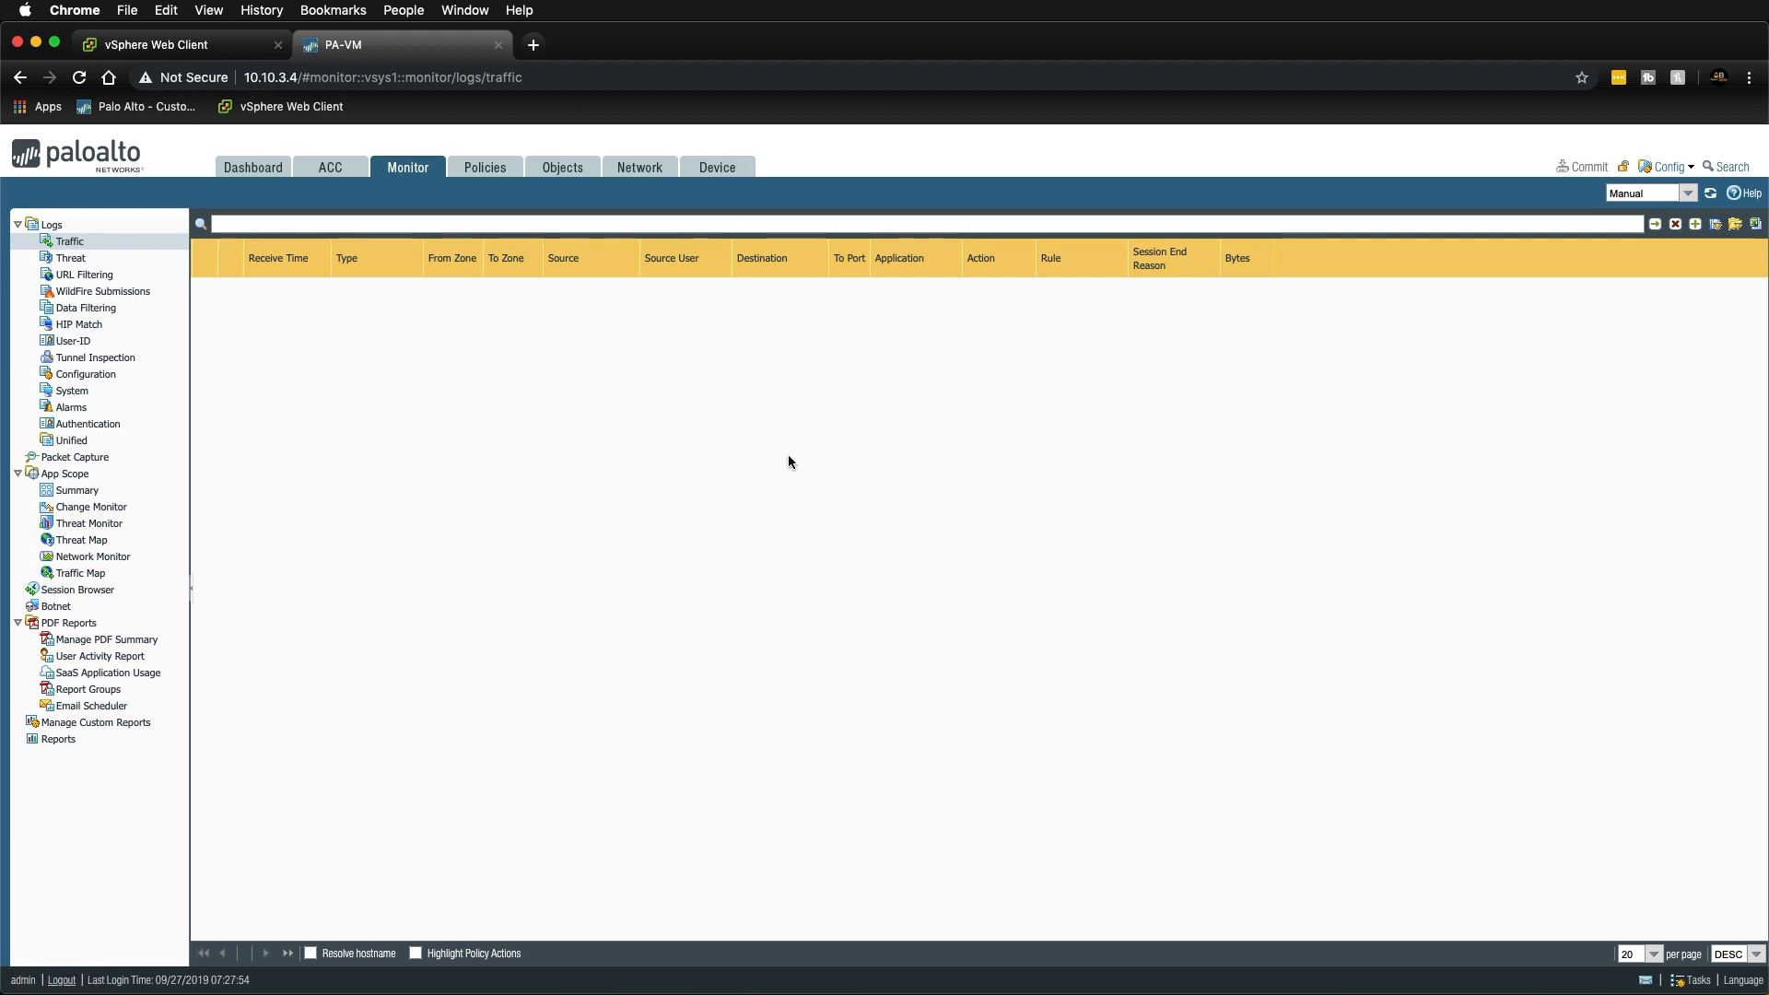
pyautogui.moveTo(988, 592)
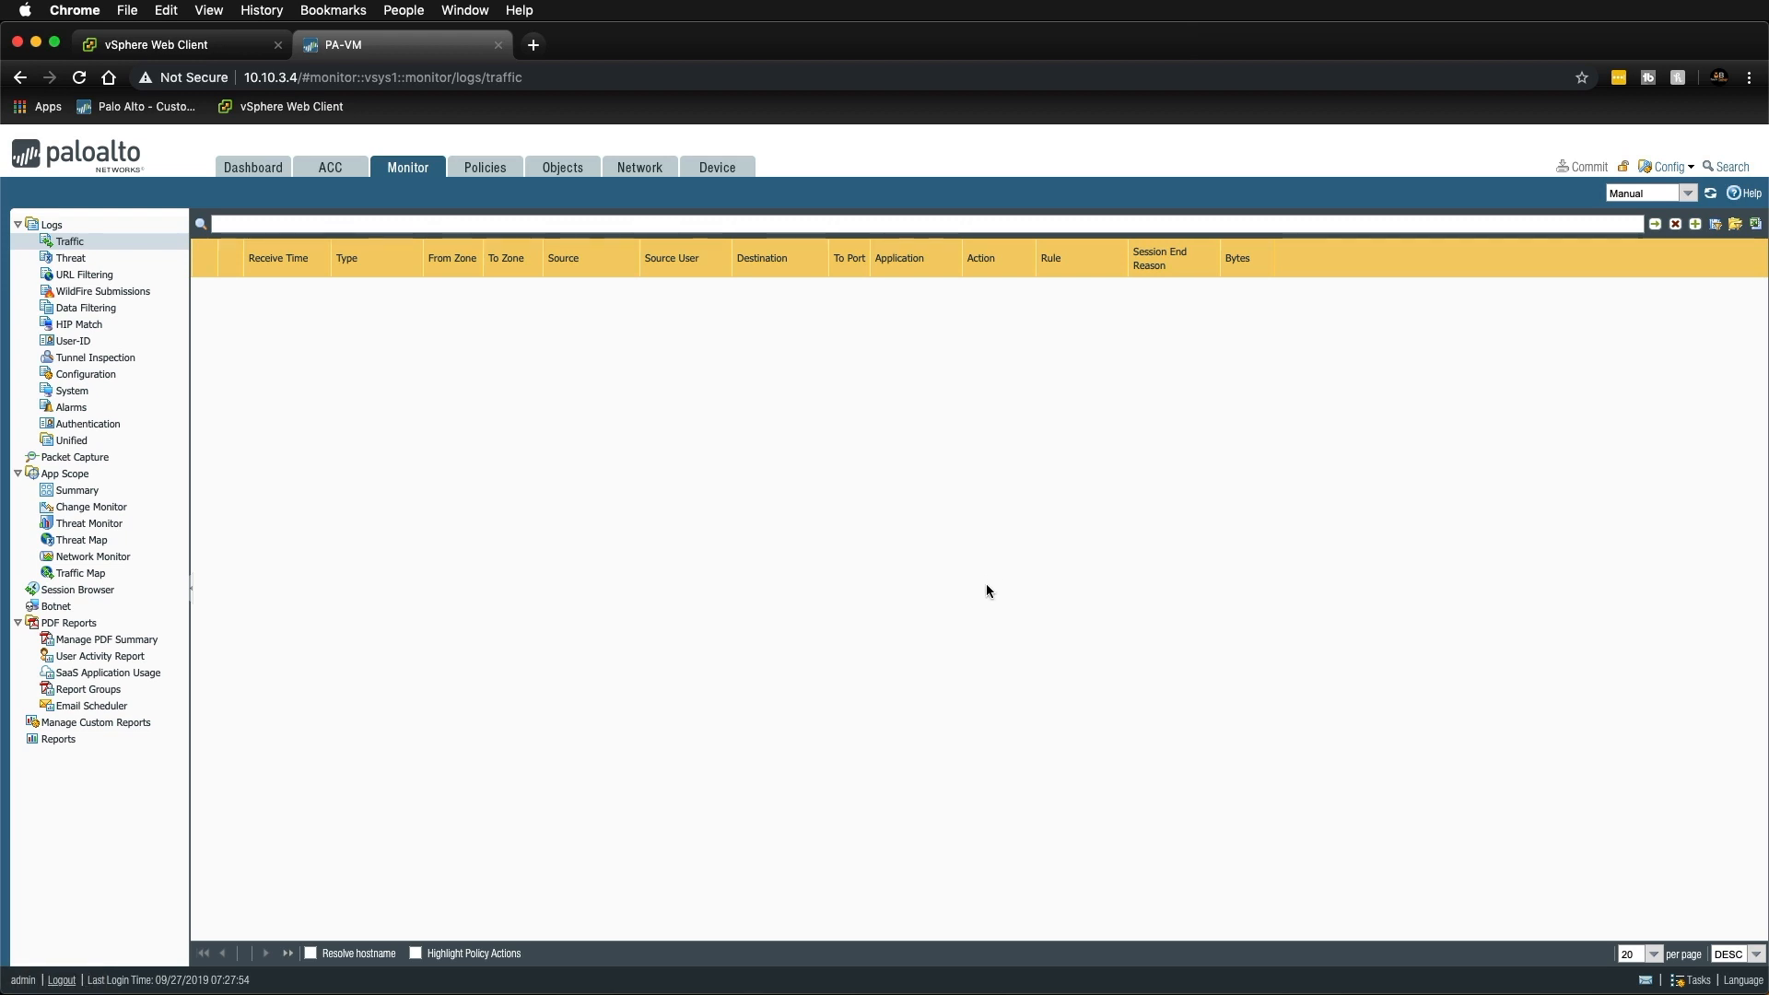
pyautogui.moveTo(984, 597)
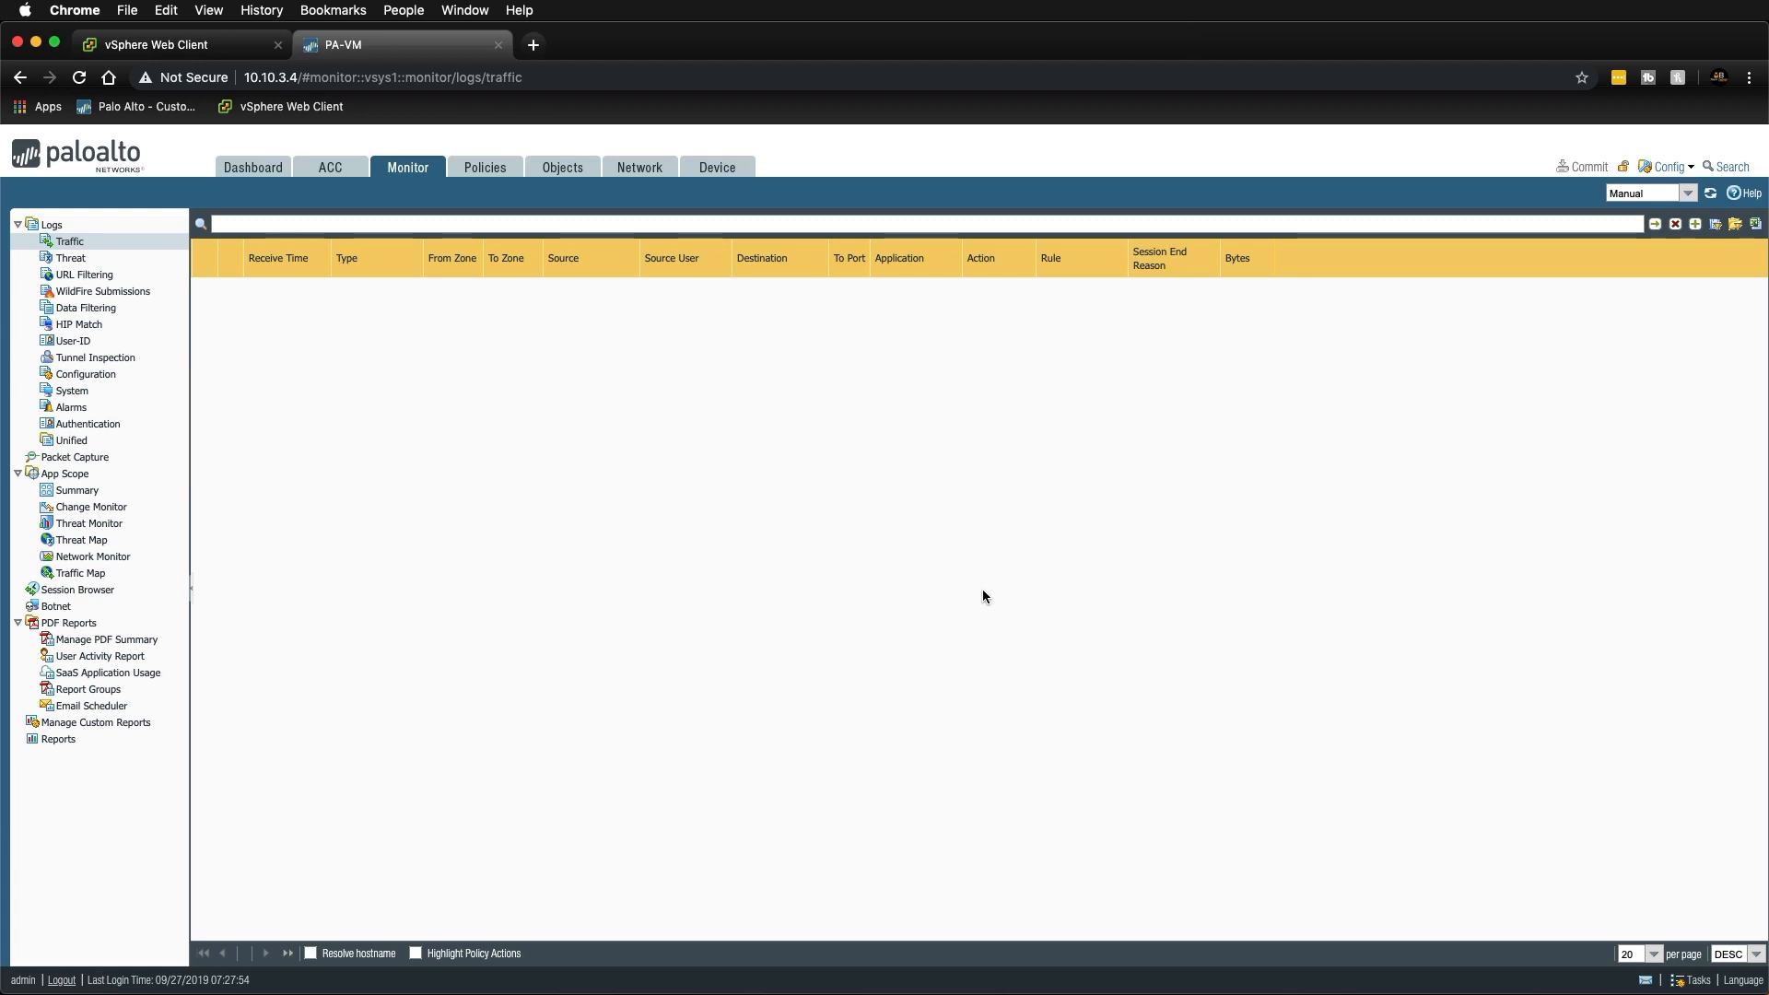
pyautogui.moveTo(711, 196)
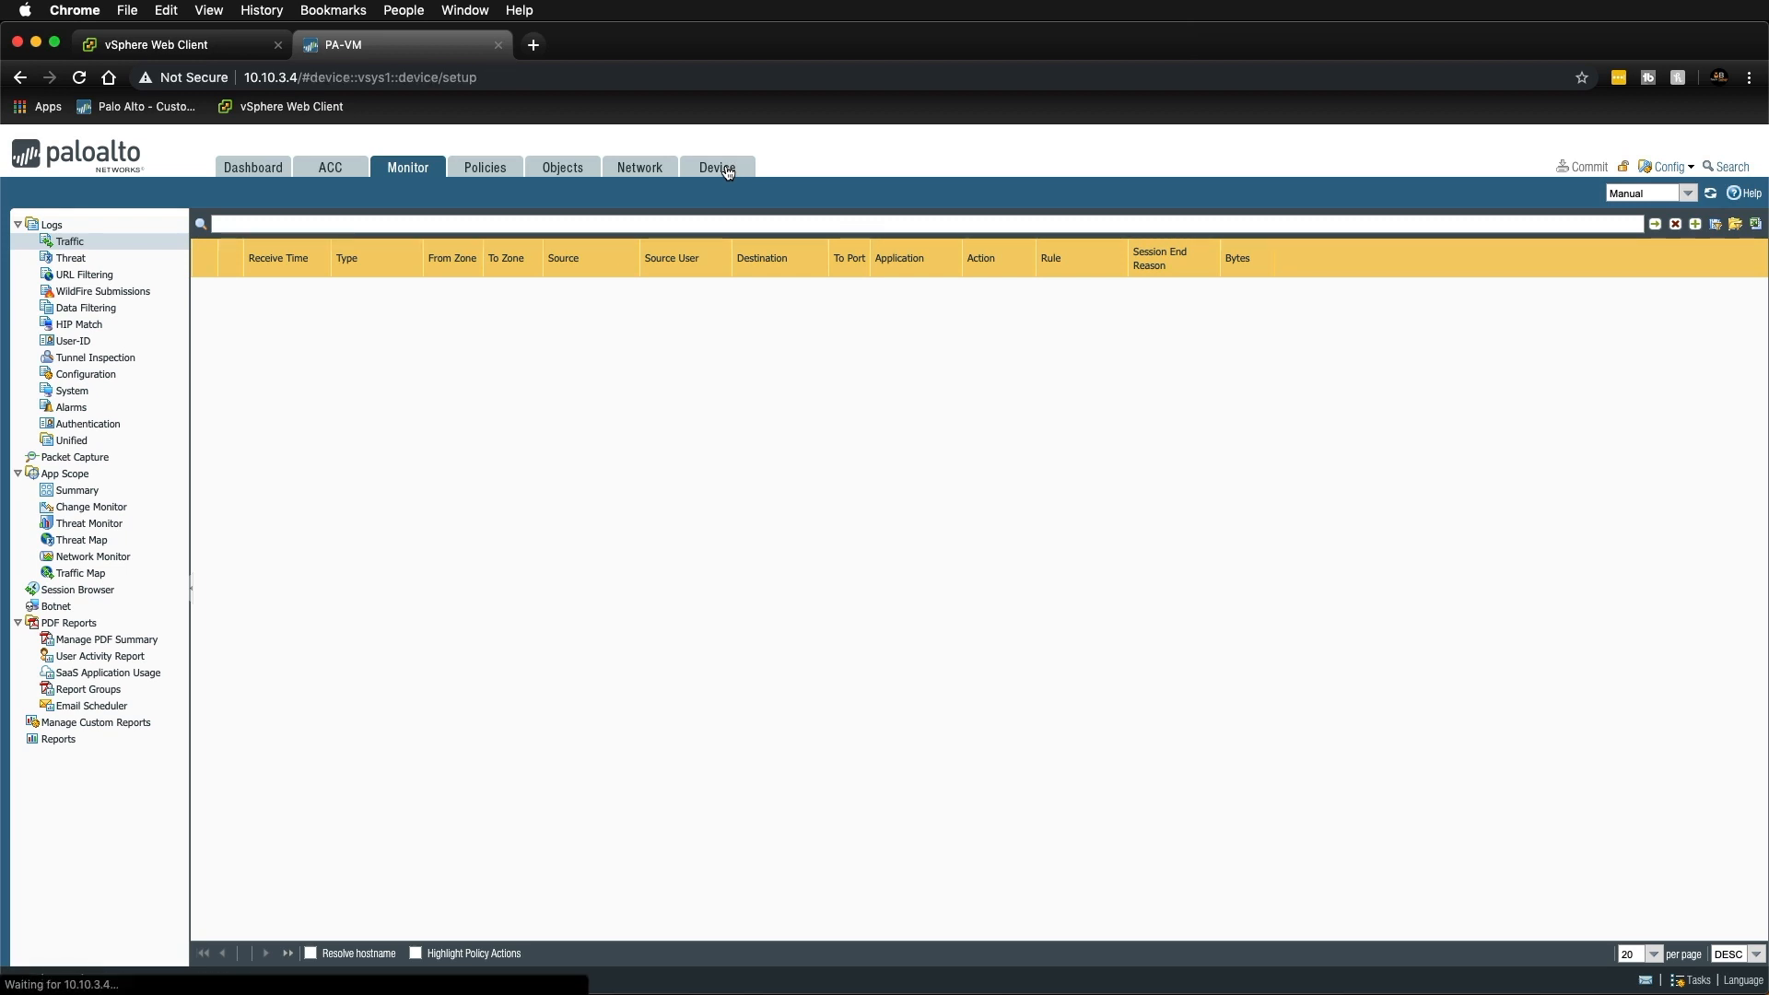
# Retrieve license keys from the license server, then verify the VM license on the Dashboard.
pyautogui.click(717, 168)
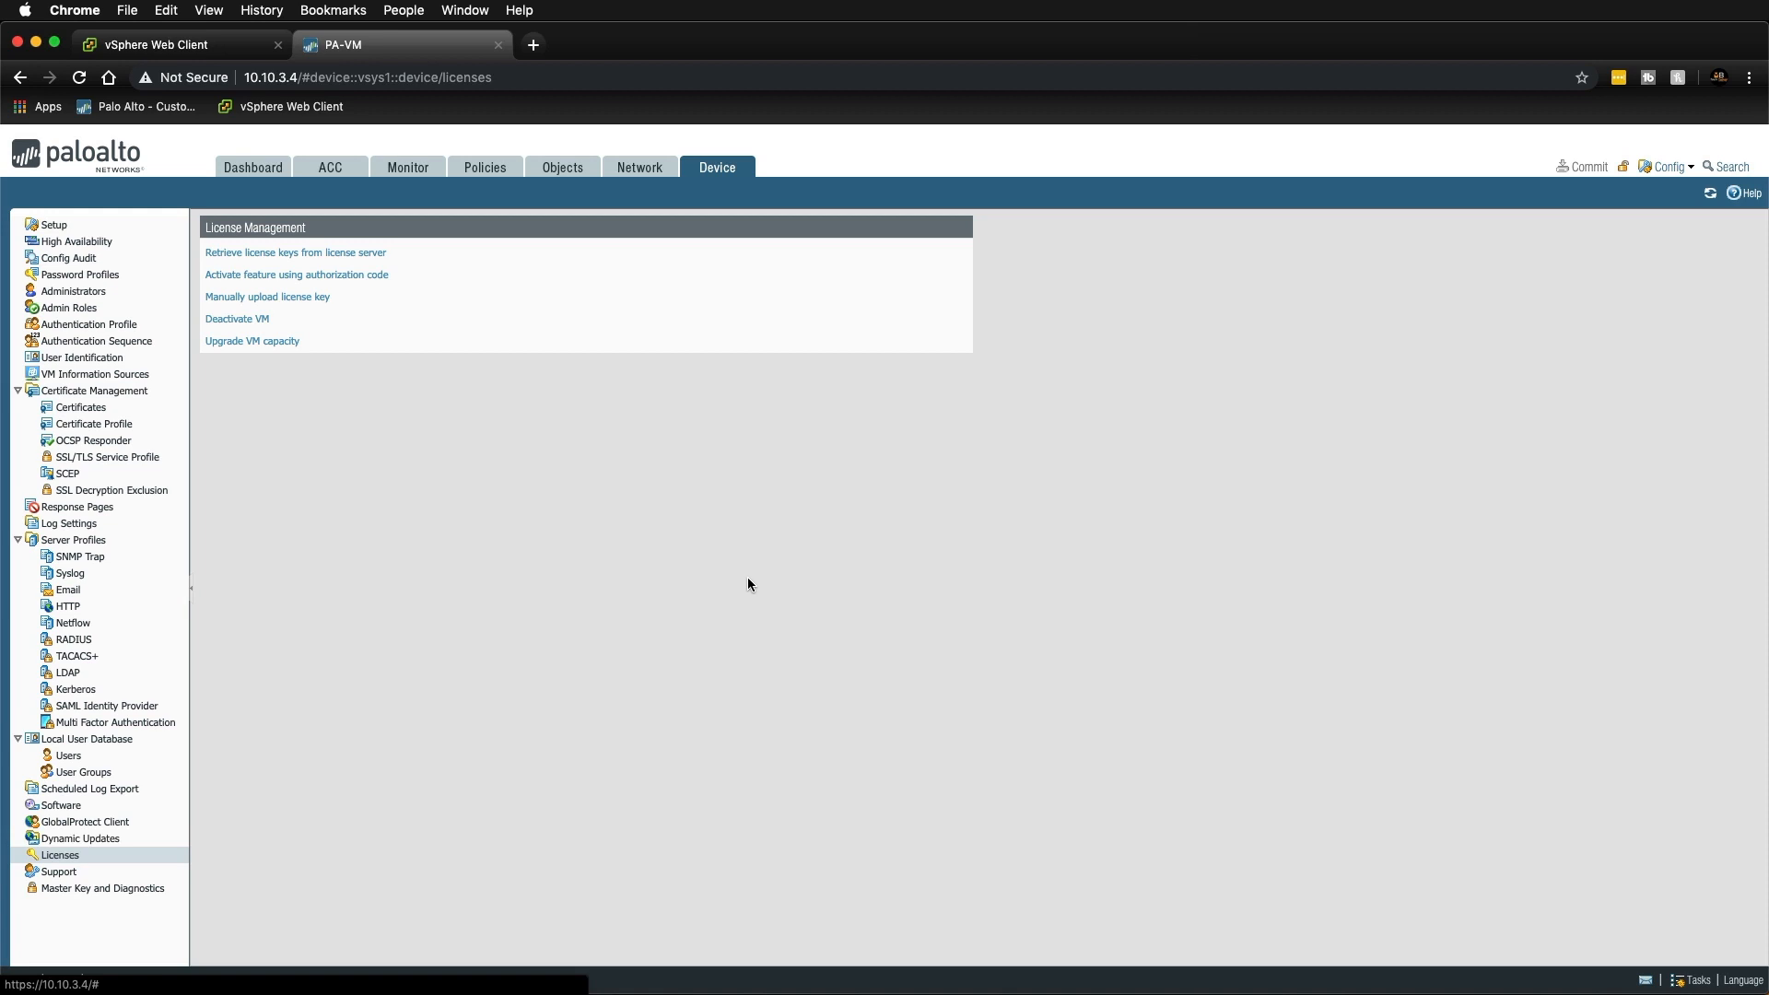
pyautogui.moveTo(735, 595)
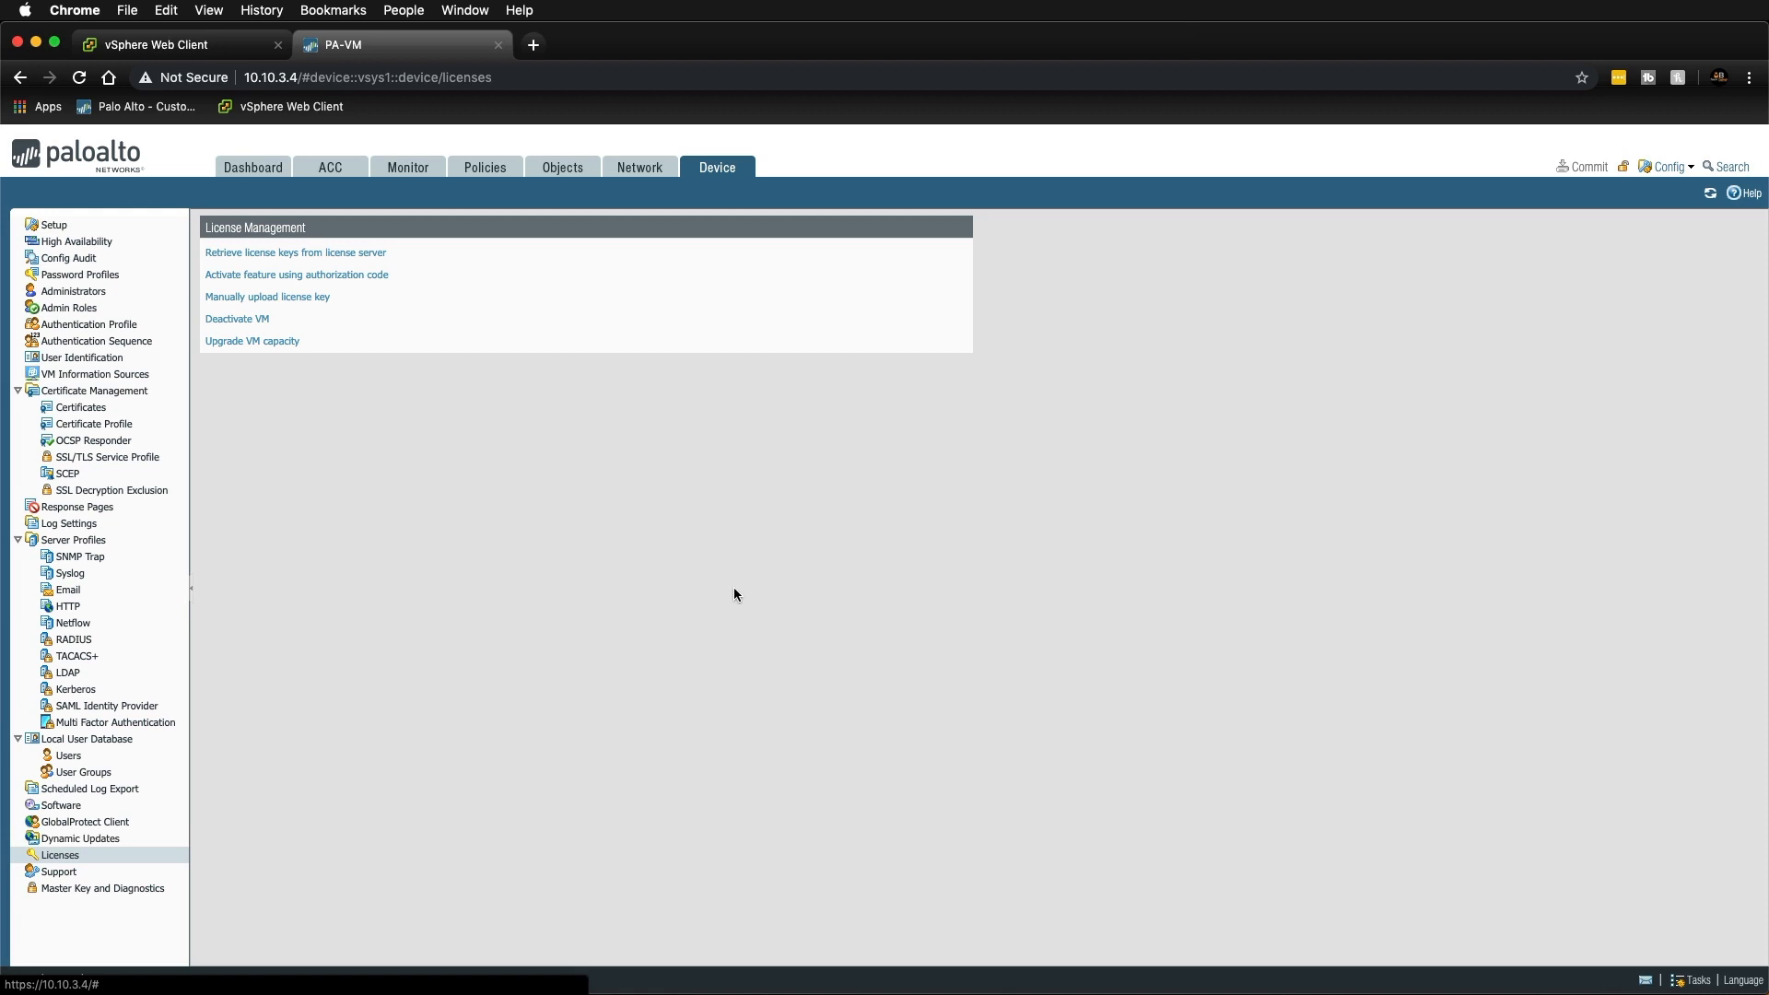
pyautogui.moveTo(295, 260)
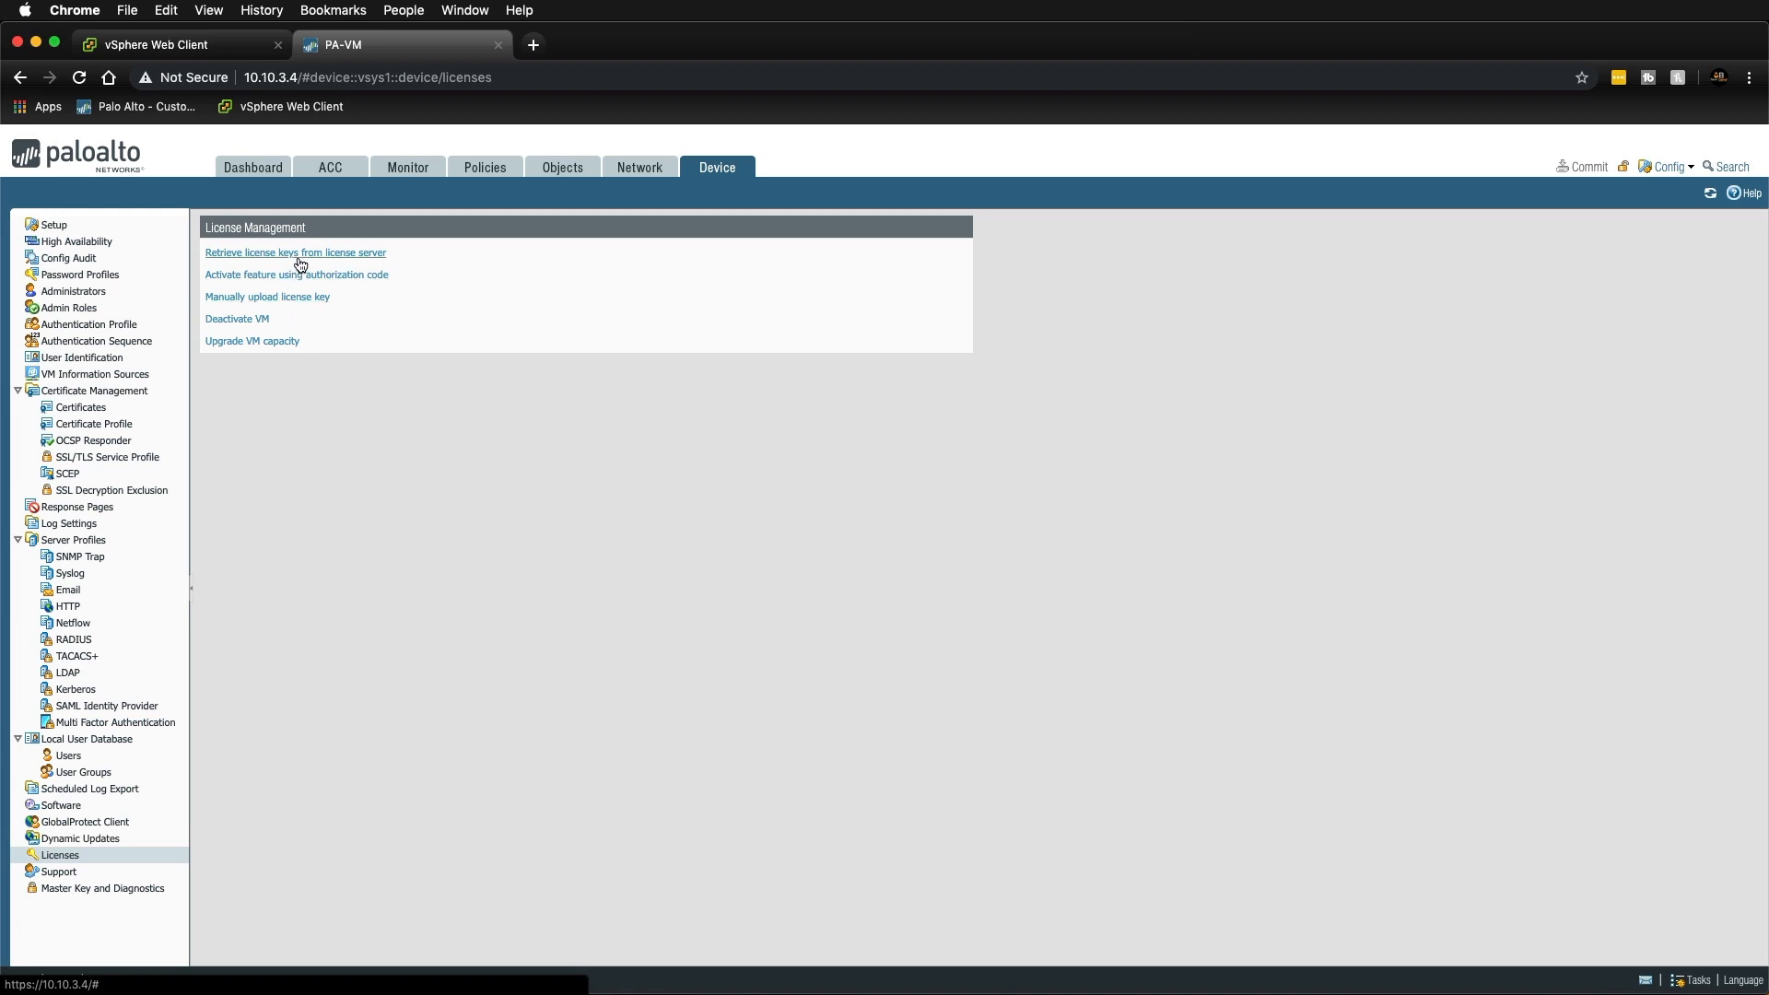
pyautogui.click(295, 253)
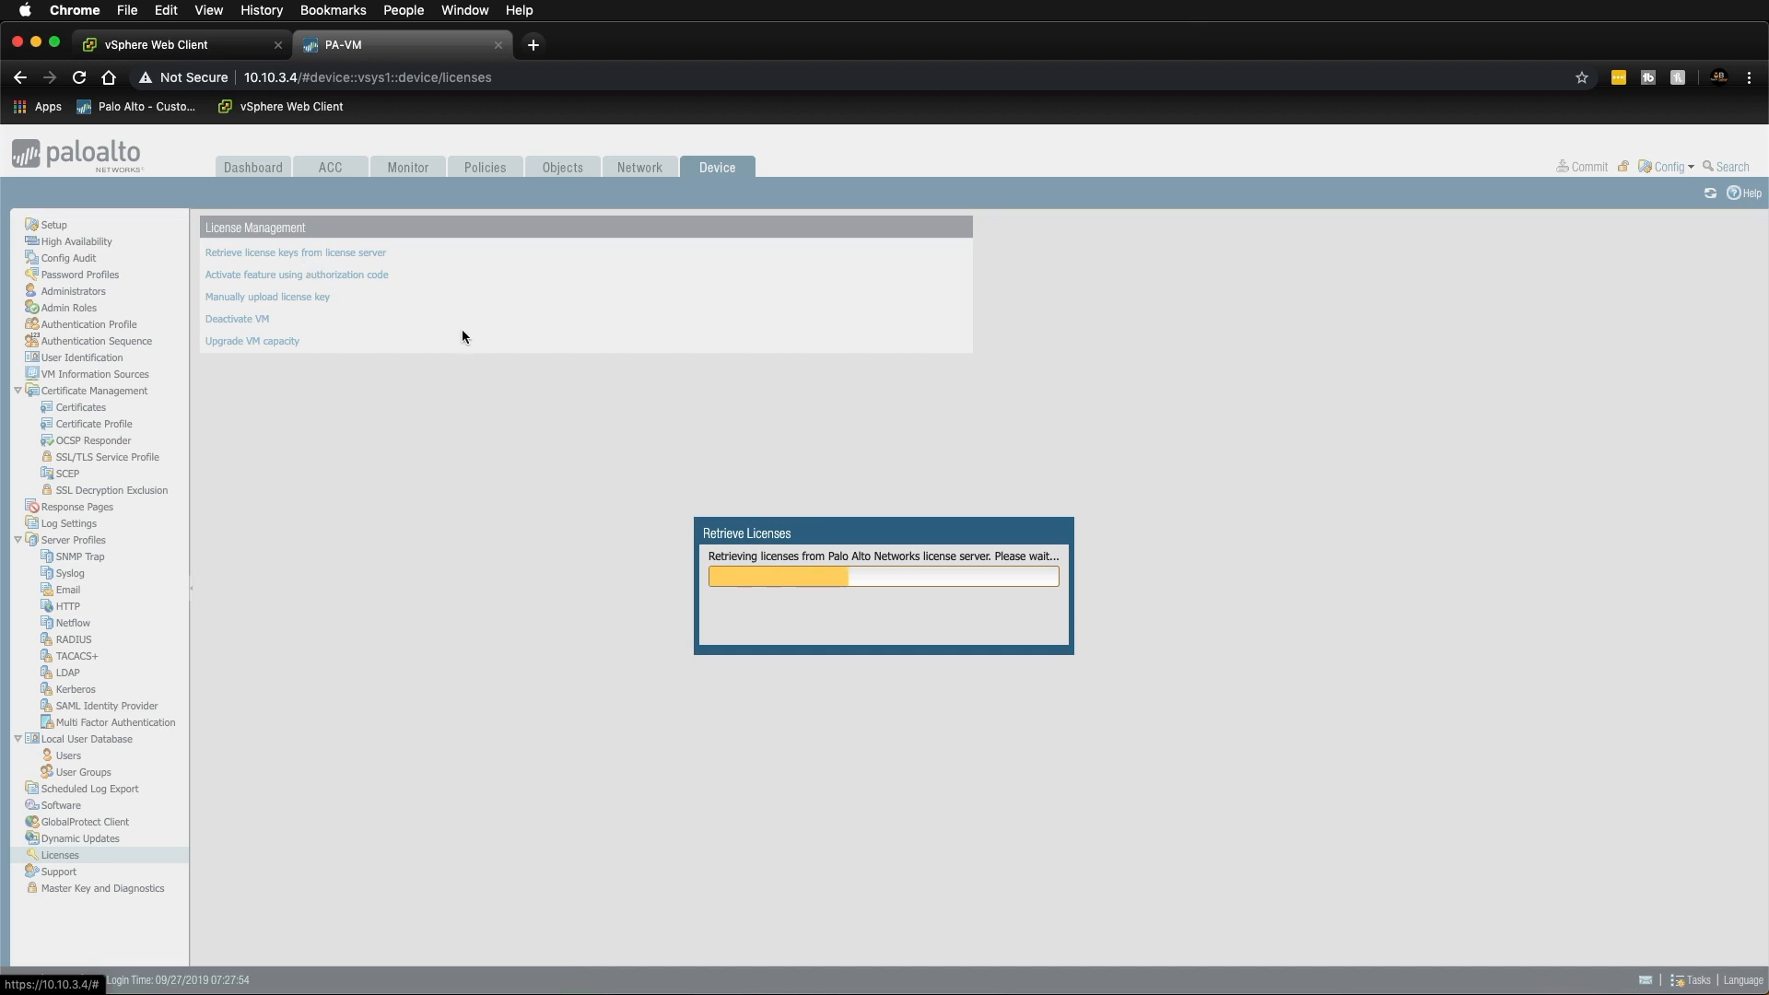
pyautogui.moveTo(726, 441)
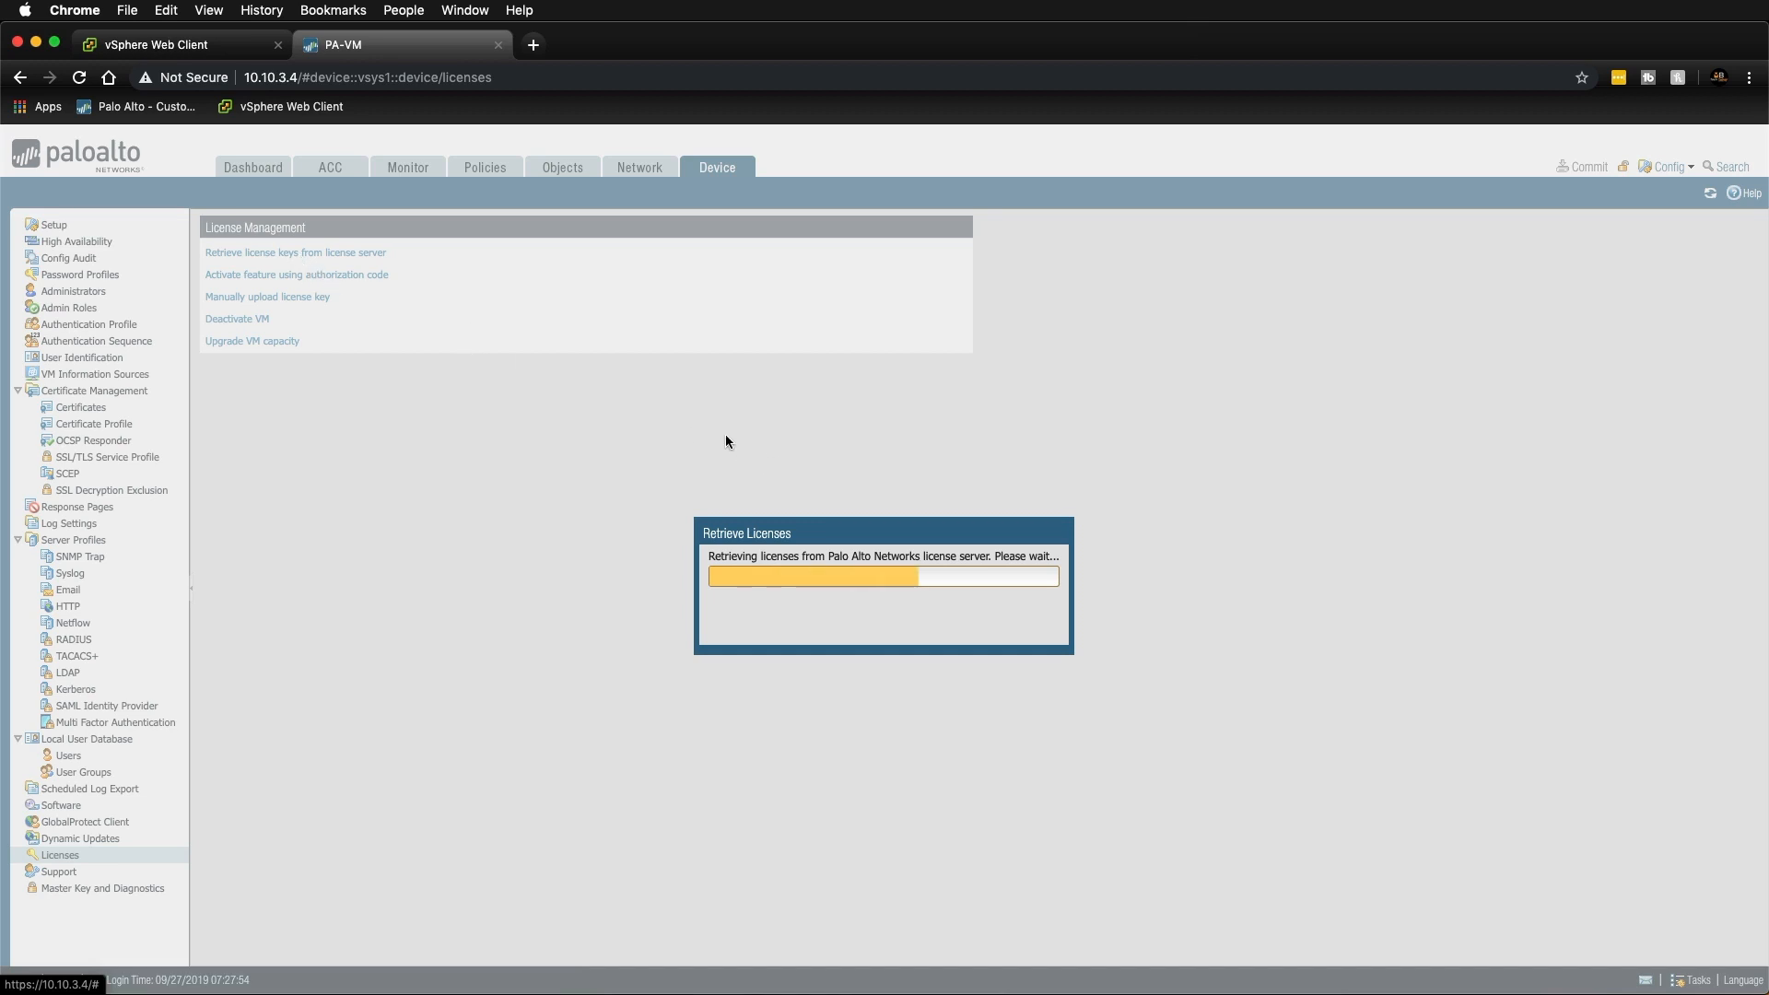
pyautogui.moveTo(772, 464)
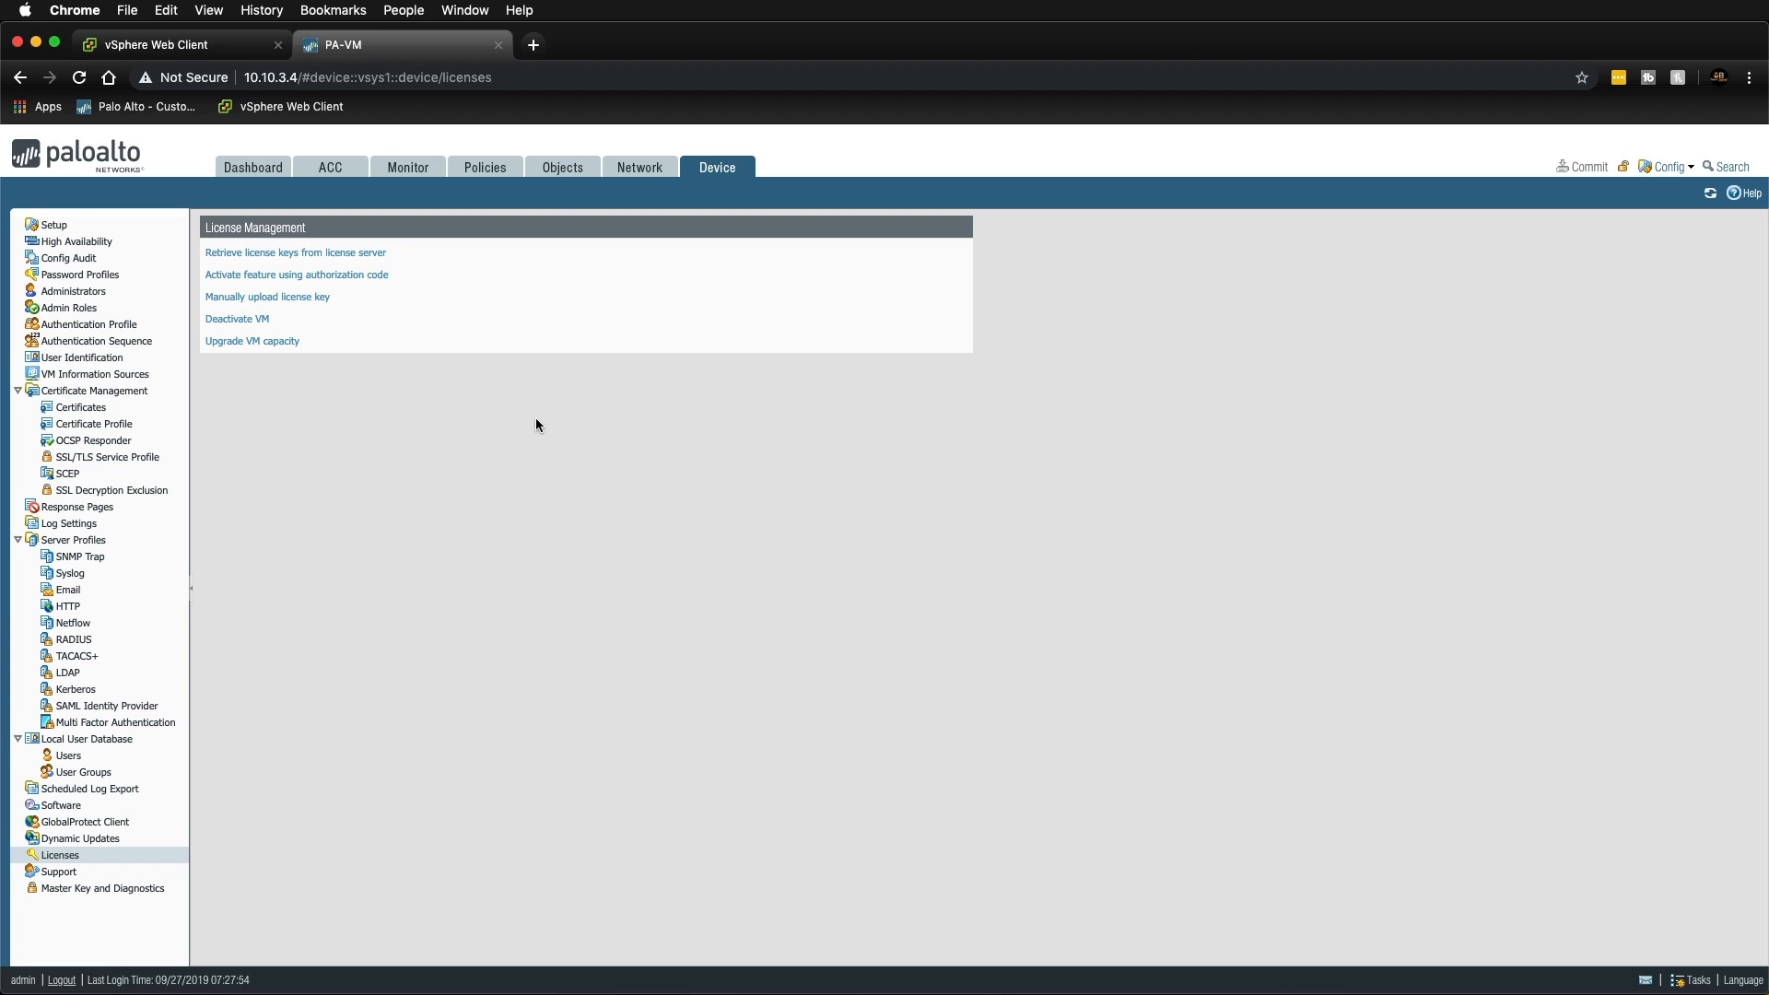
pyautogui.click(252, 167)
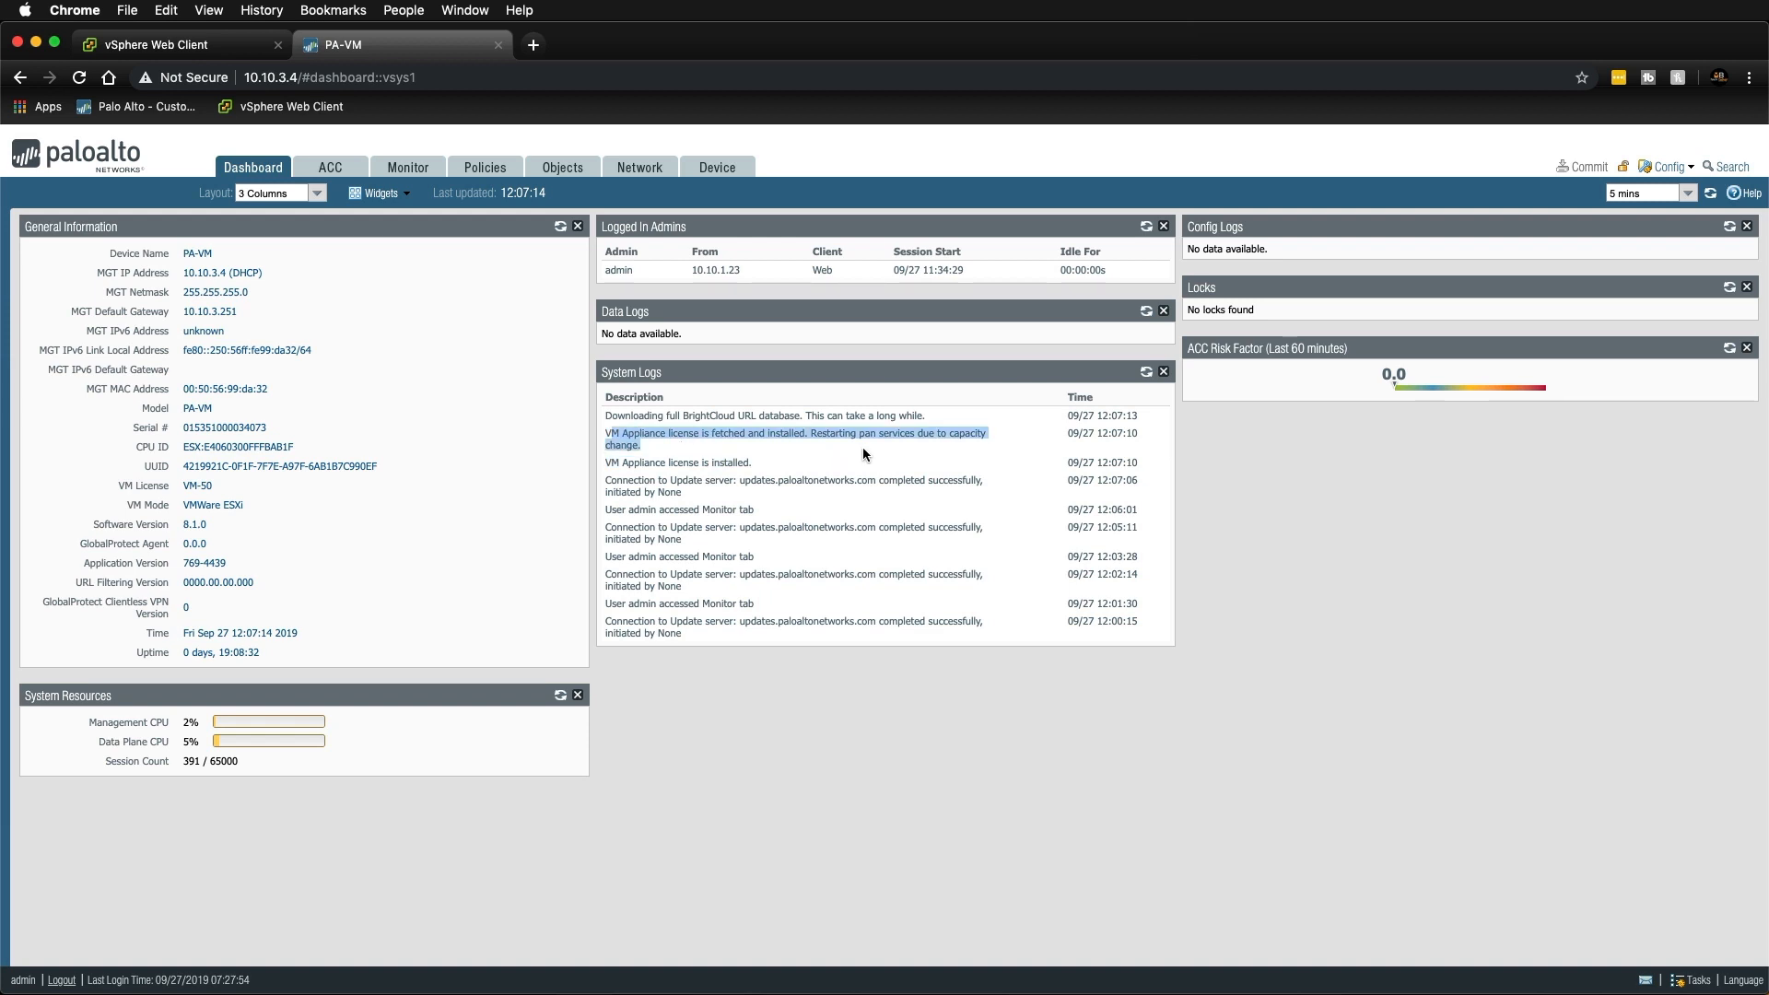
pyautogui.moveTo(1218, 557)
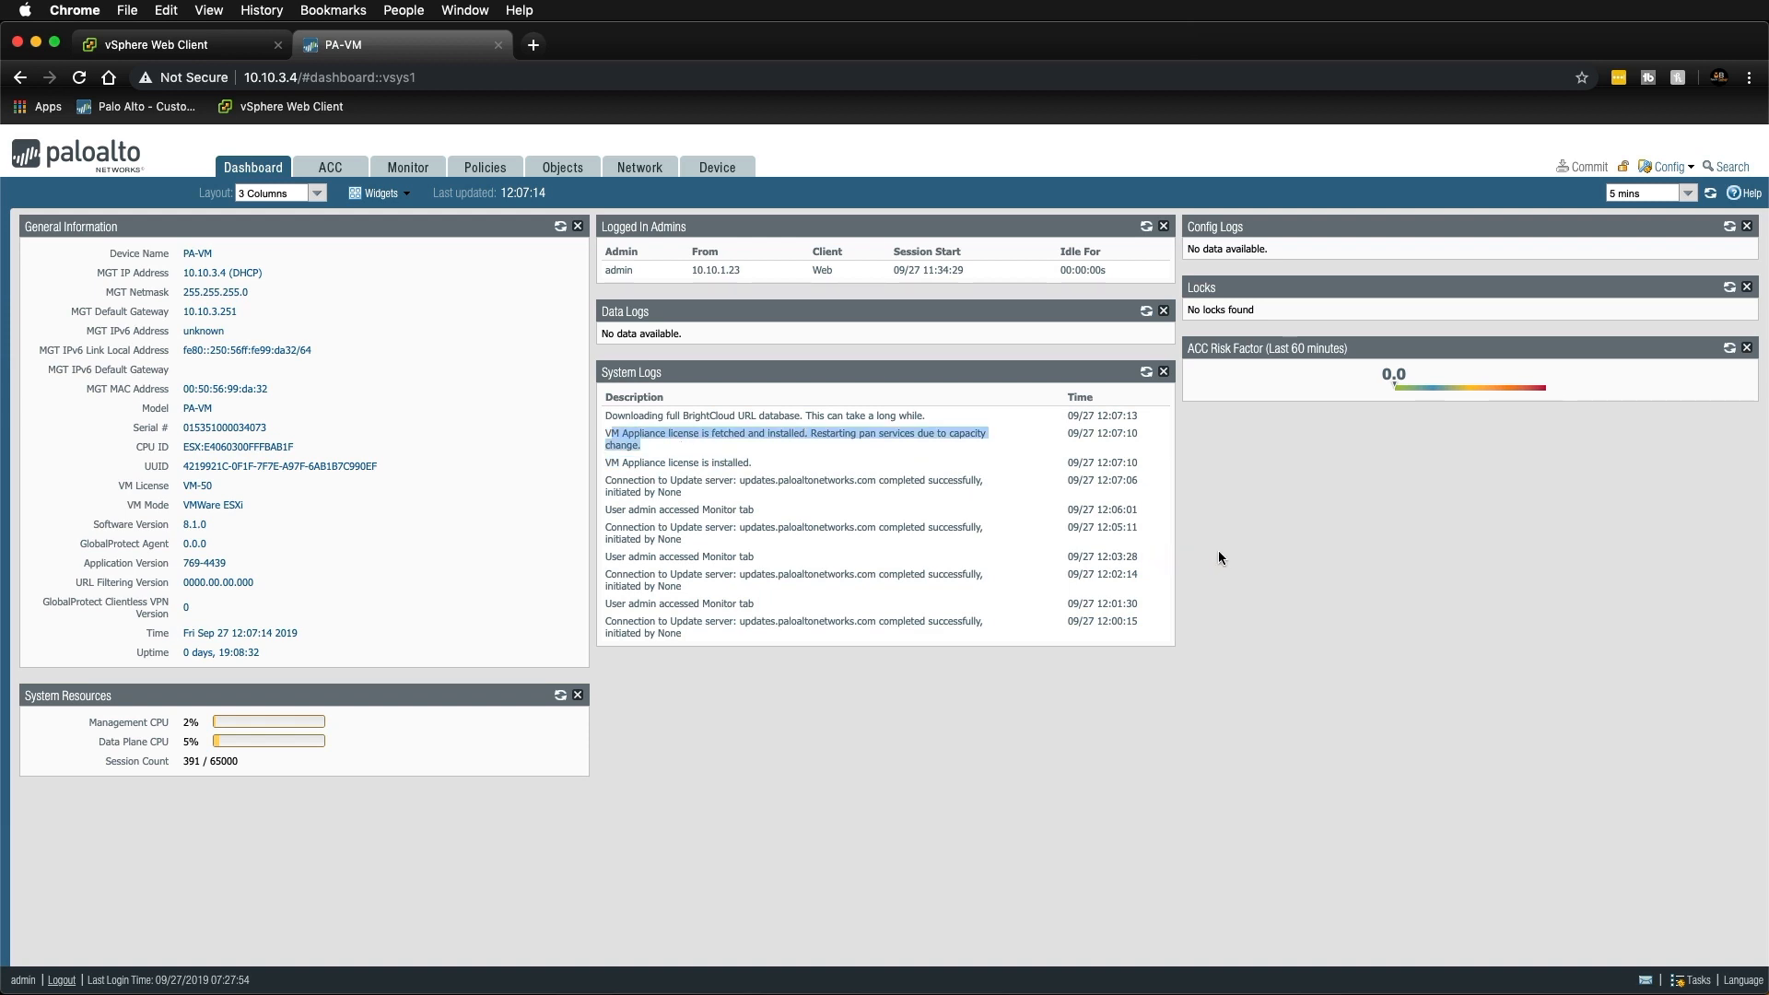
pyautogui.moveTo(1298, 599)
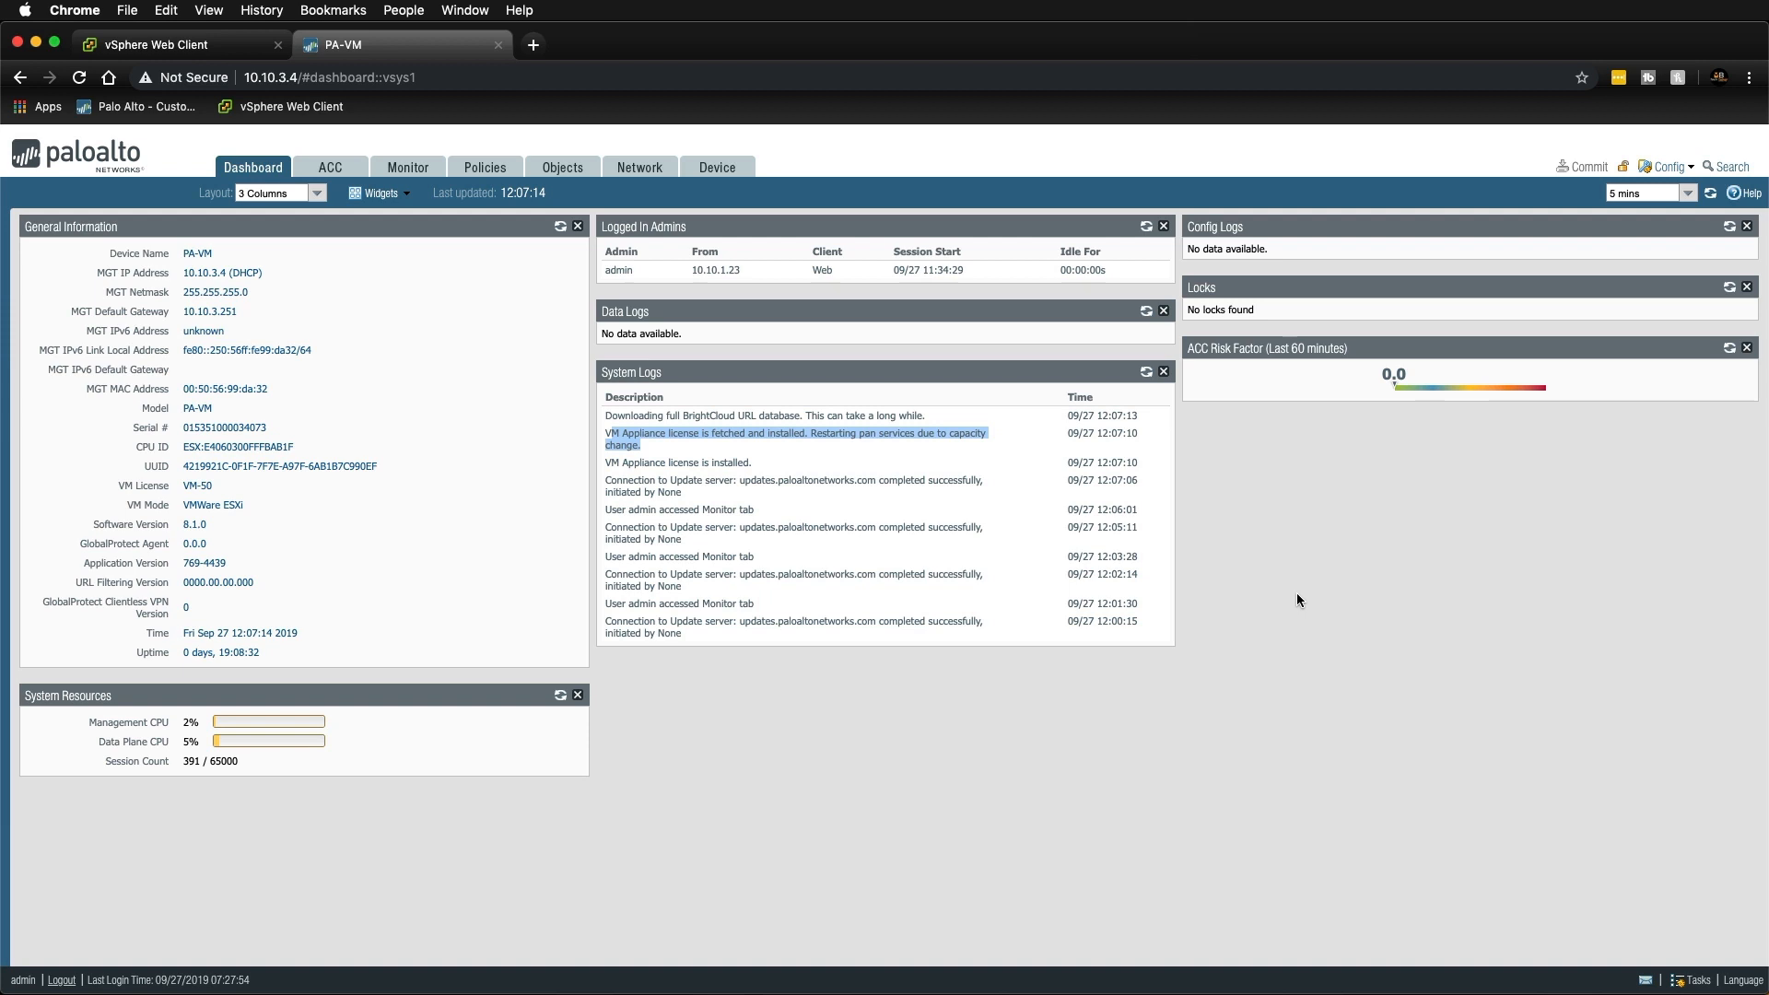
pyautogui.moveTo(1029, 514)
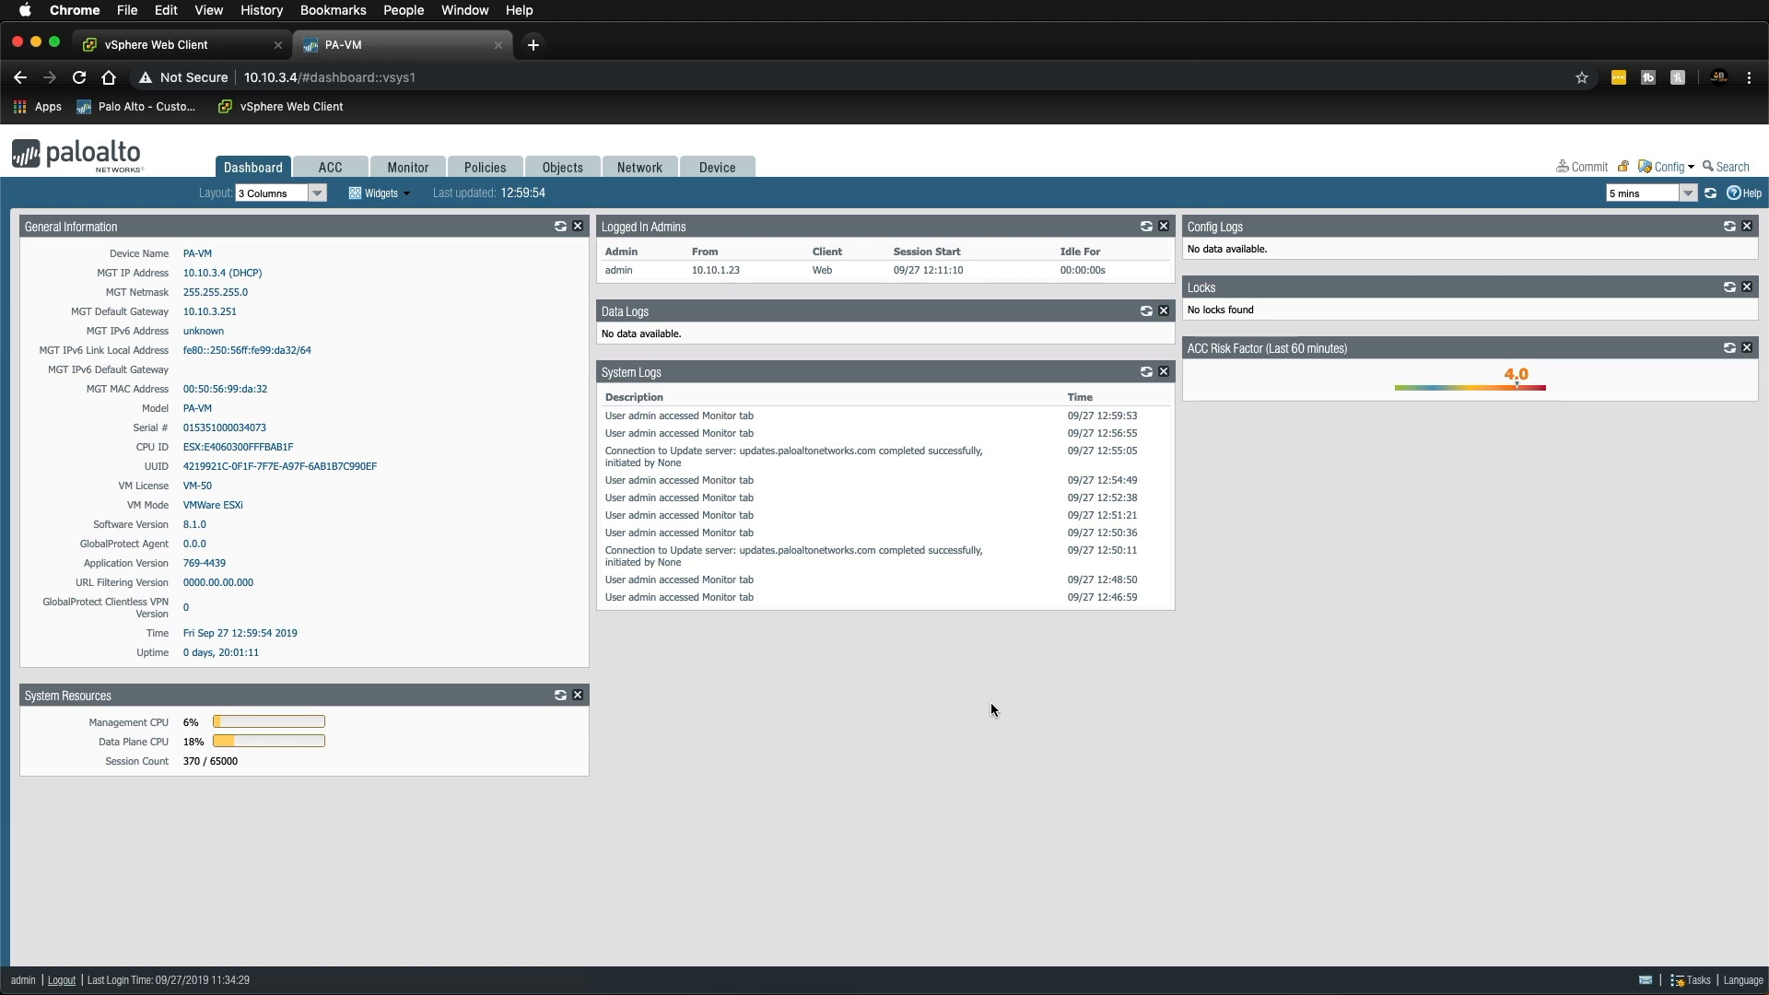
pyautogui.moveTo(675, 234)
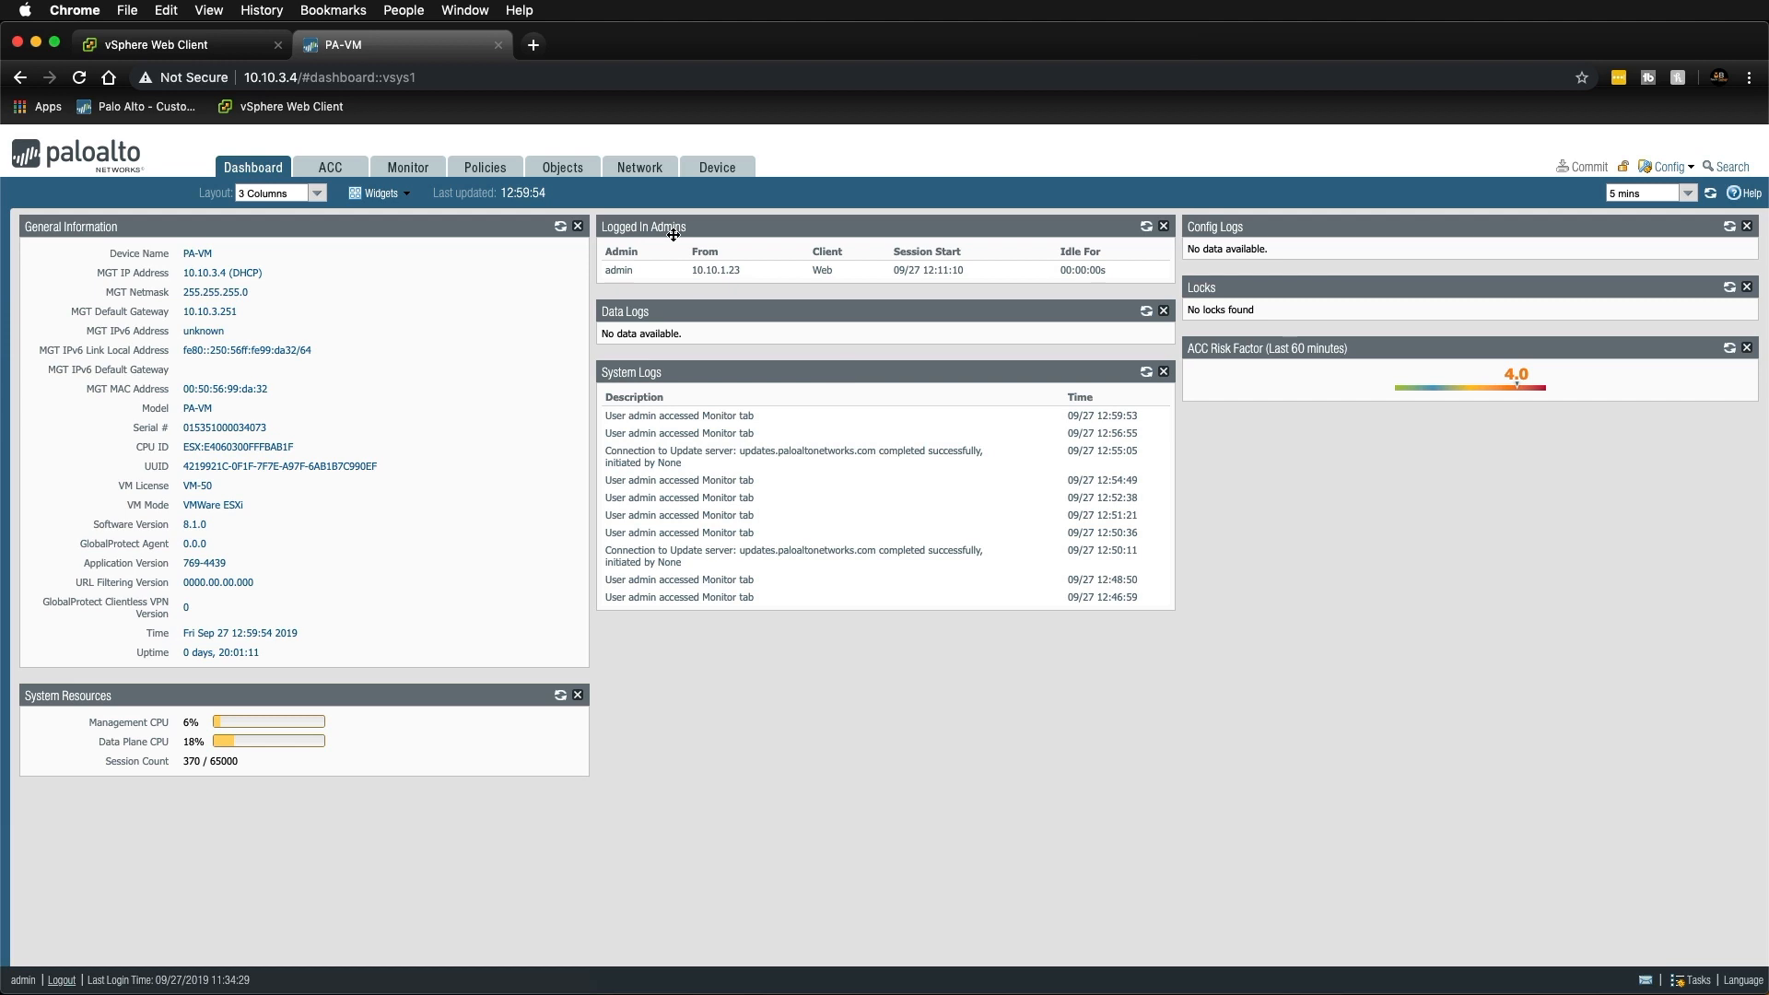
# View Device > Licenses listing VM-50 Eval, Threat Prevention, WildFire and URL Filtering.
pyautogui.click(717, 168)
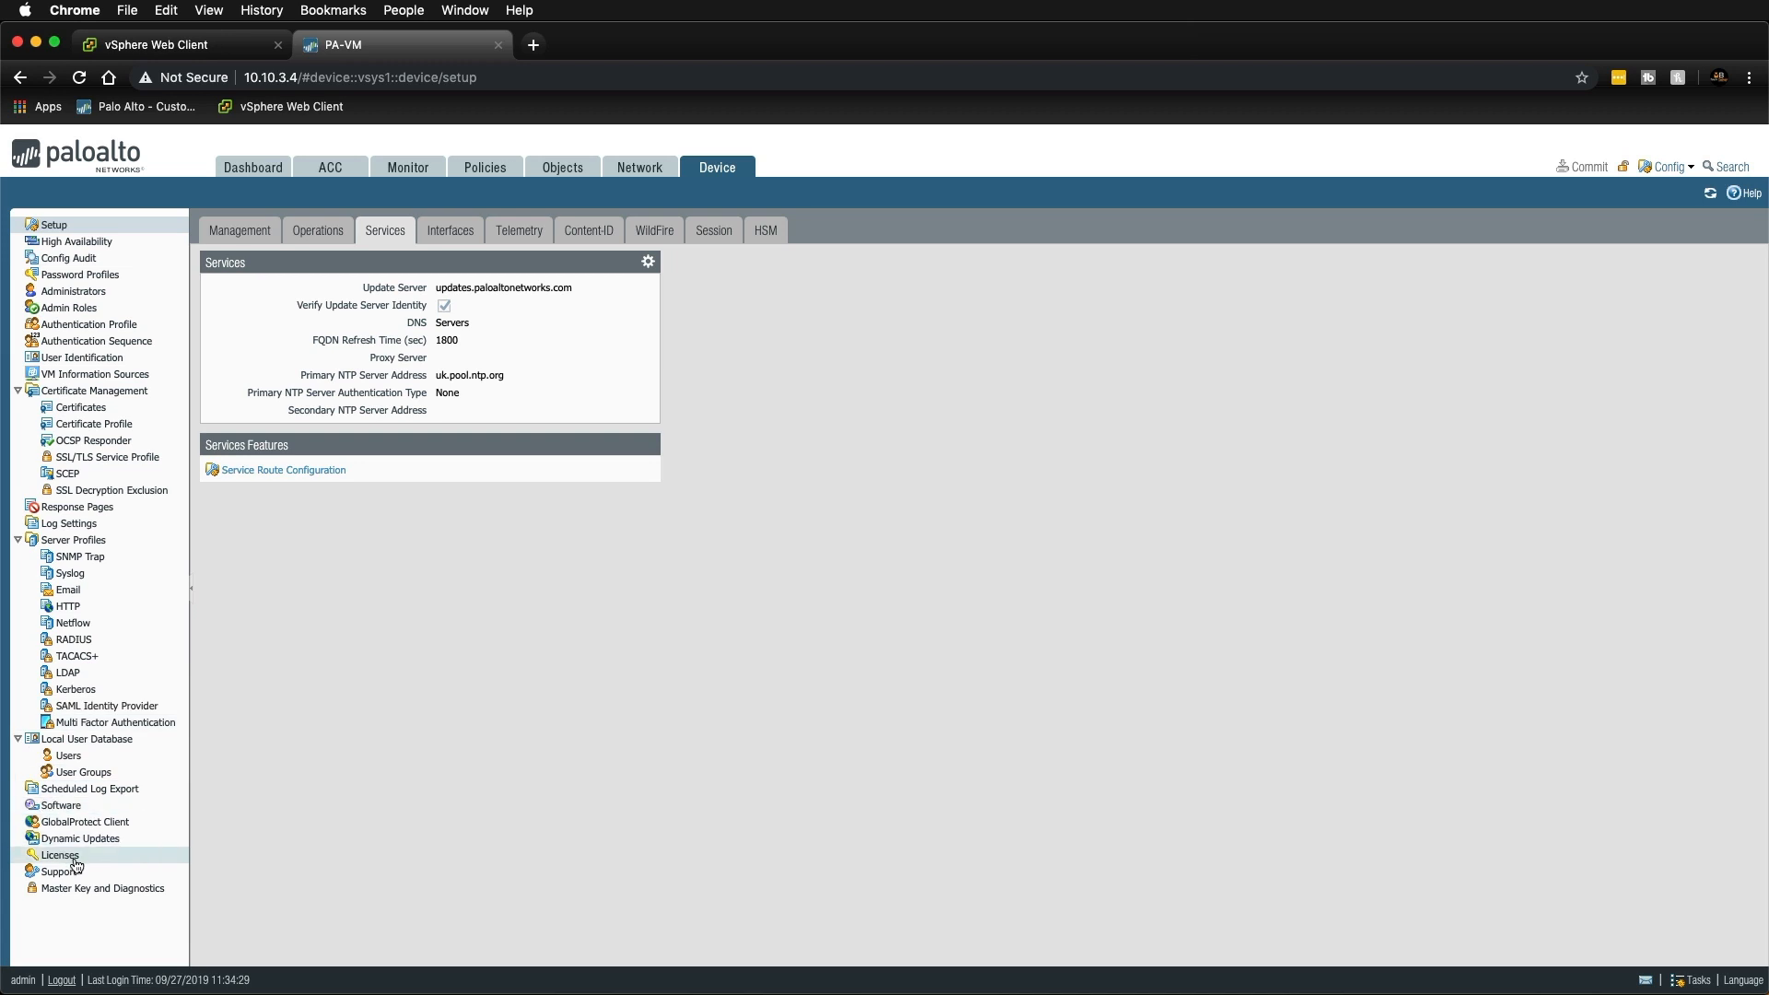
pyautogui.click(59, 855)
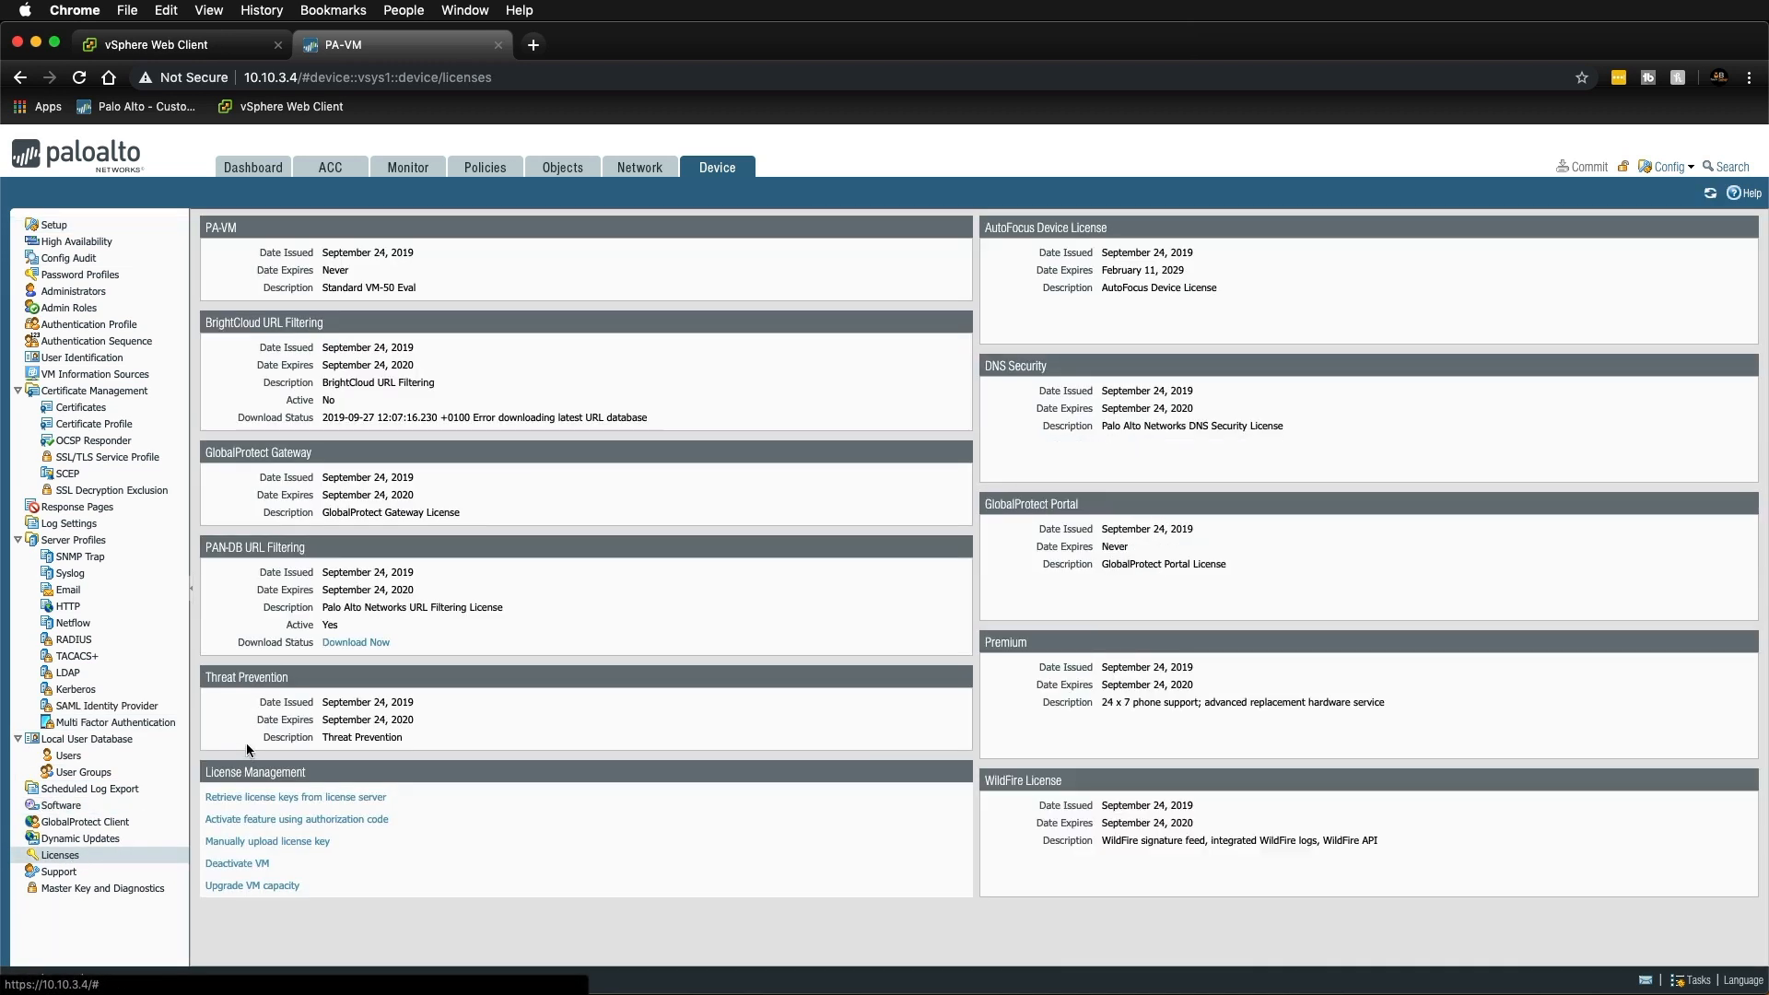
pyautogui.moveTo(397, 453)
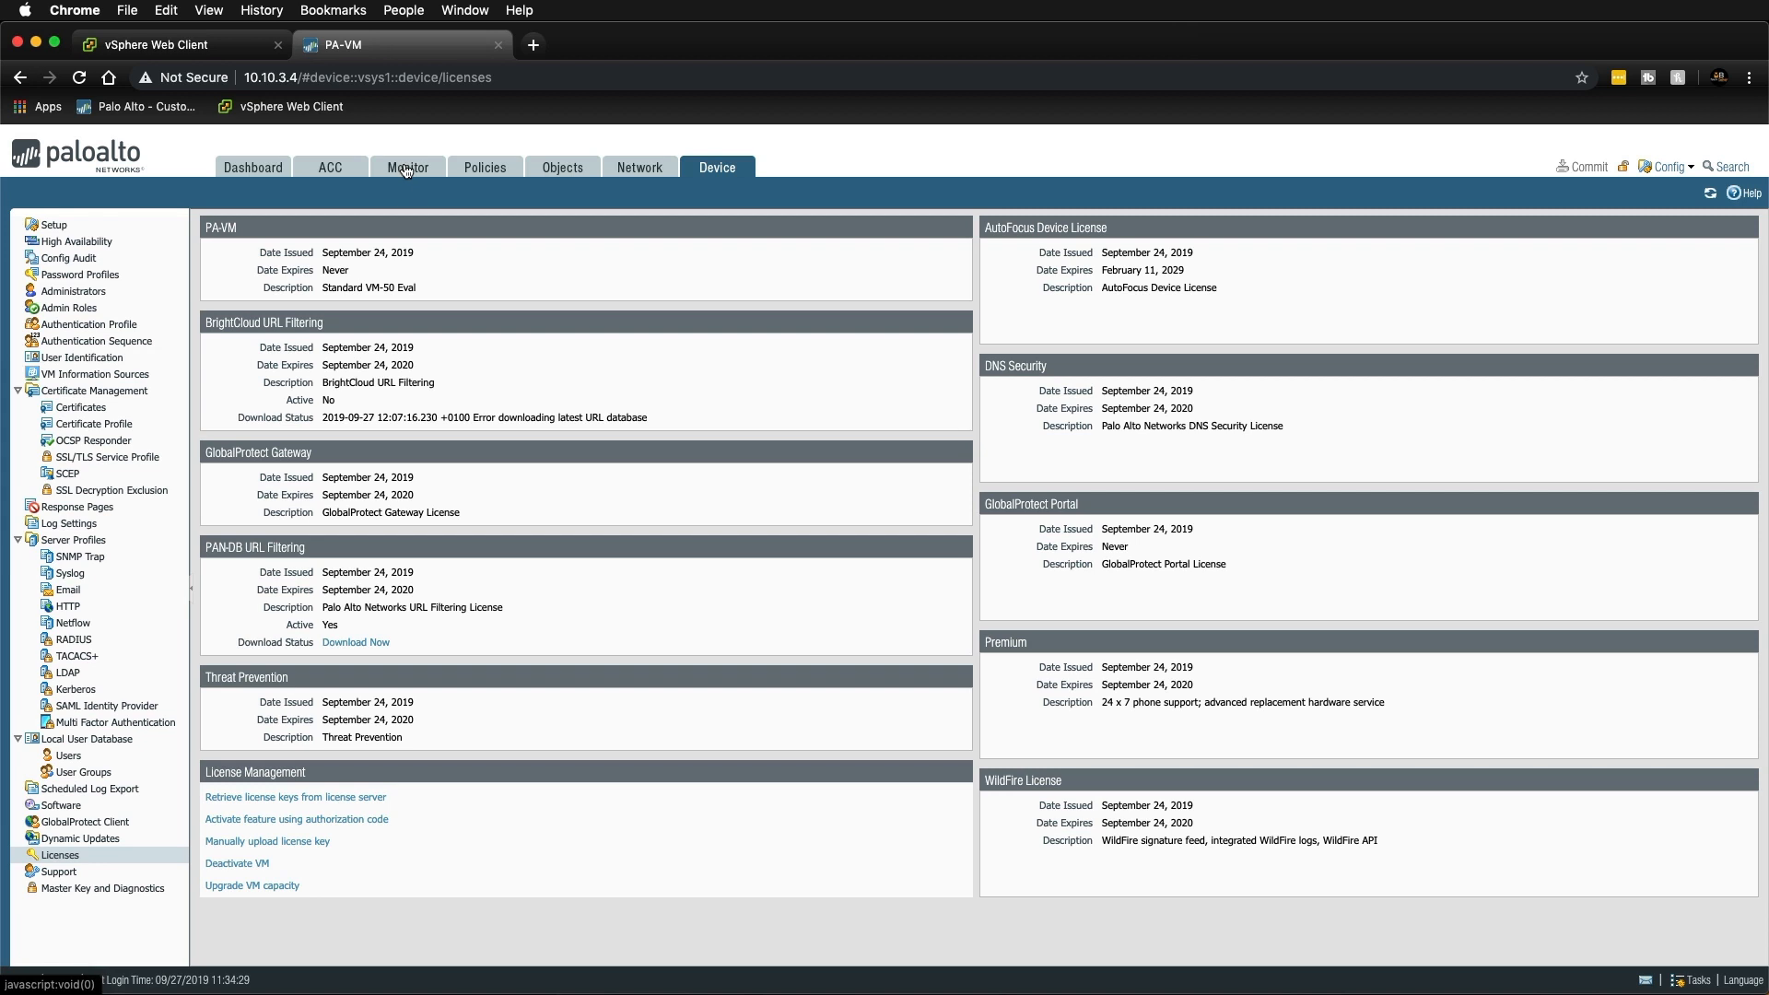
# Filter the Traffic logs to source 192.168.21.53, revealing its dns, web-browsing and ssl sessions.
pyautogui.click(408, 168)
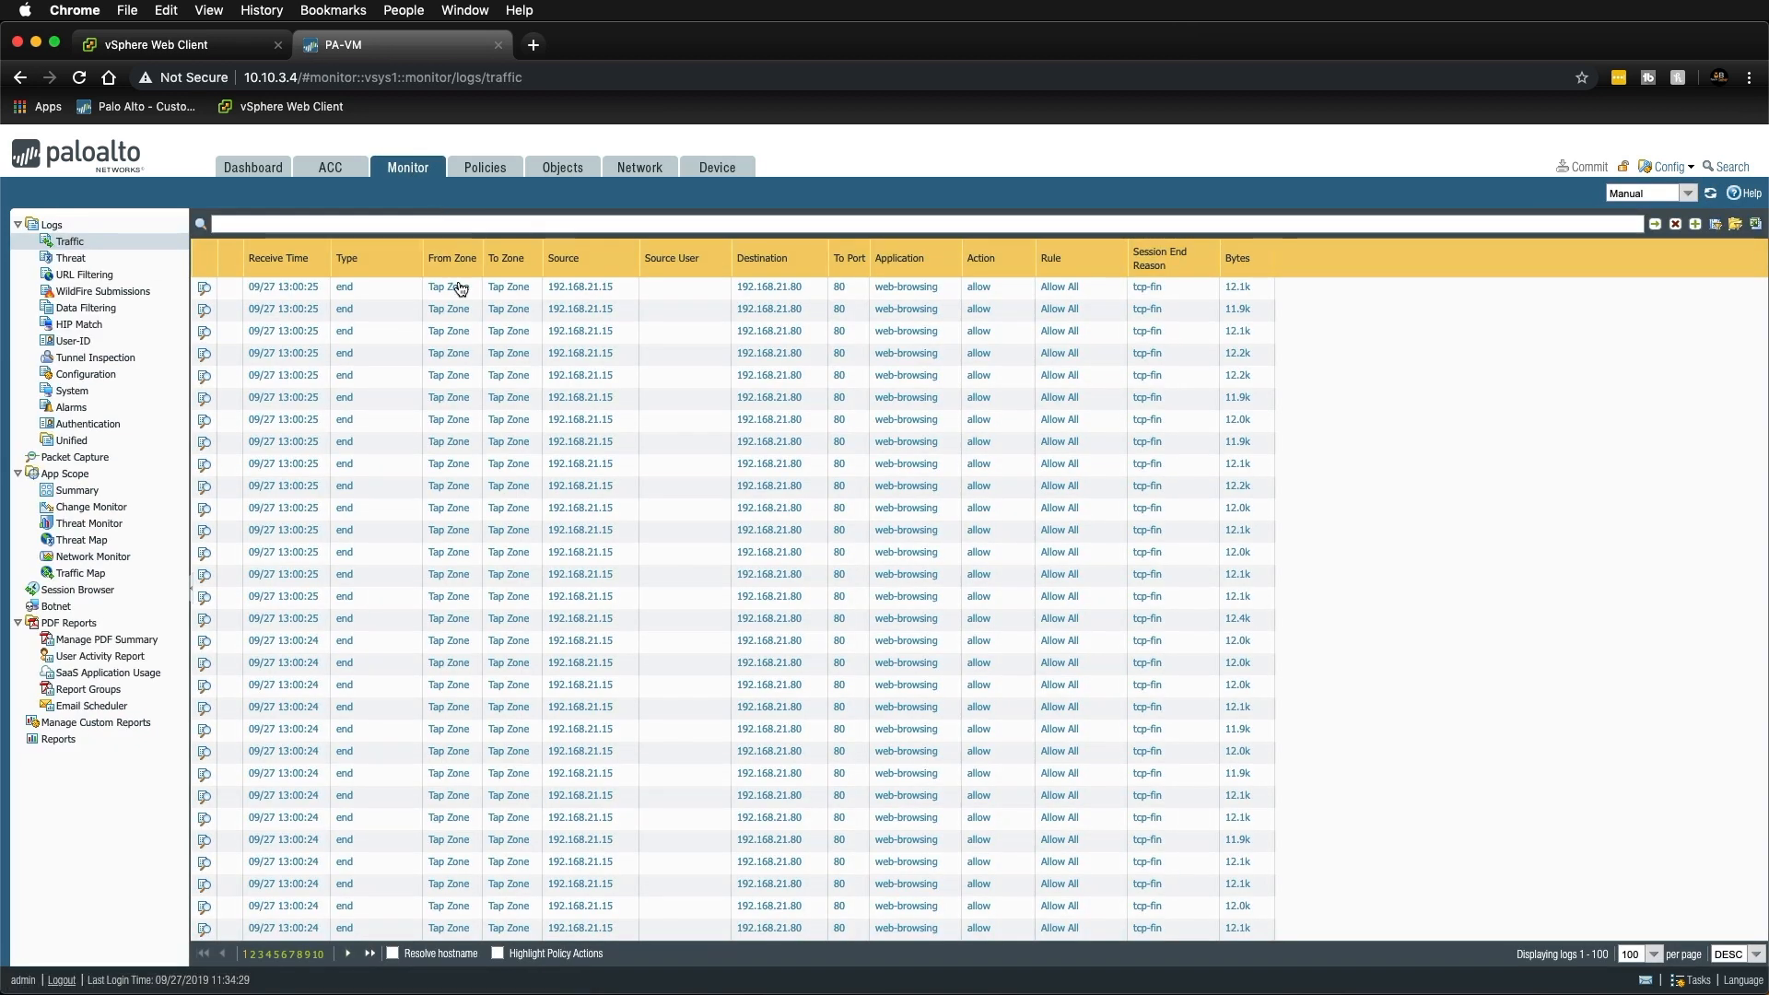
pyautogui.moveTo(588, 343)
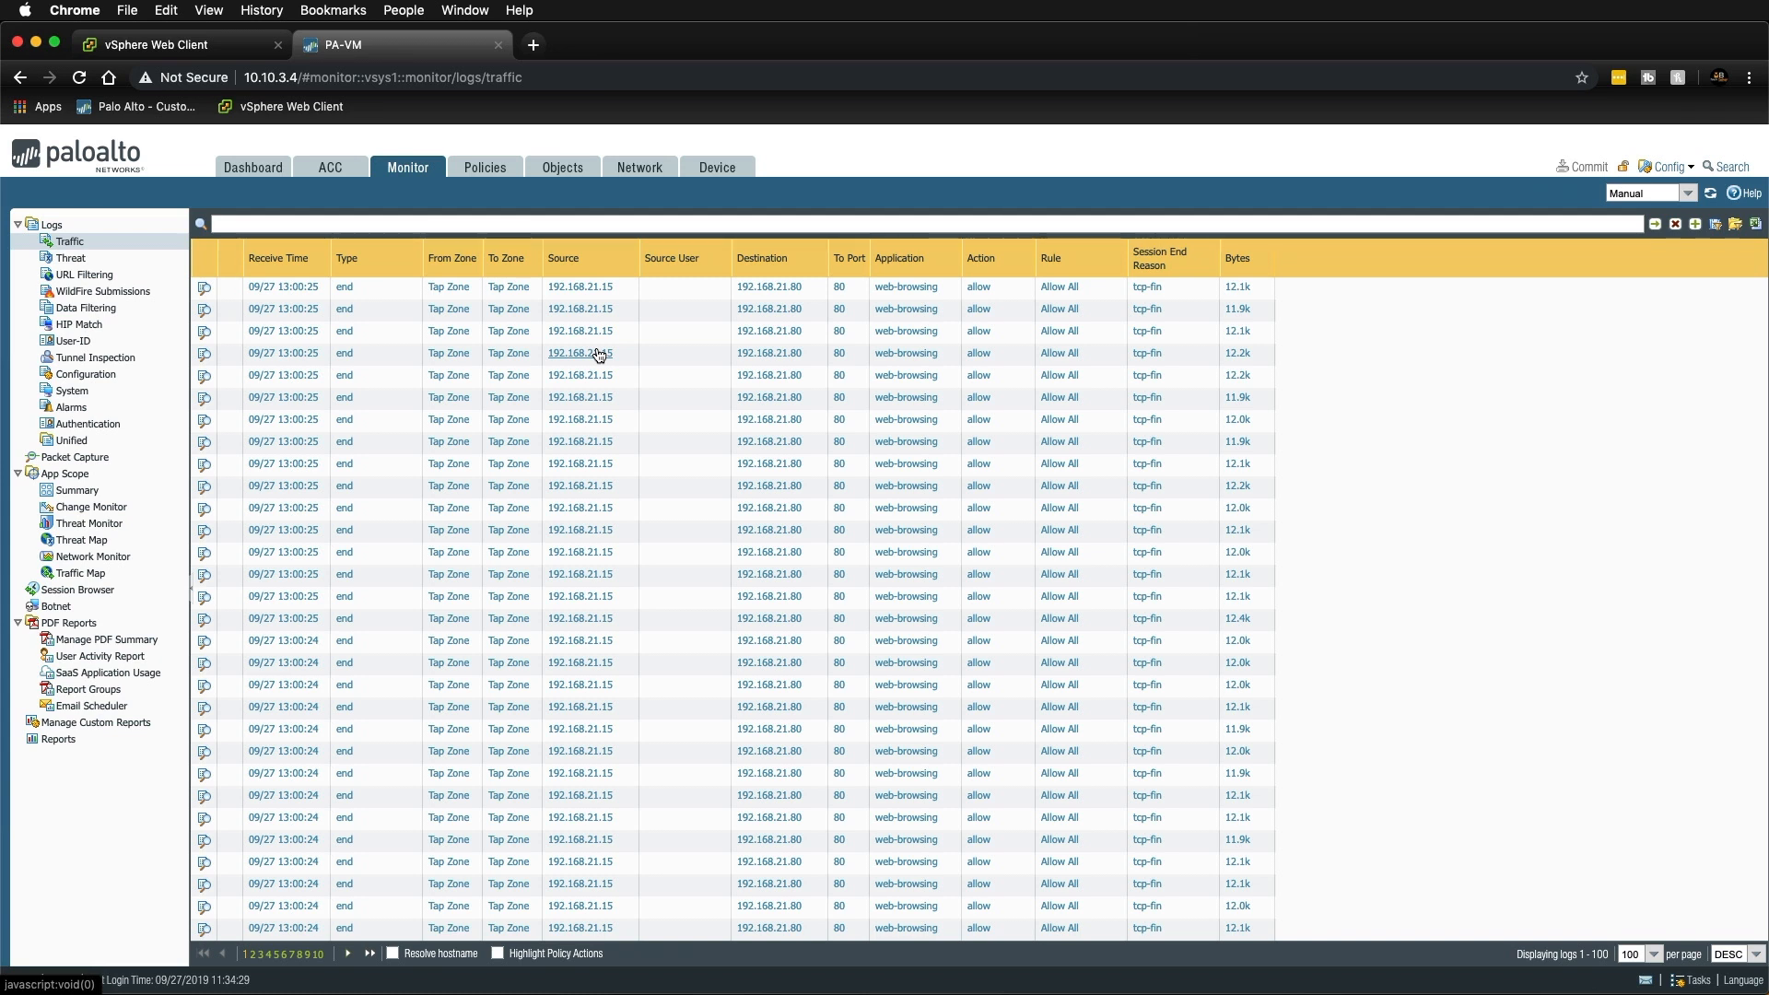
pyautogui.moveTo(591, 291)
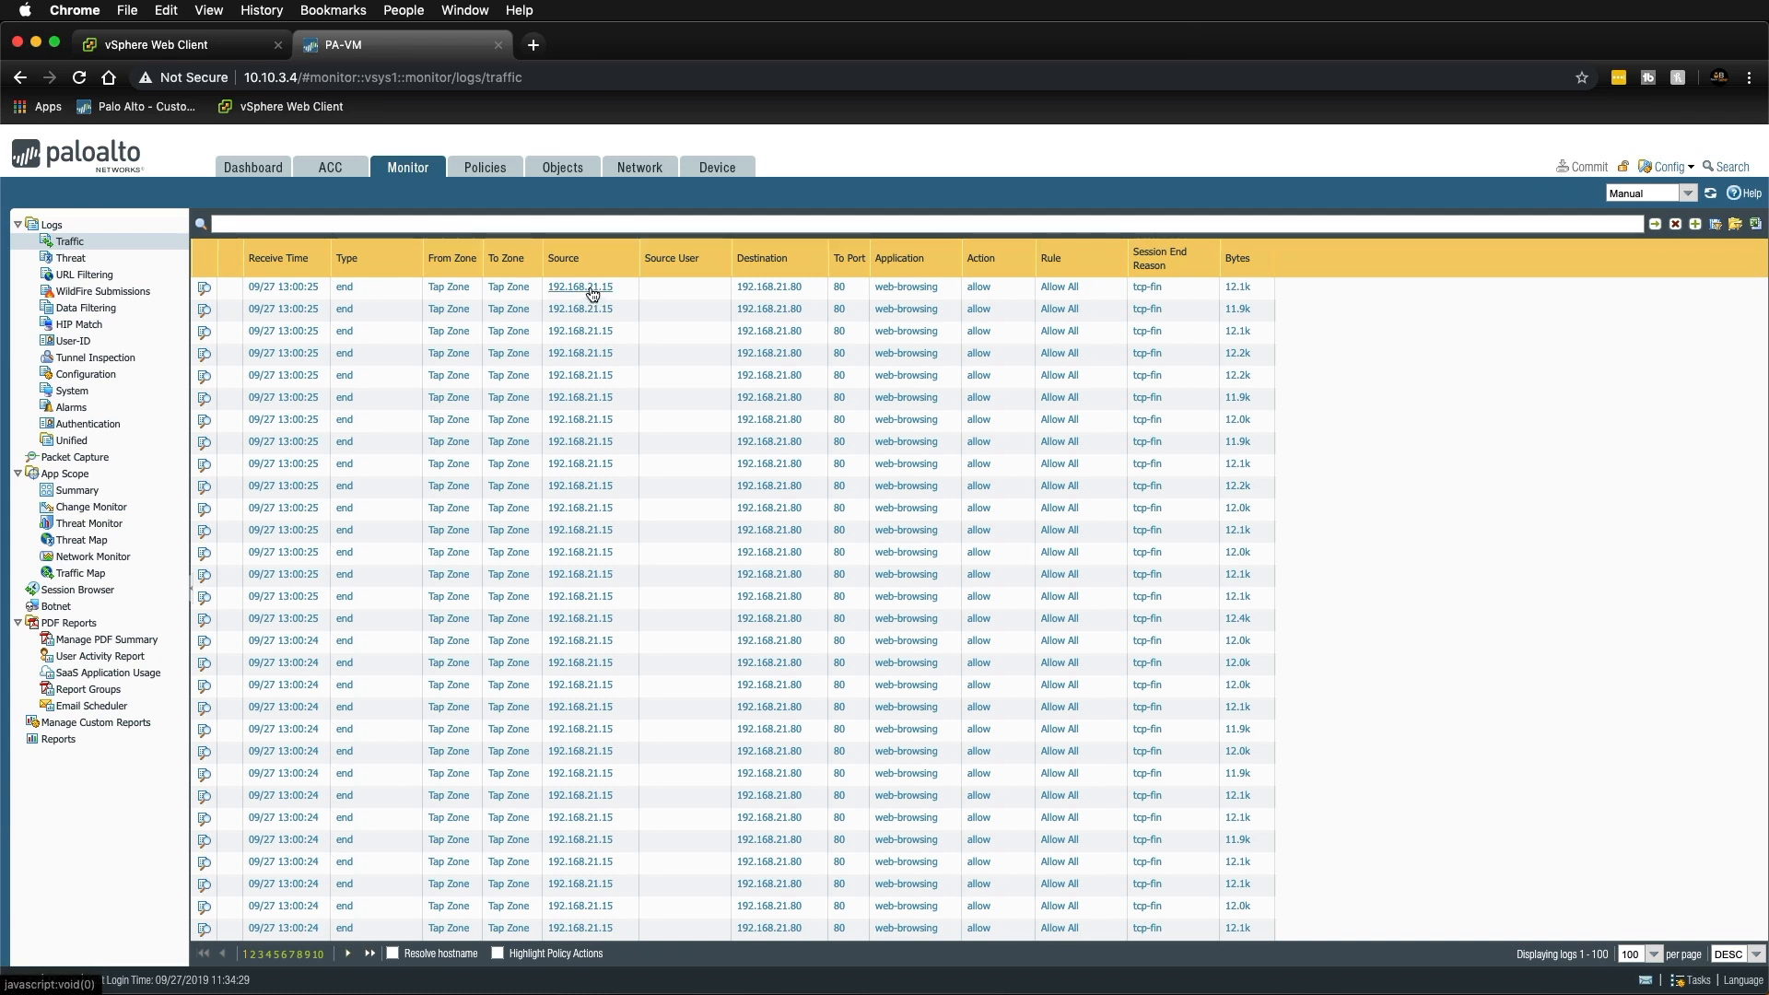
pyautogui.click(579, 288)
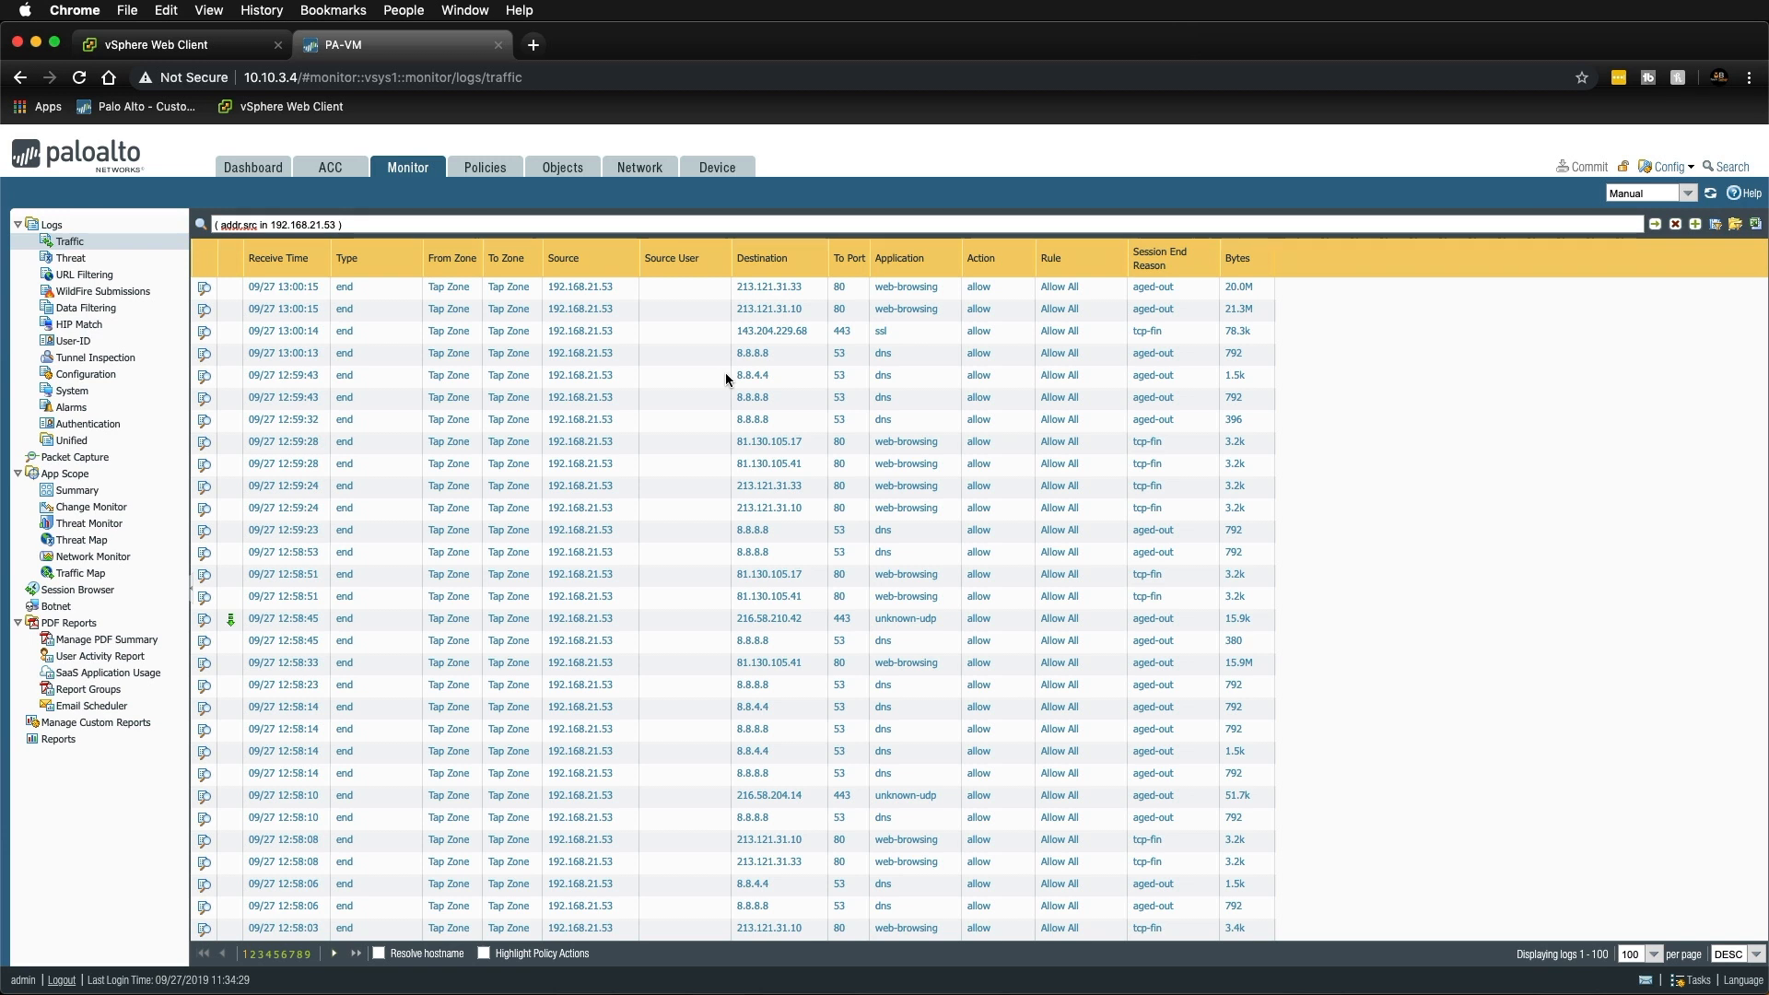
pyautogui.moveTo(796, 404)
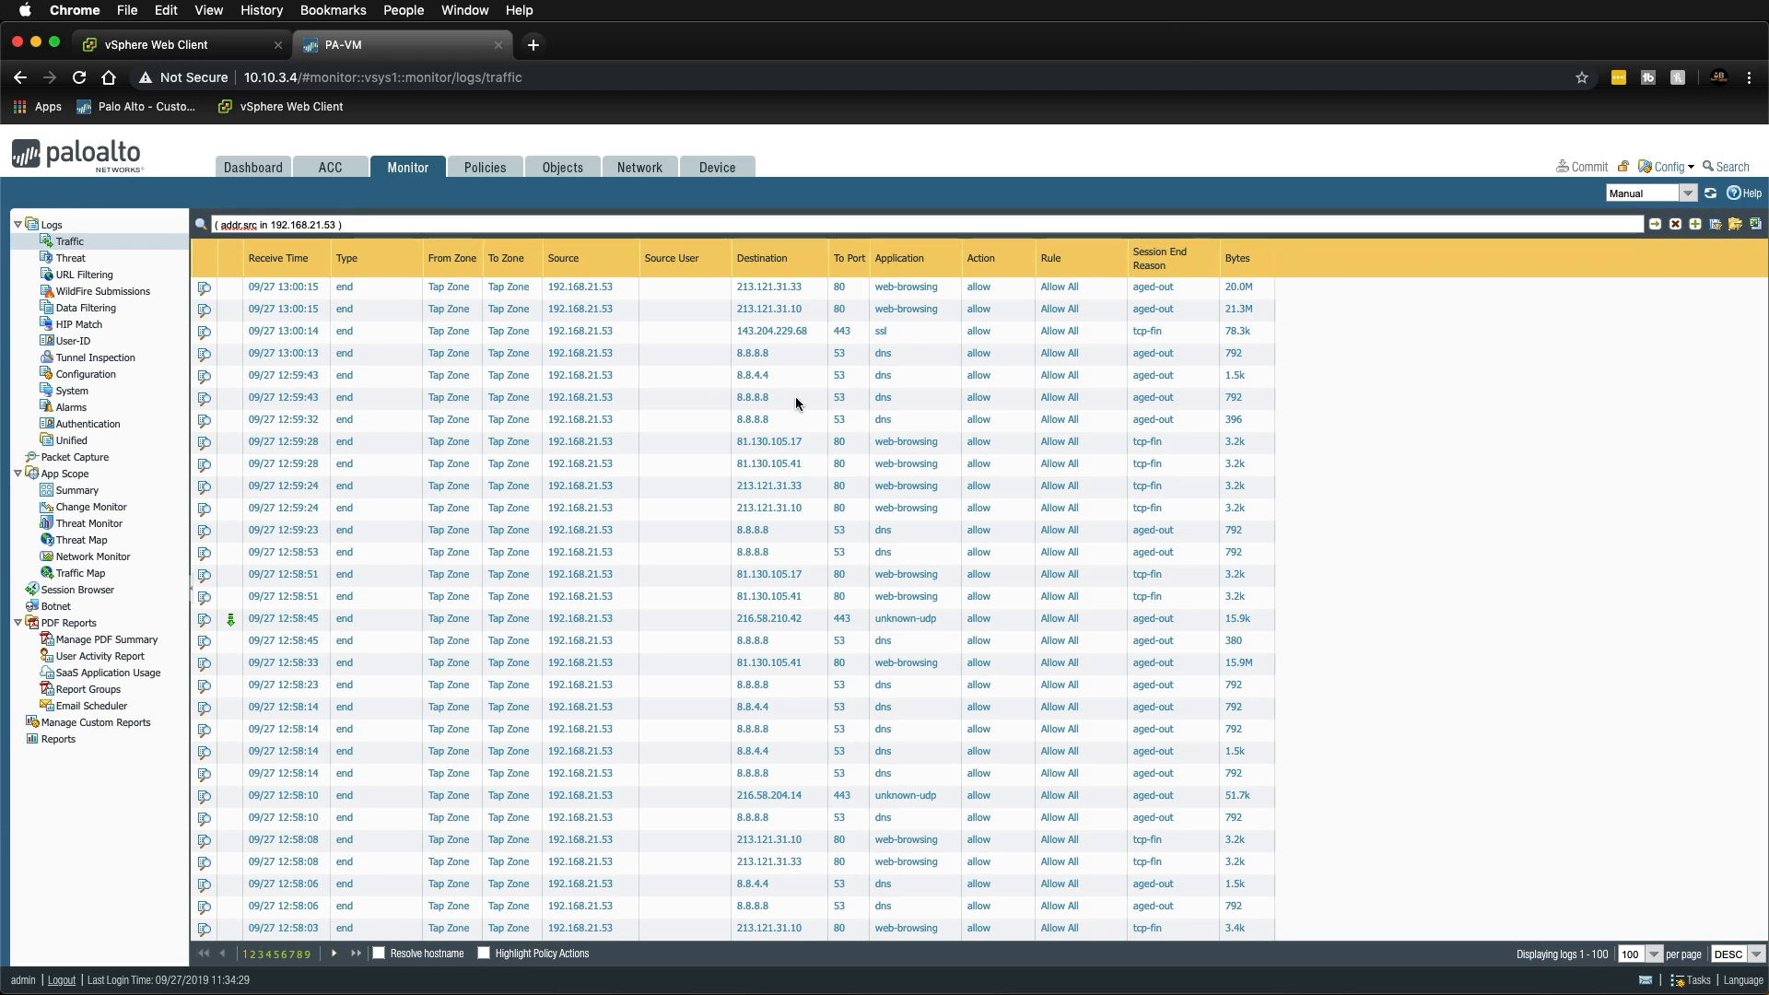
pyautogui.moveTo(925, 325)
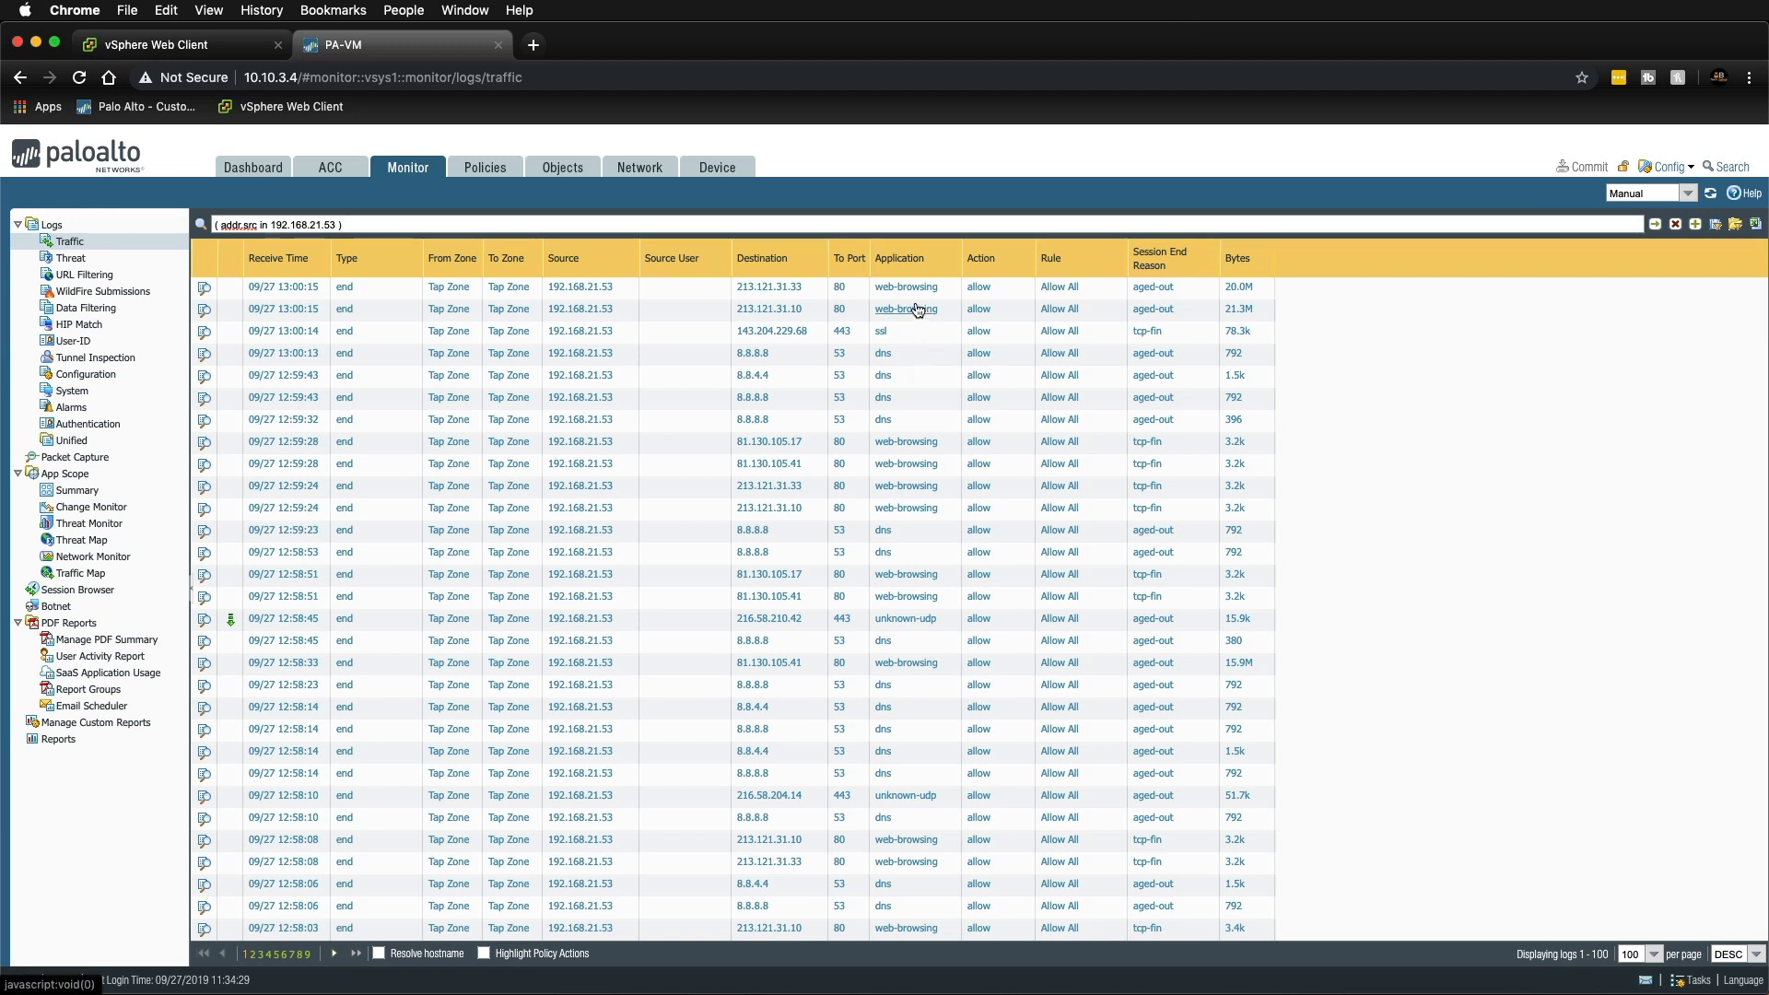
pyautogui.moveTo(916, 310)
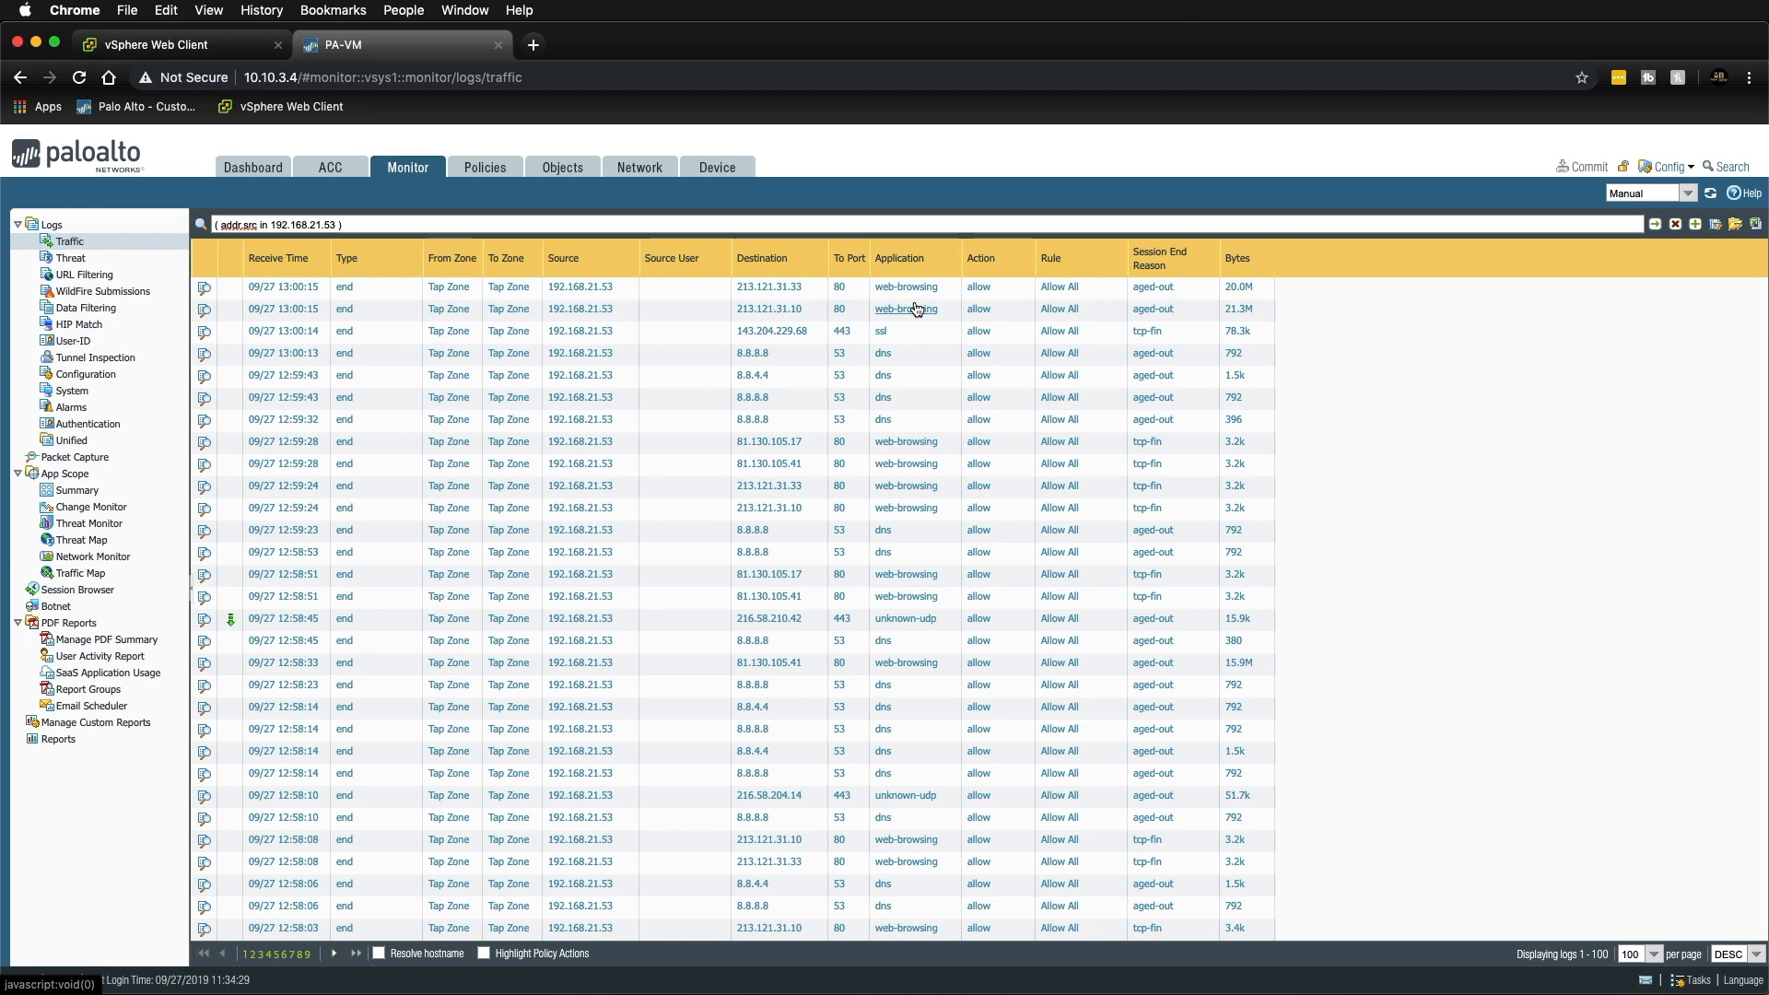
pyautogui.moveTo(916, 310)
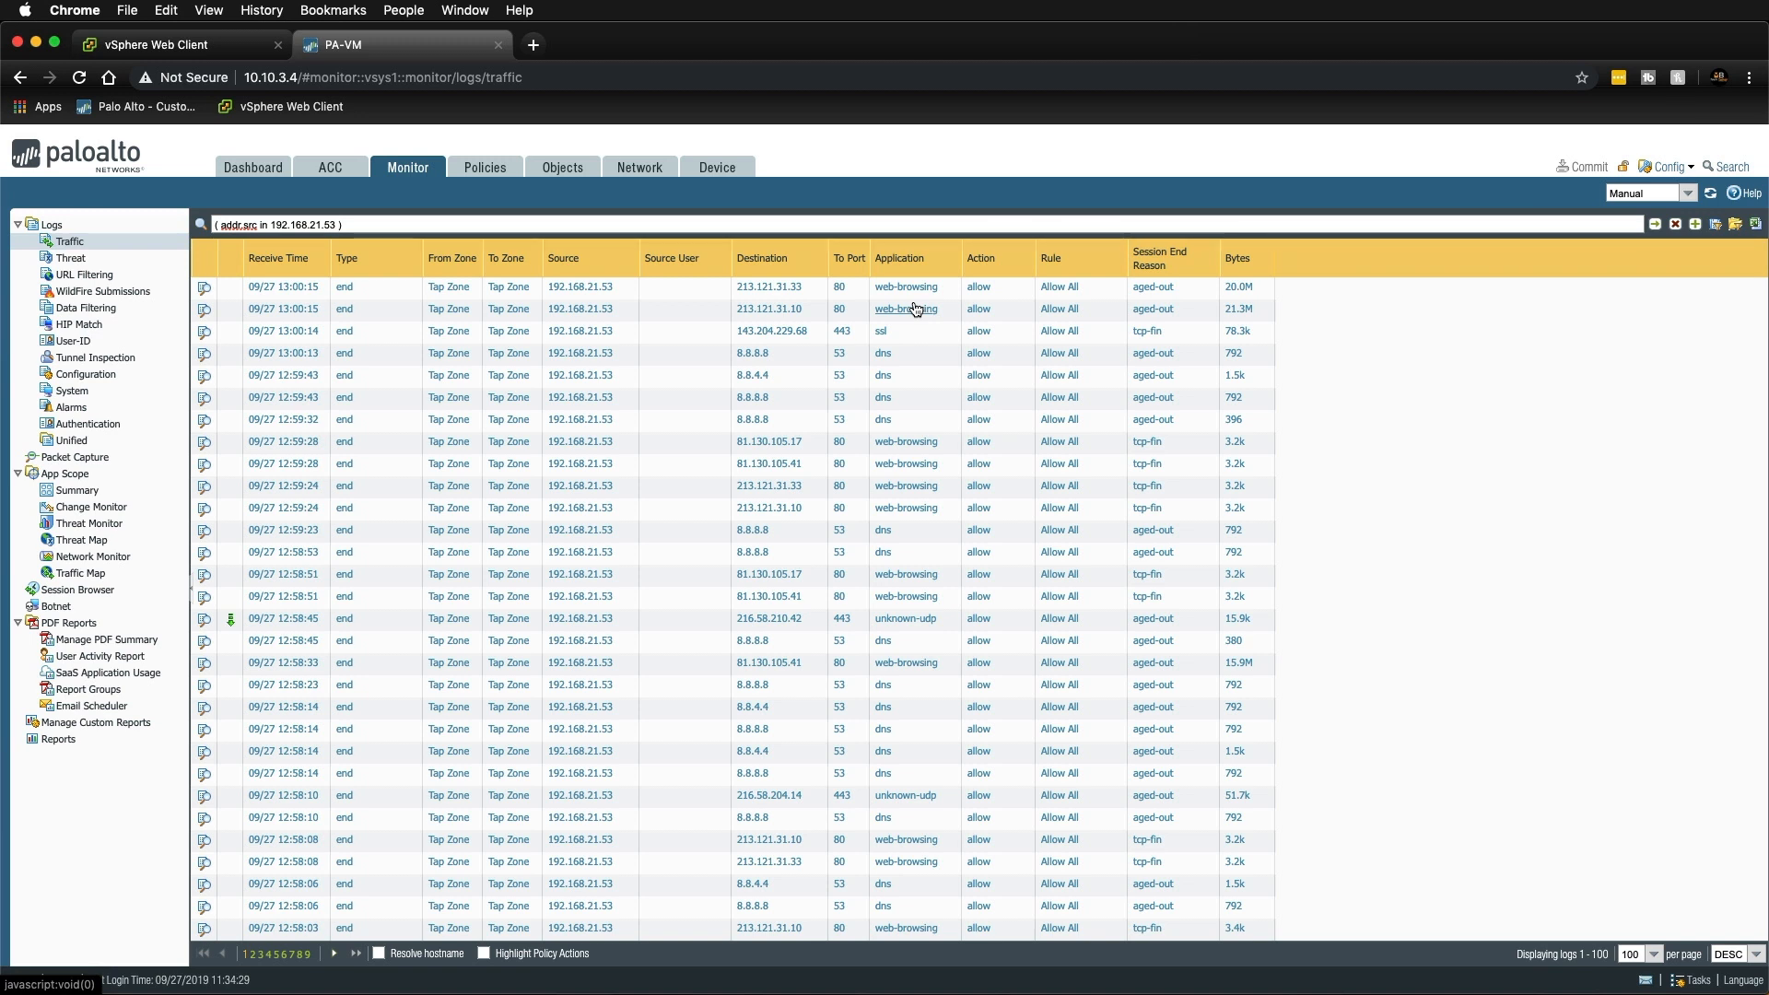